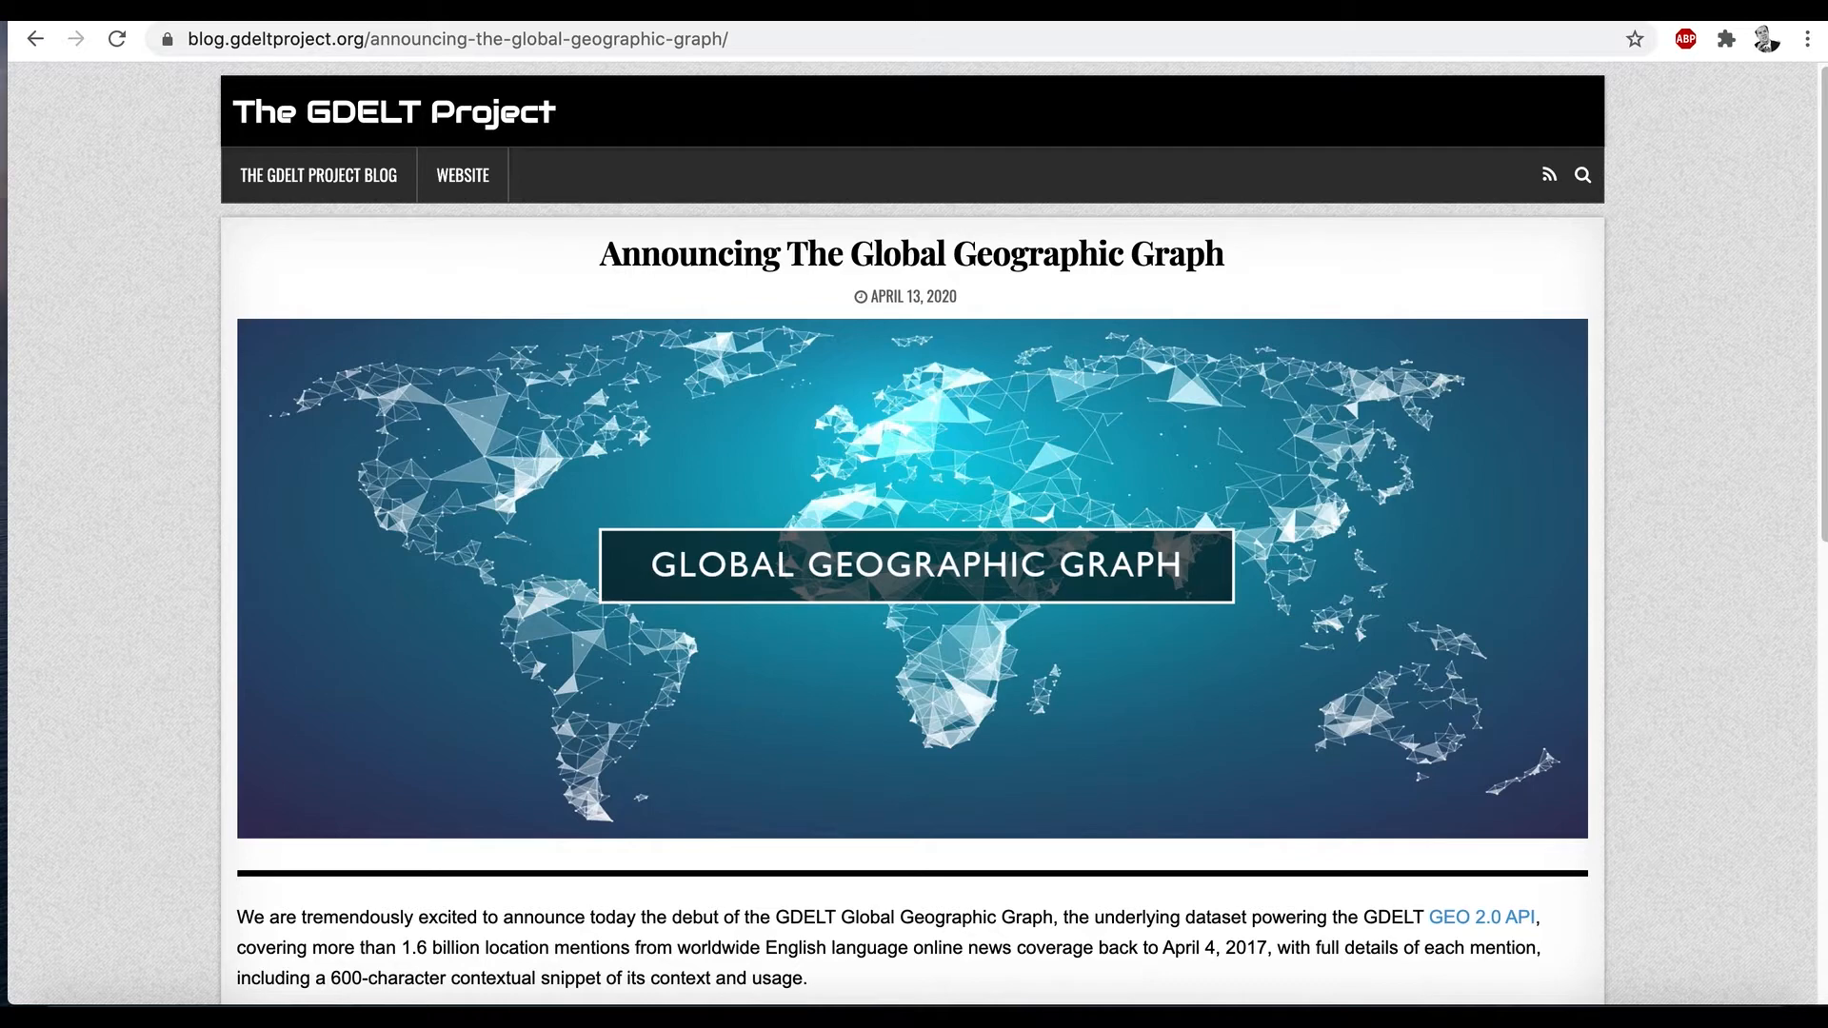
mouse_move(857, 23)
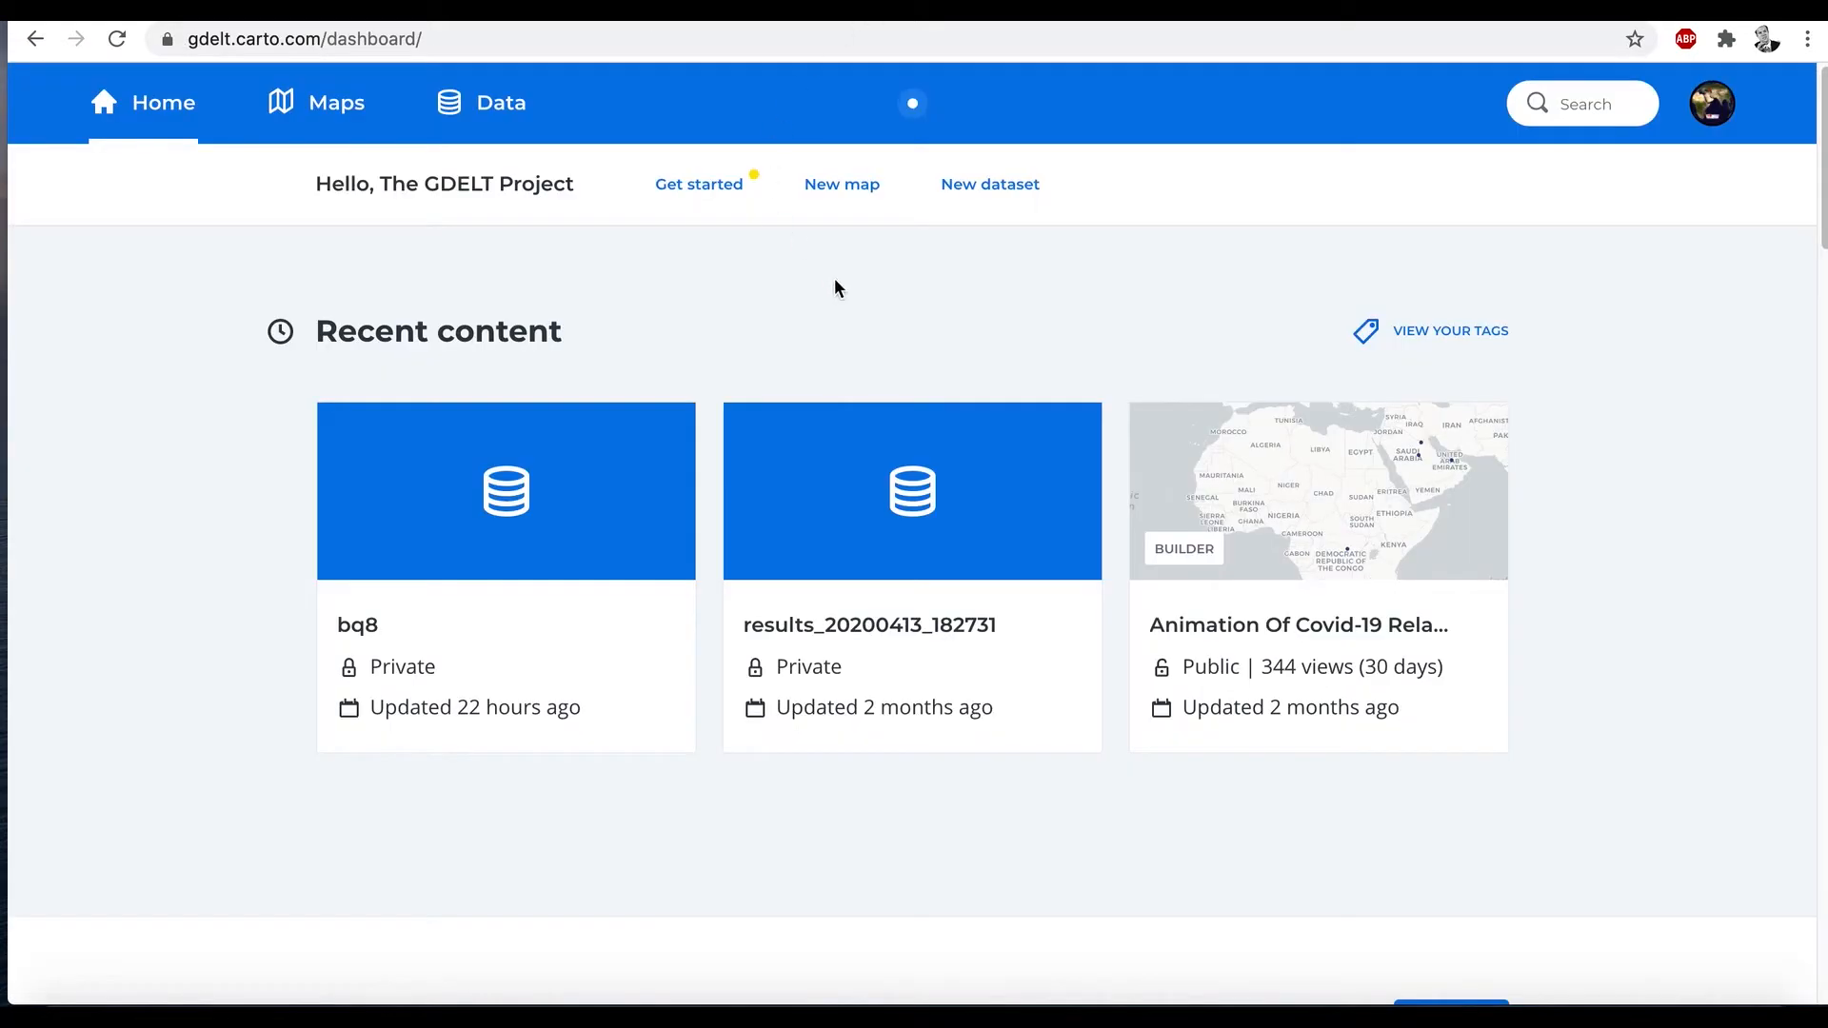
mouse_move(999, 299)
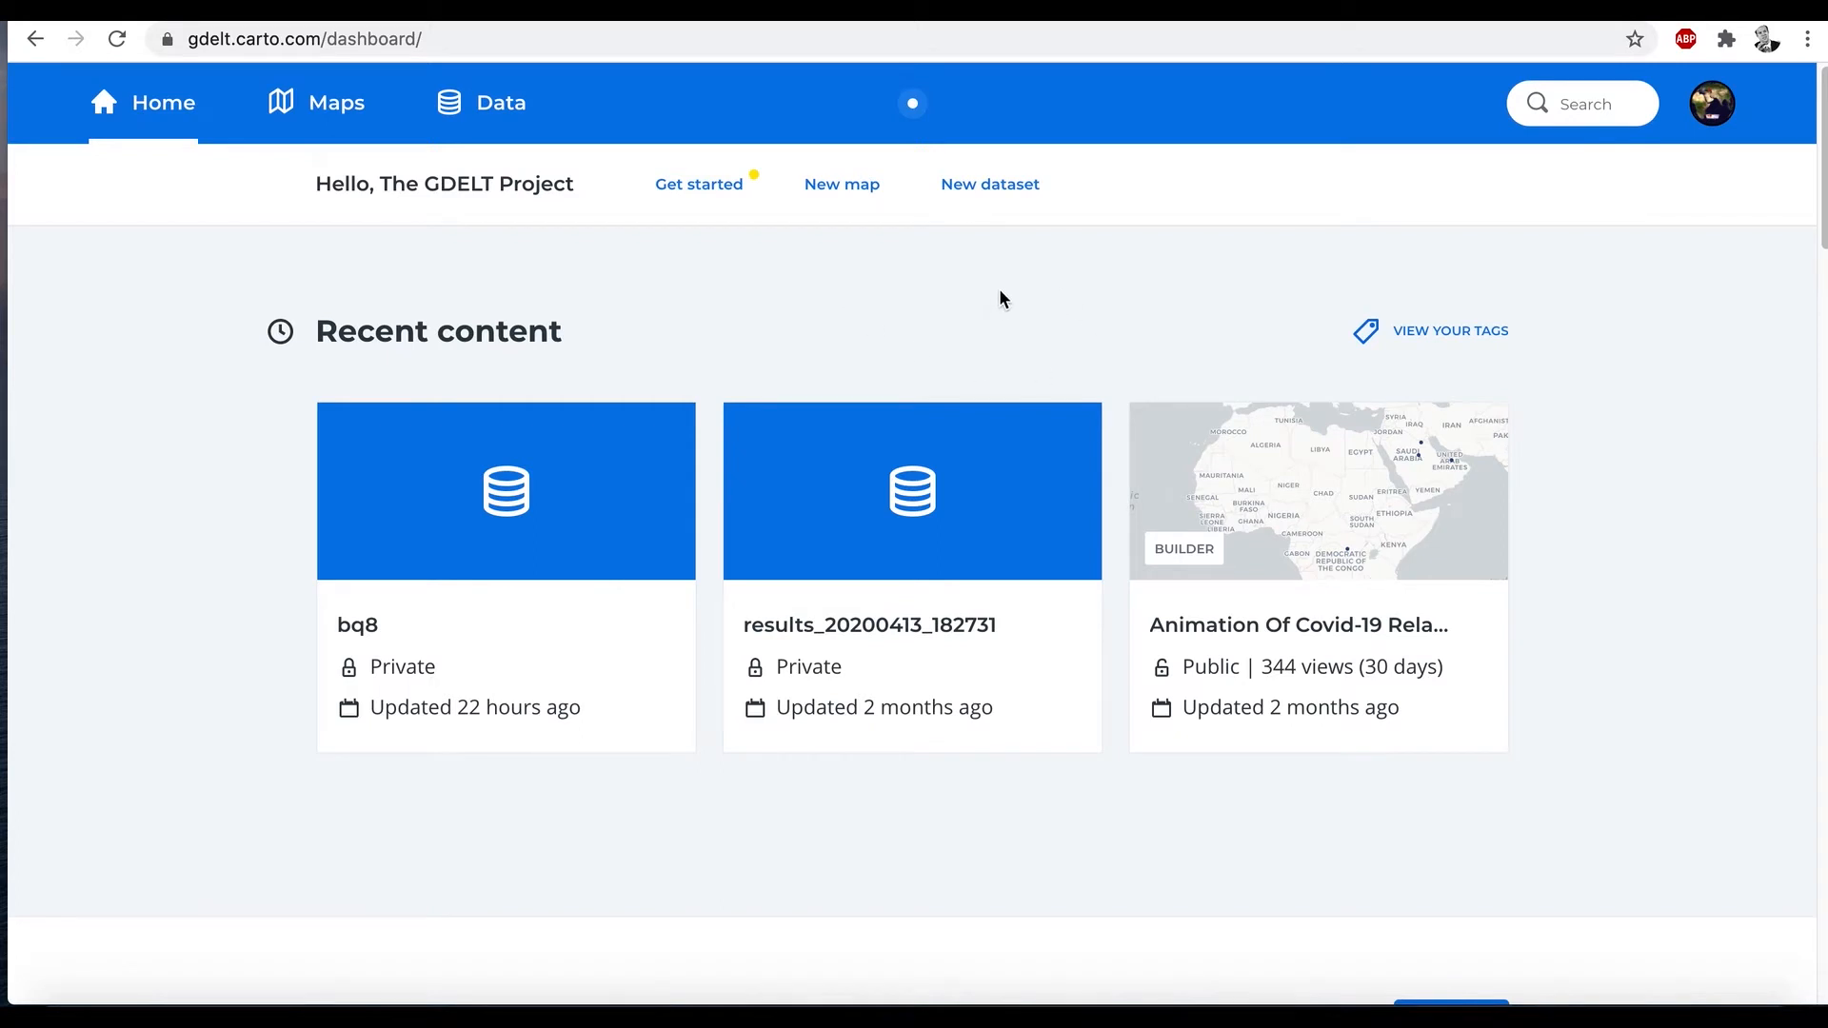
mouse_move(1000, 299)
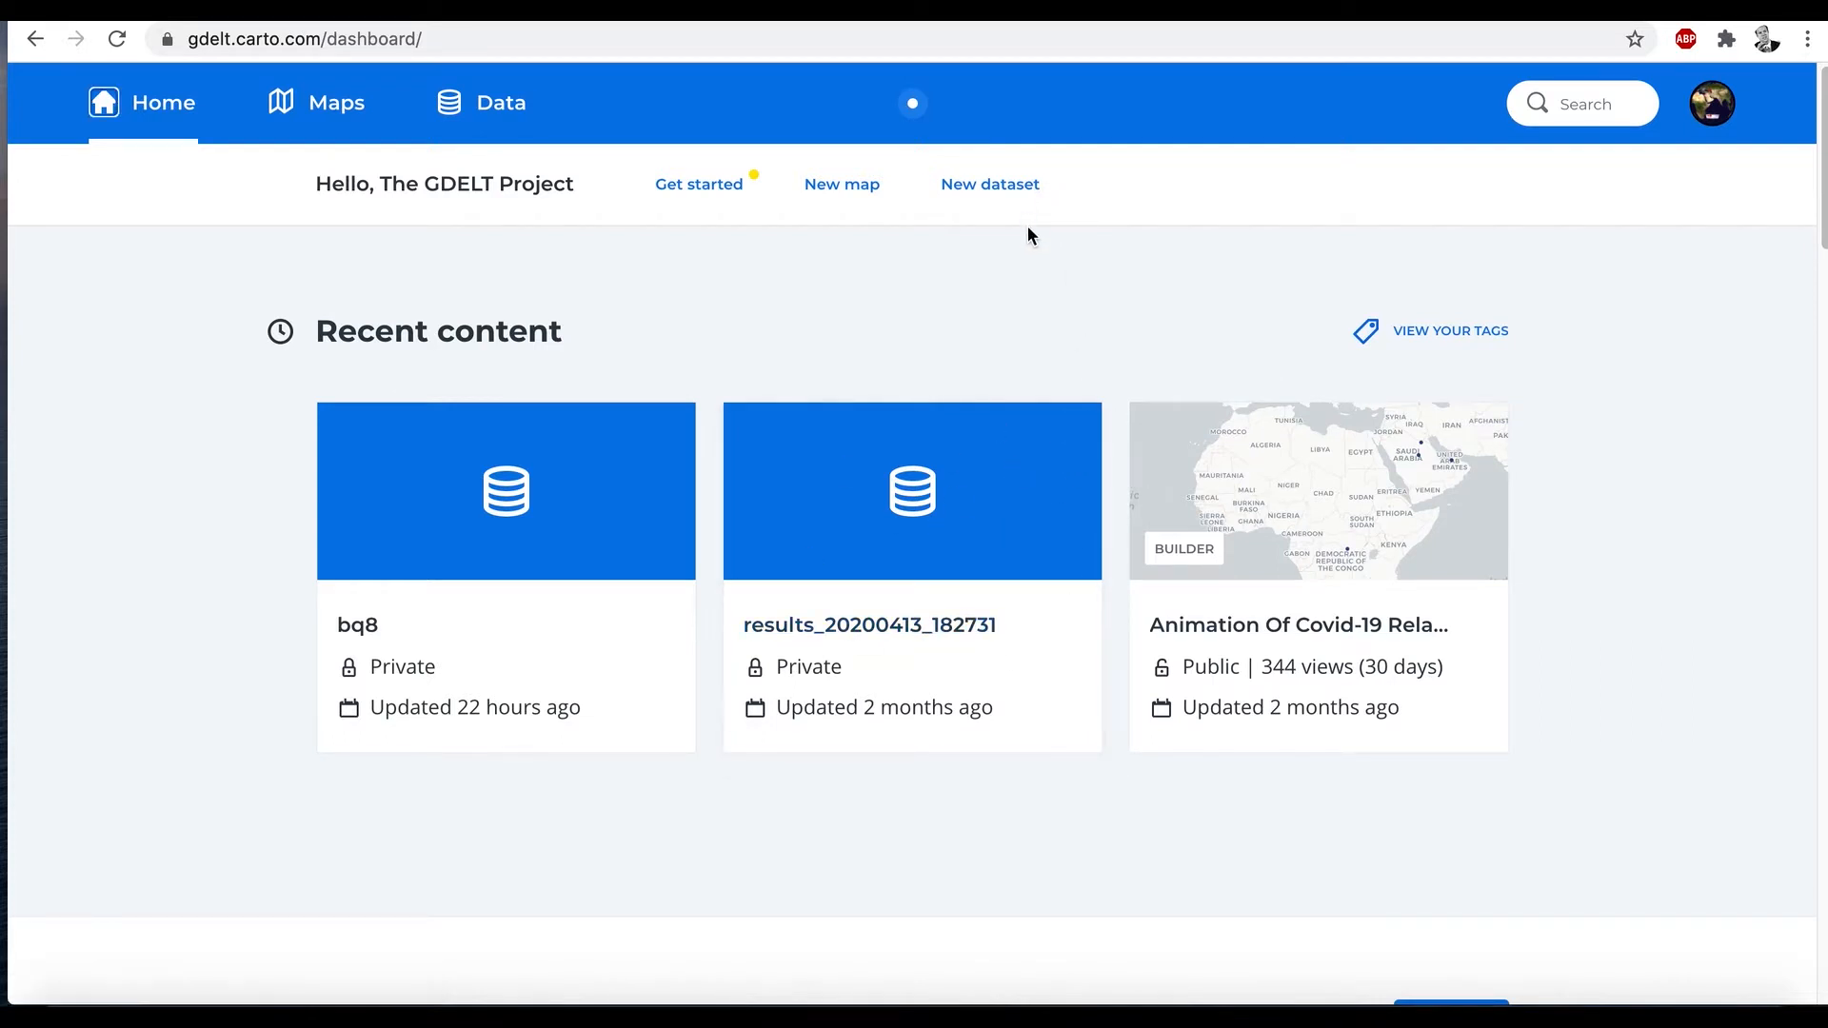
mouse_move(988, 185)
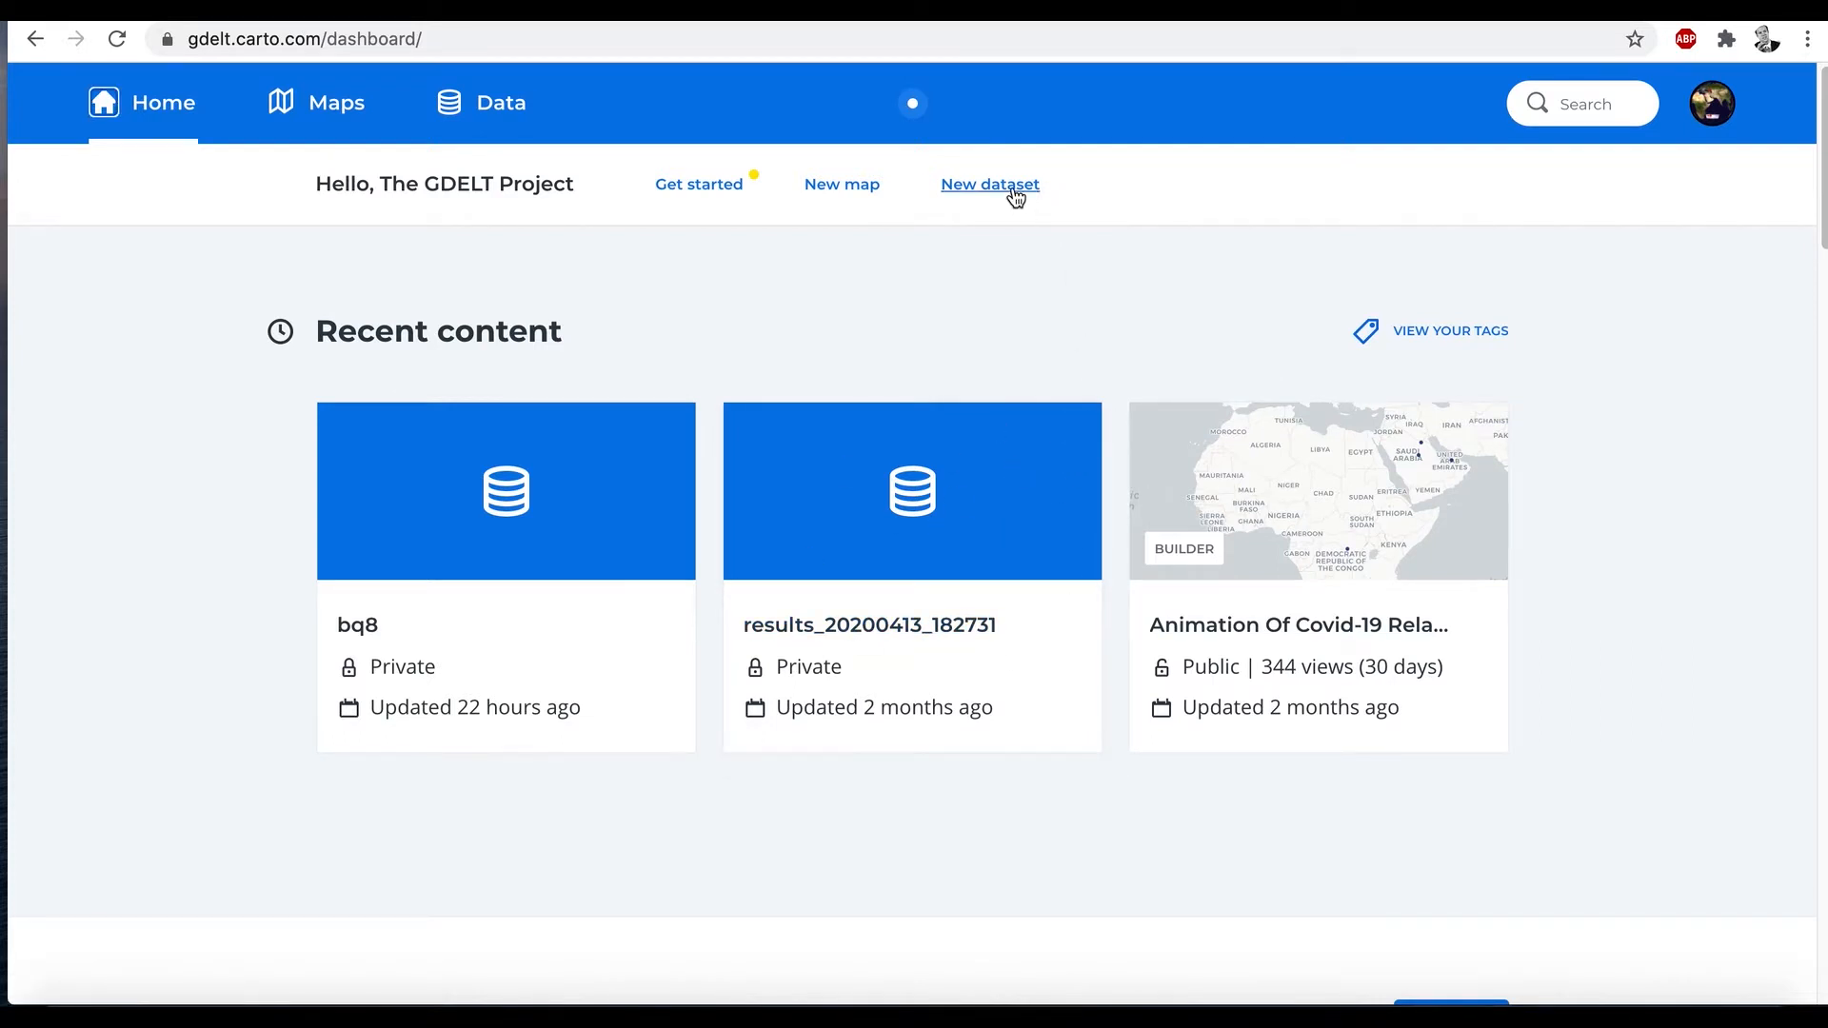
Step: Start a new dataset and choose the BigQuery connector as its source
click(989, 185)
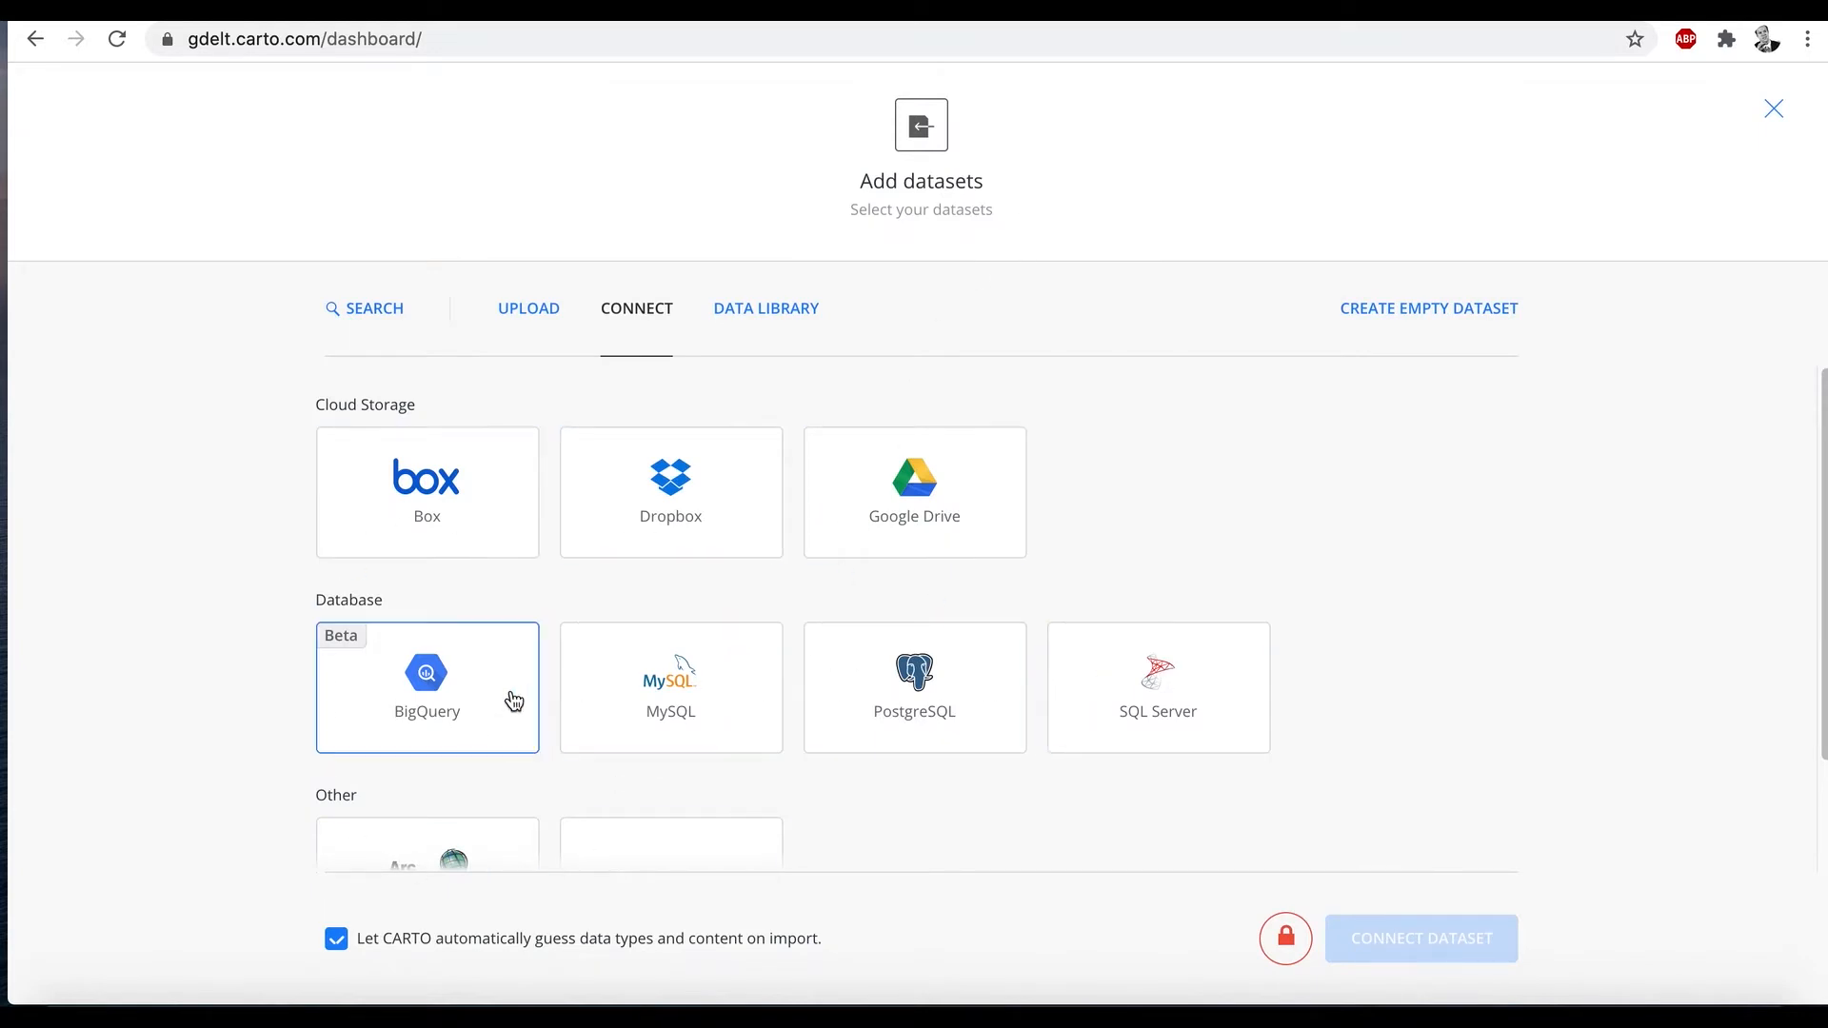
click(426, 687)
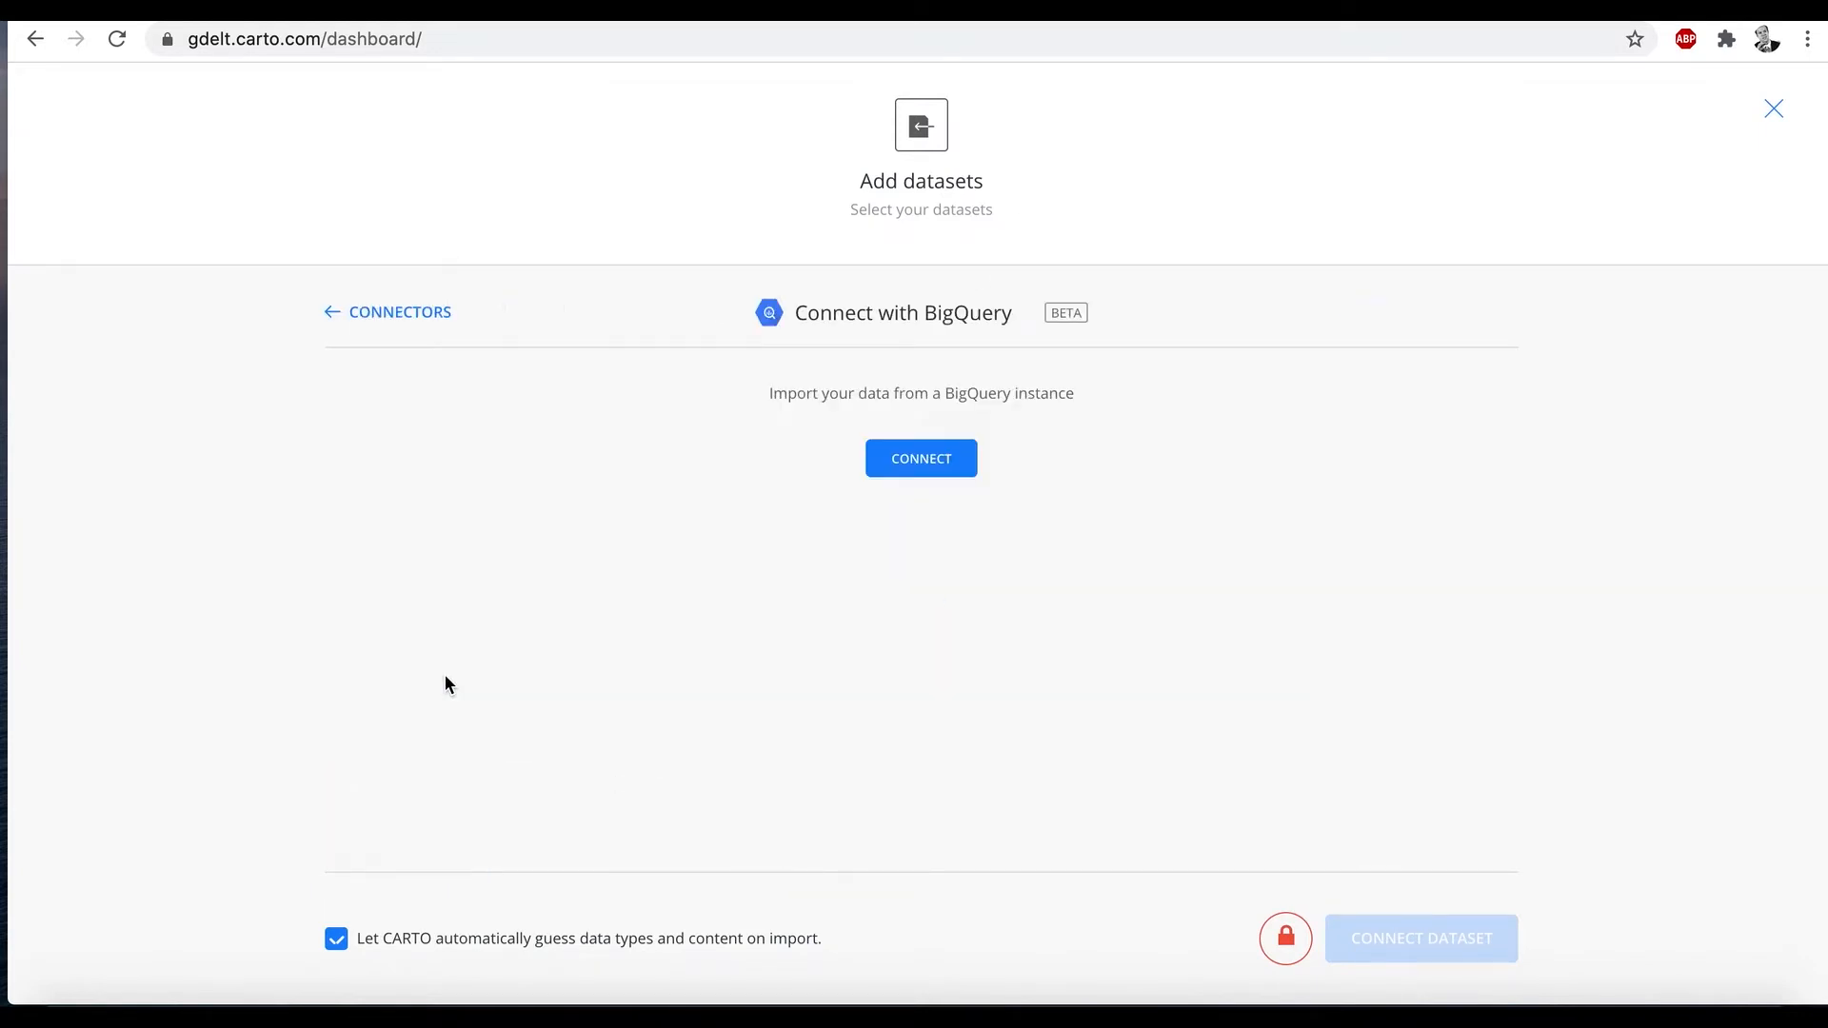
Step: Authorize the BigQuery connection and reach the SQL Query and CARTO Dataset fields
click(919, 457)
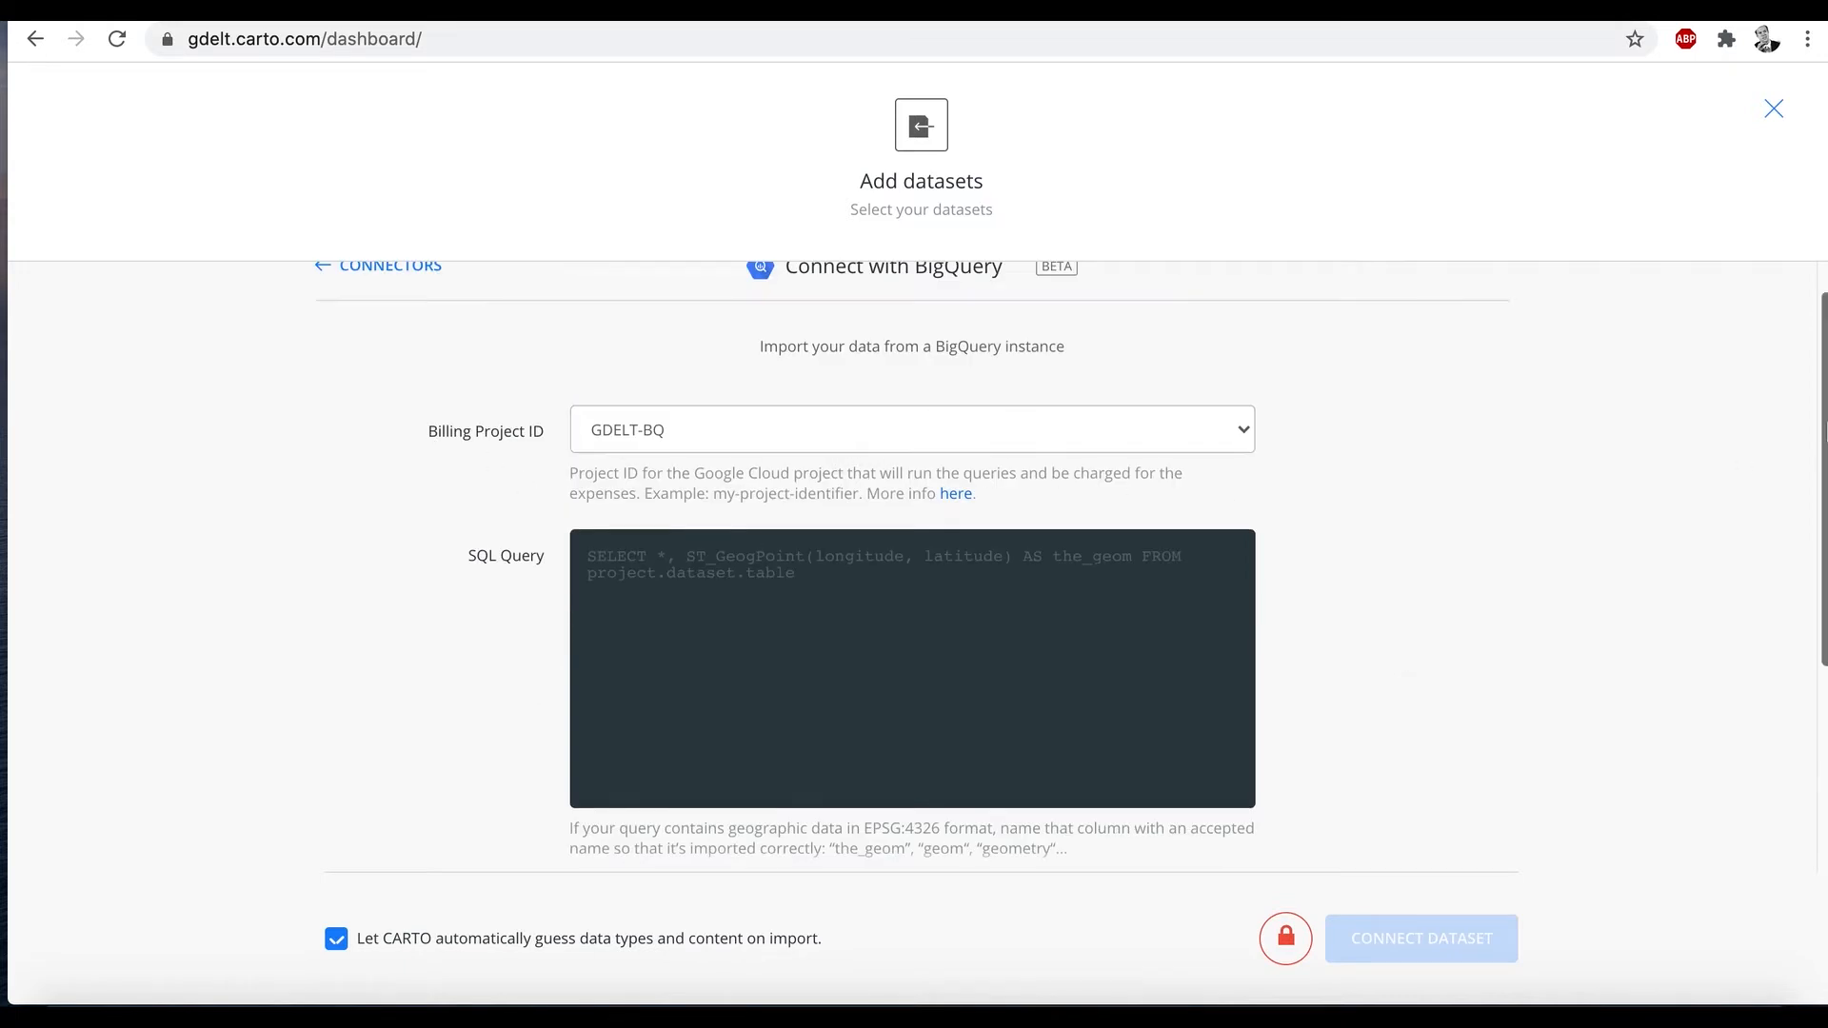
scroll(down, 3)
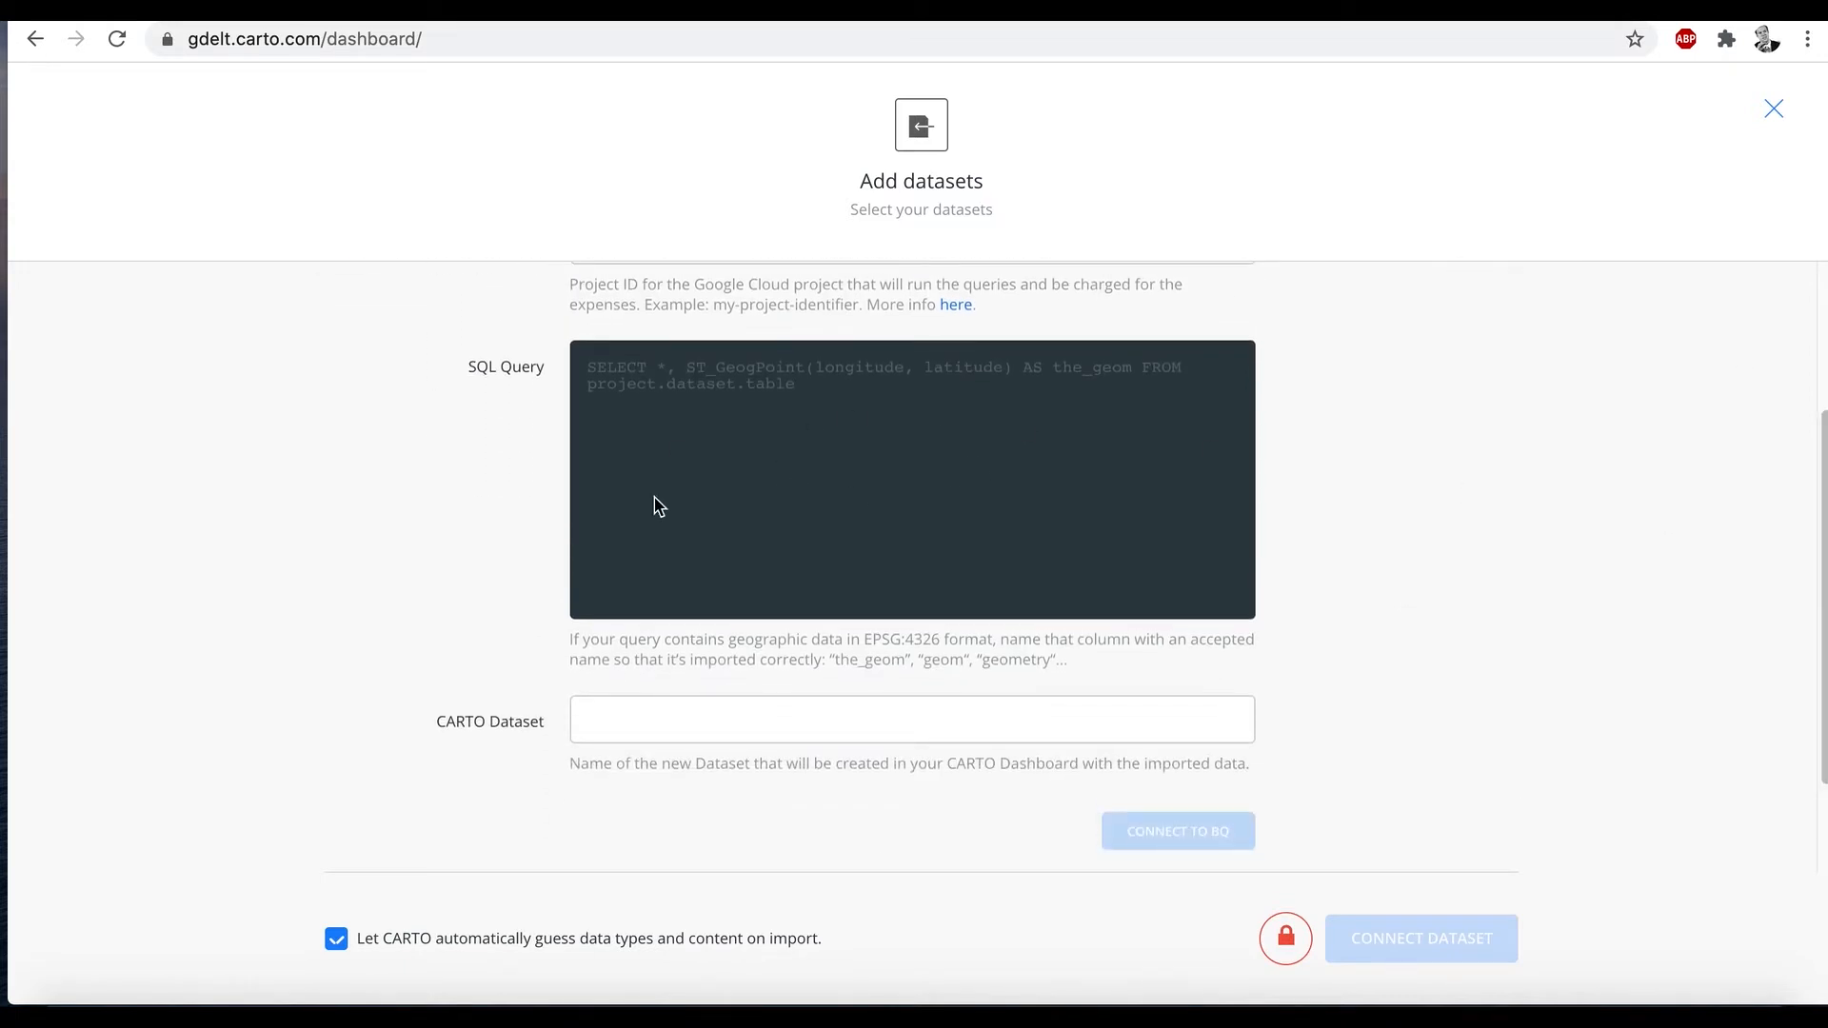
mouse_move(461, 778)
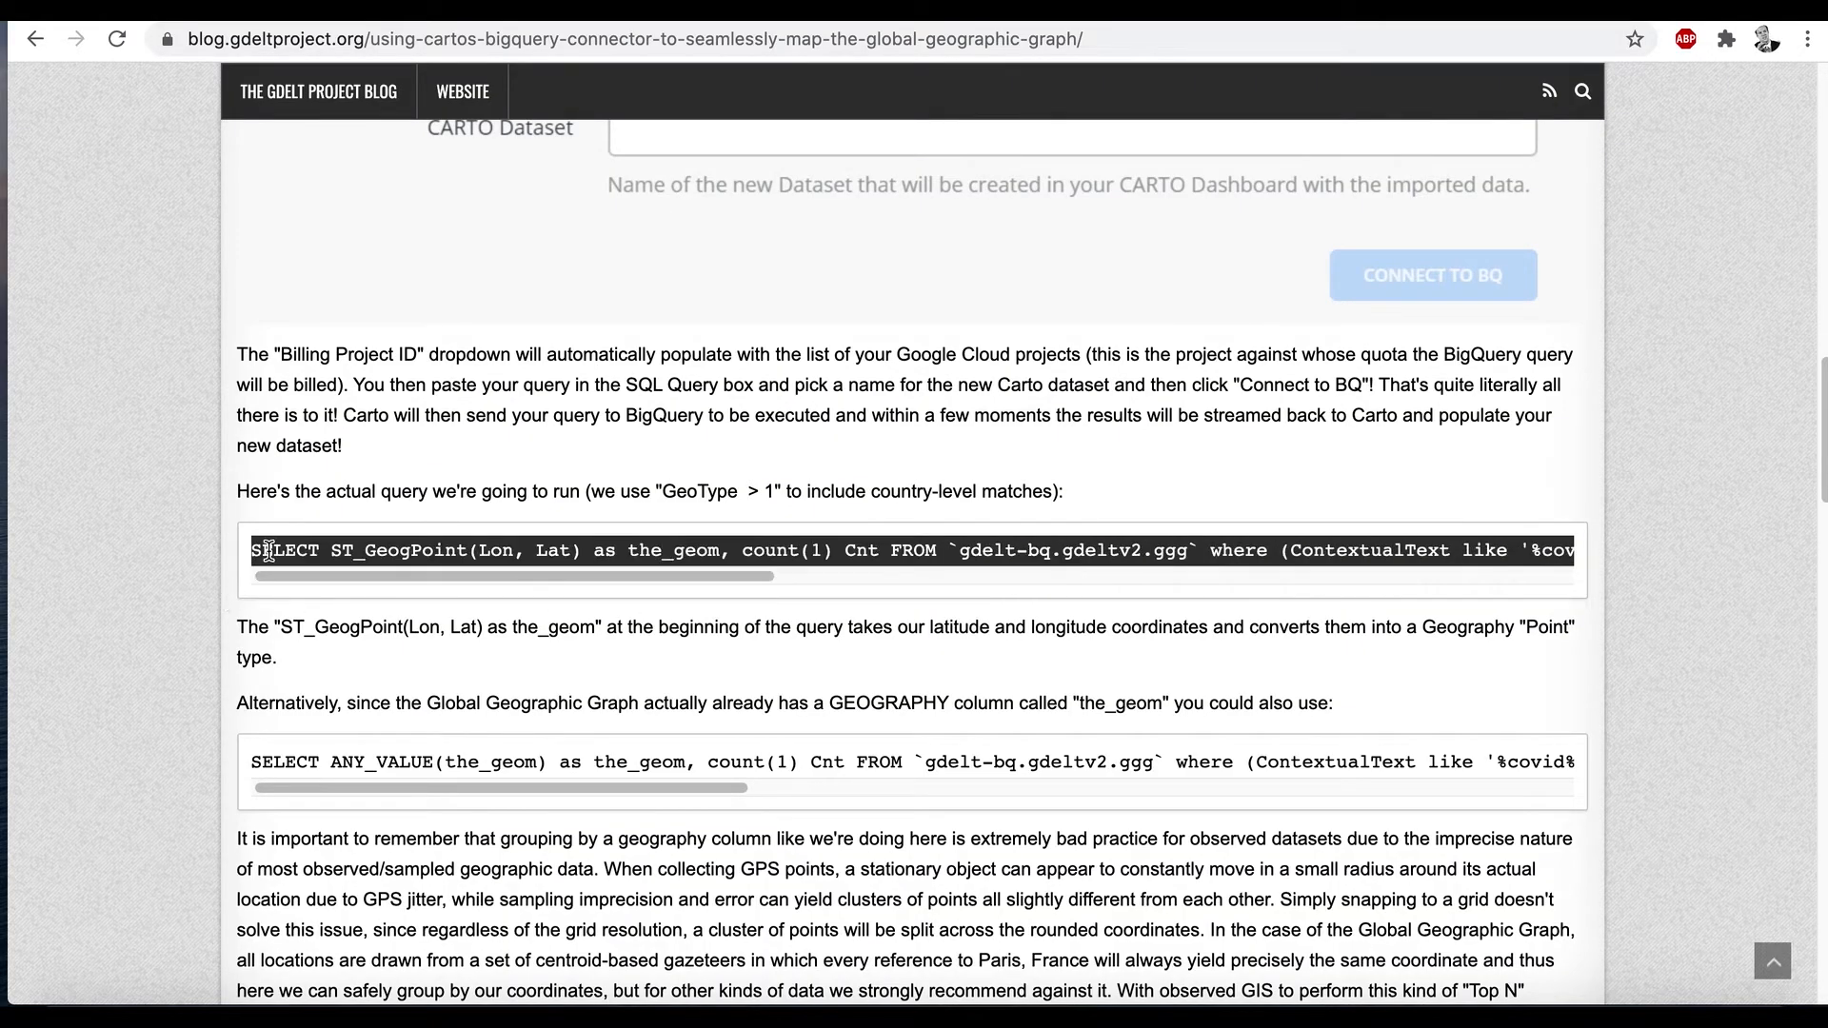
Step: Scroll the GDELT blog post to the SELECT ST_GeogPoint example query
scroll(right, 3)
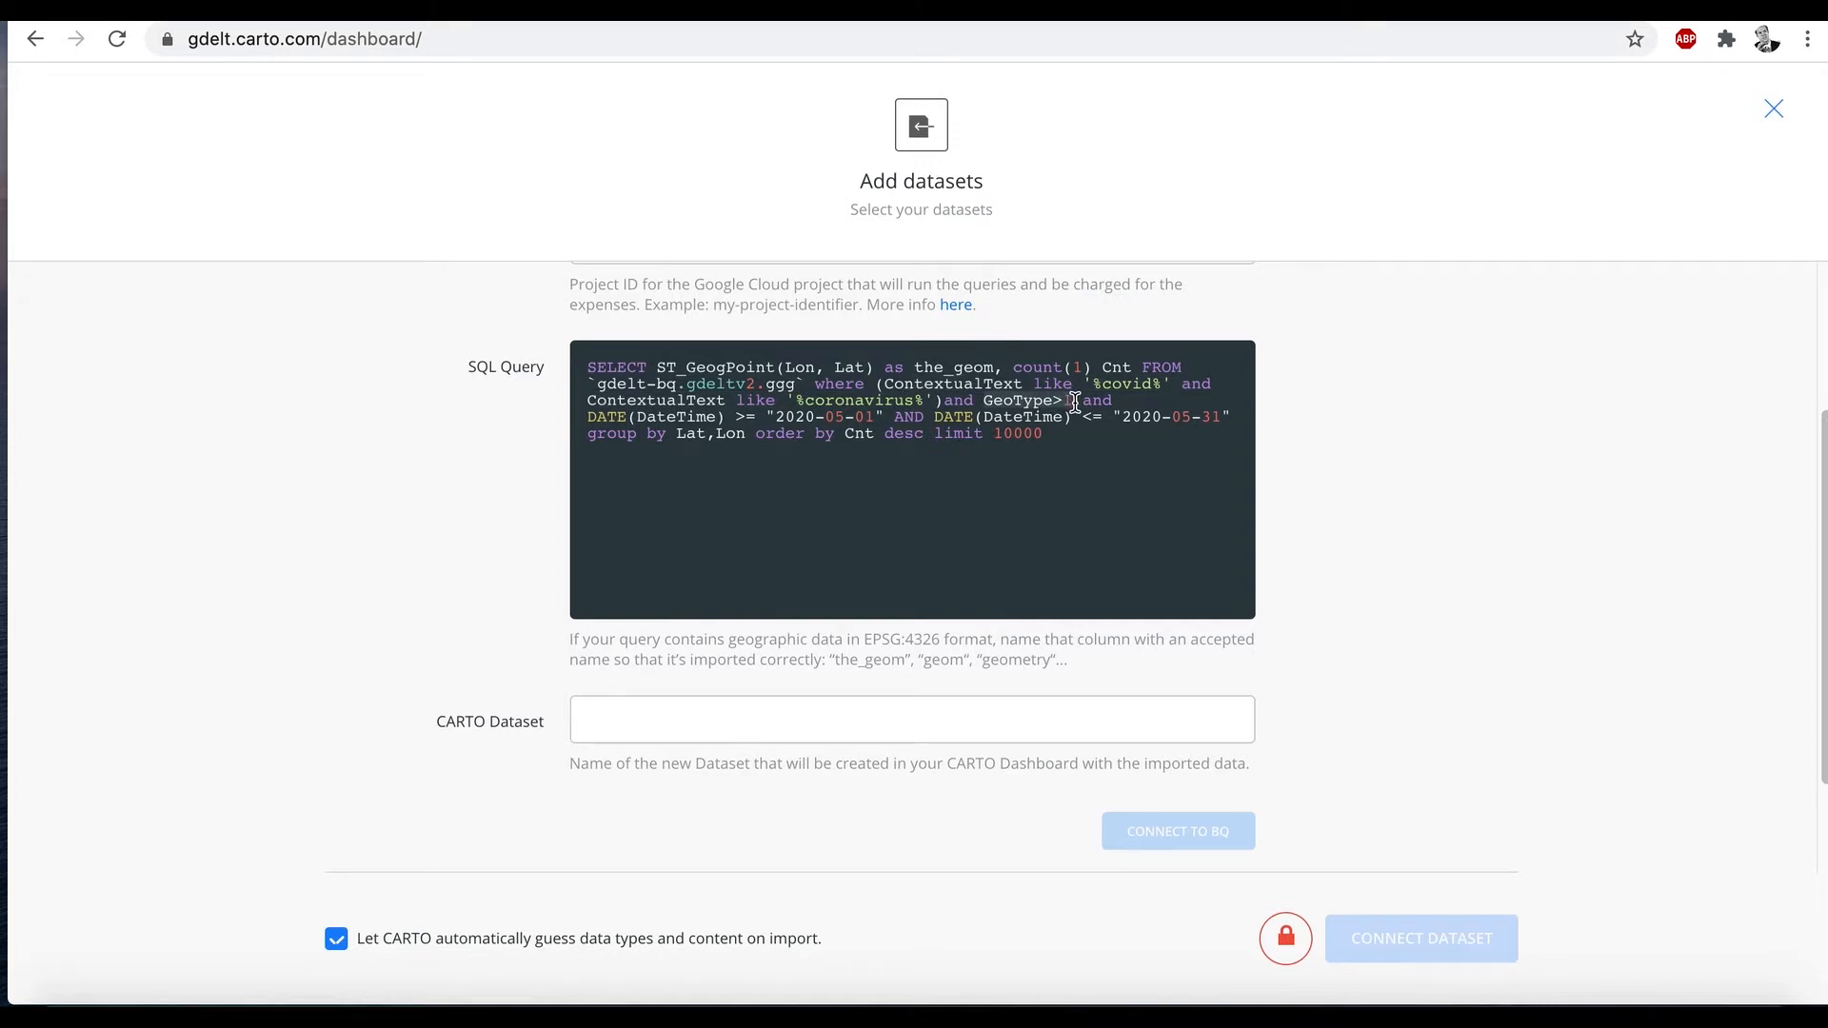
mouse_move(1081, 429)
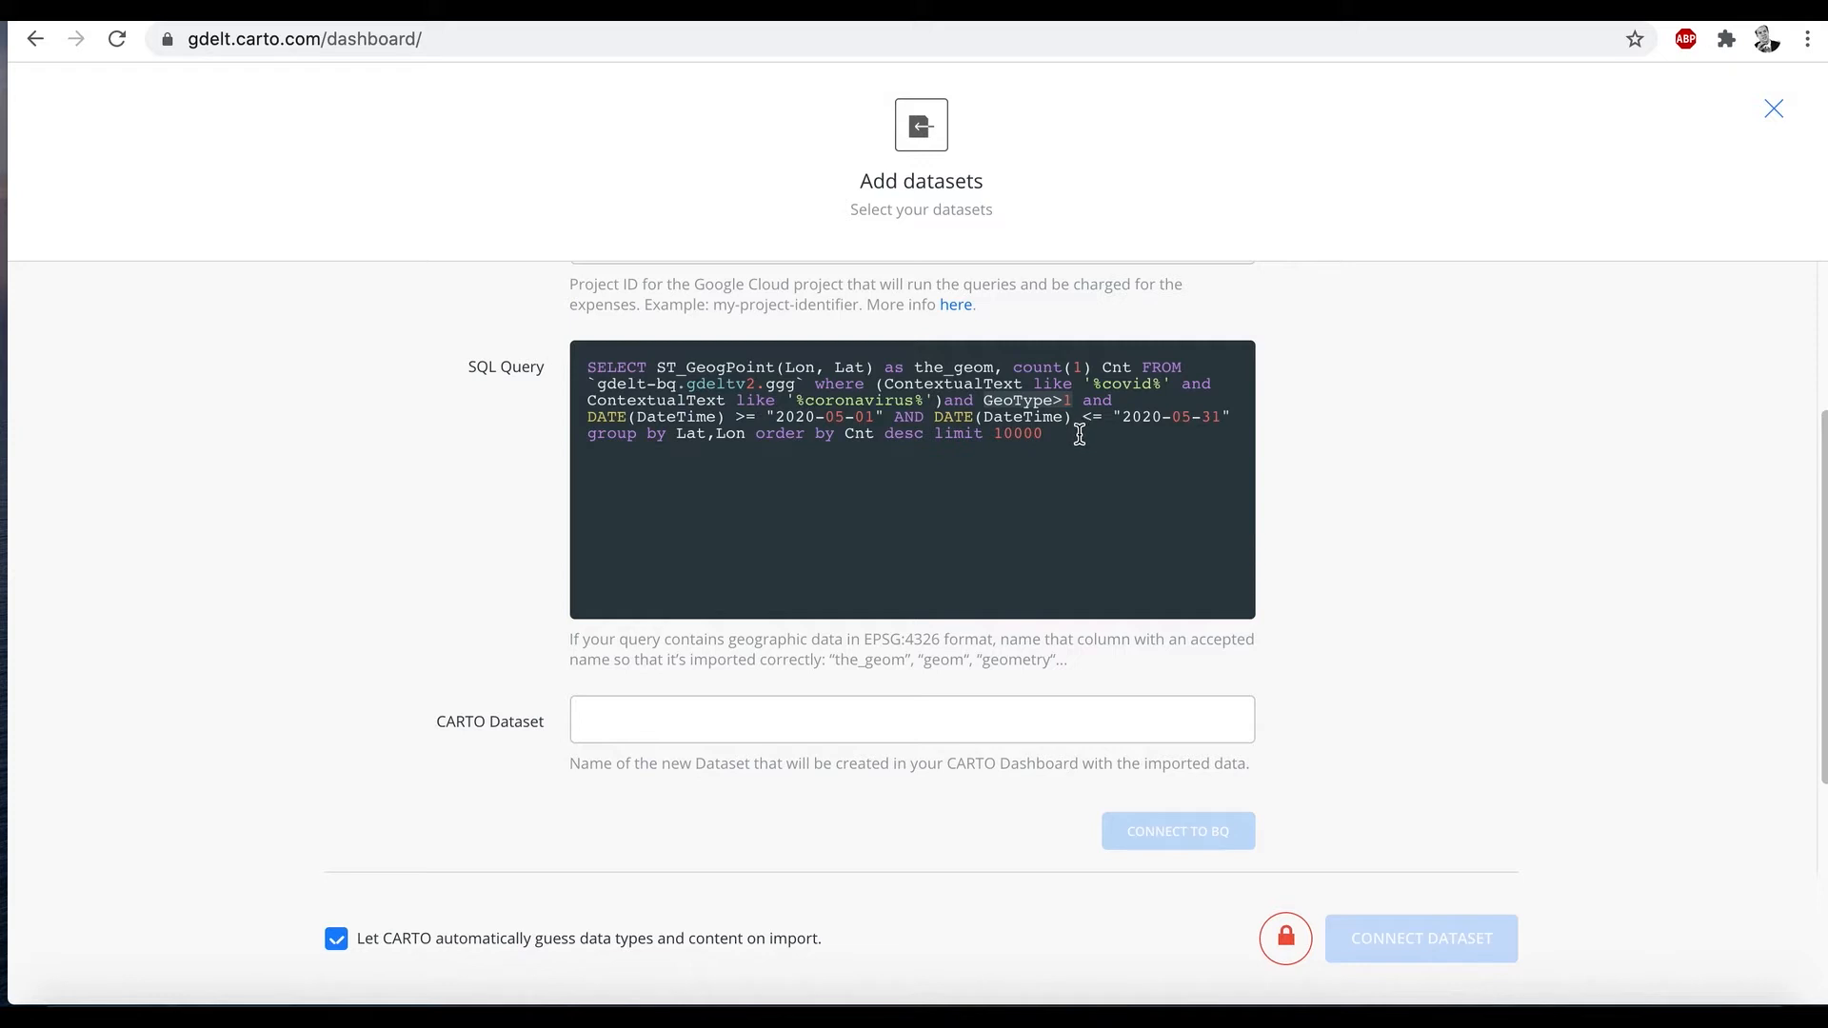
mouse_move(1066, 438)
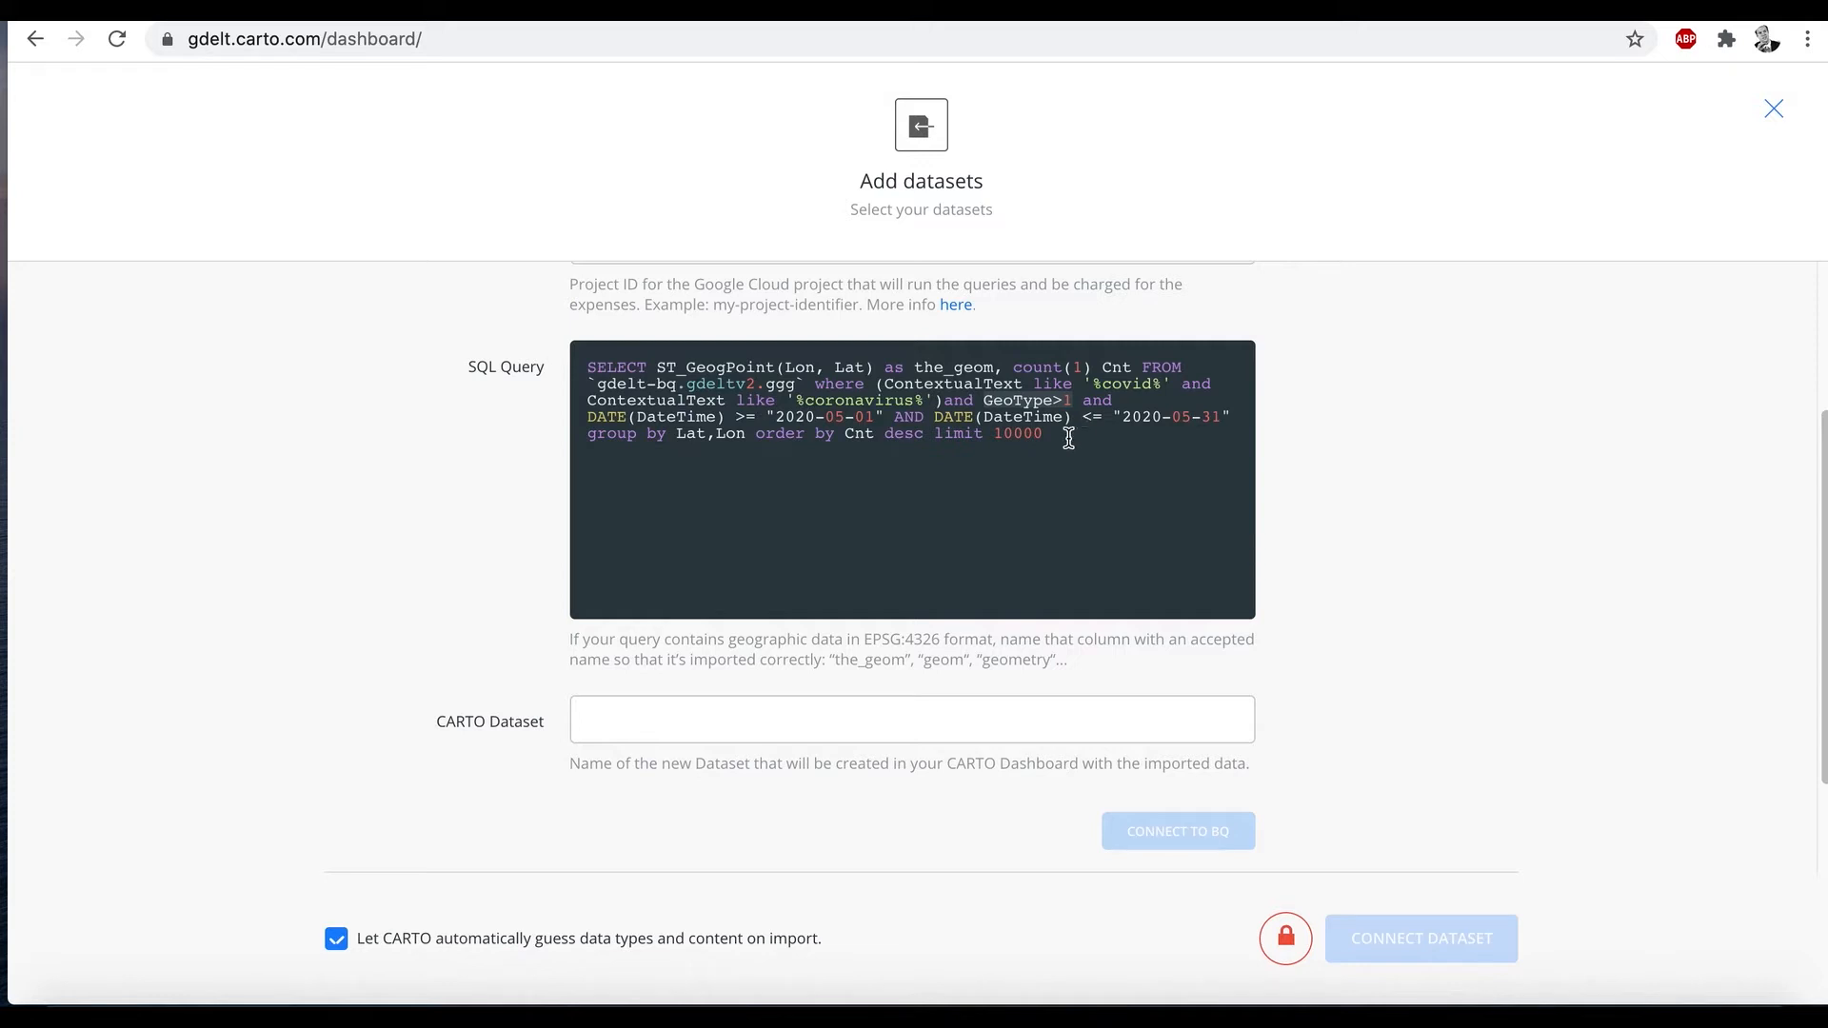
mouse_move(916, 423)
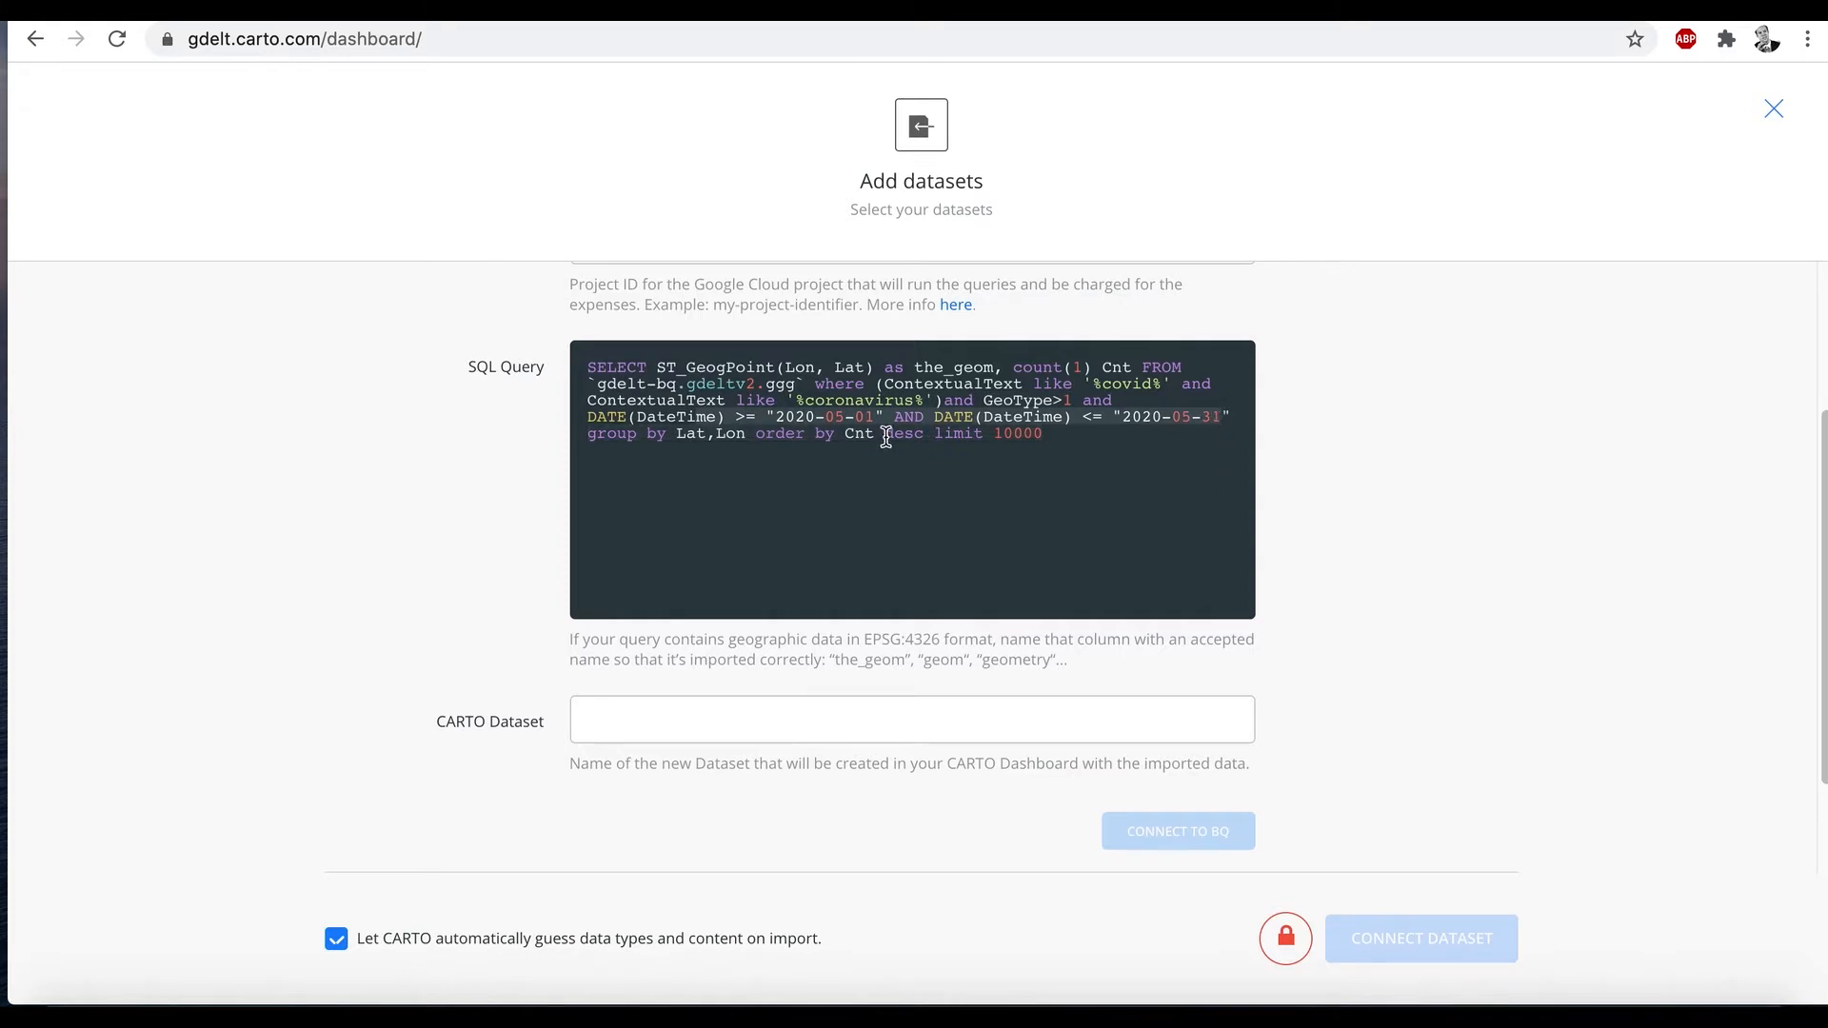
mouse_move(1093, 468)
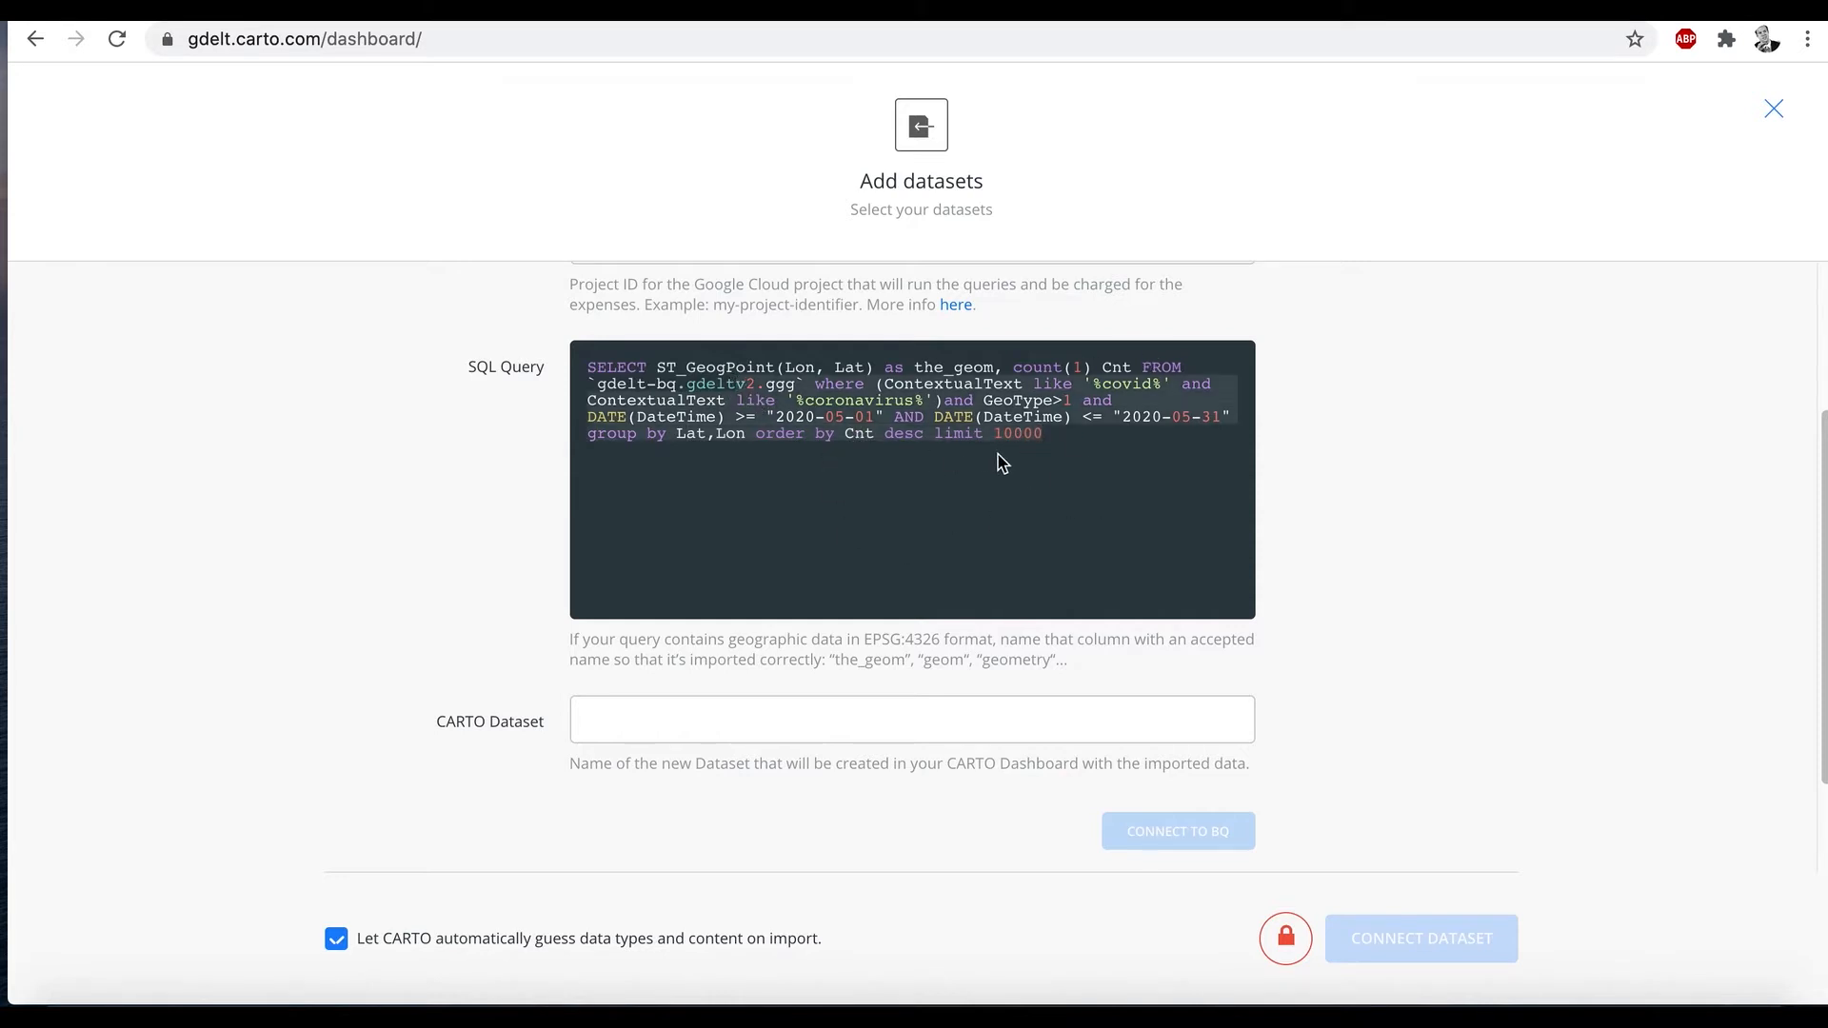
mouse_move(1010, 463)
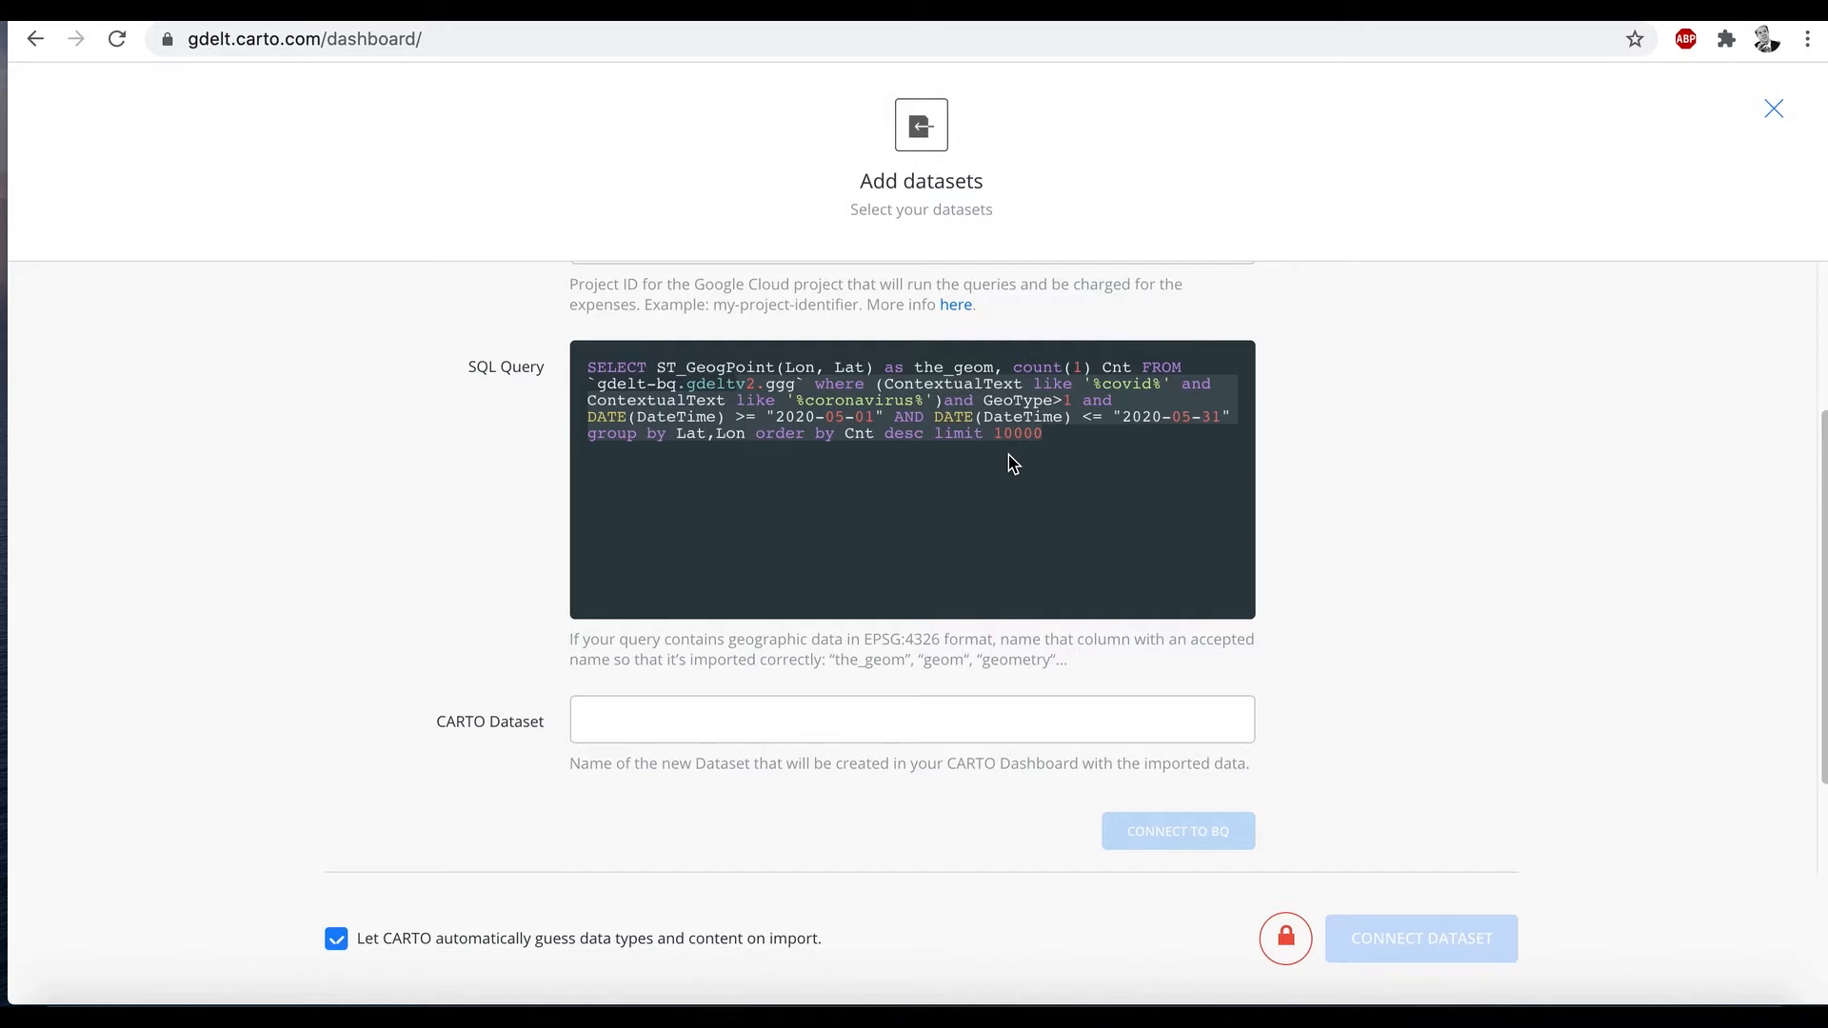
mouse_move(939, 507)
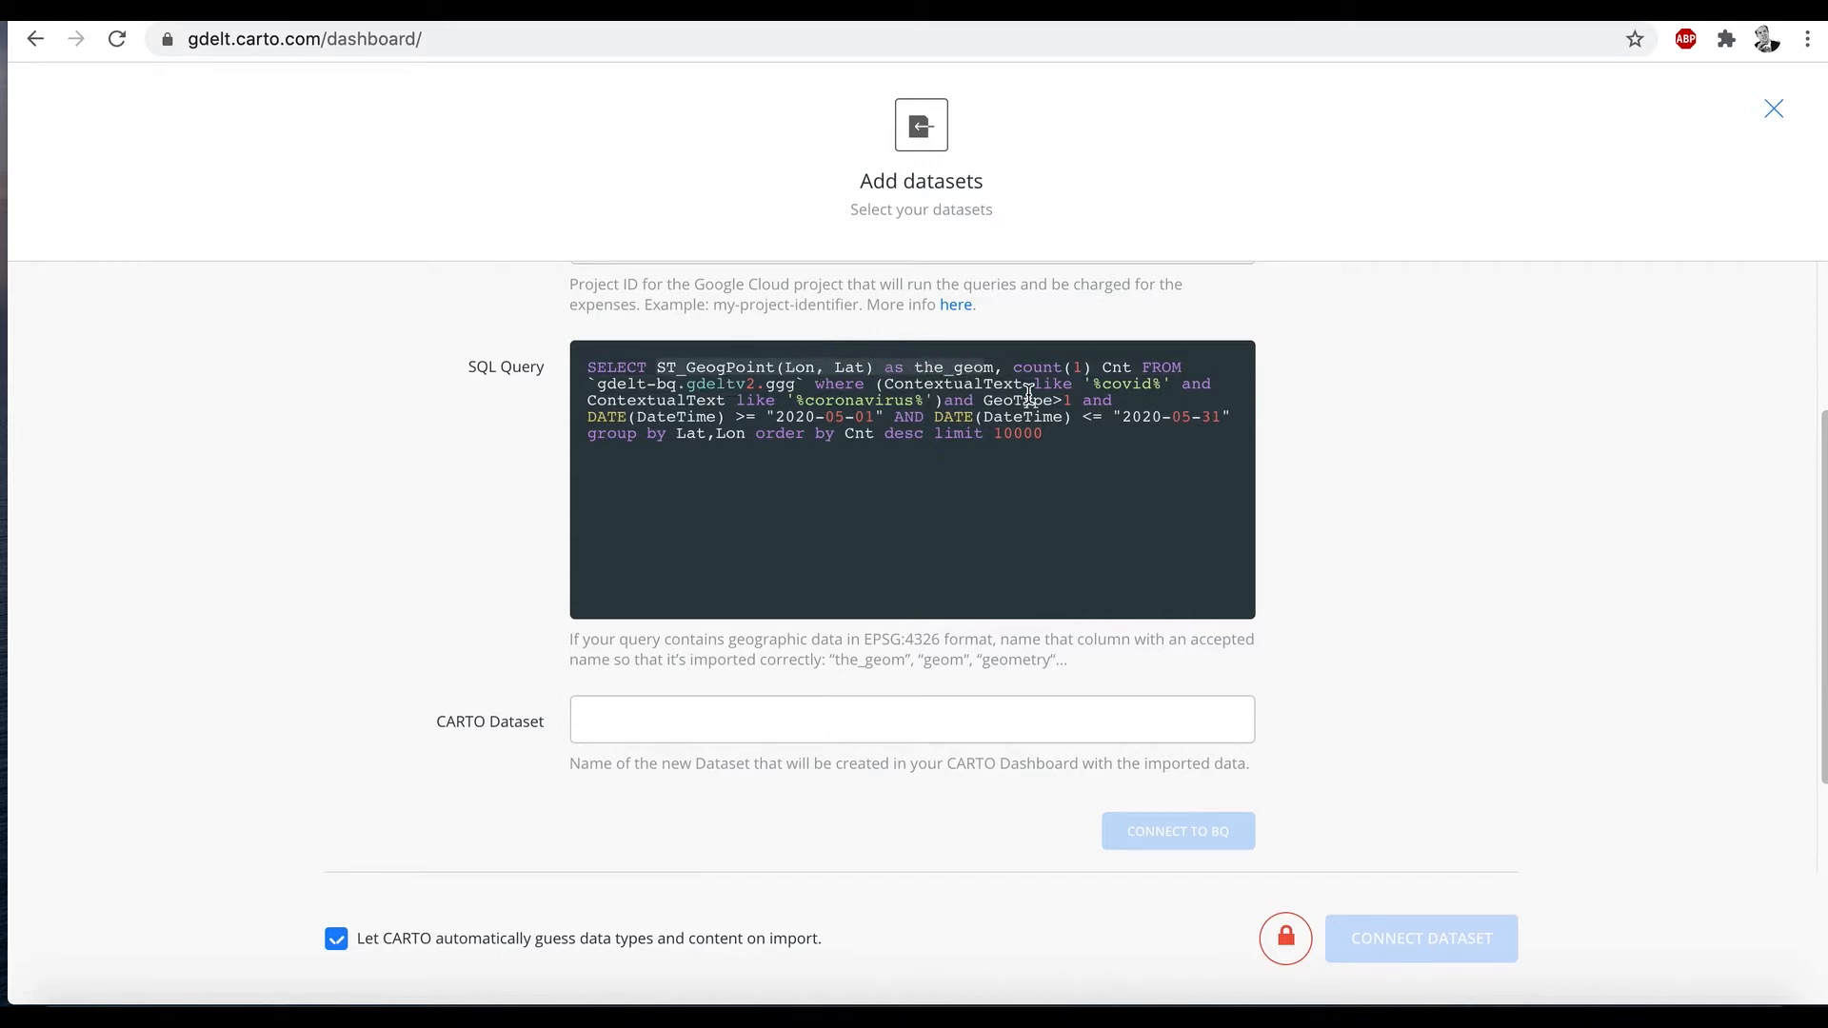
mouse_move(979, 548)
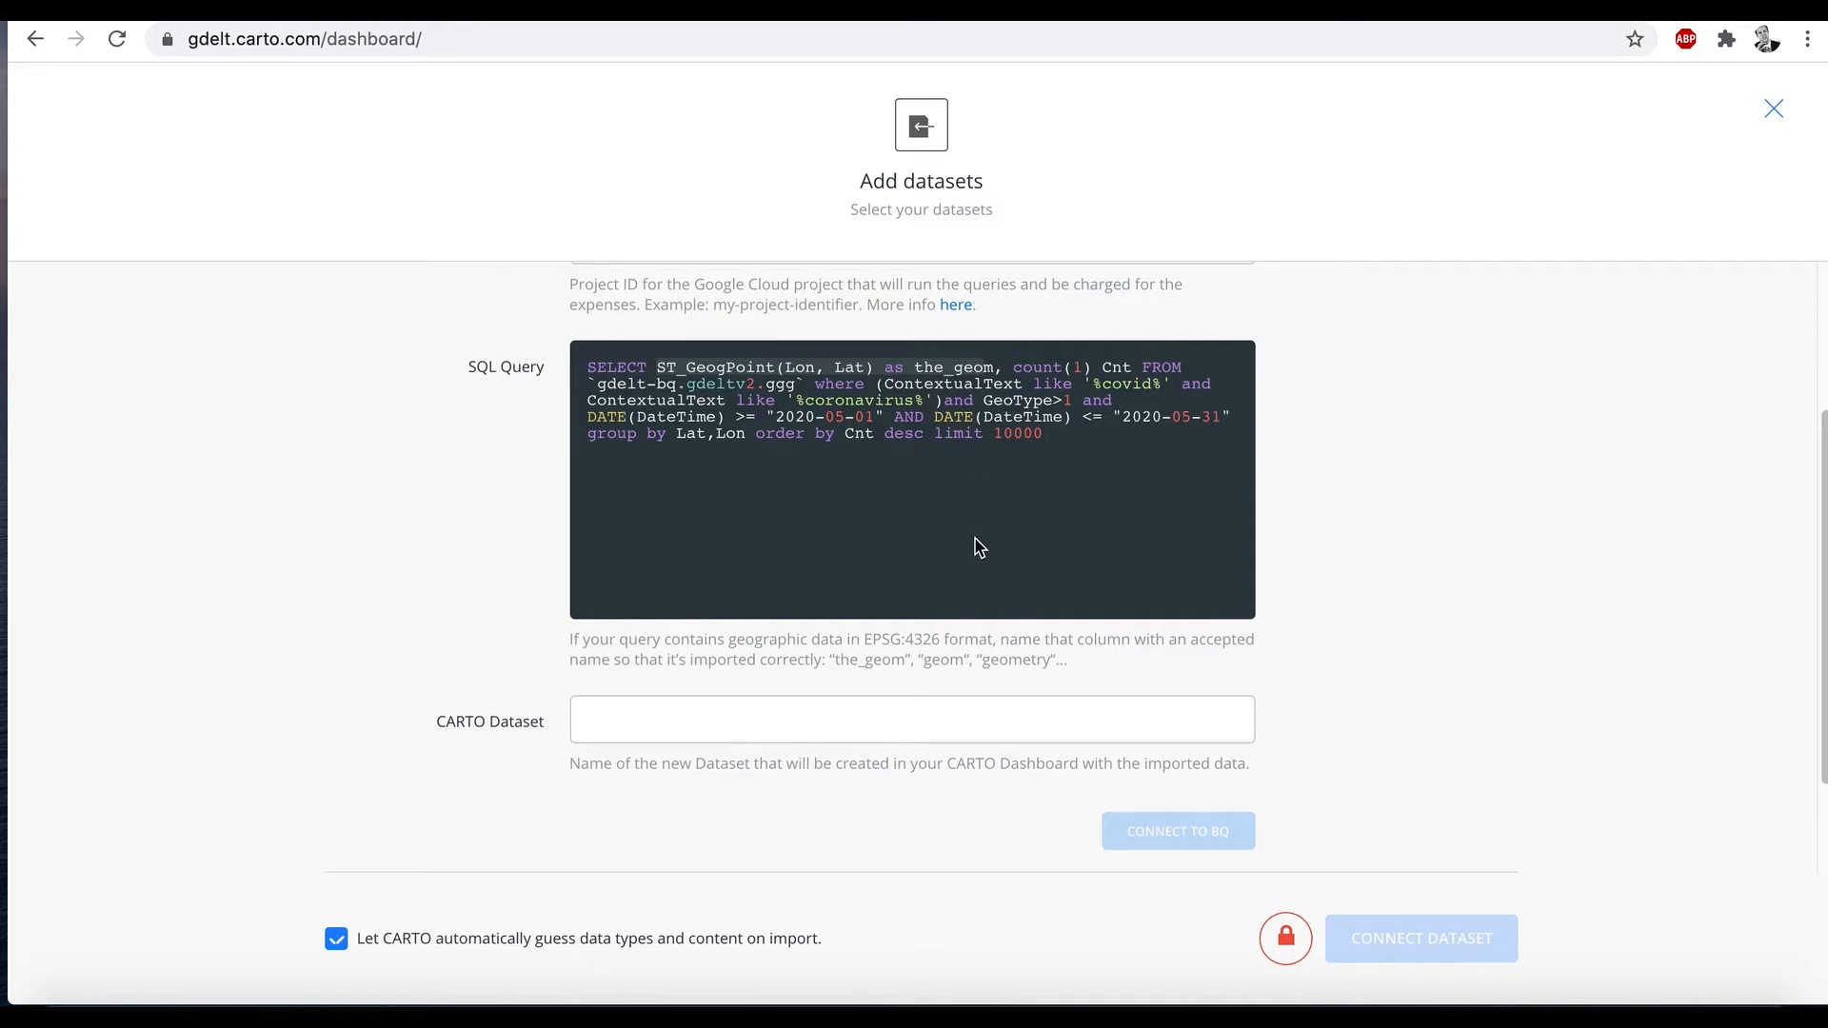
mouse_move(953, 557)
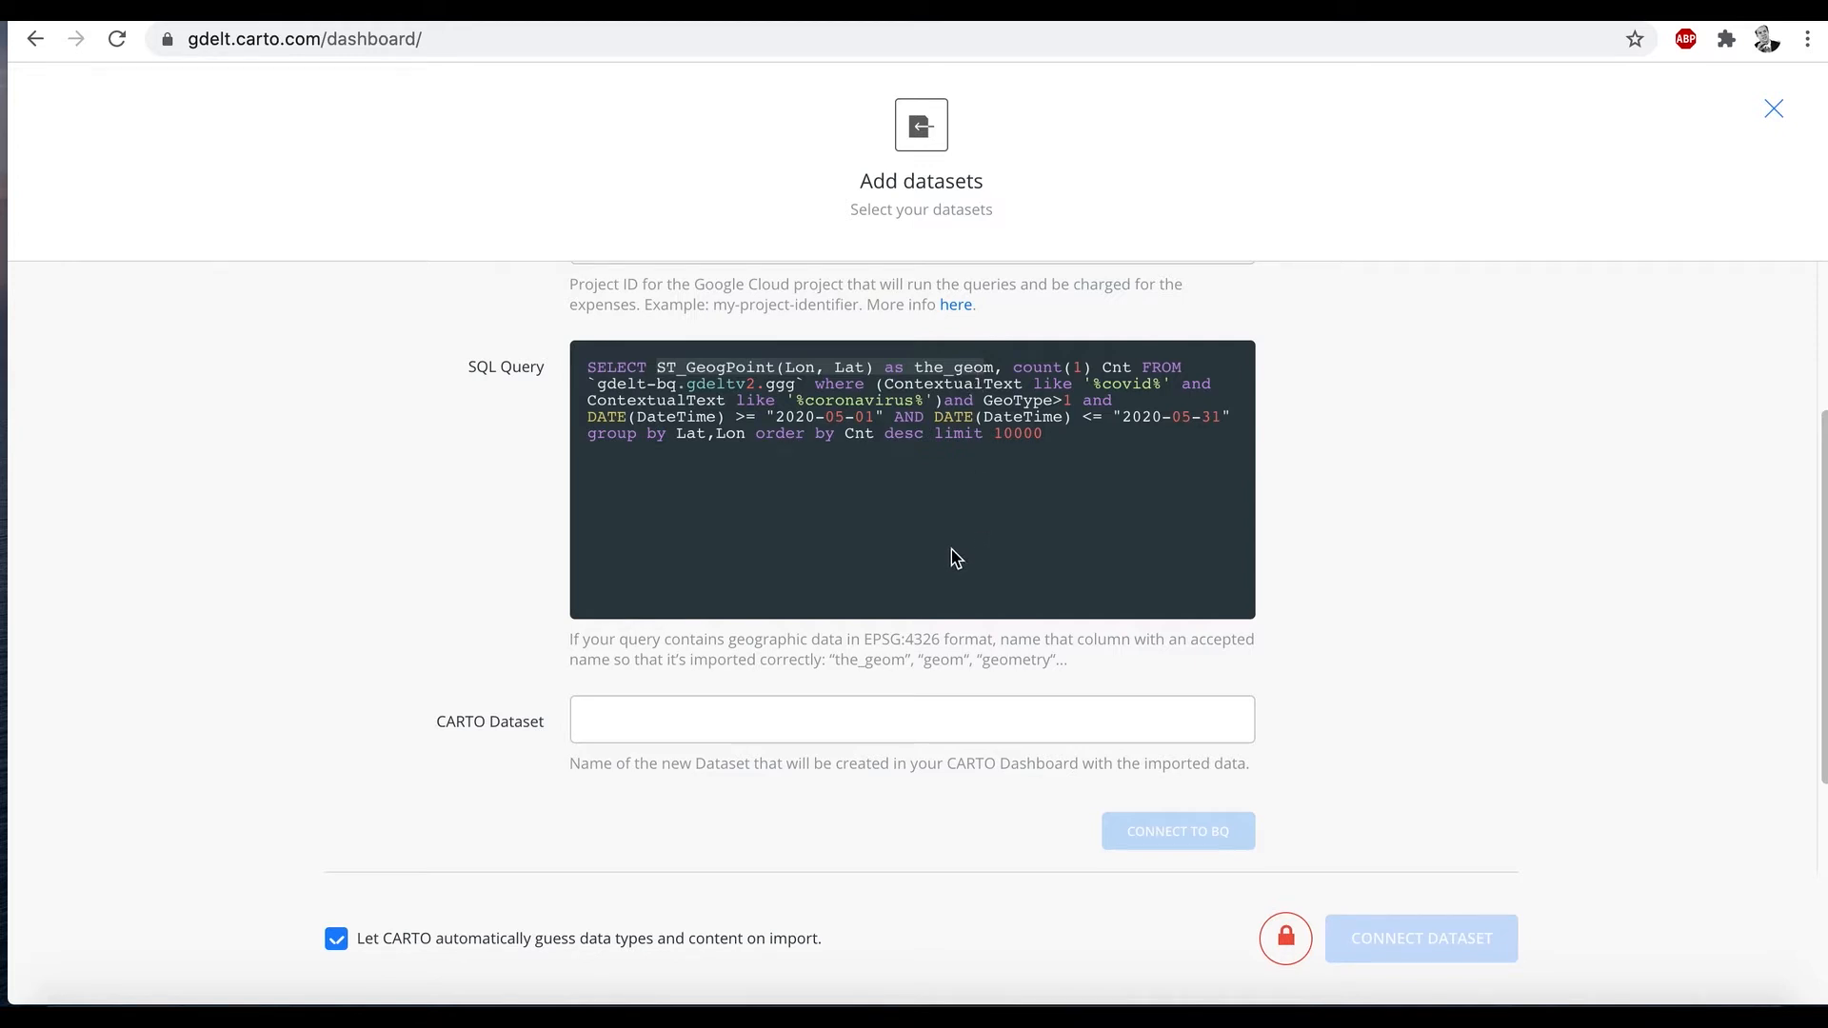
mouse_move(1053, 573)
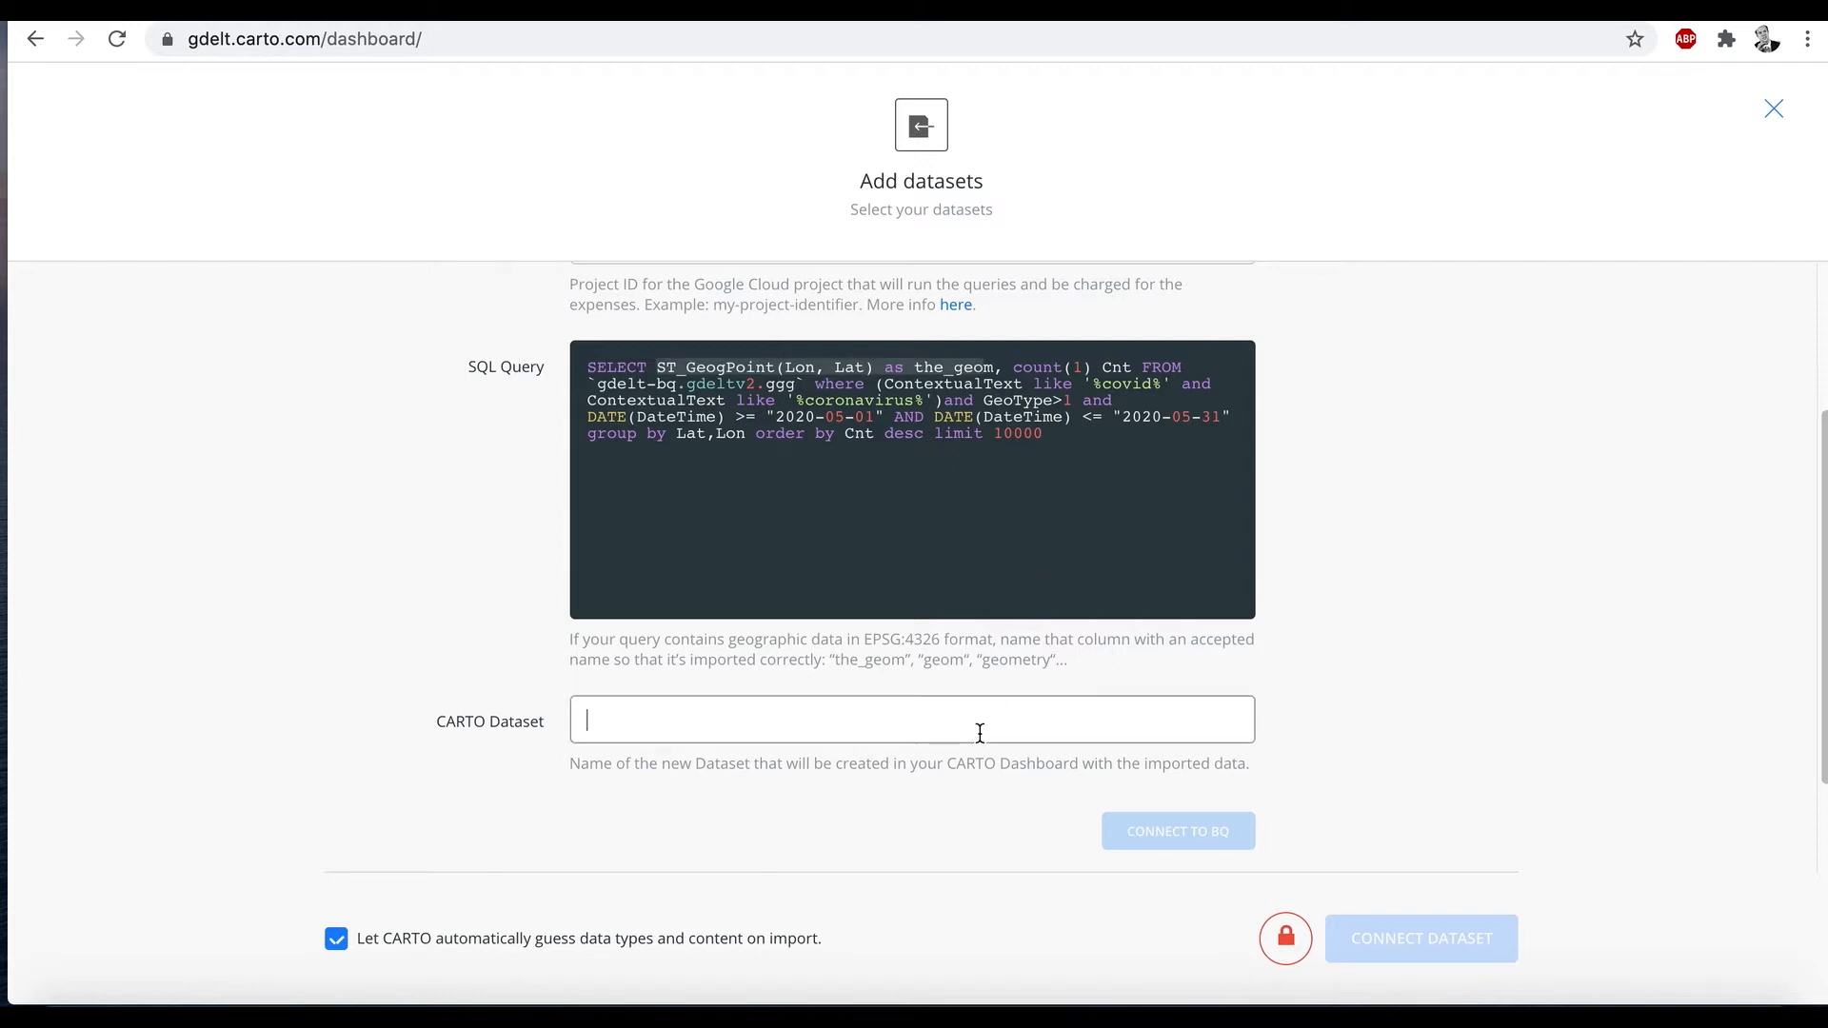
Step: Name the dataset covid1 and send the query to BigQuery, leaving sync at Never
text(covid1)
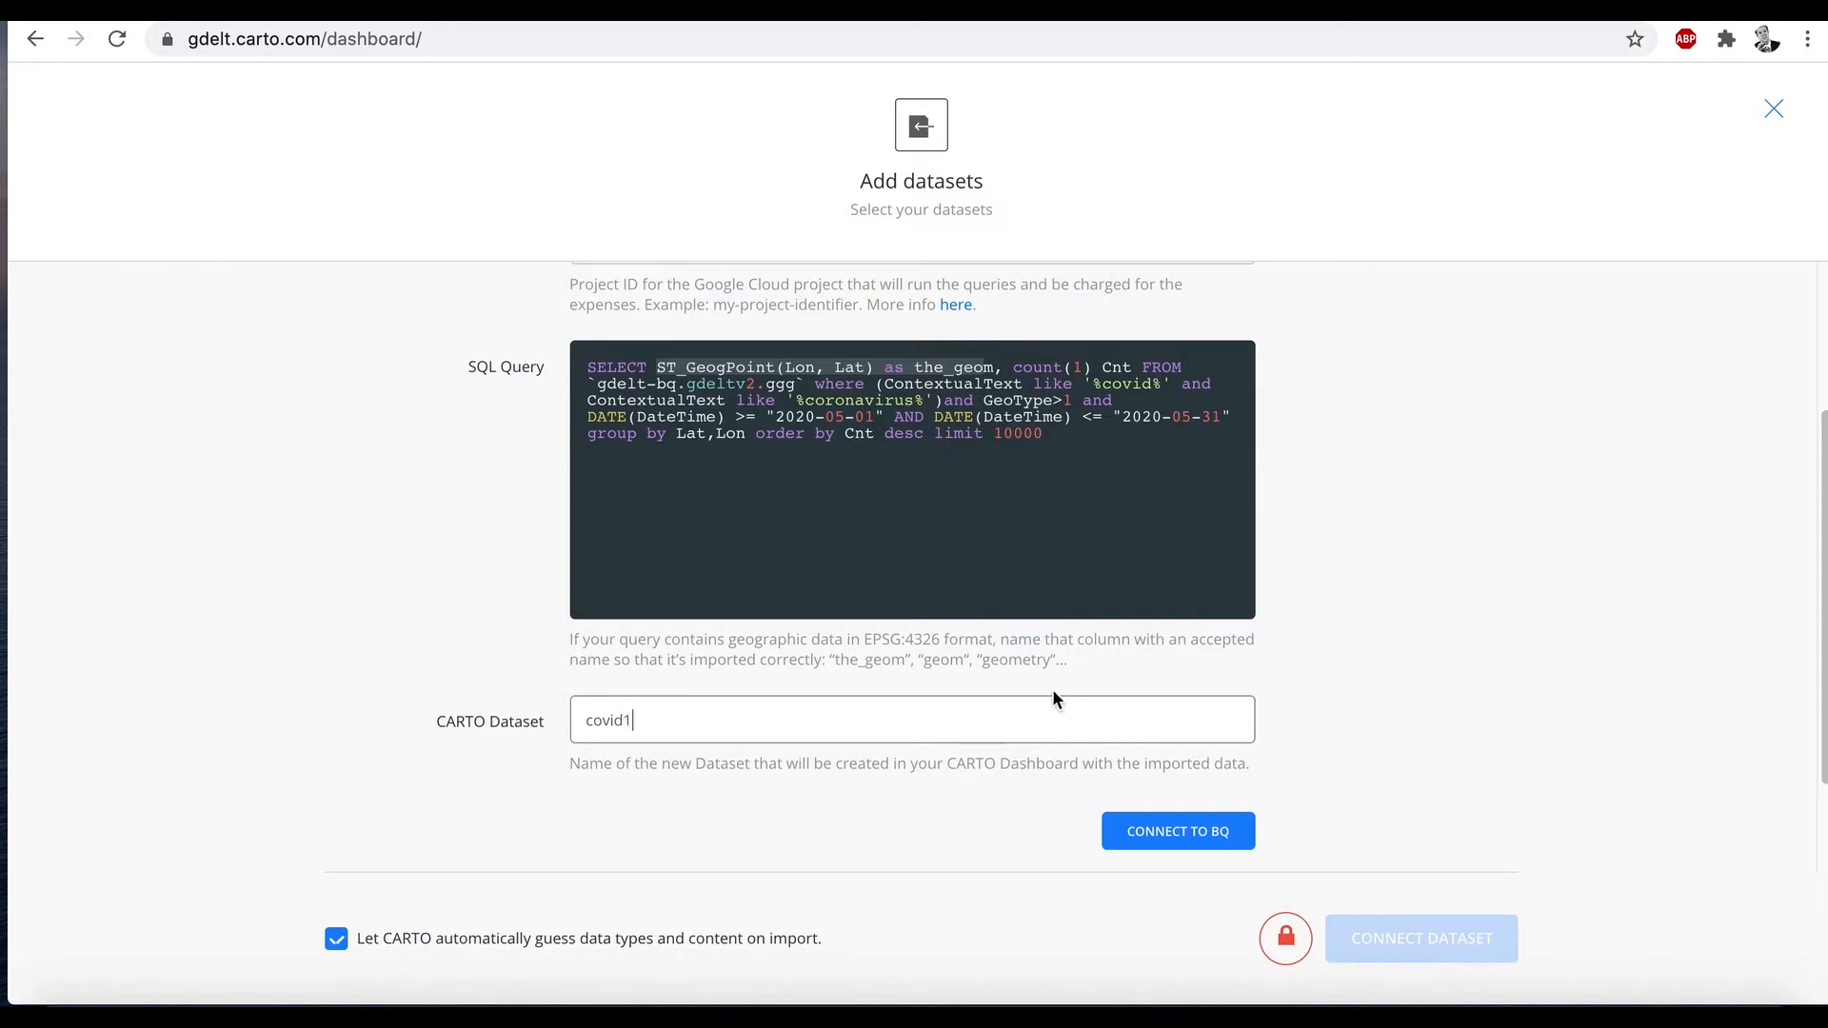
mouse_move(1177, 832)
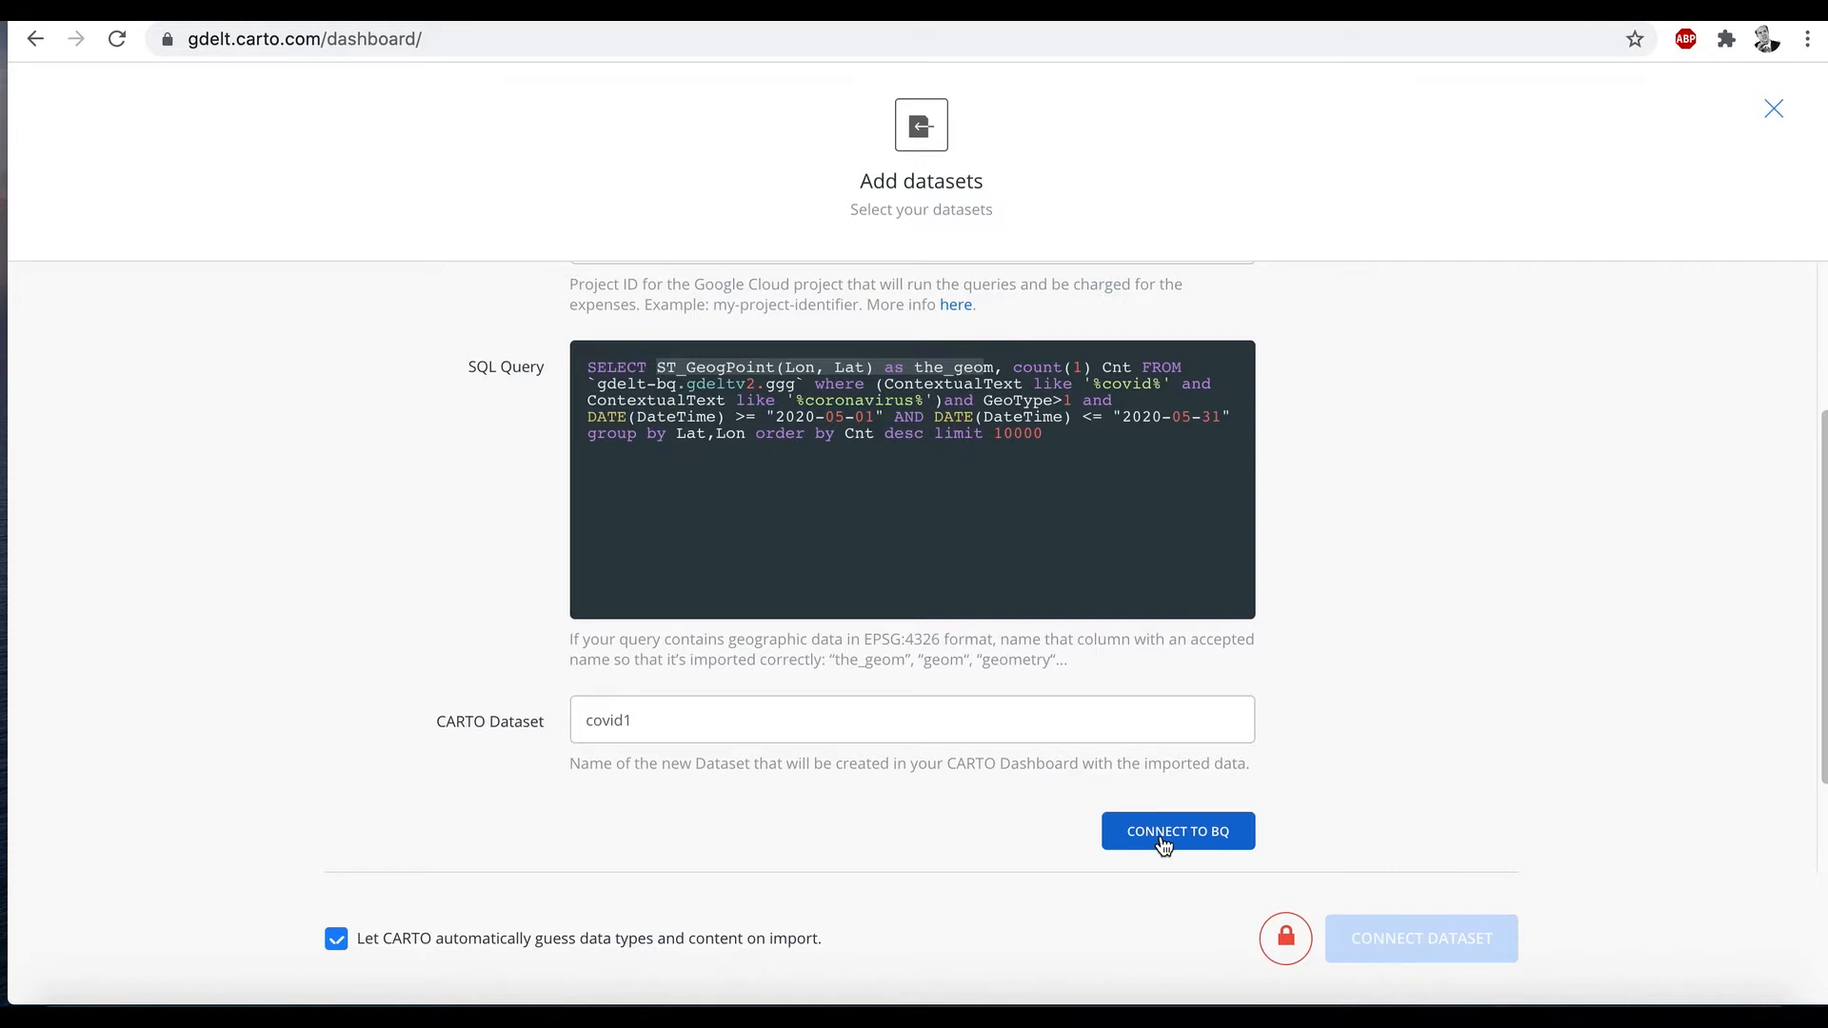
click(1176, 832)
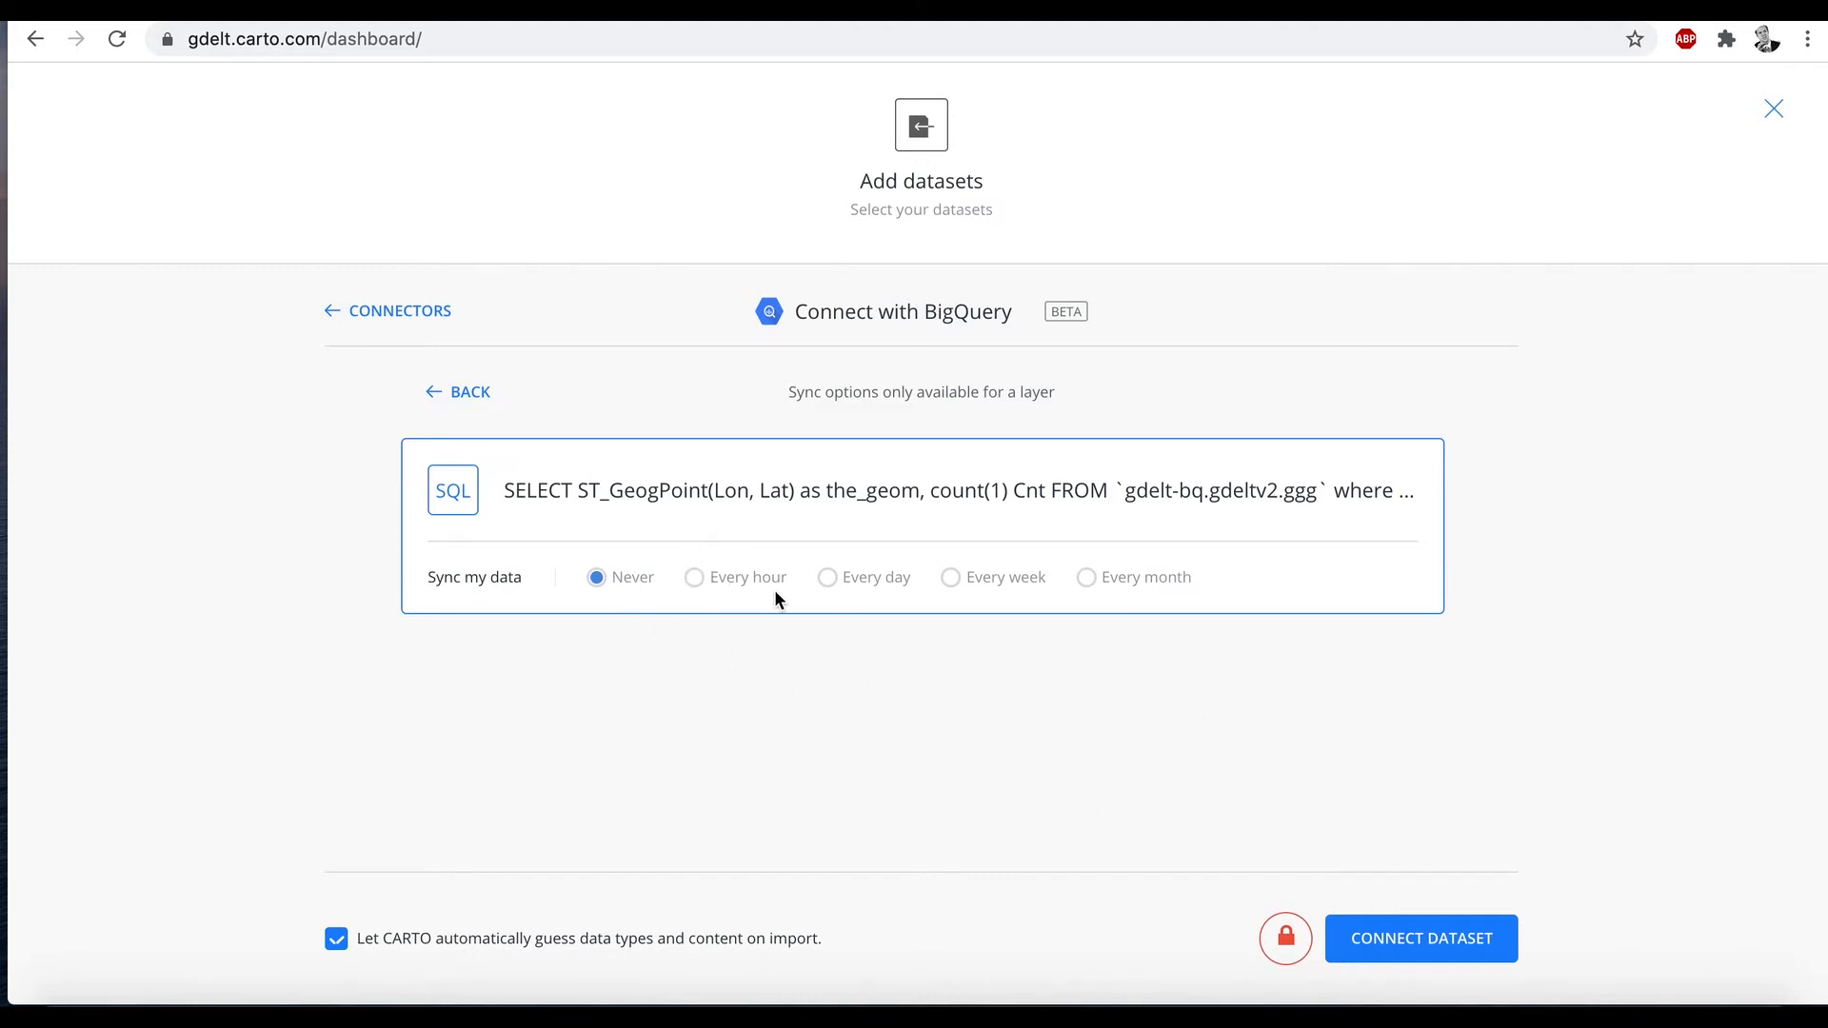
mouse_move(747, 592)
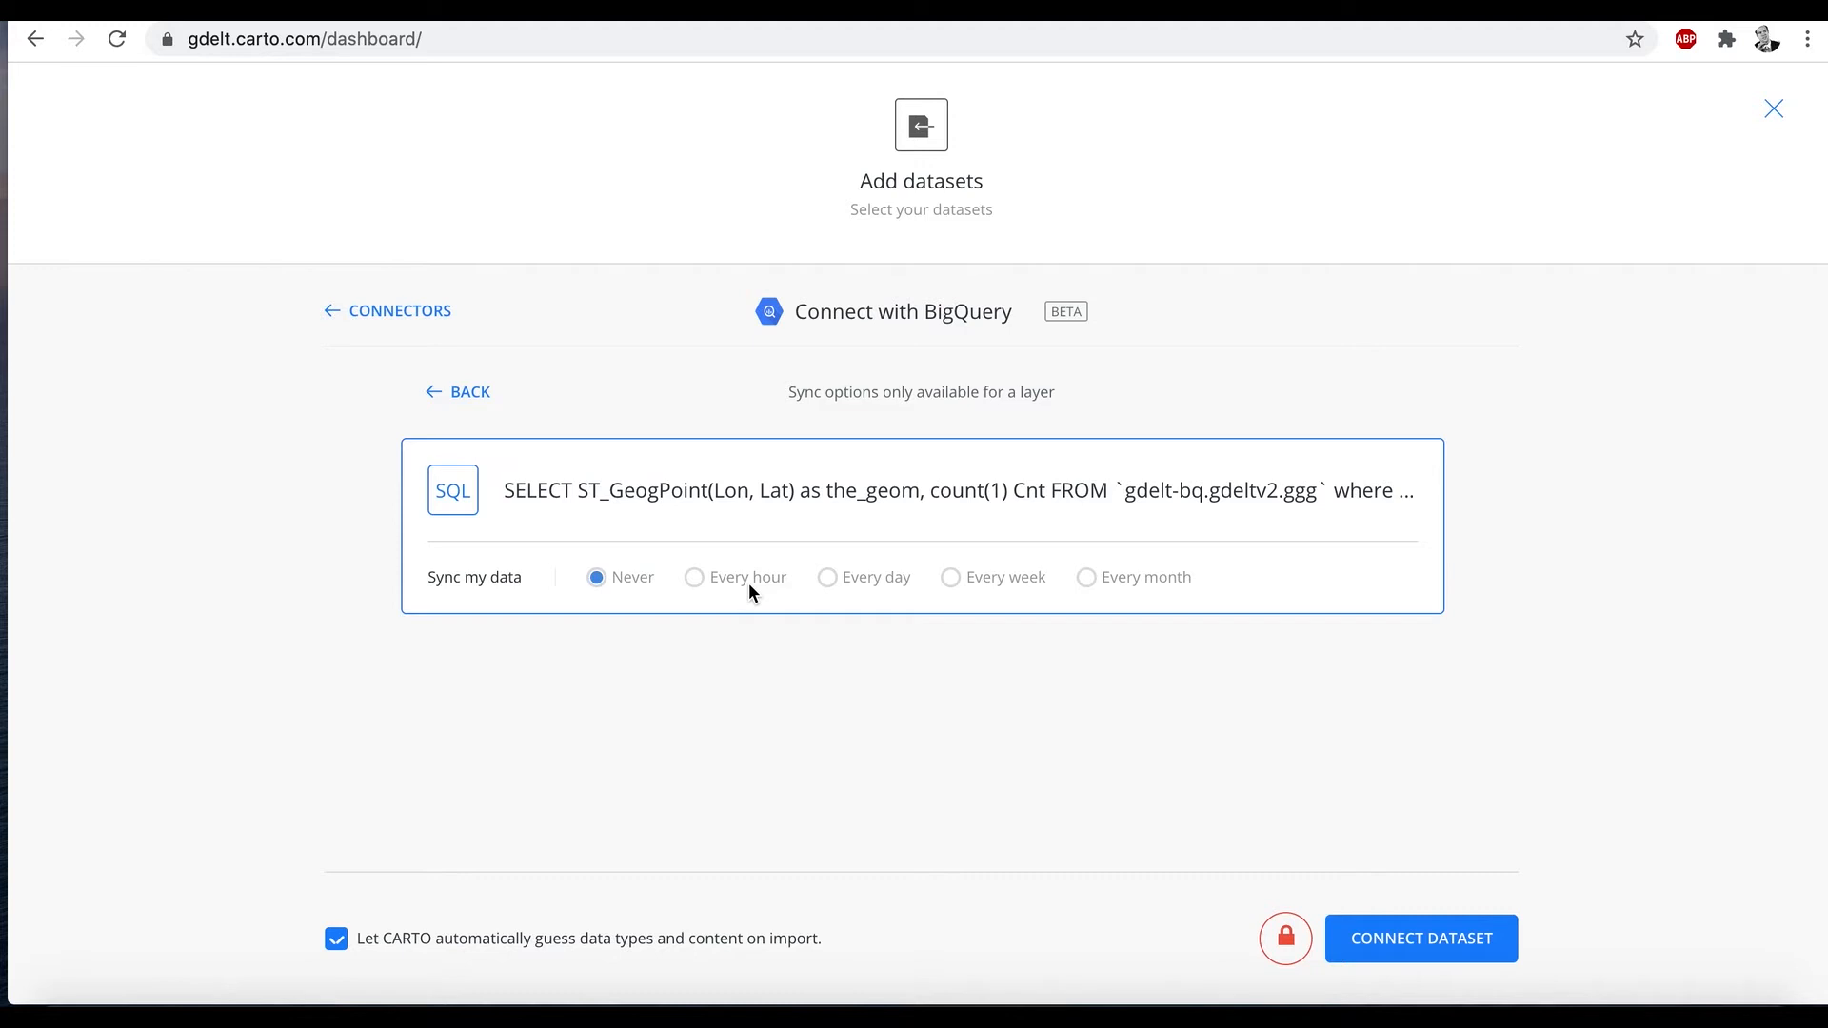
mouse_move(1421, 938)
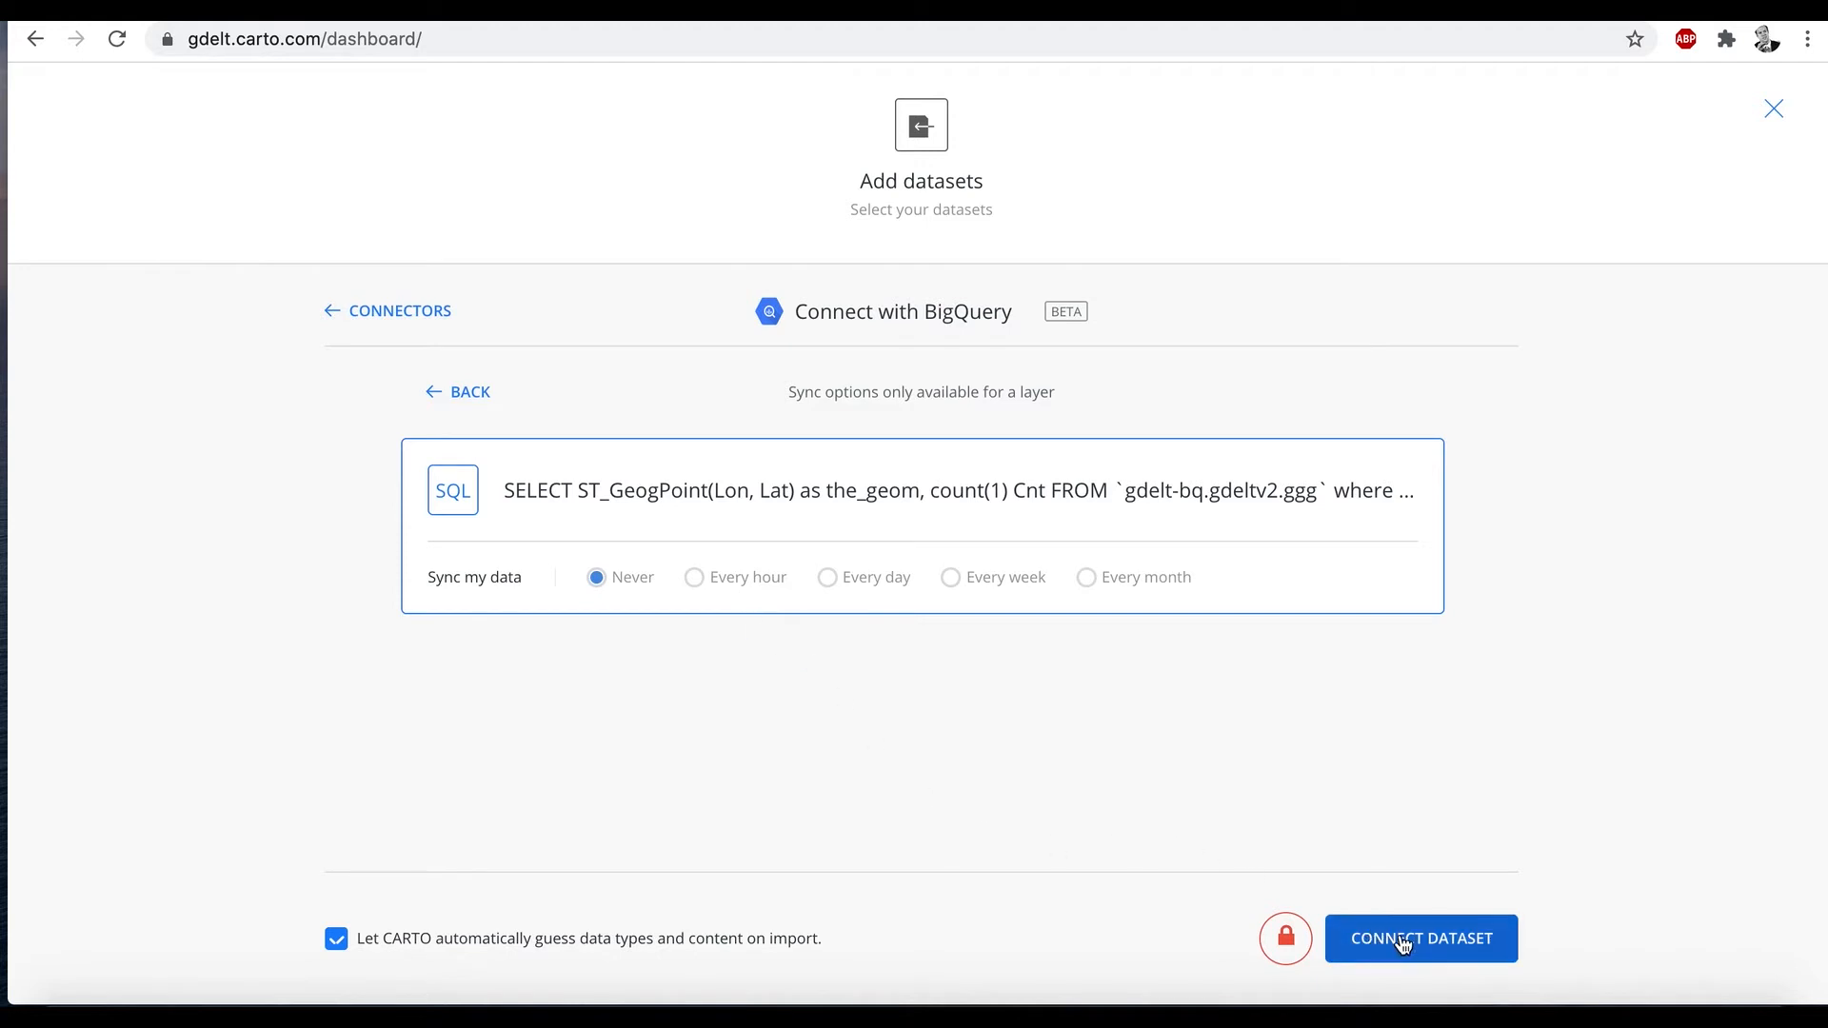
mouse_move(1405, 946)
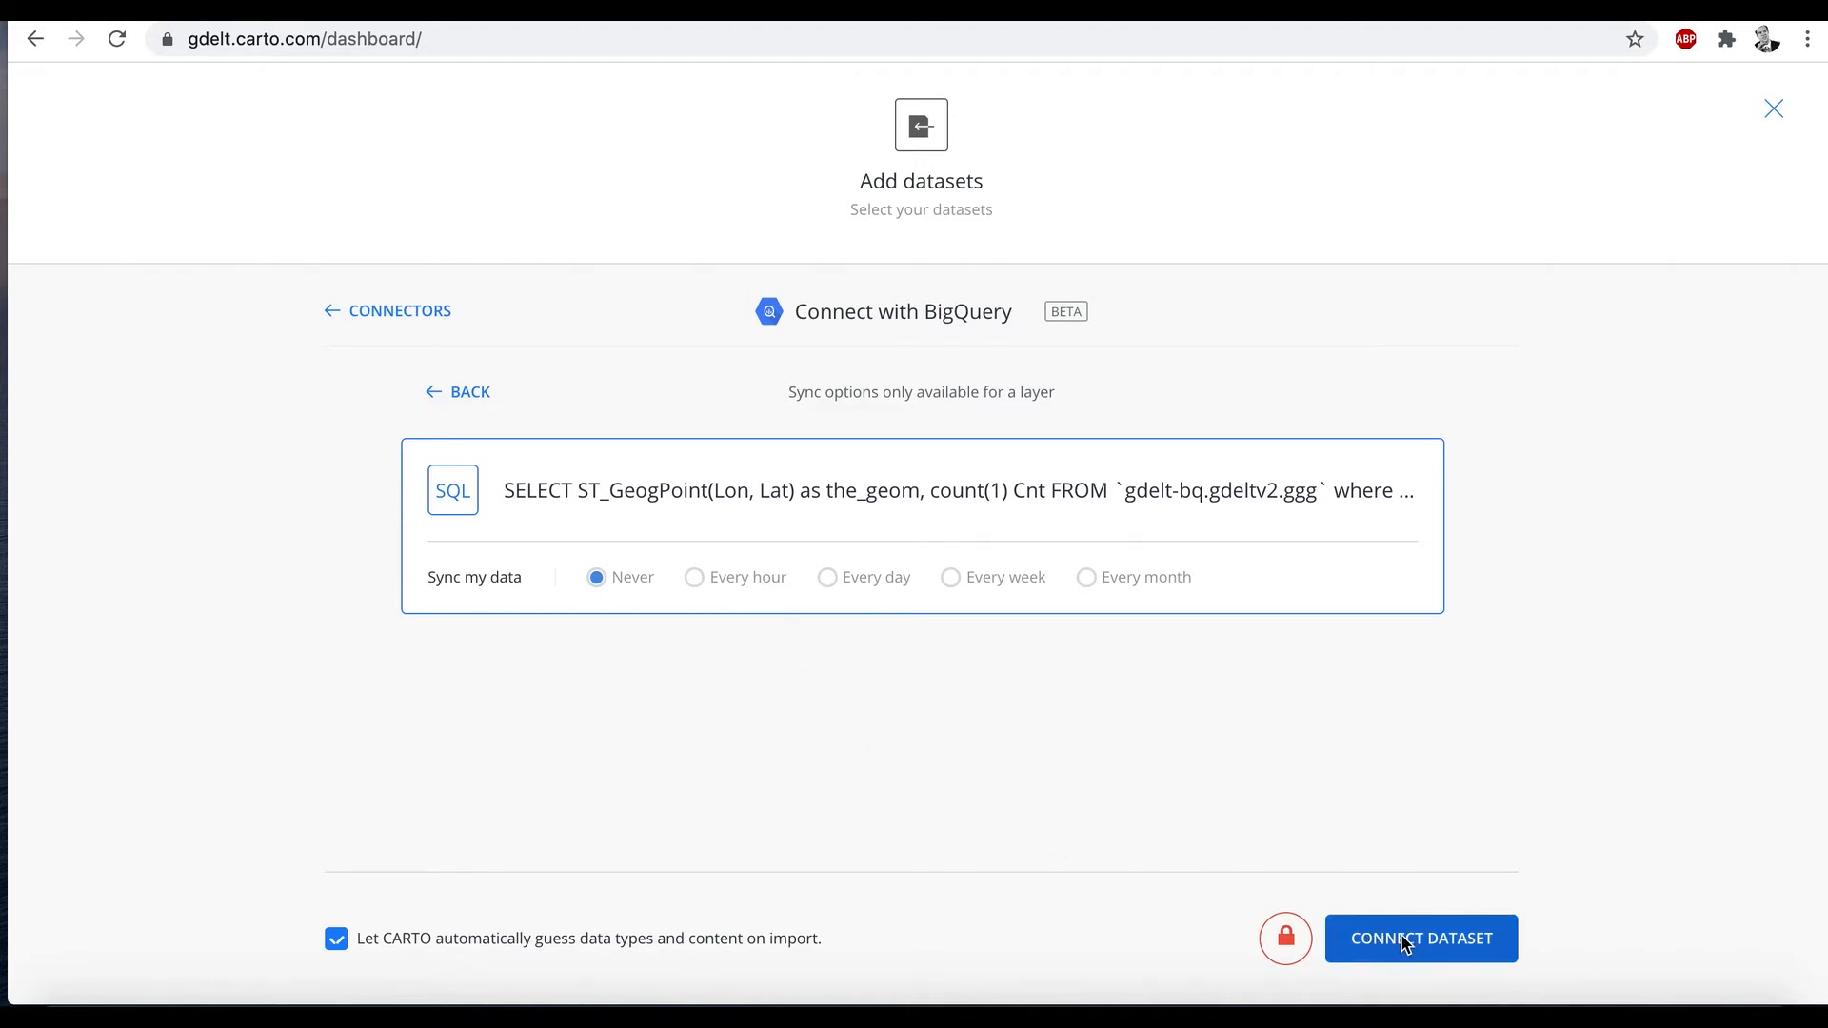
Step: Import the results as covid1, switch to Map View and dismiss the analysis notice
click(1420, 938)
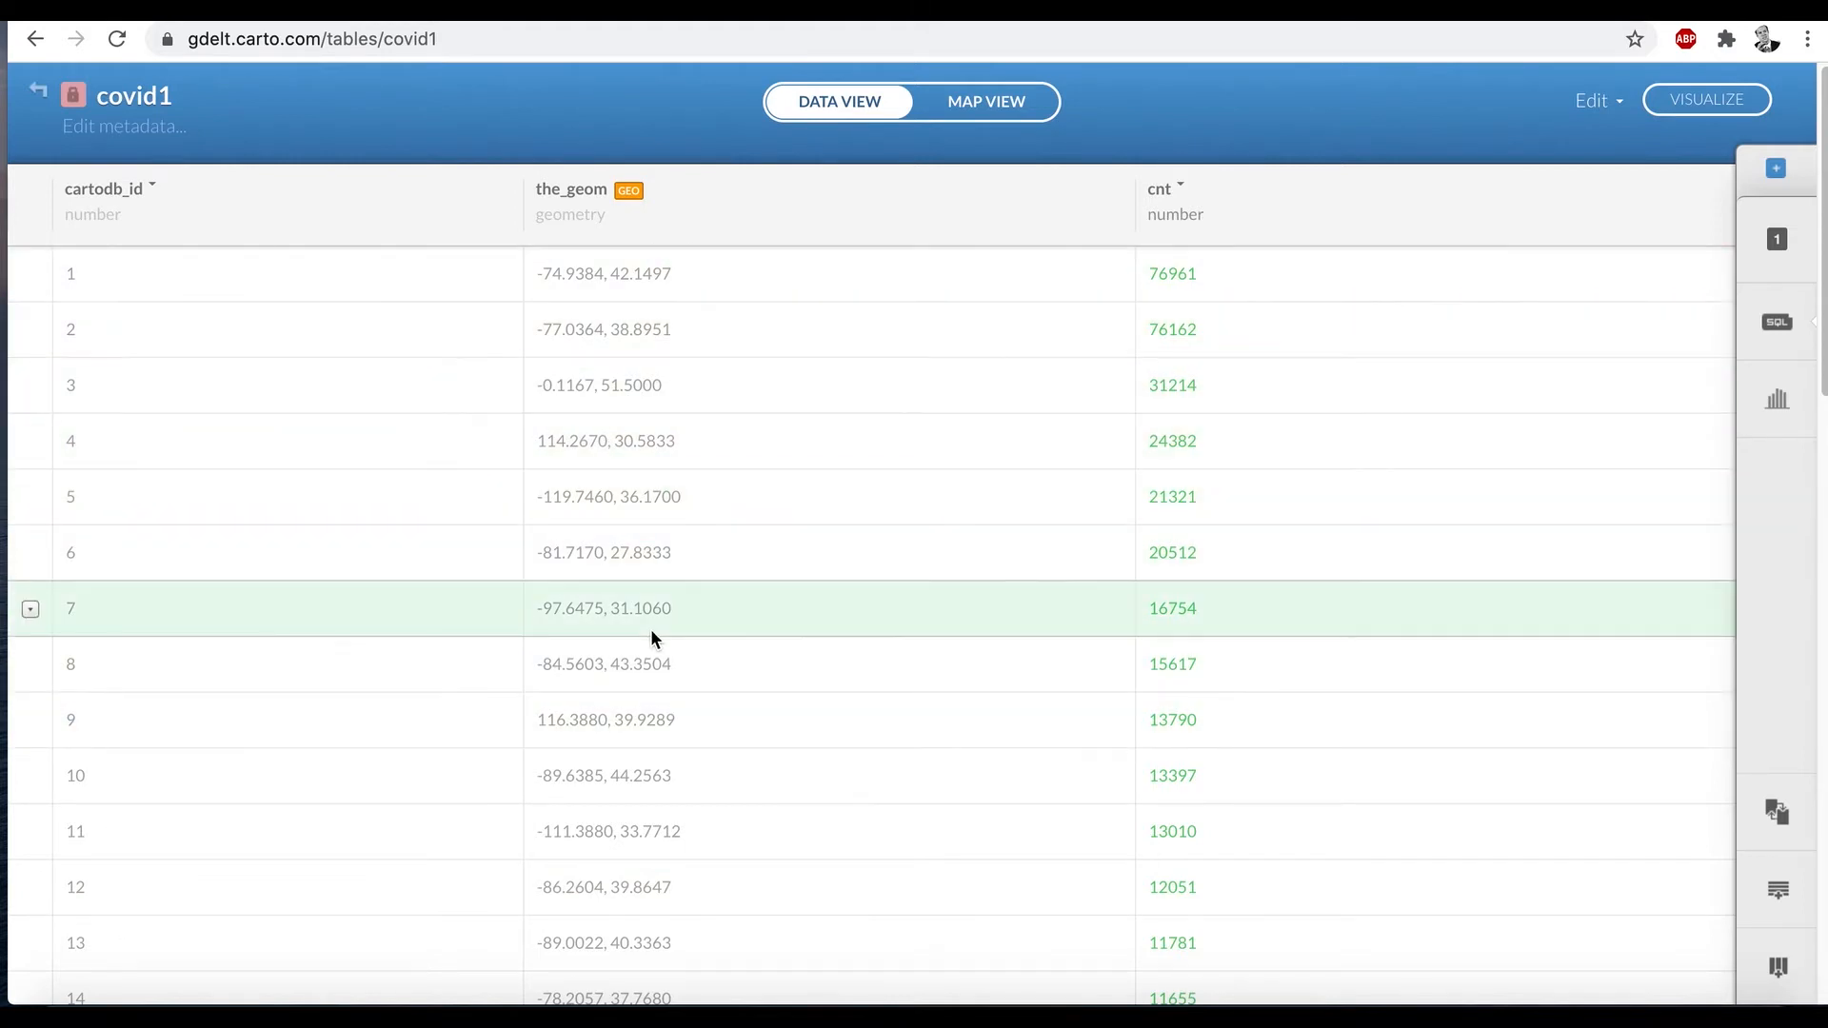
mouse_move(984, 101)
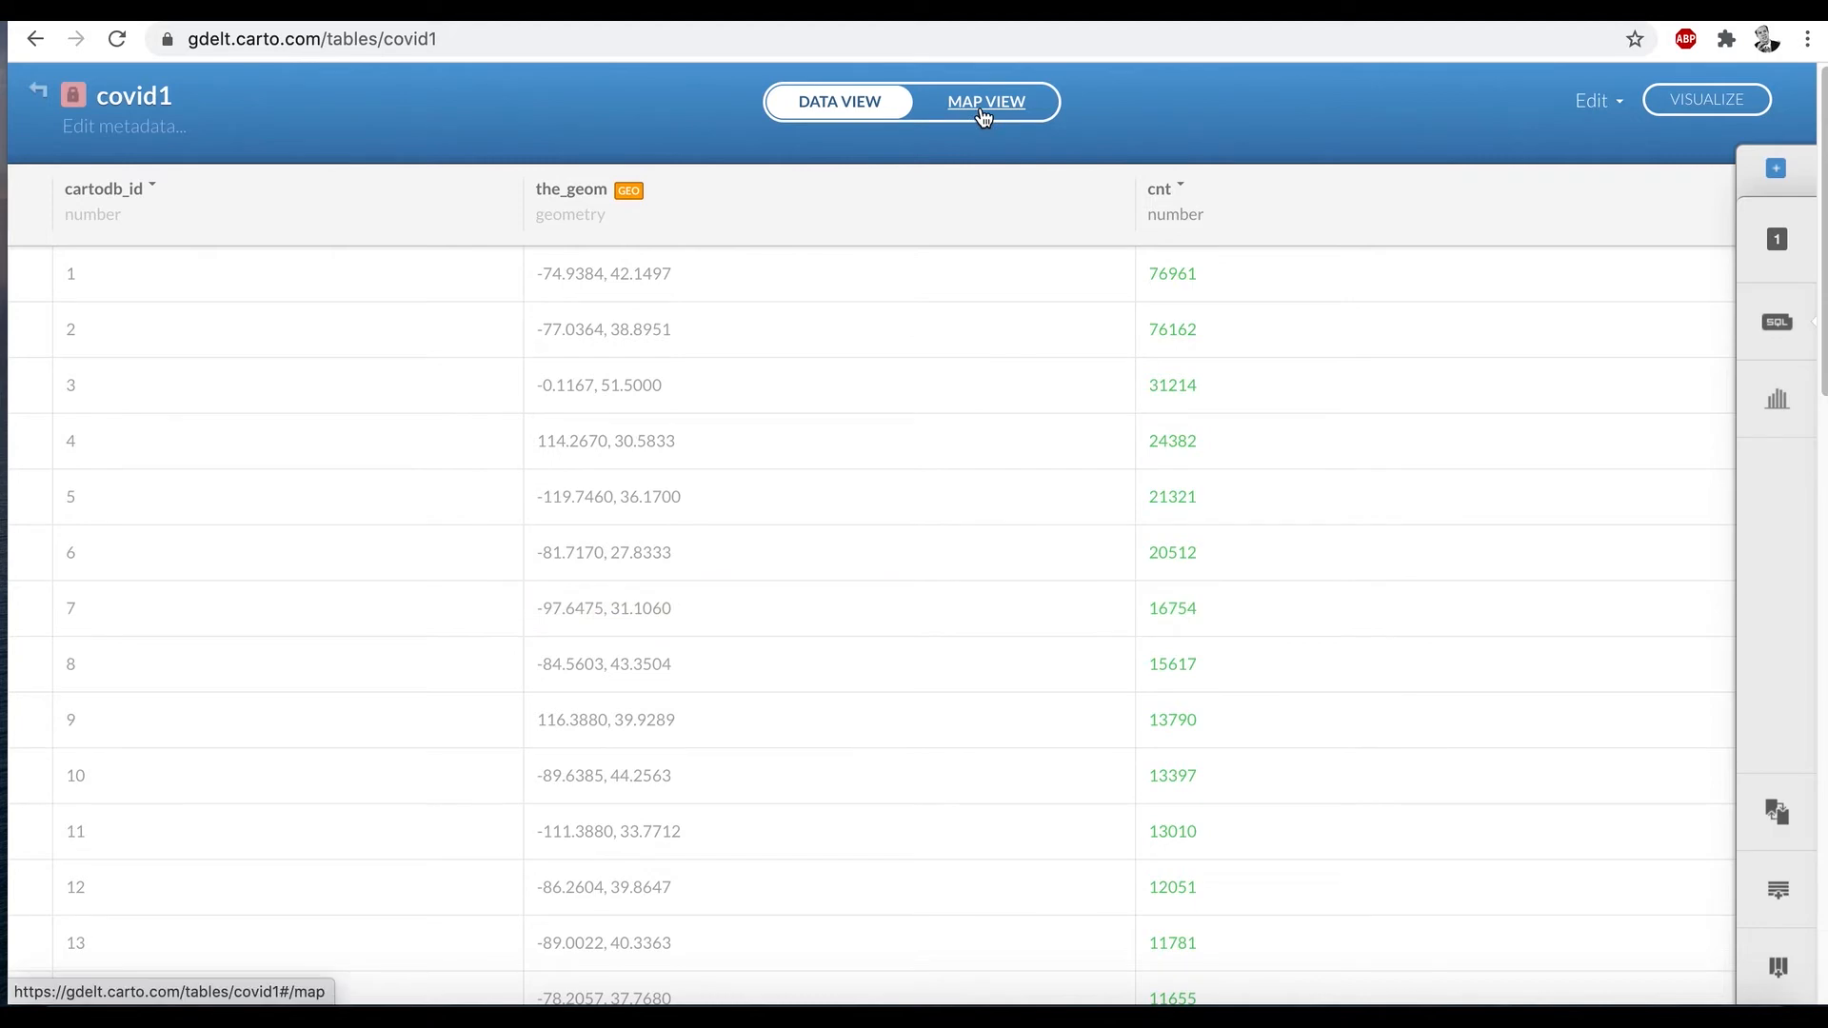
click(984, 101)
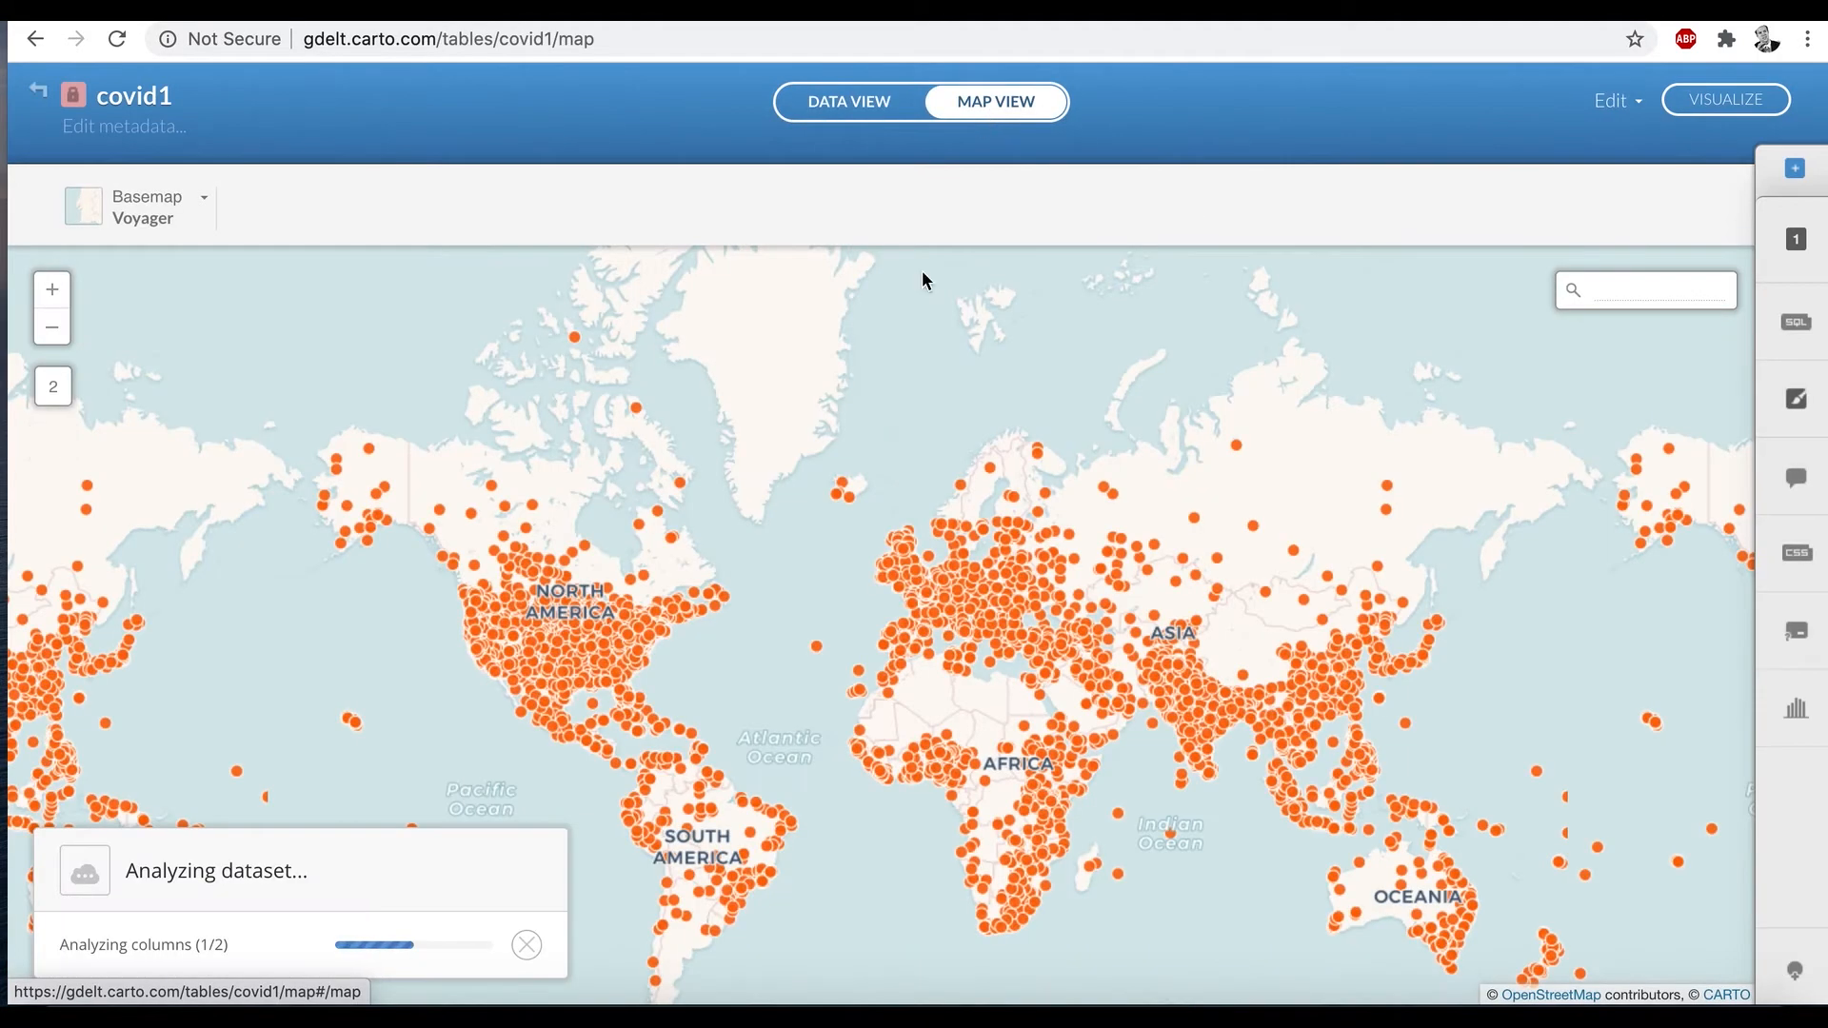
mouse_move(1011, 849)
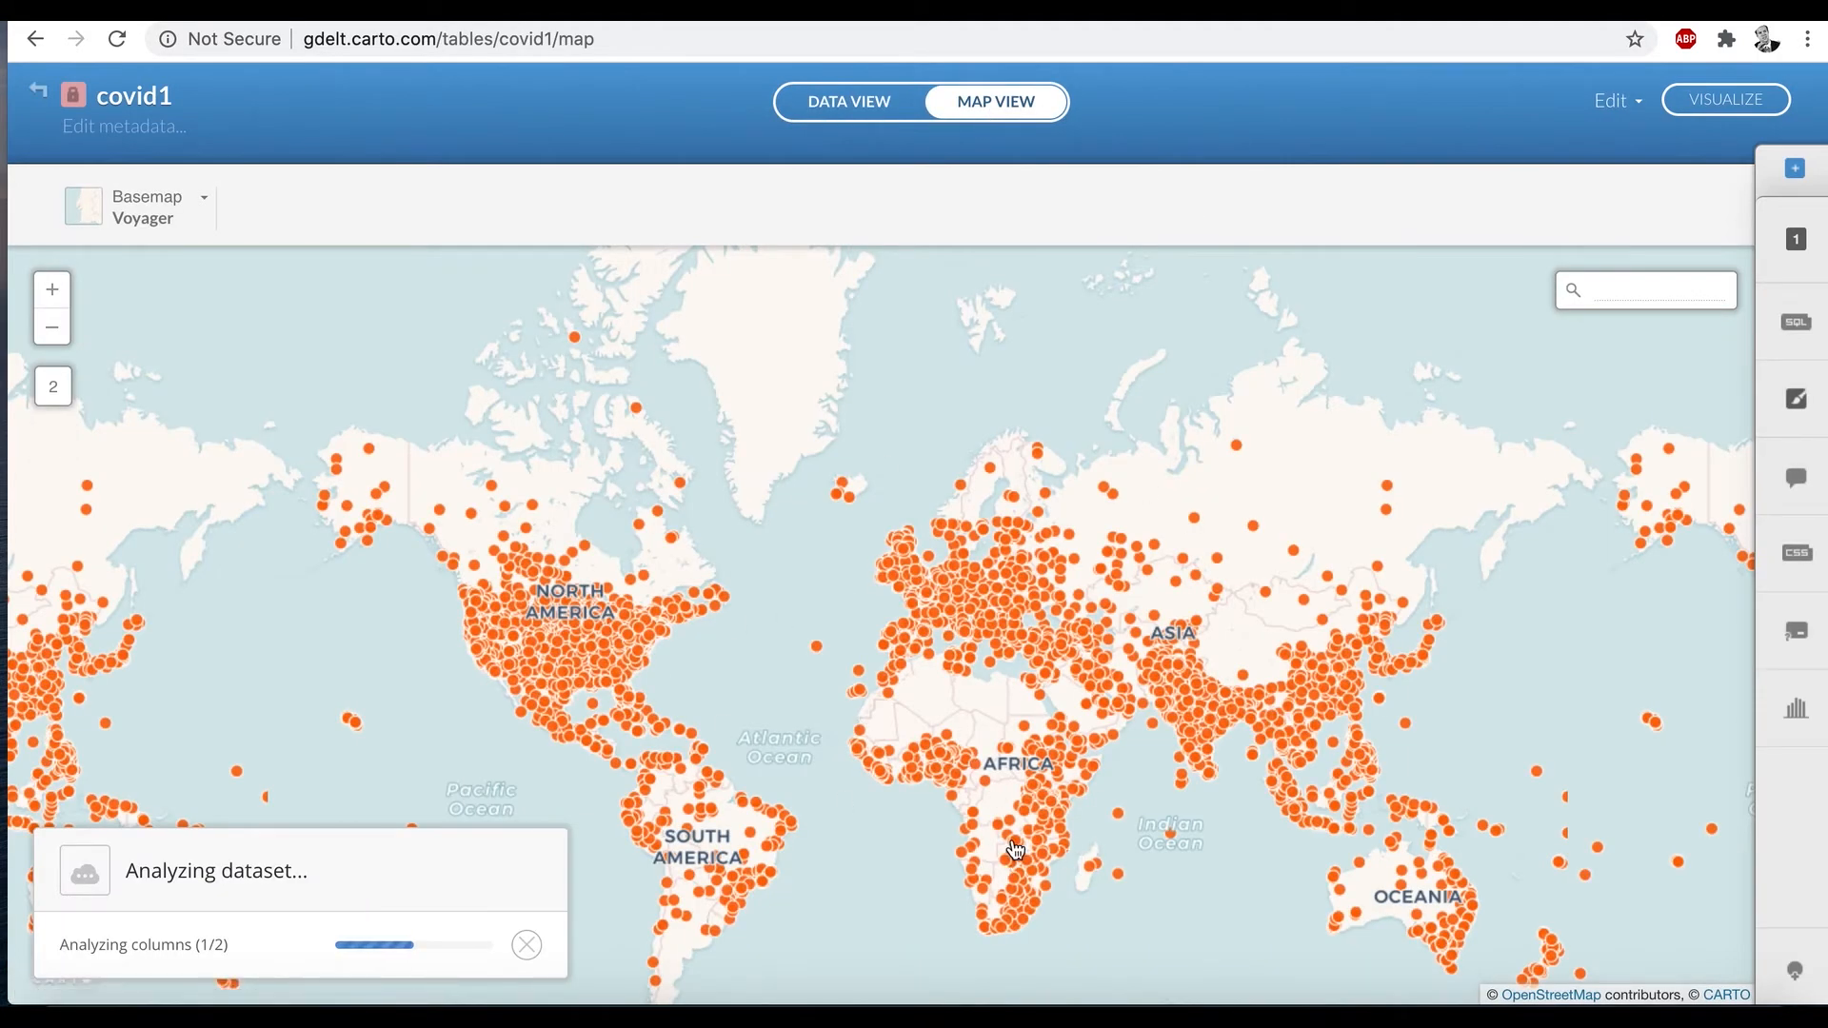
mouse_move(1513, 648)
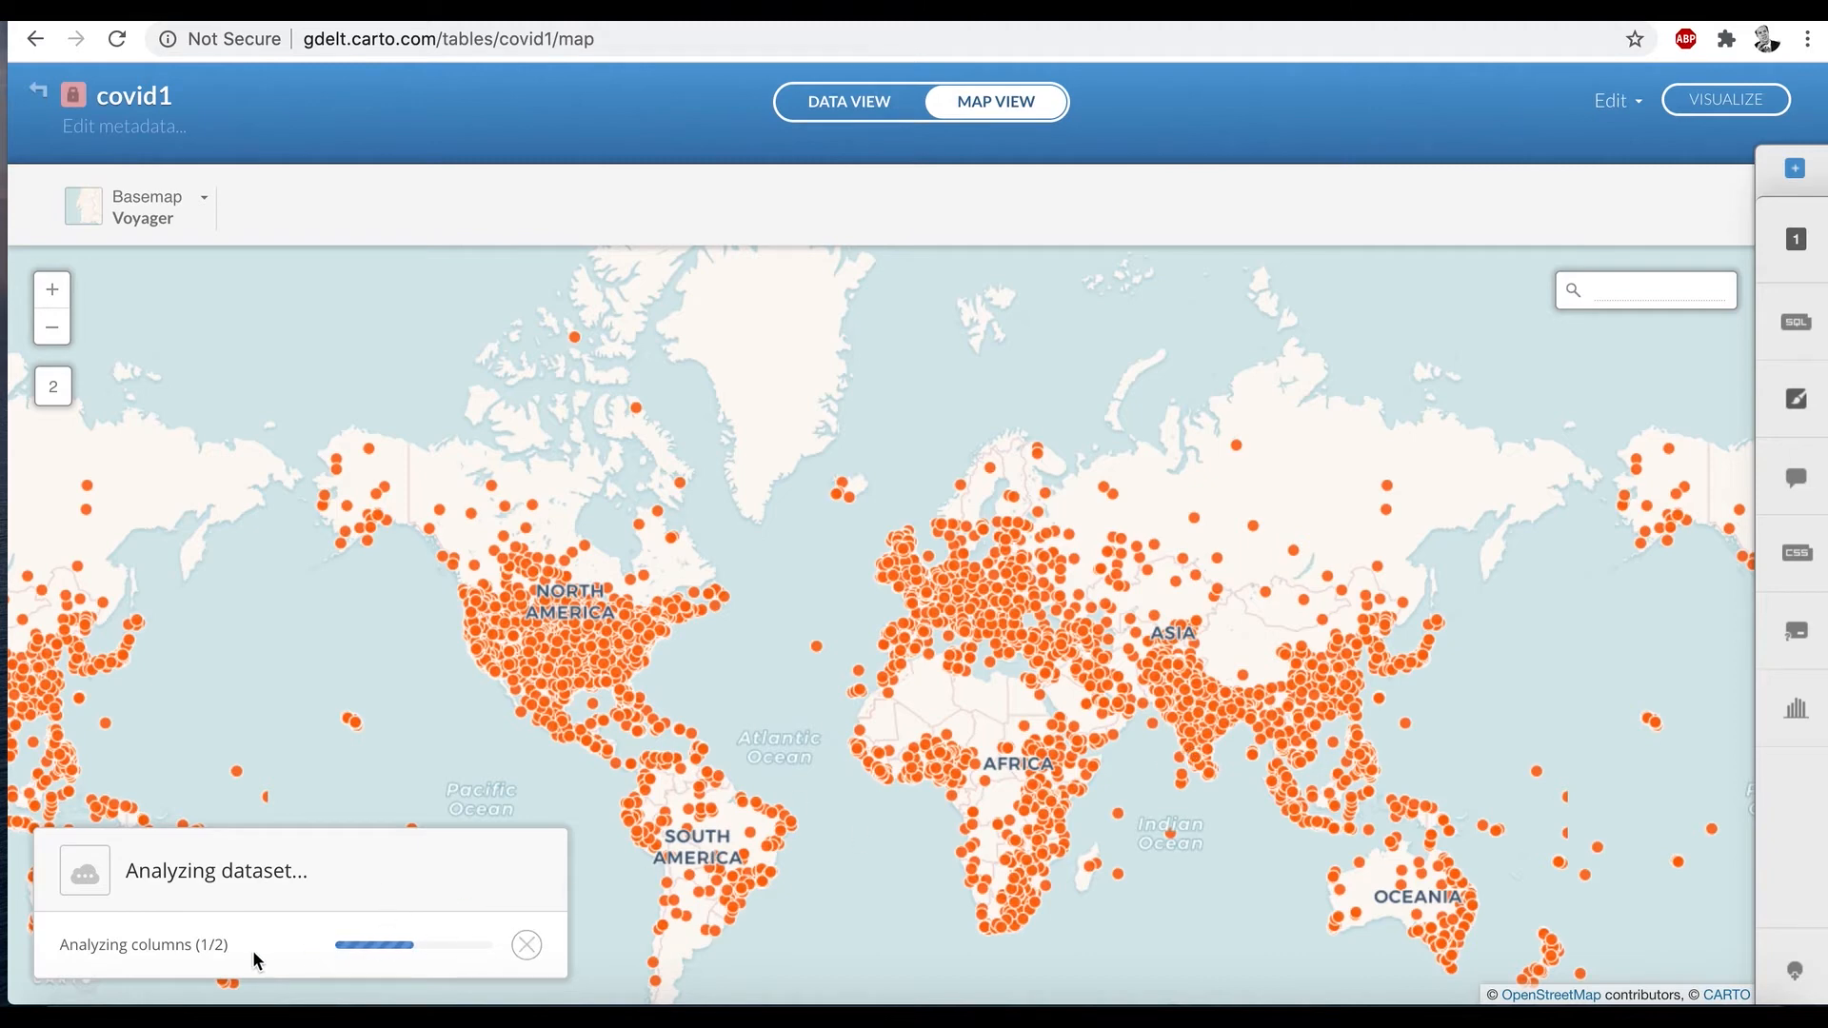
mouse_move(1794, 475)
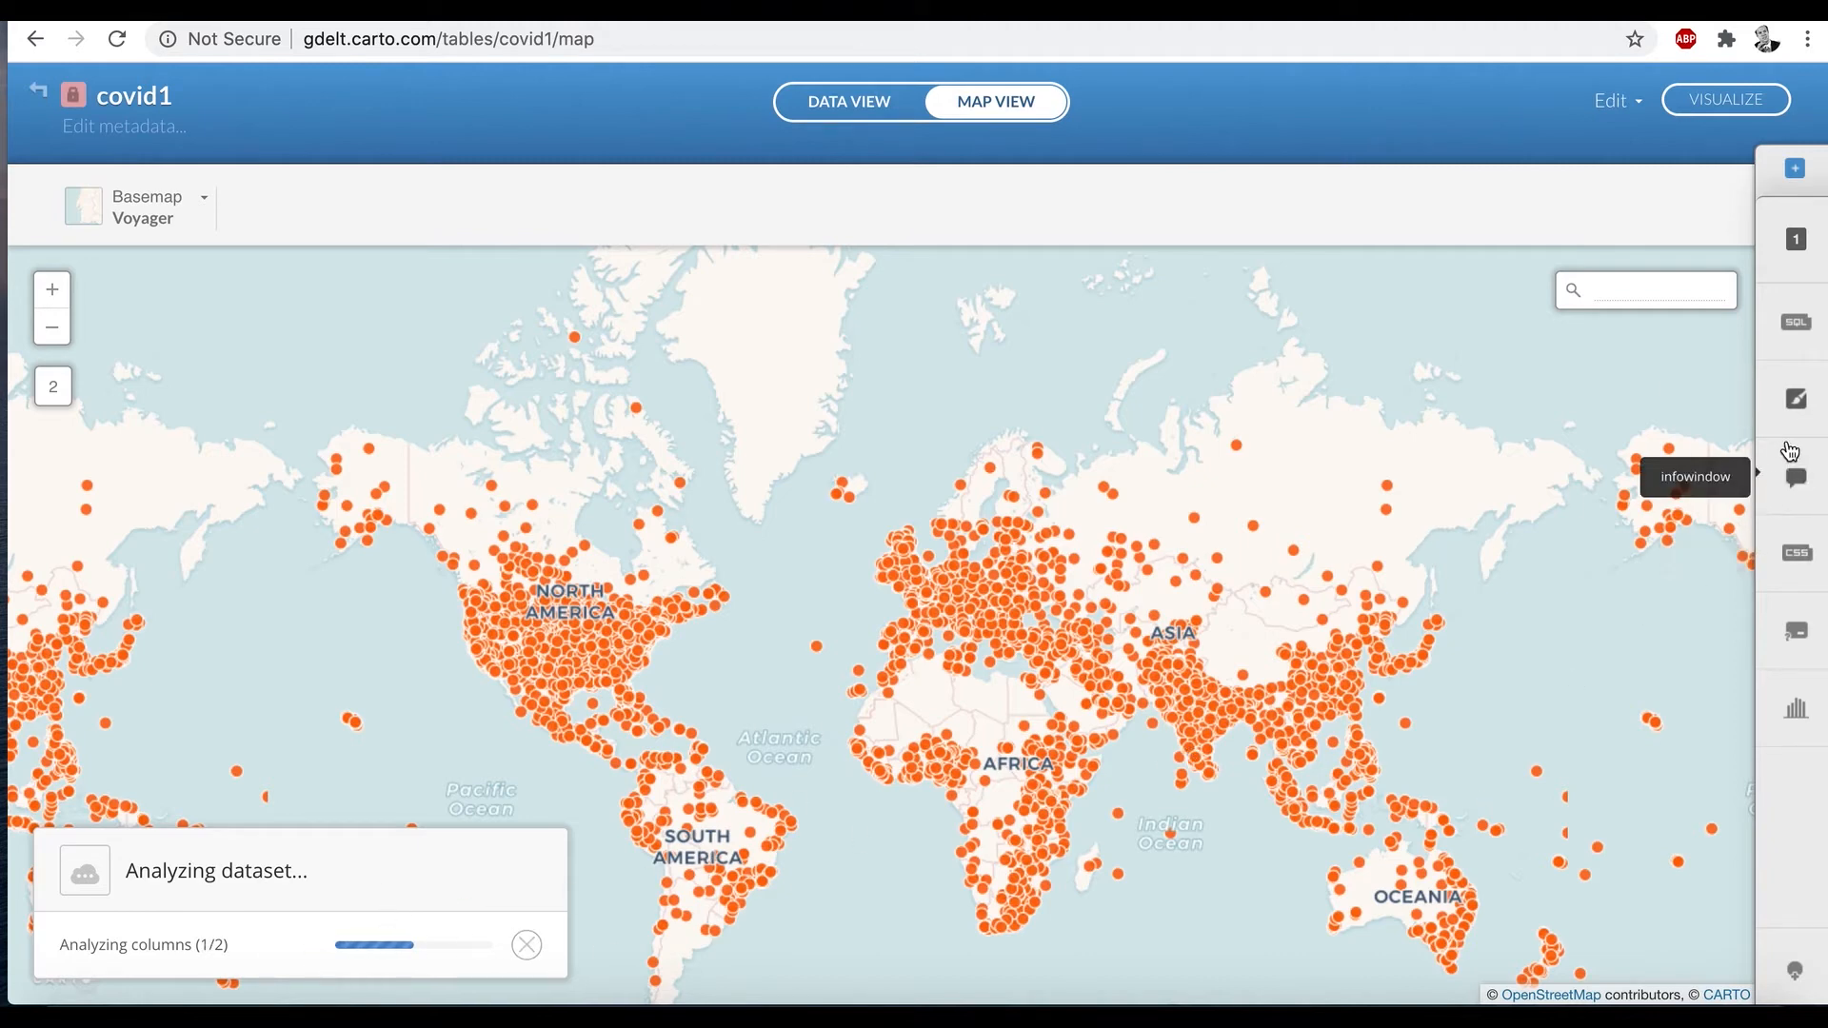
click(526, 944)
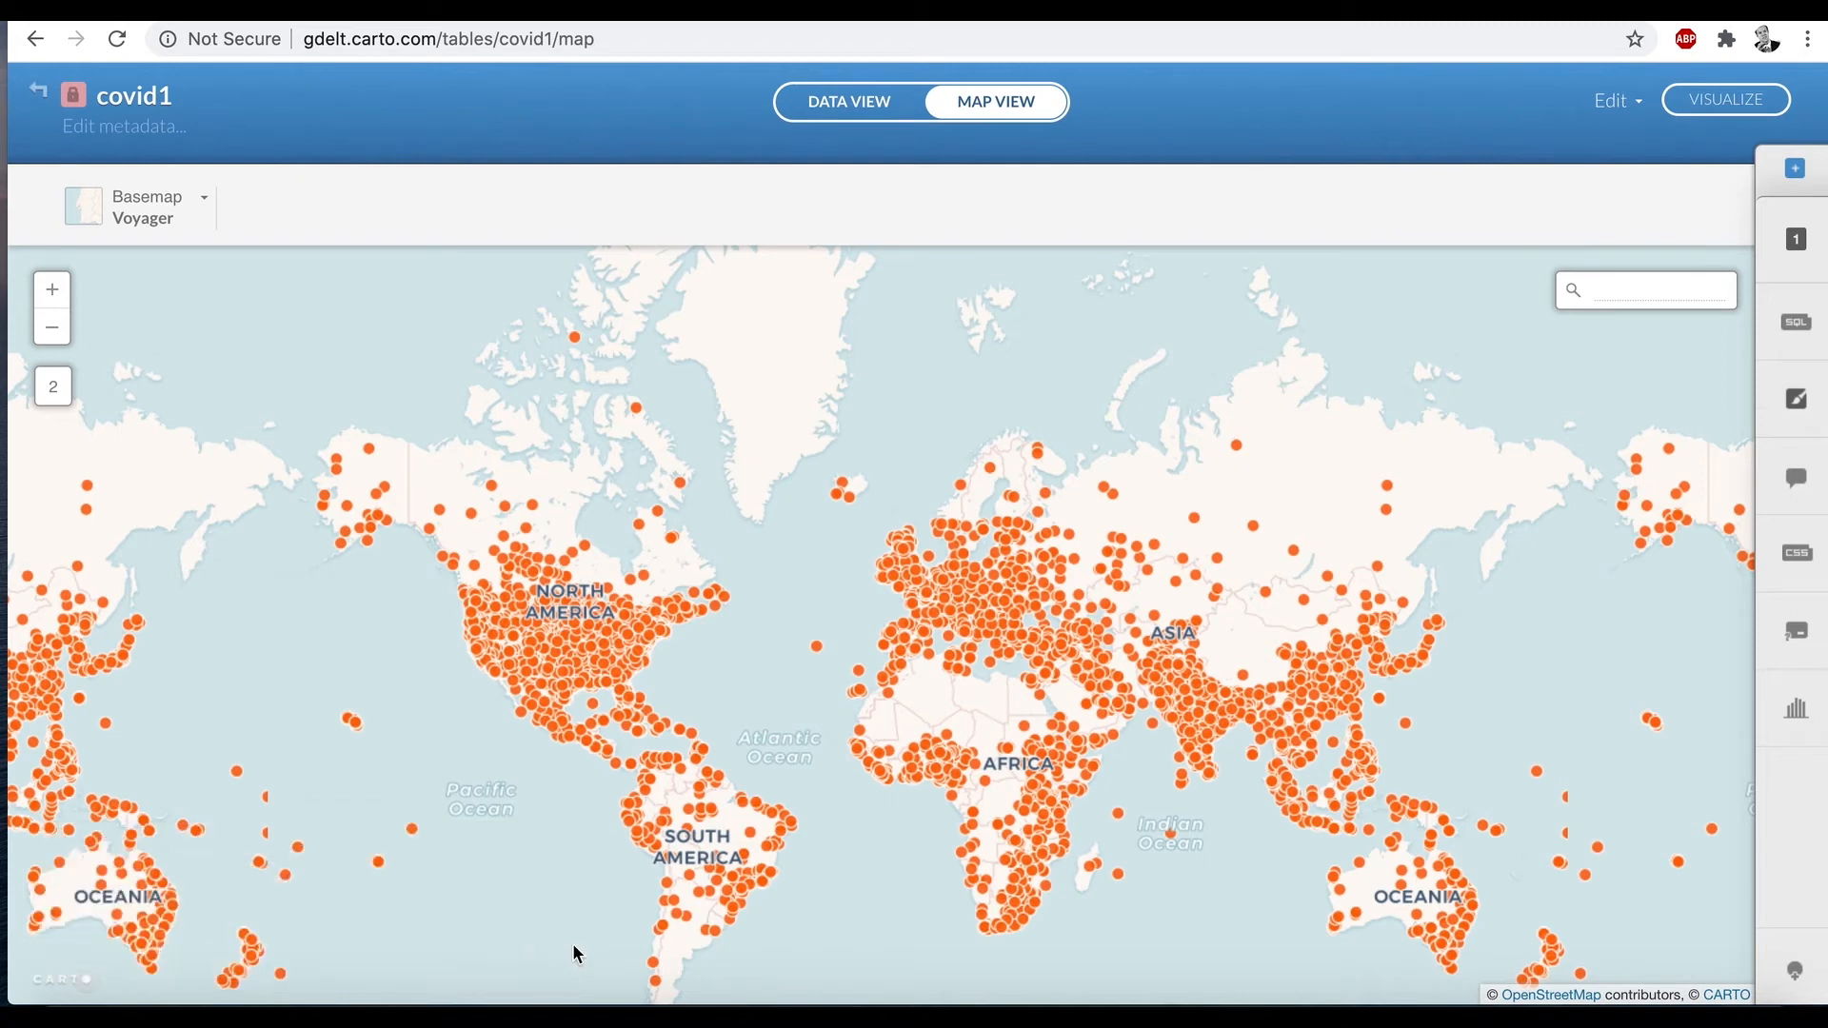
Step: Switch the covid1 layer to a Bubble map on cnt with maximum radius 11
click(1793, 398)
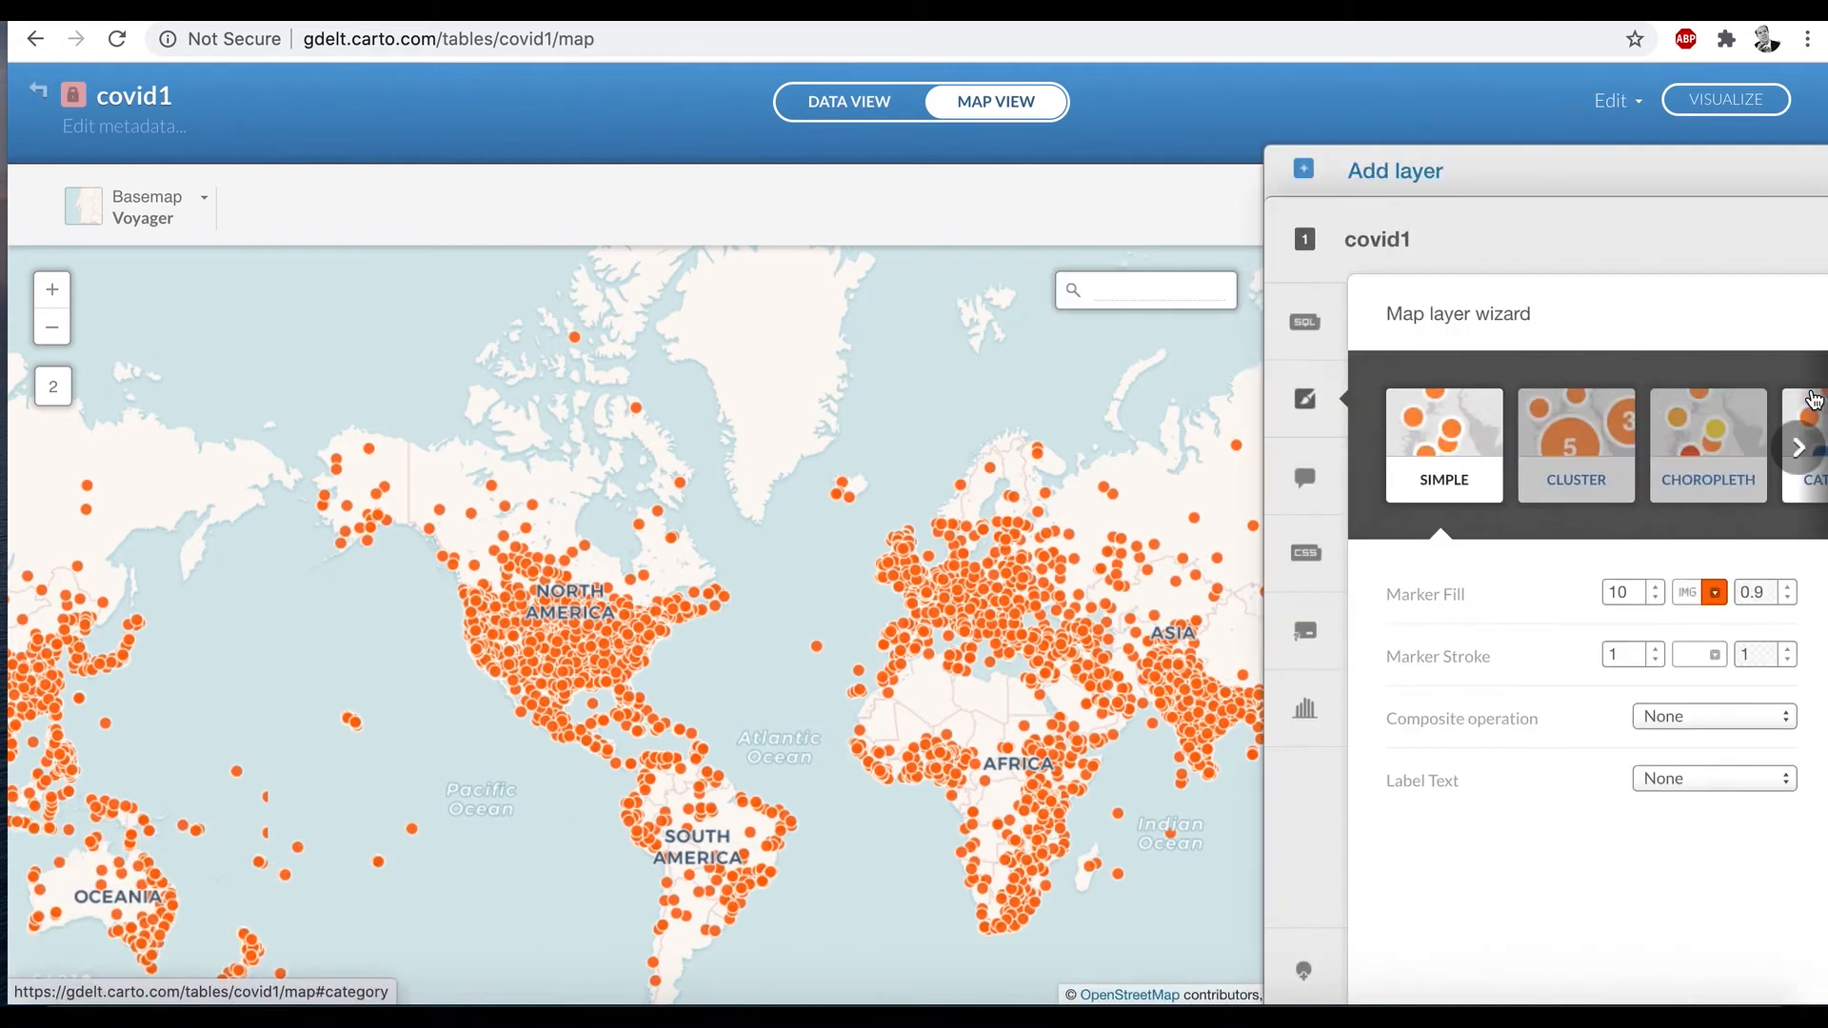
click(1795, 445)
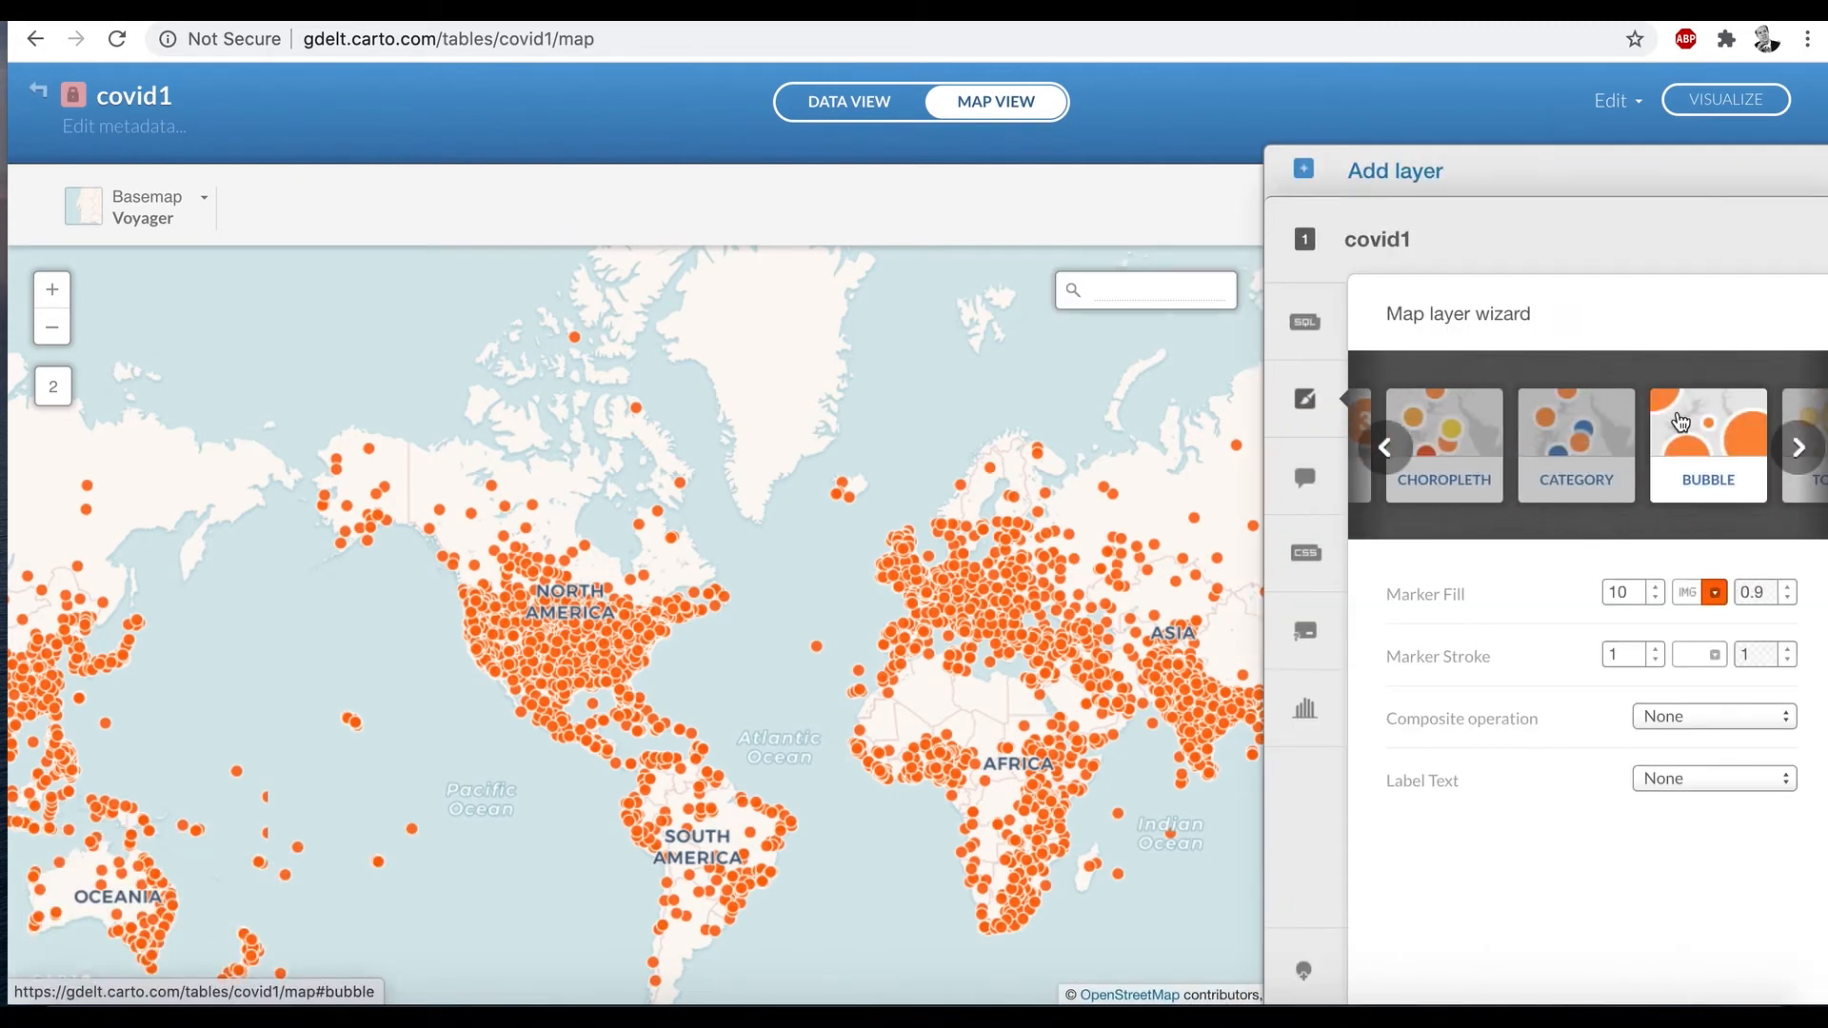
click(1706, 446)
text(7)
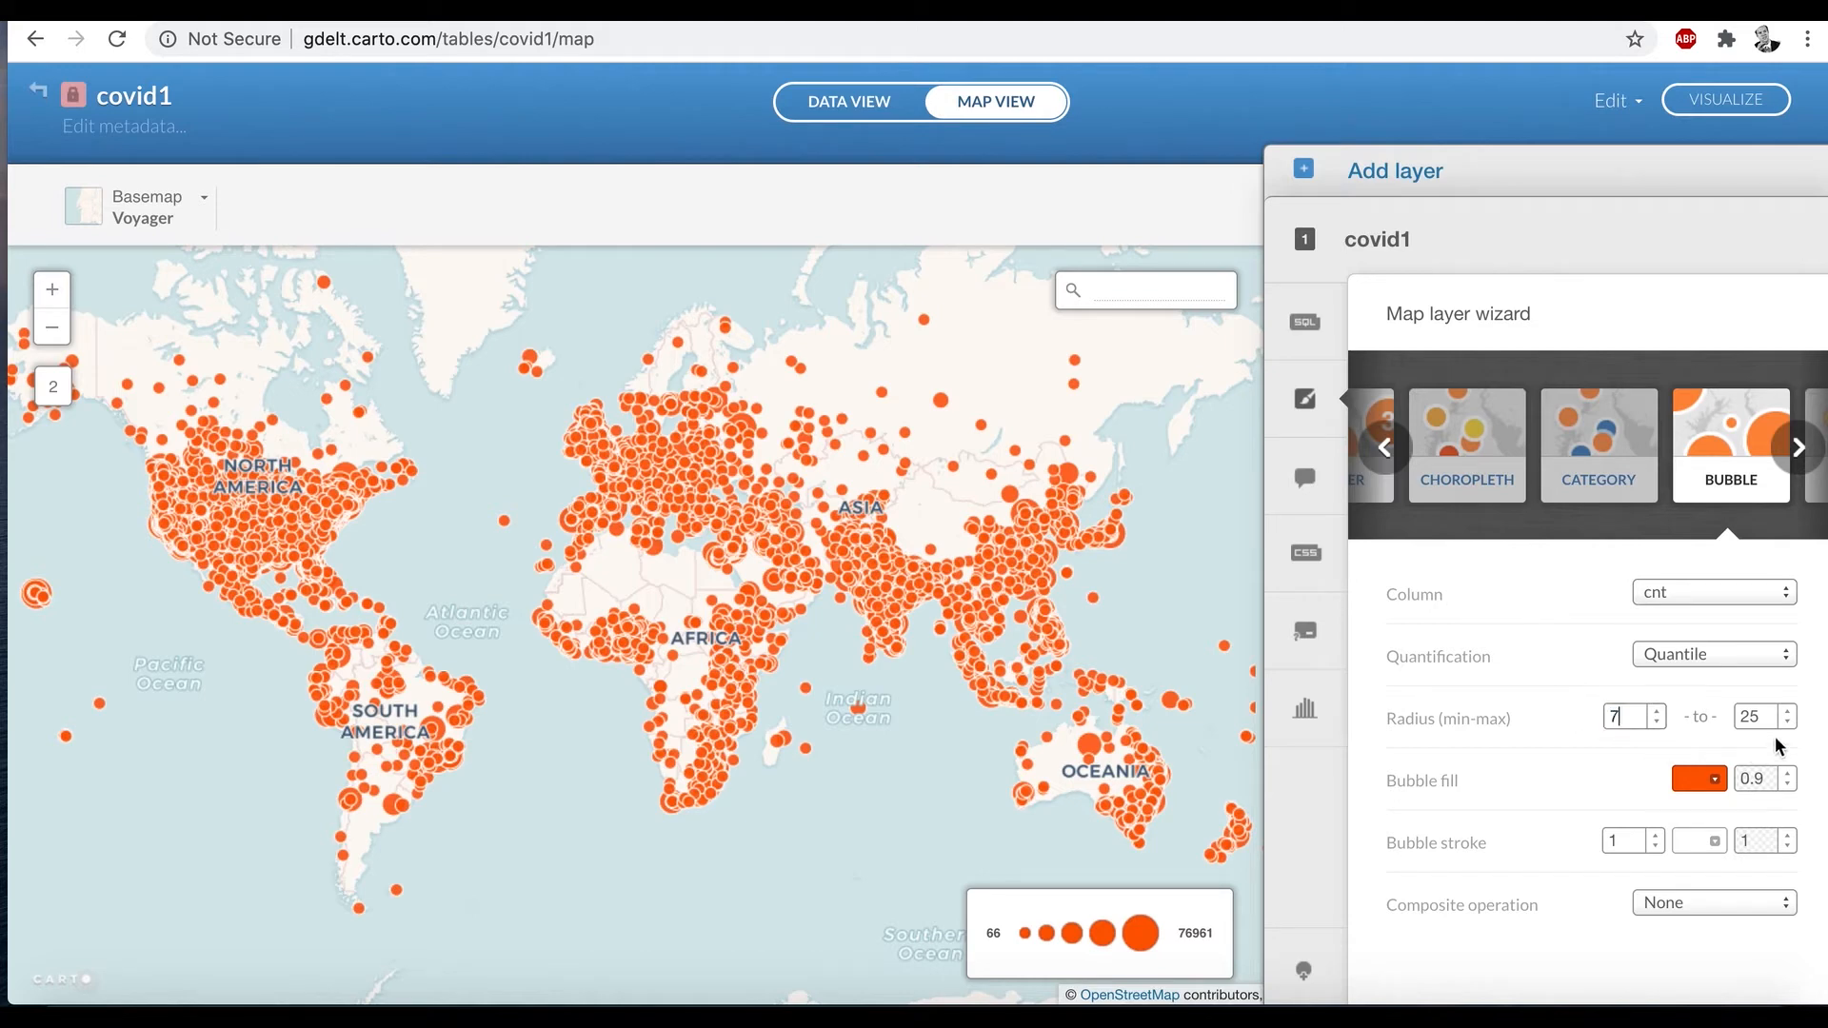
text(11)
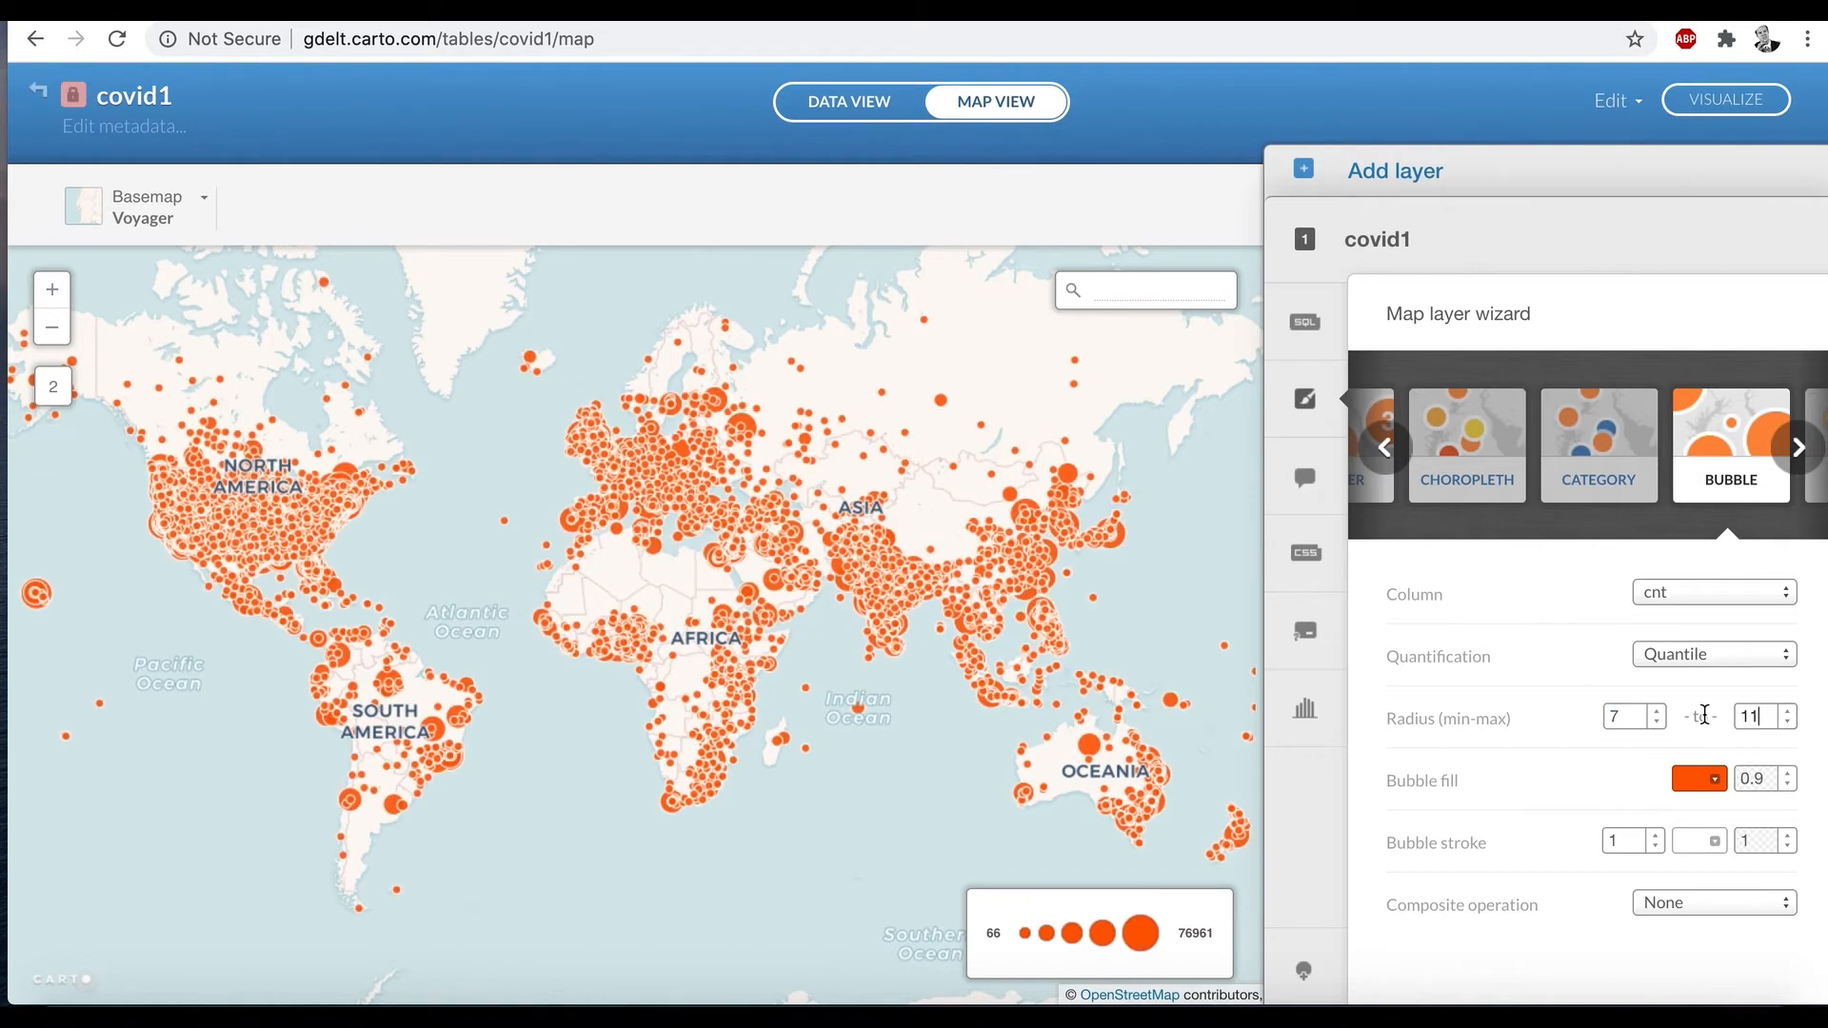
click(1698, 778)
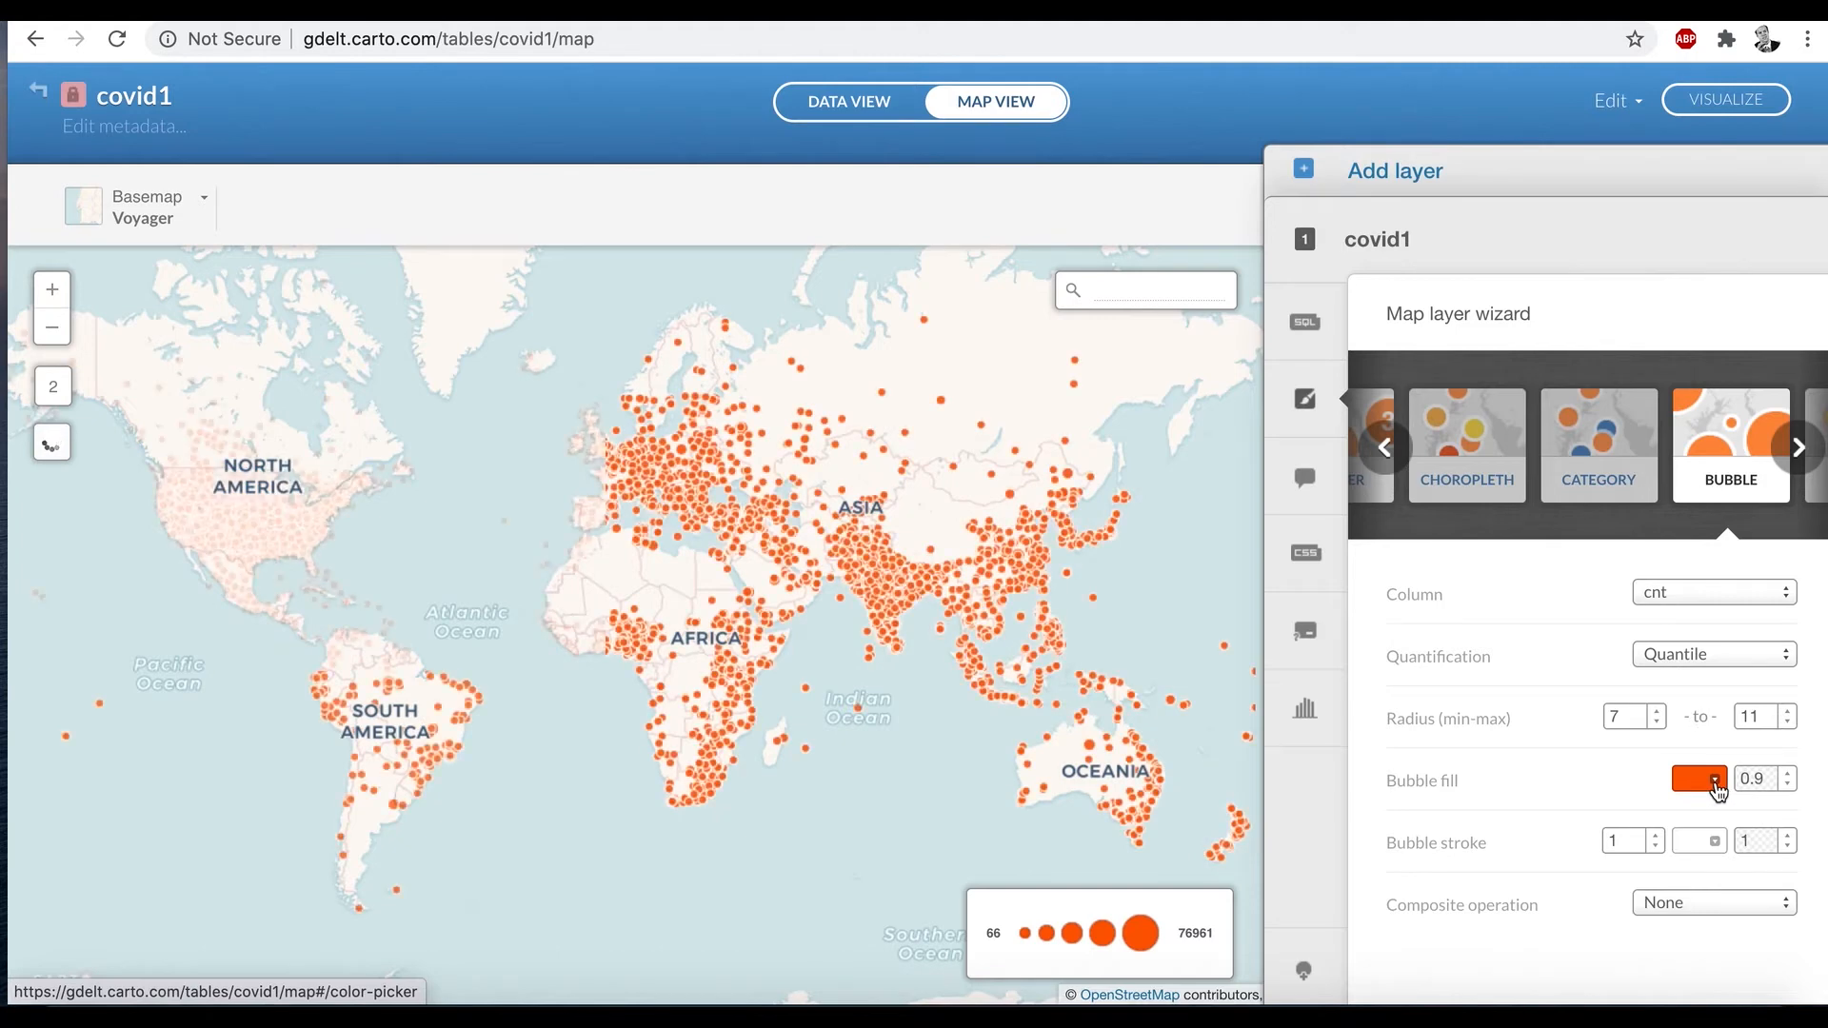
Step: Give the bubbles a dark blue fill, stroke width 0 and multiply composite operation
click(1696, 781)
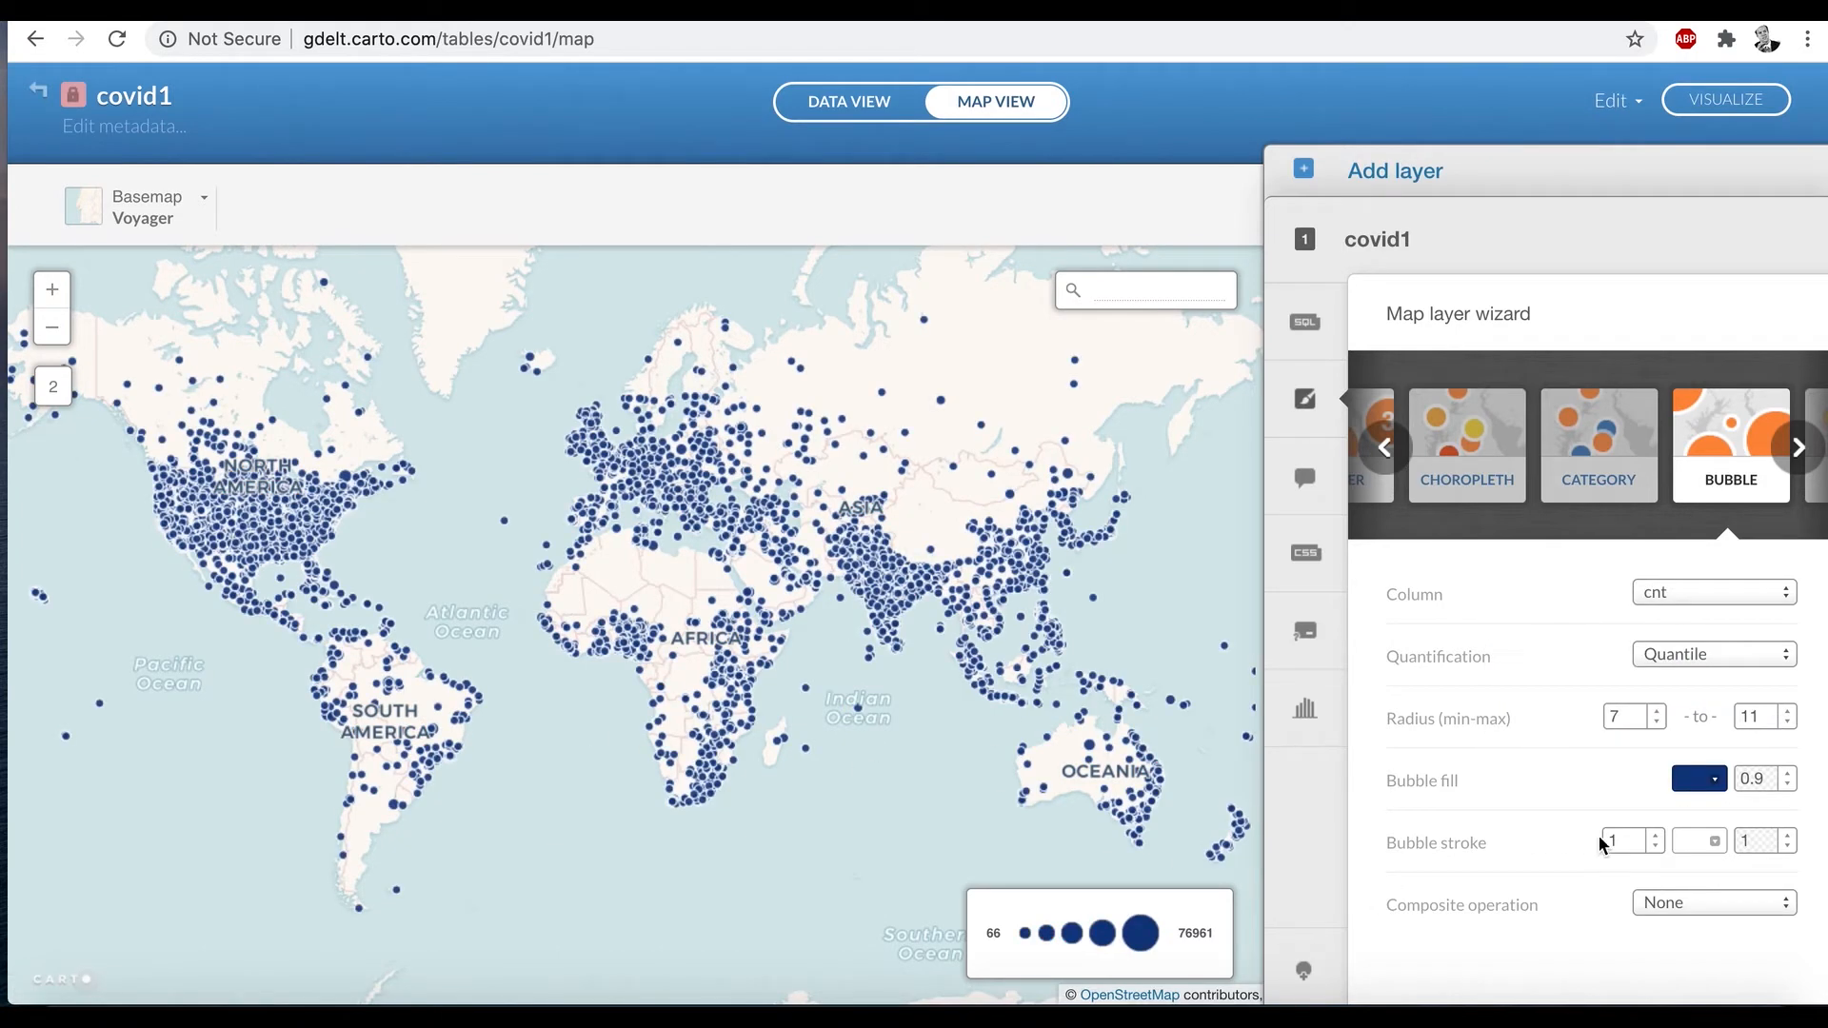
click(1621, 841)
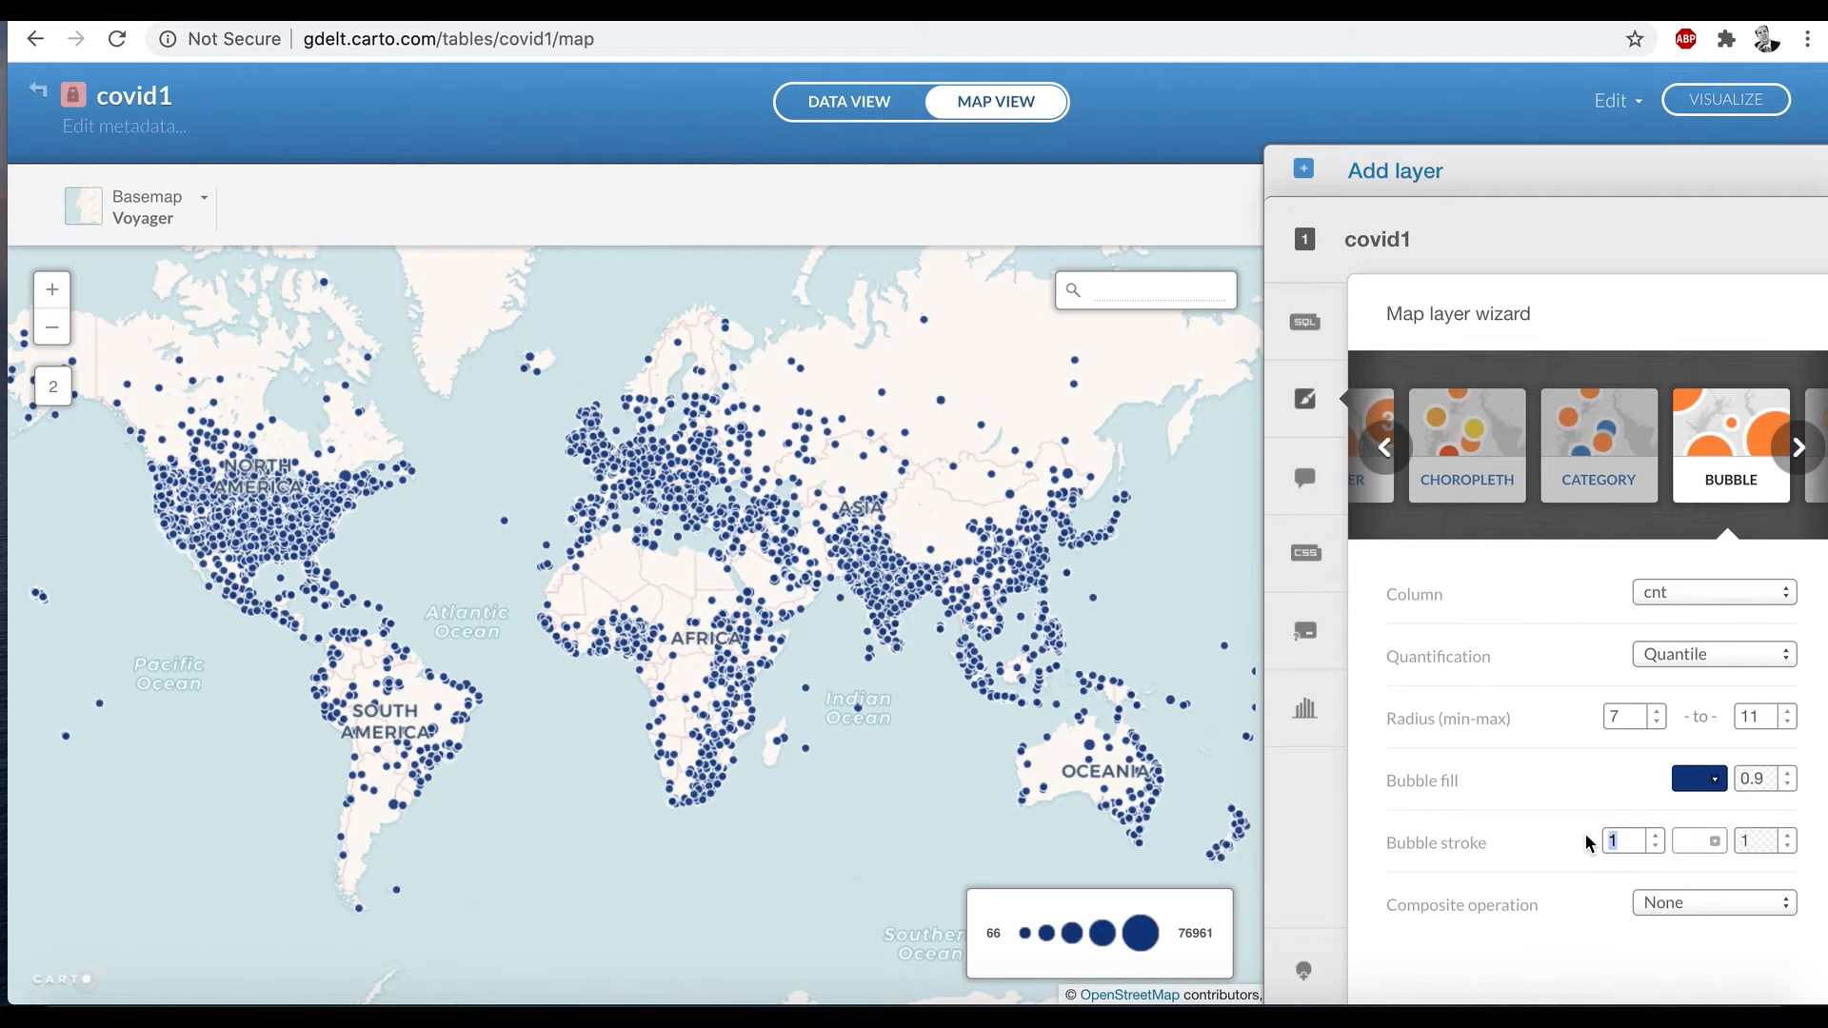
text(0)
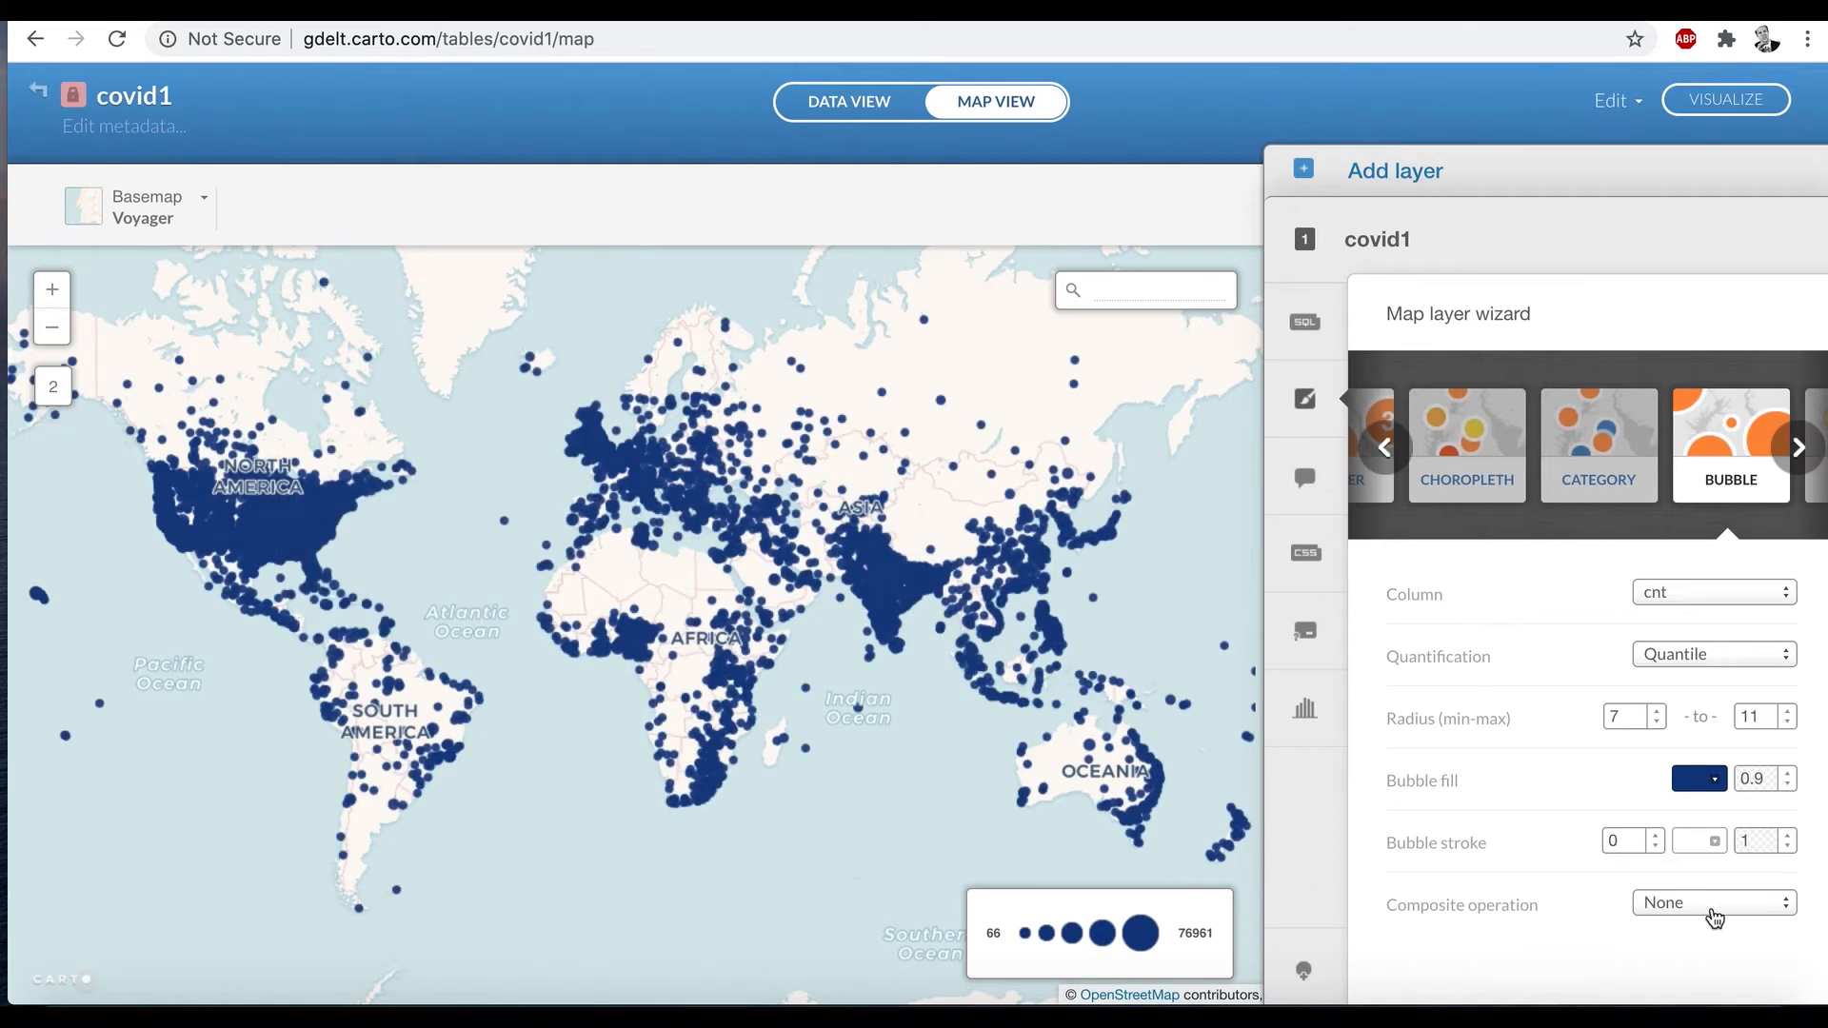
click(1710, 902)
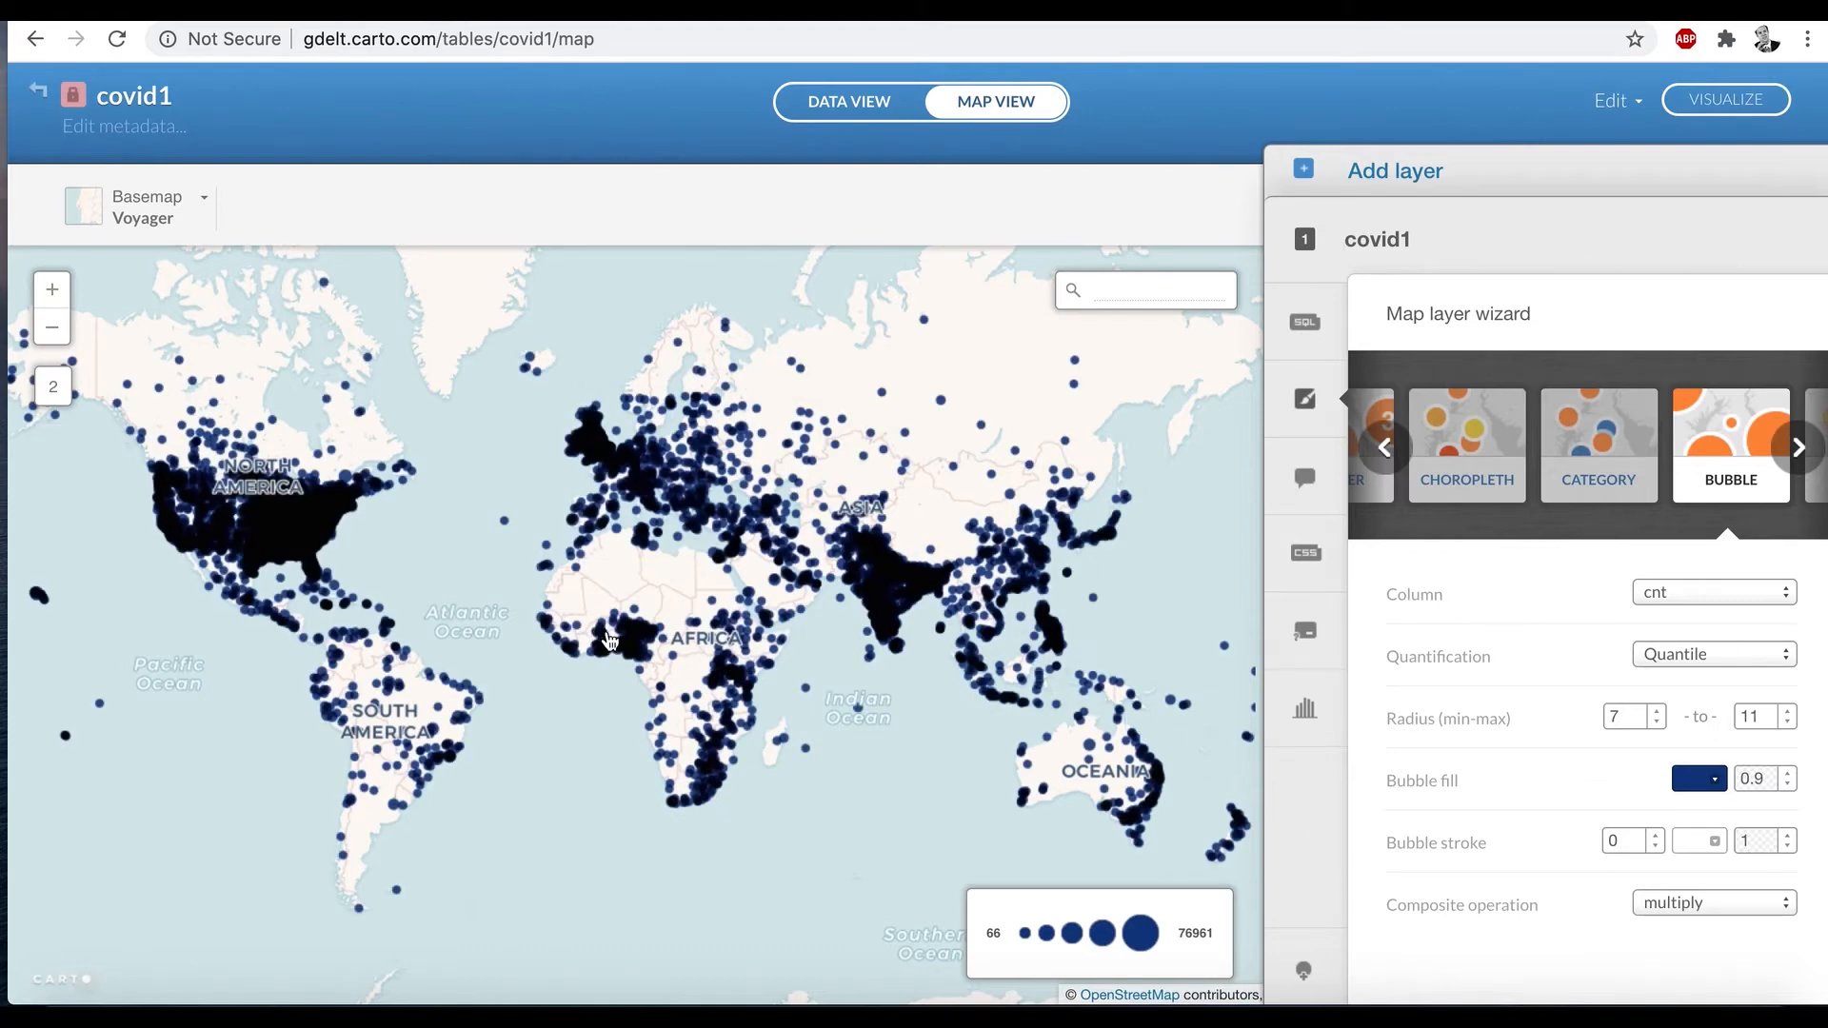
mouse_move(474, 752)
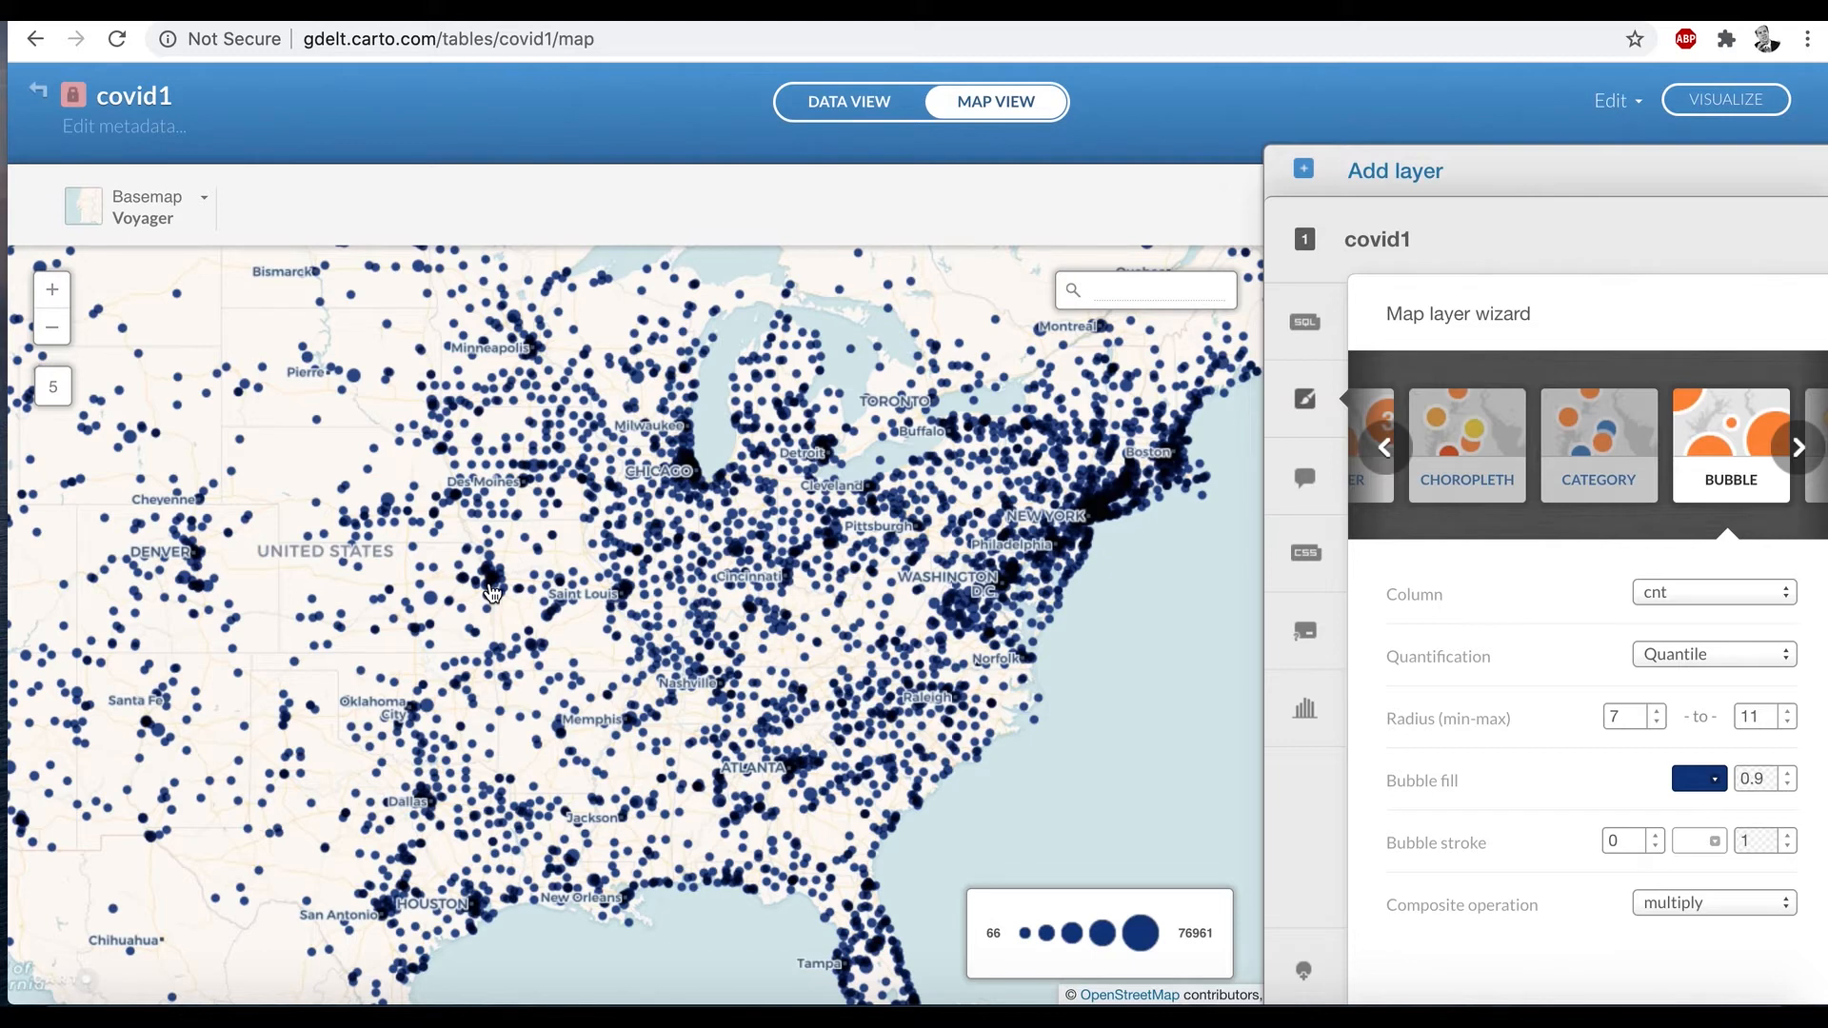
mouse_move(501, 592)
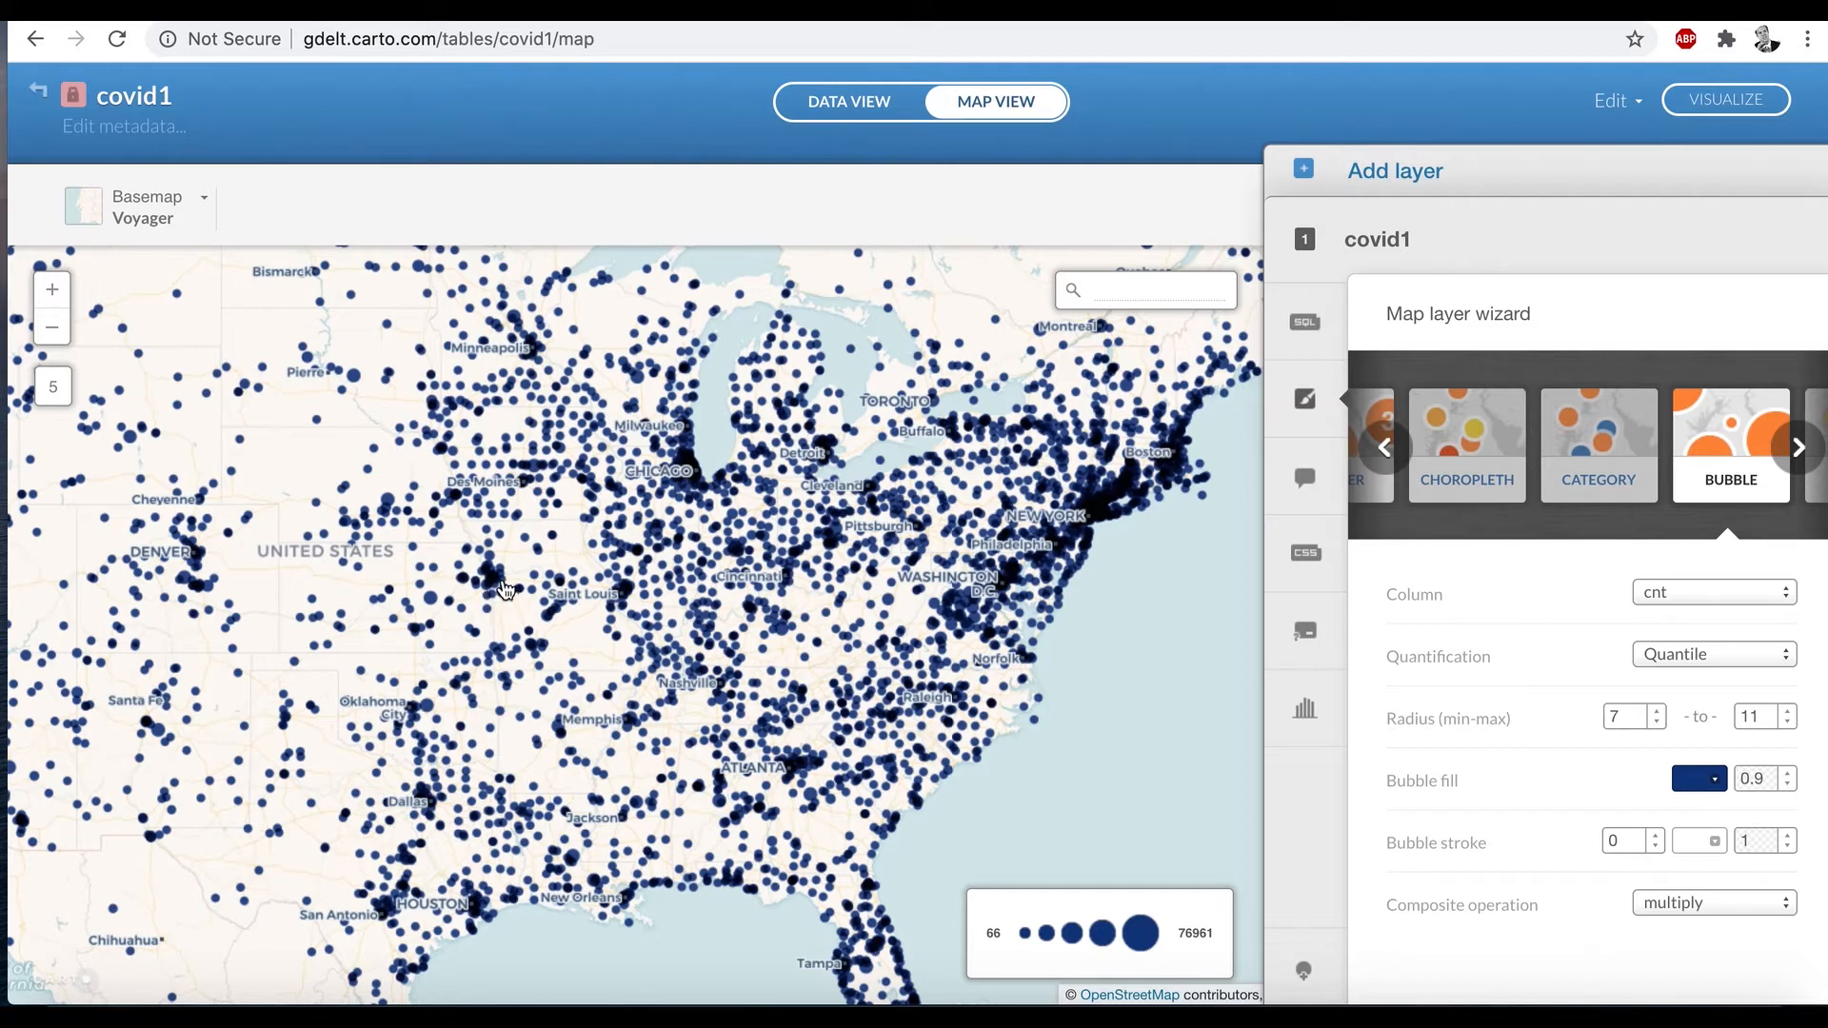
mouse_move(510, 589)
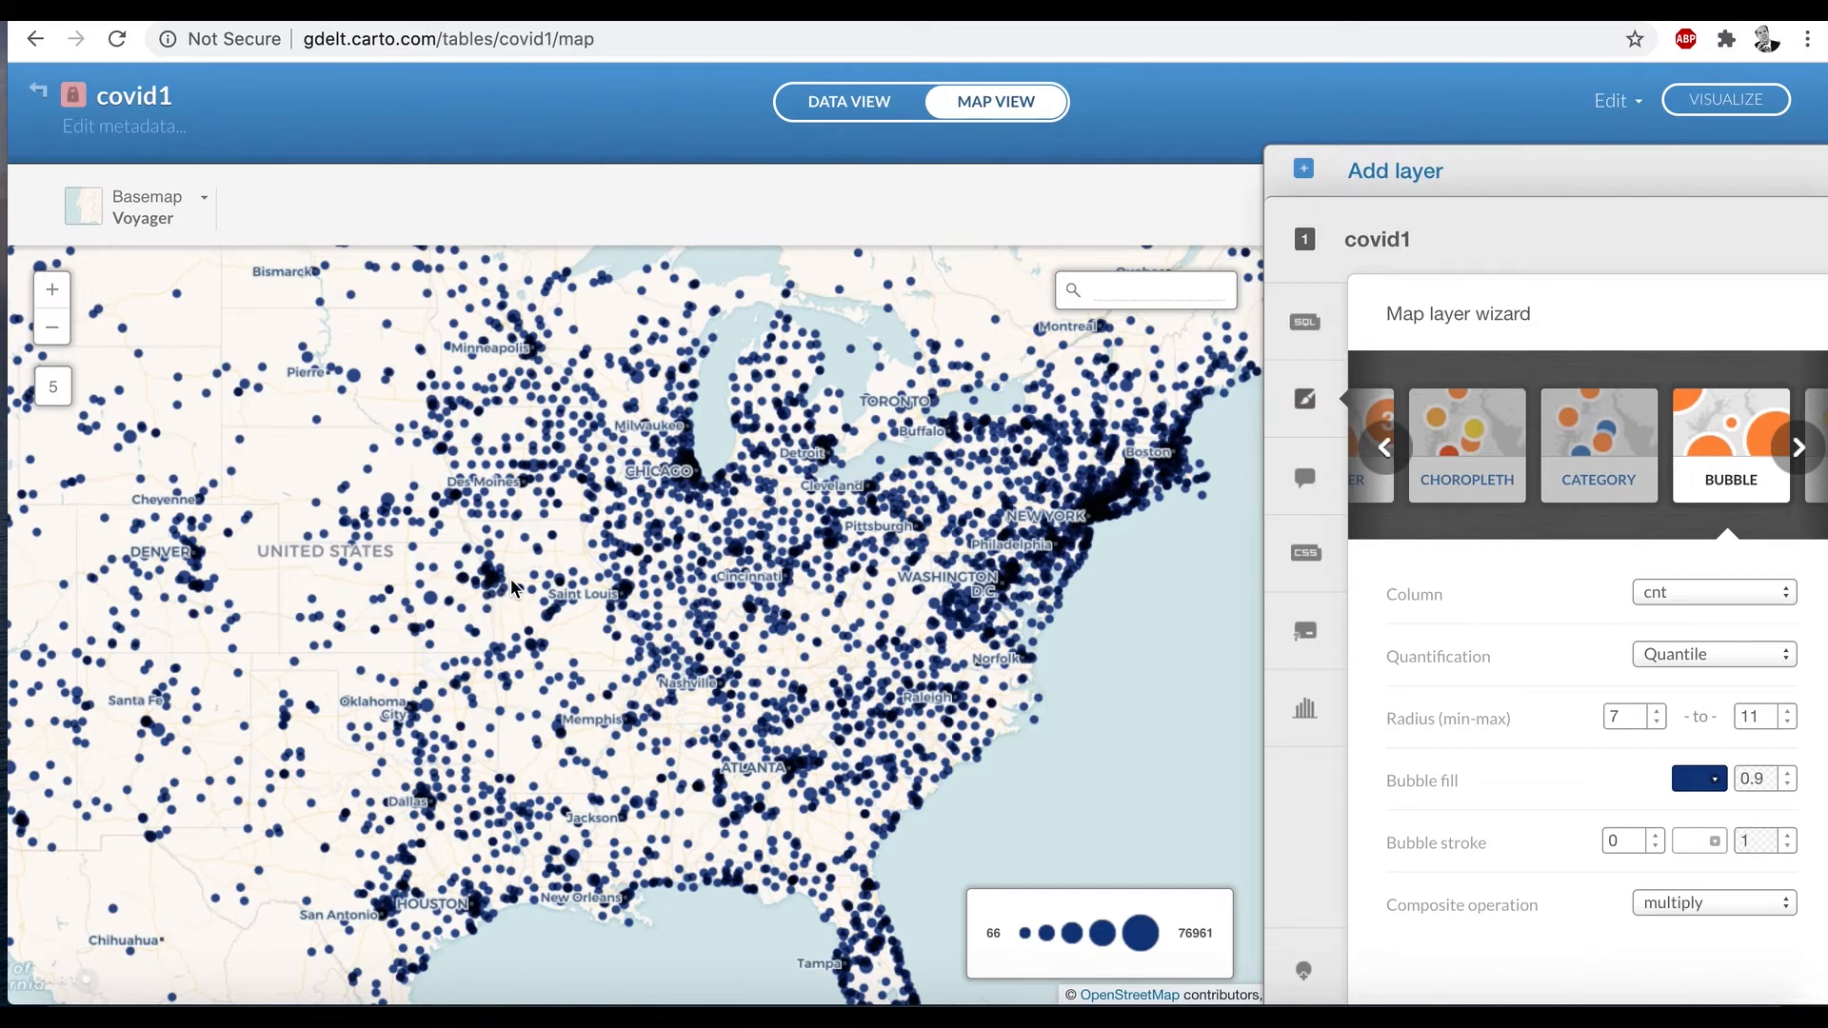
mouse_move(521, 585)
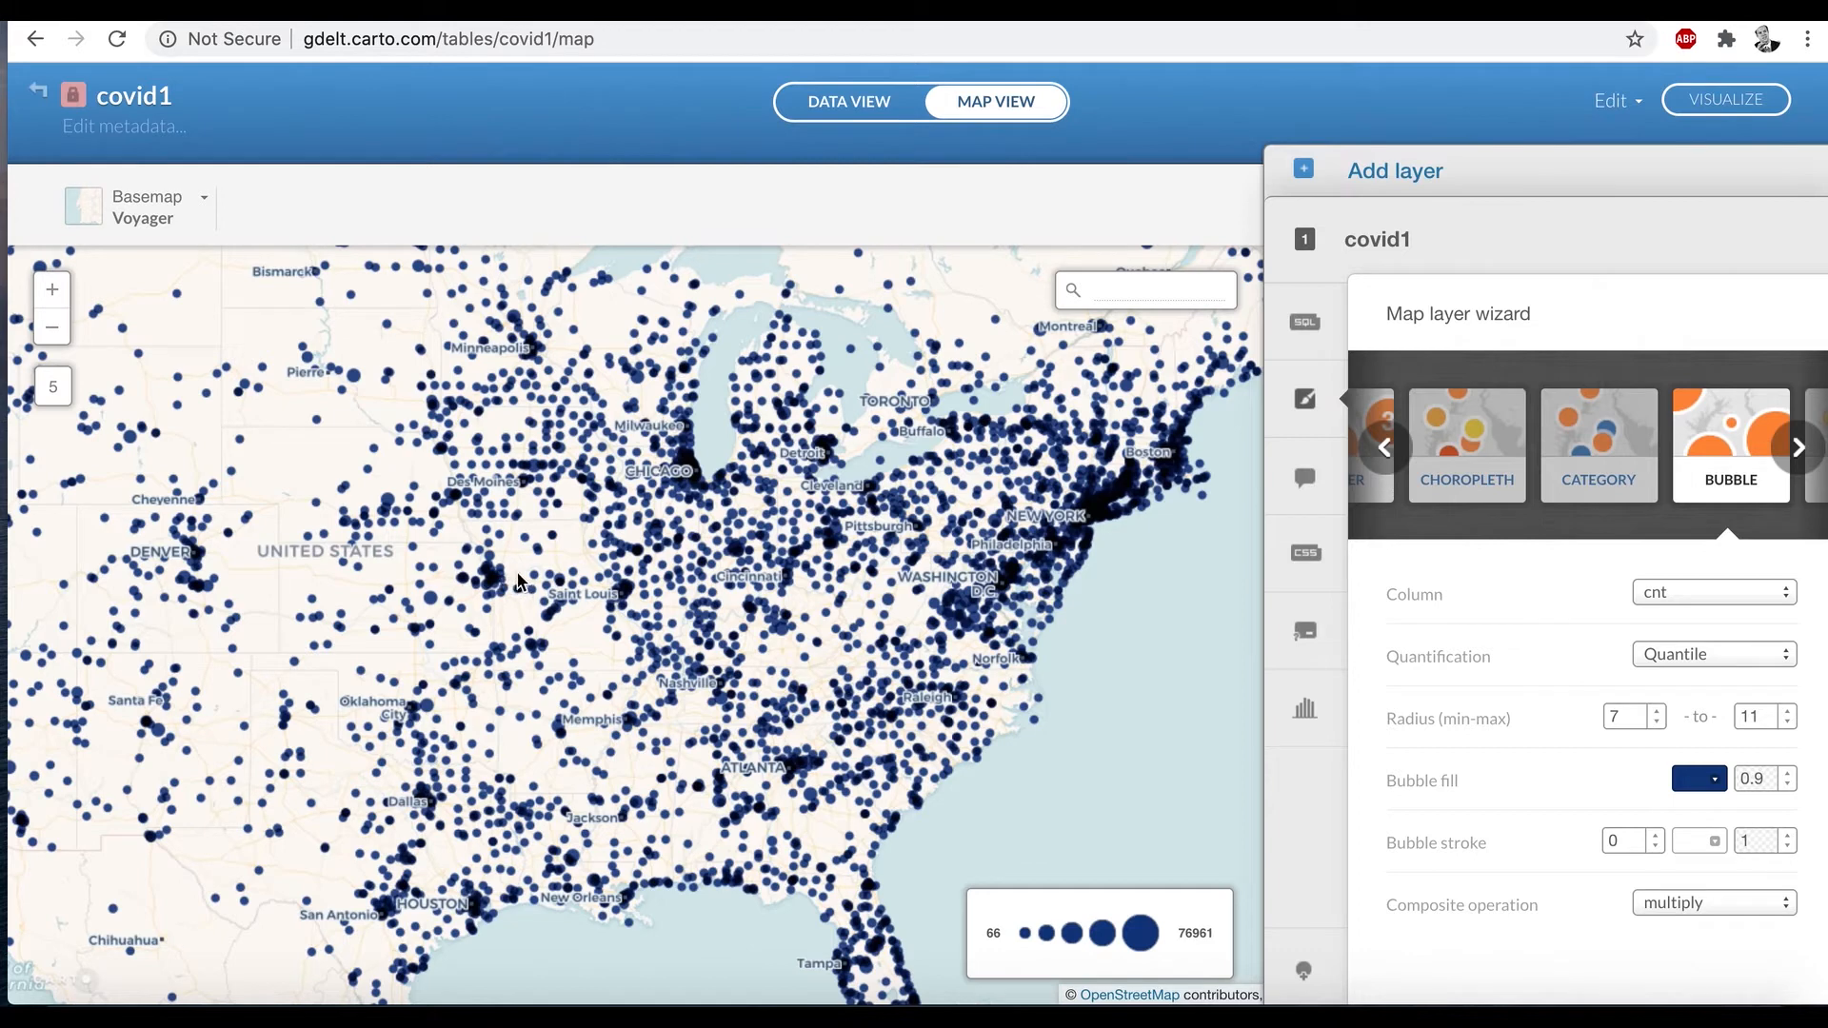
mouse_move(518, 585)
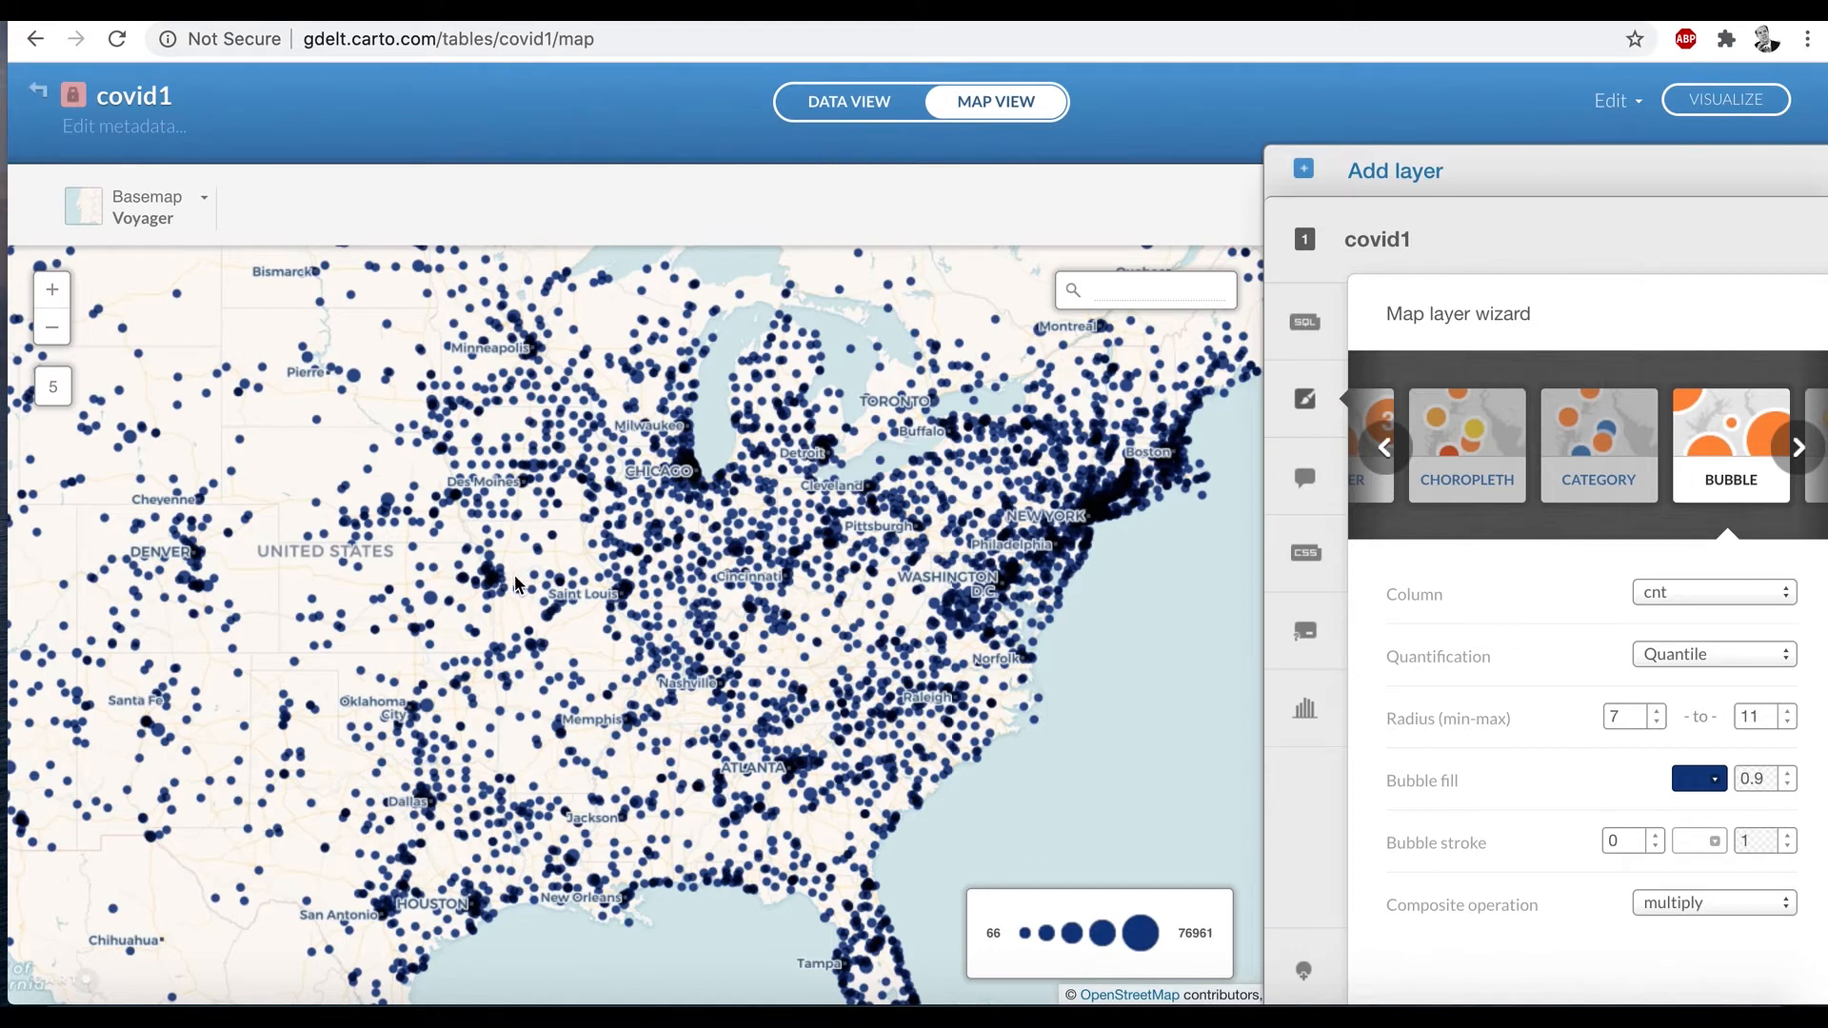
mouse_move(1044, 554)
text(3)
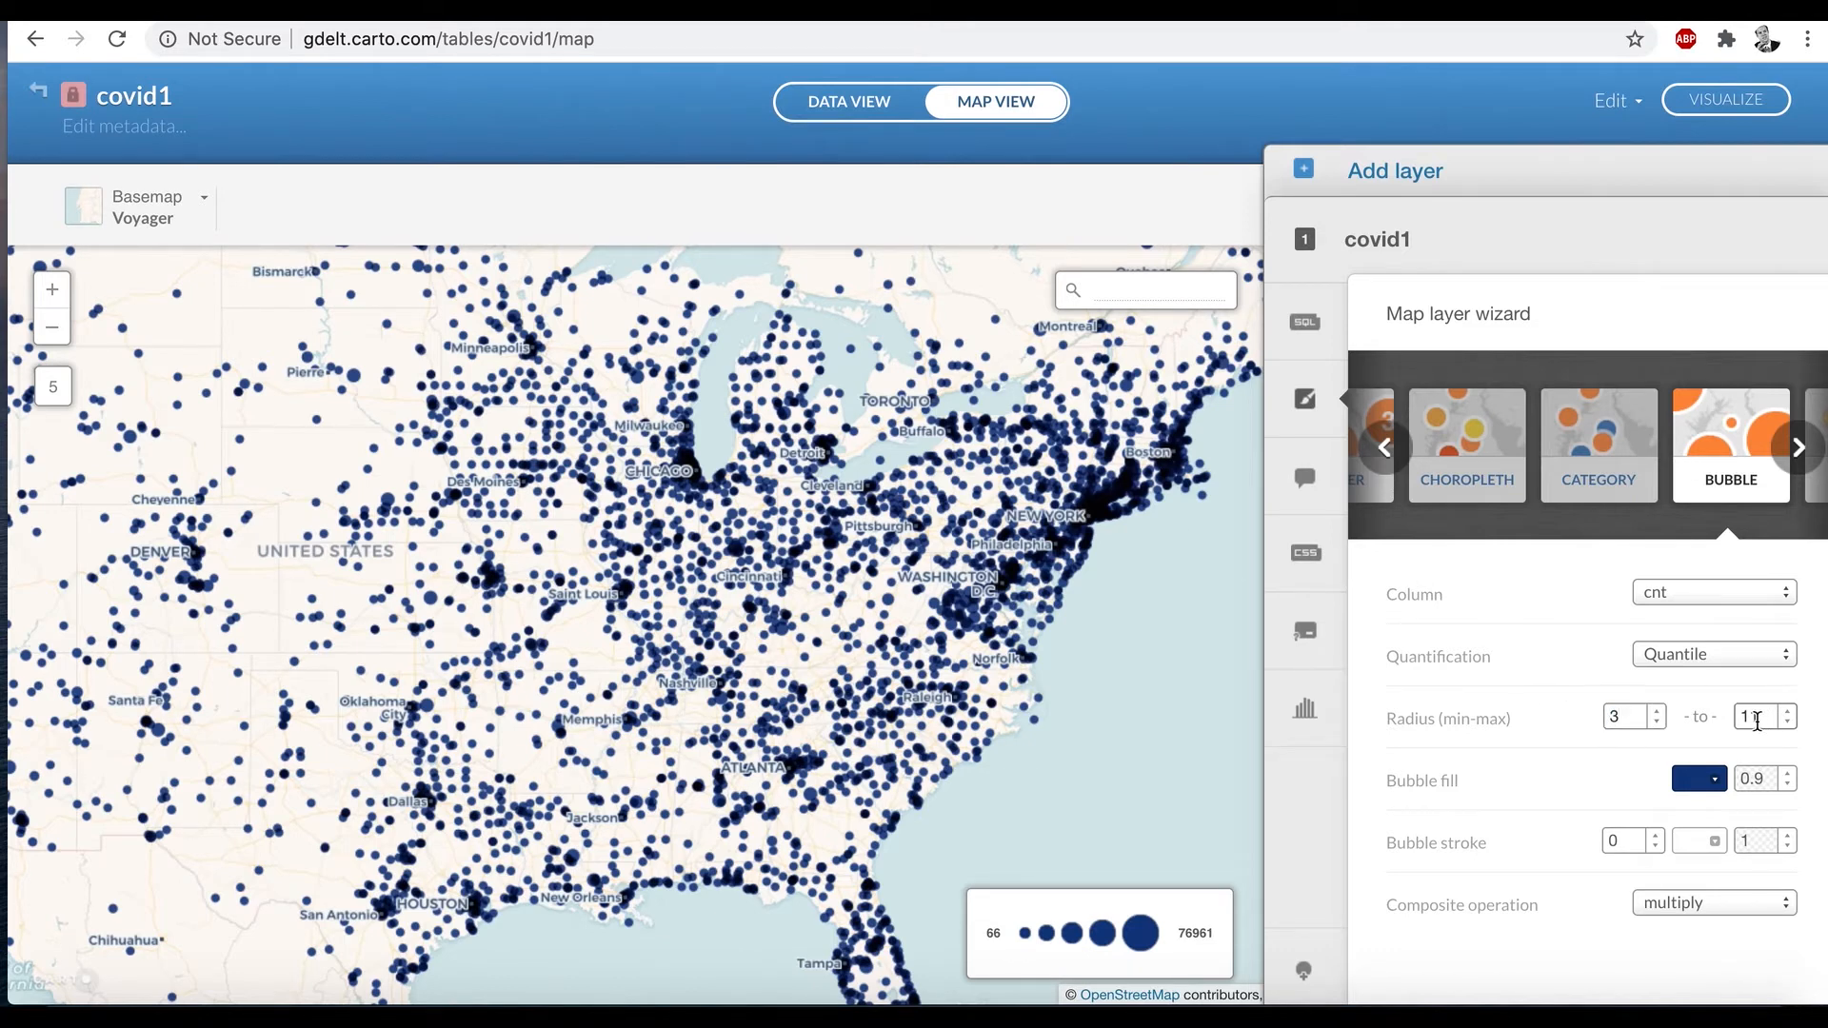
Step: Reduce the maximum bubble radius to 7 for finer dots
text(7)
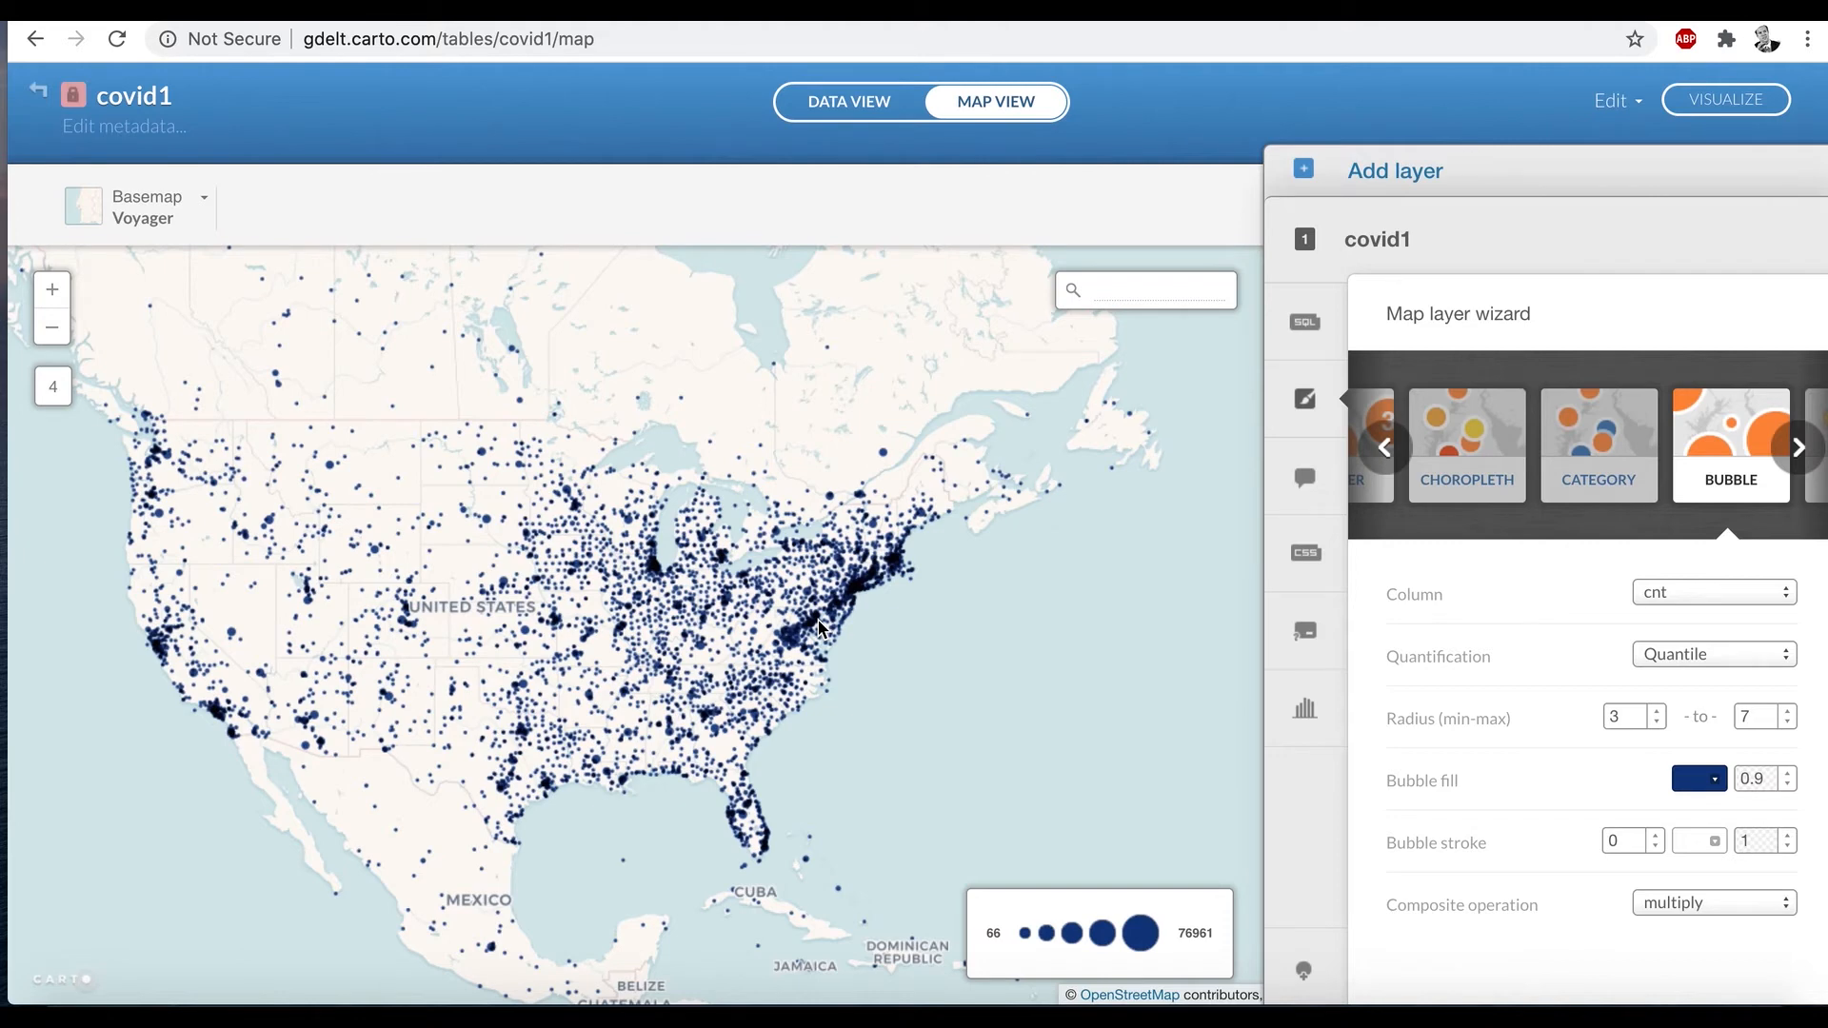
mouse_move(763, 626)
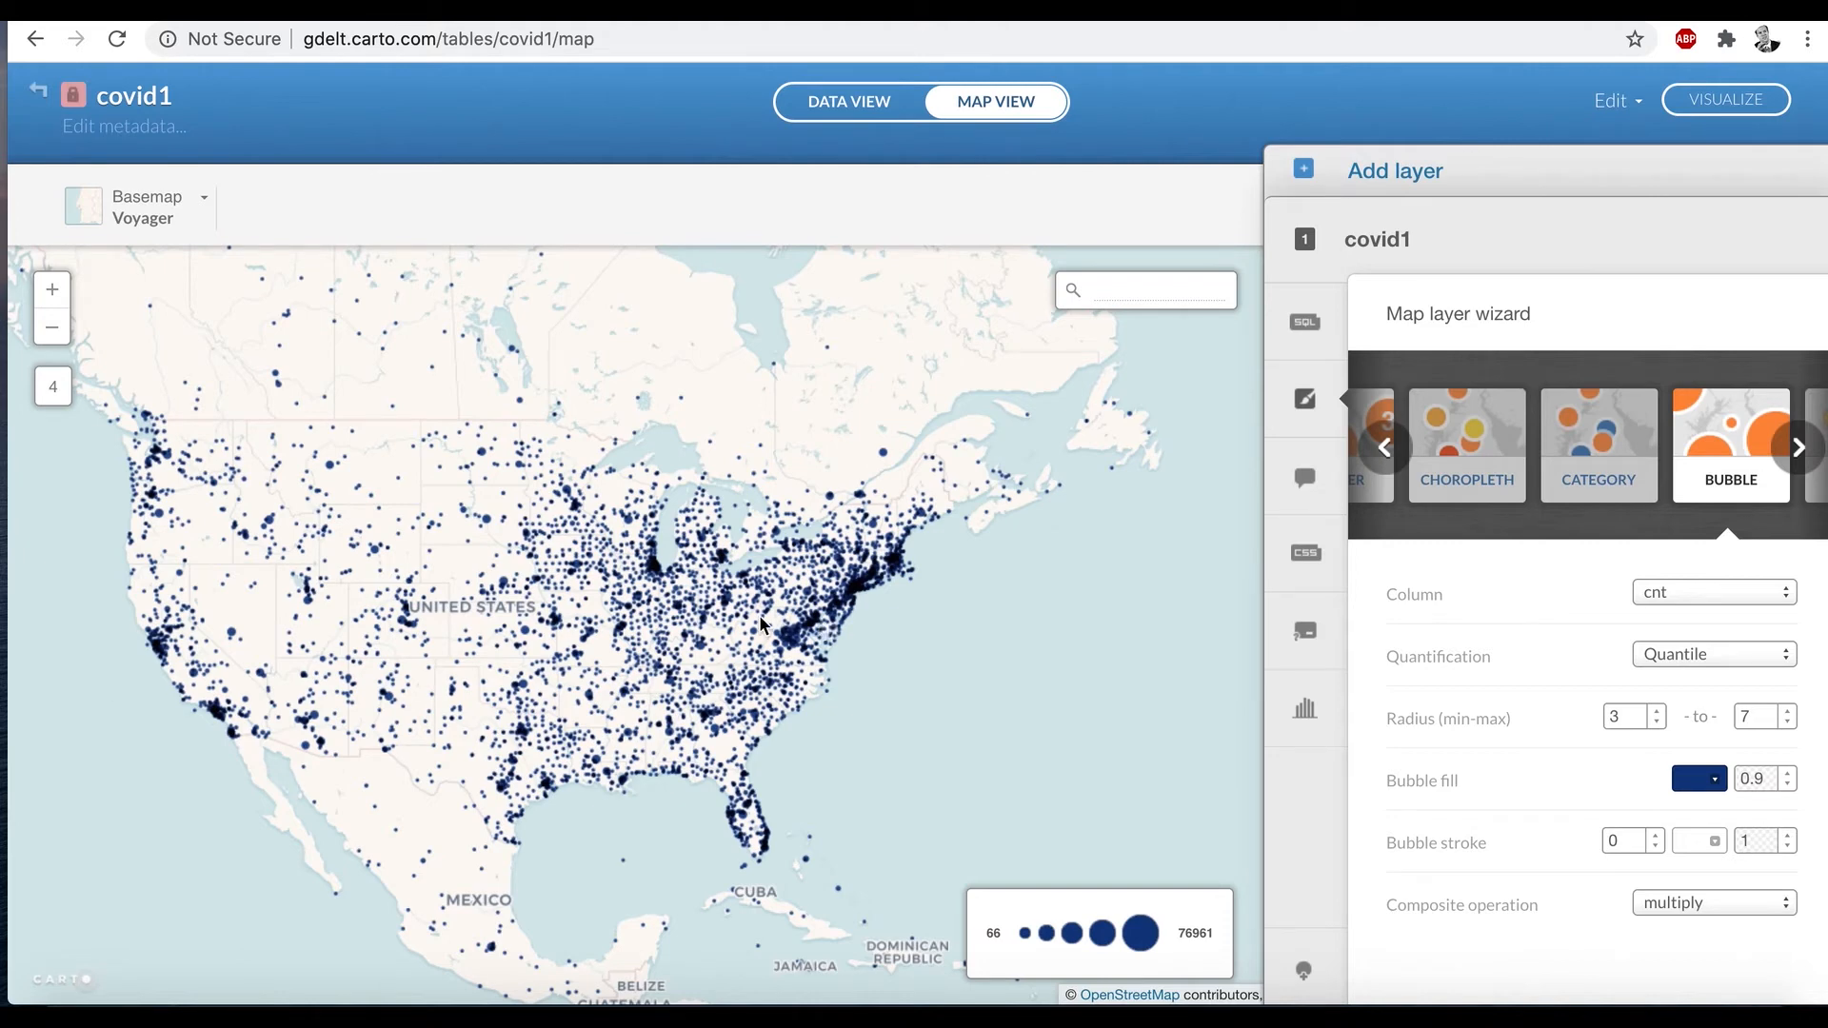
mouse_move(606, 681)
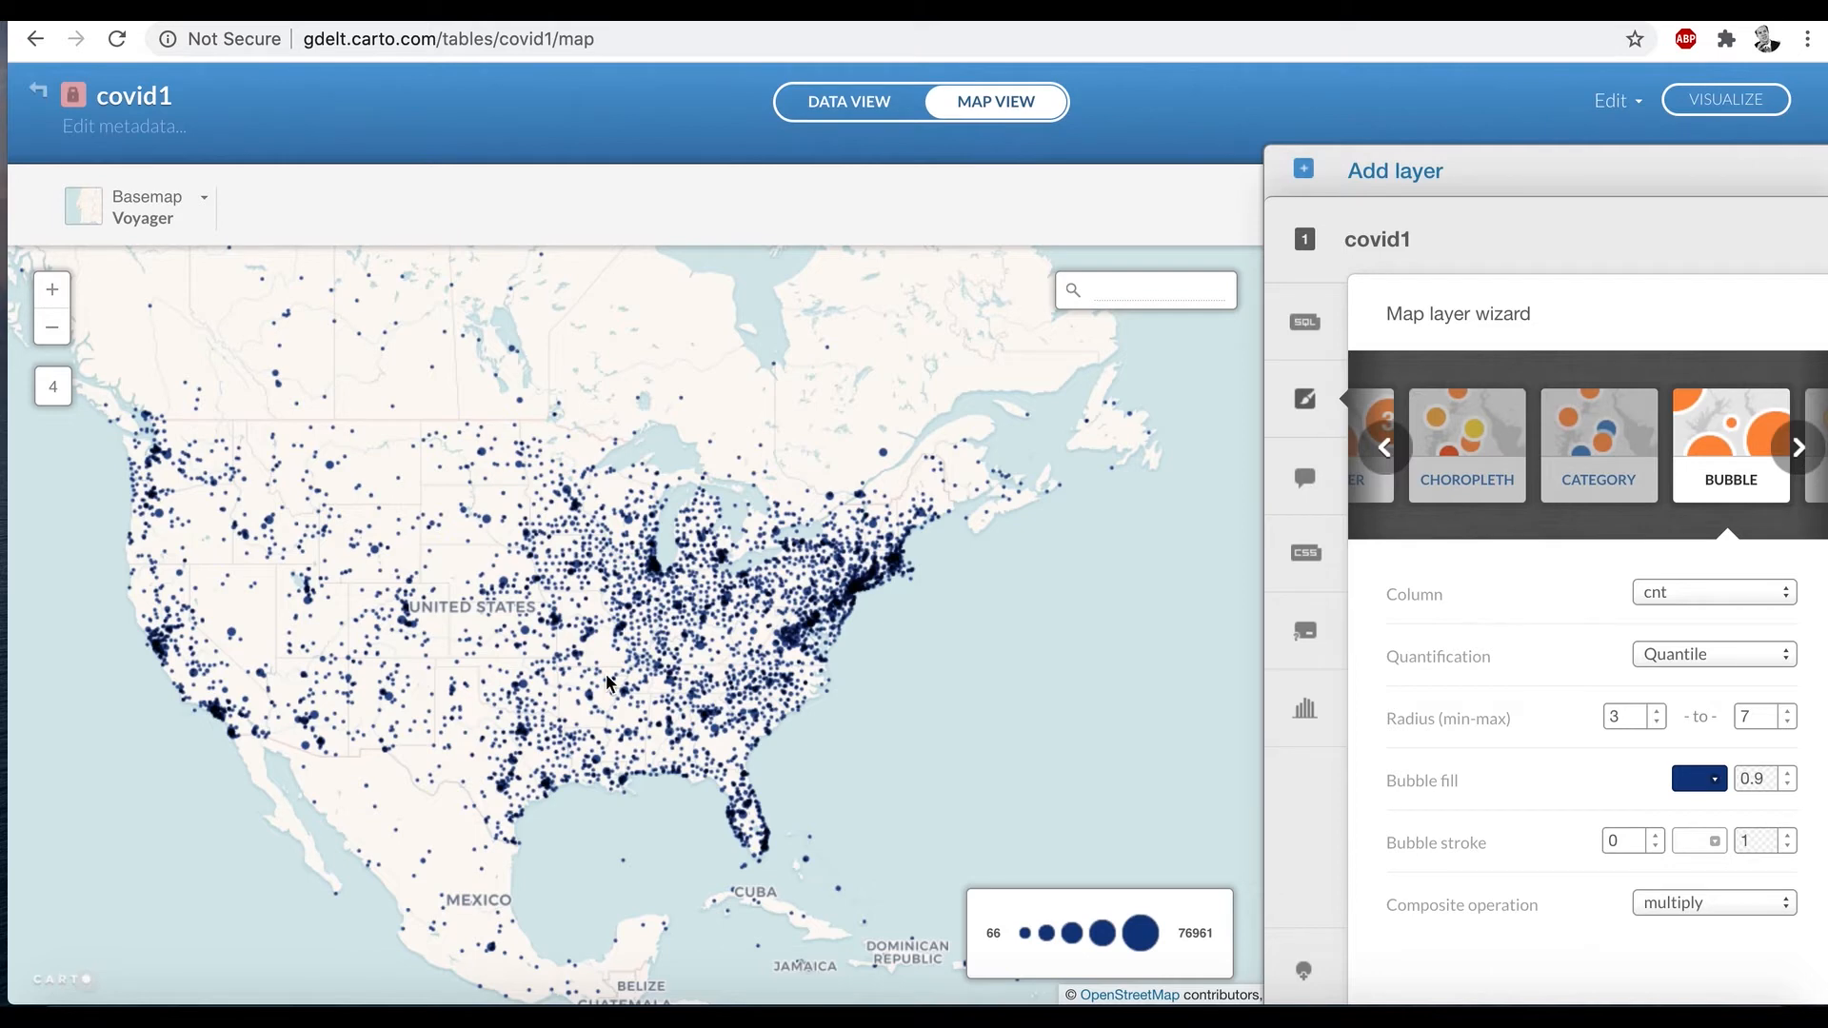
mouse_move(811, 676)
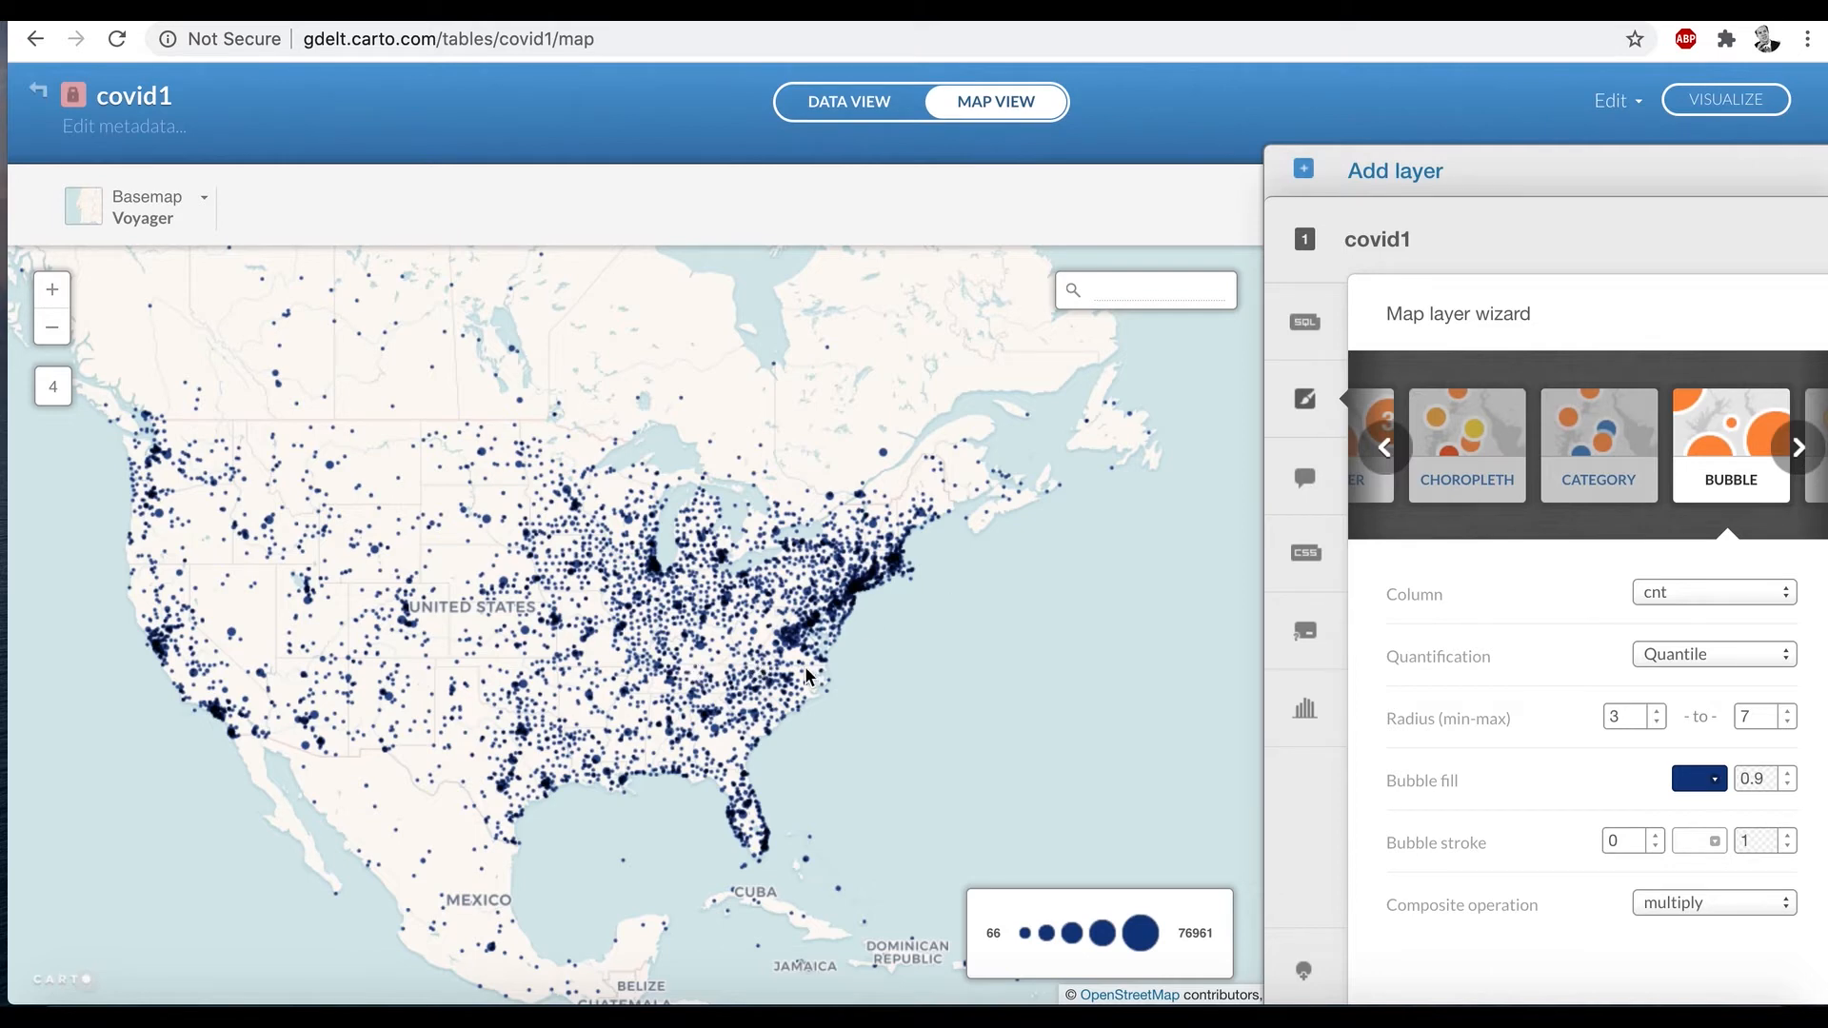
mouse_move(792, 676)
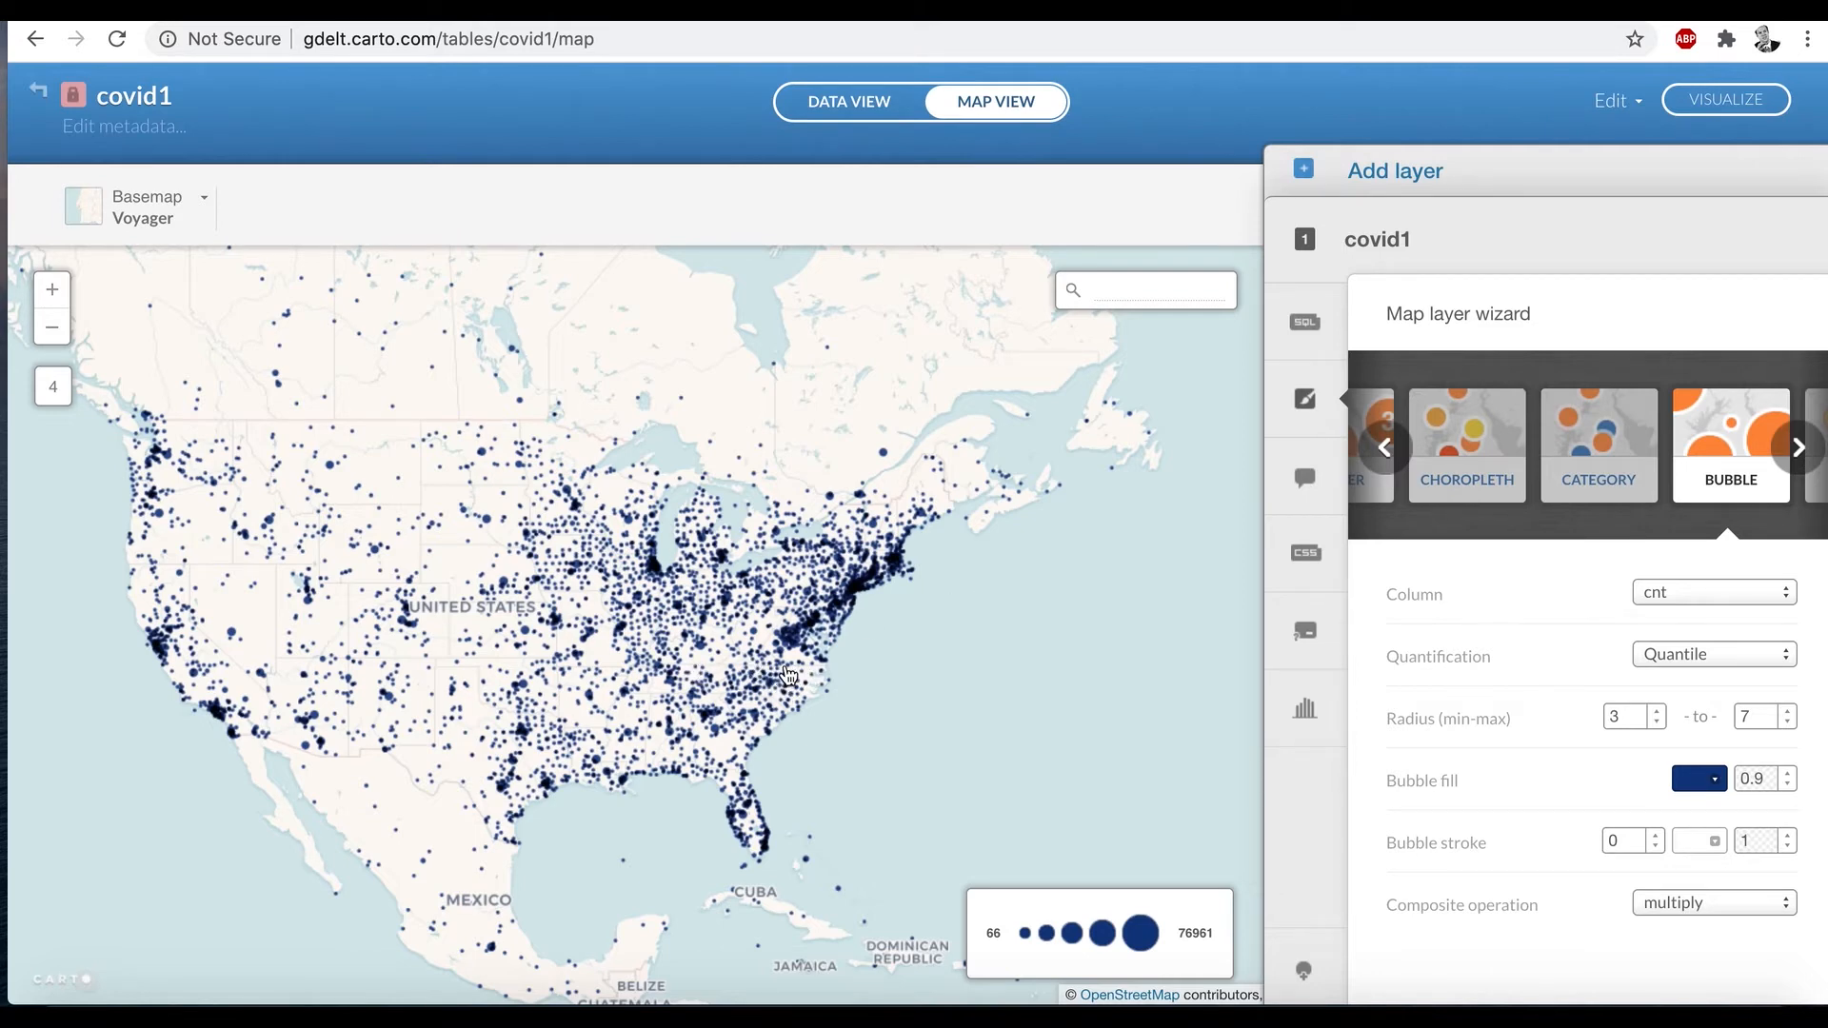
mouse_move(823, 650)
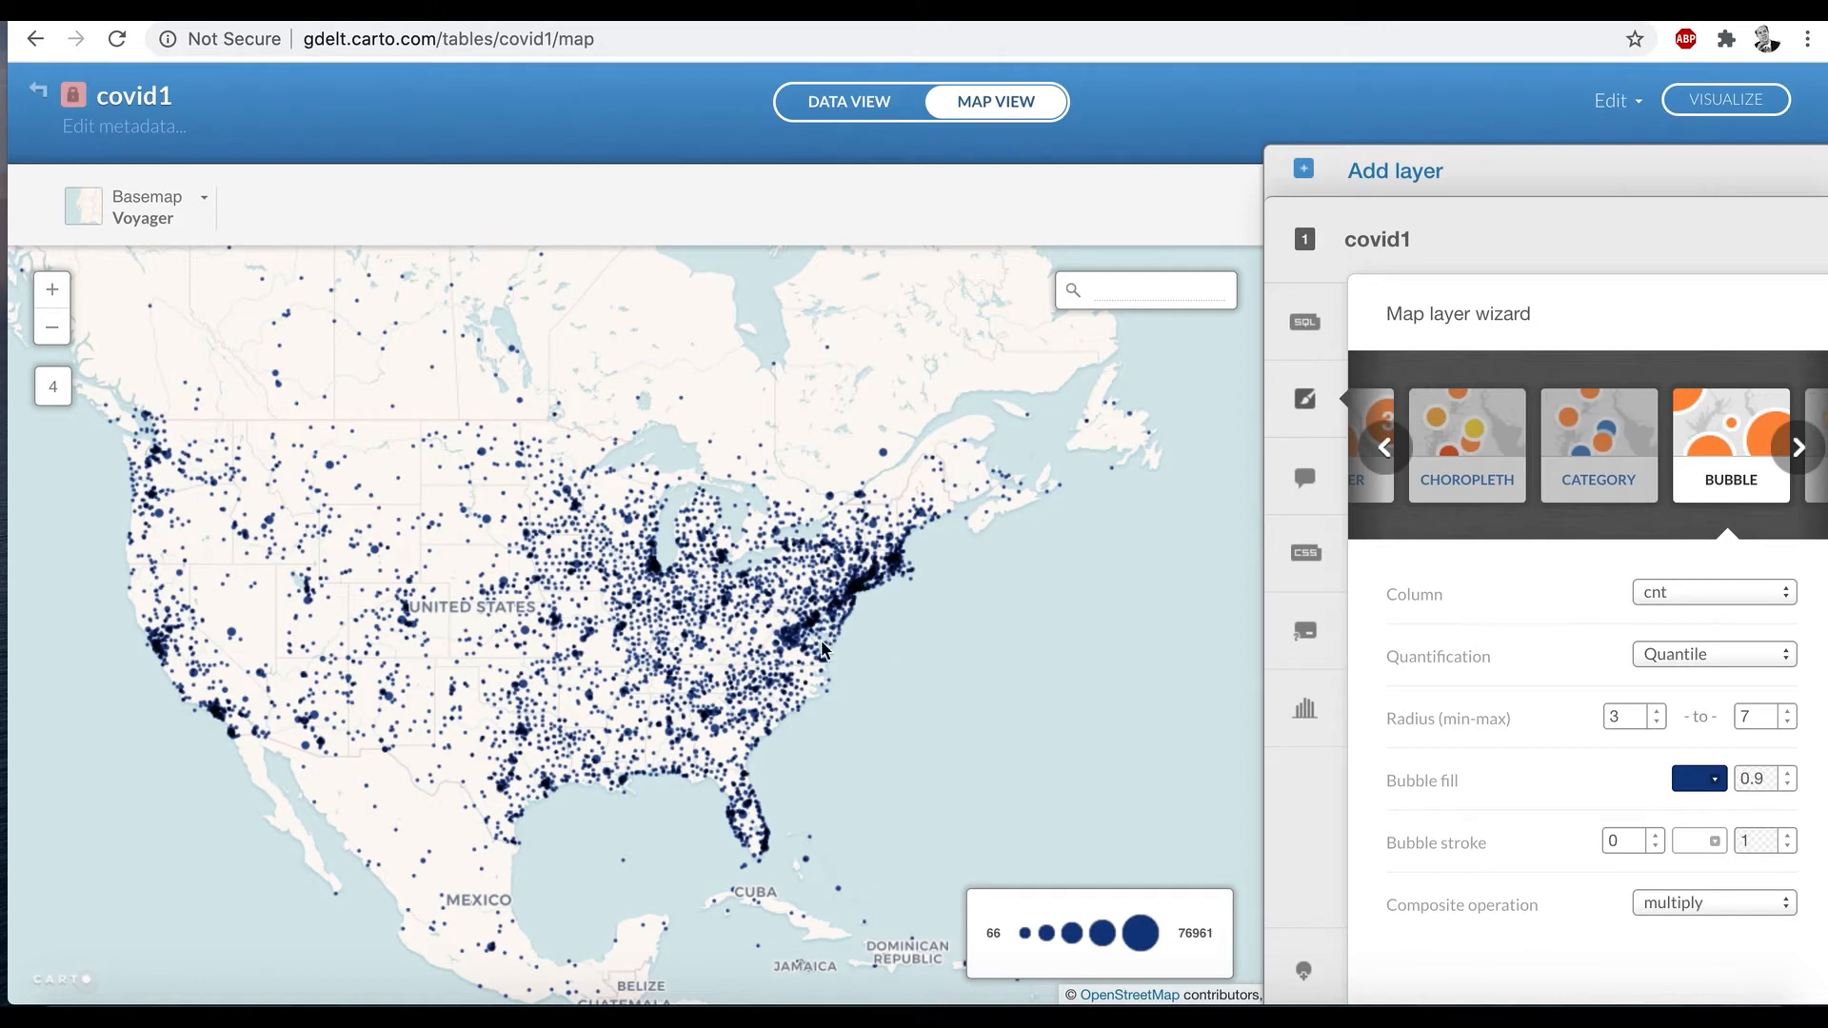
mouse_move(756, 138)
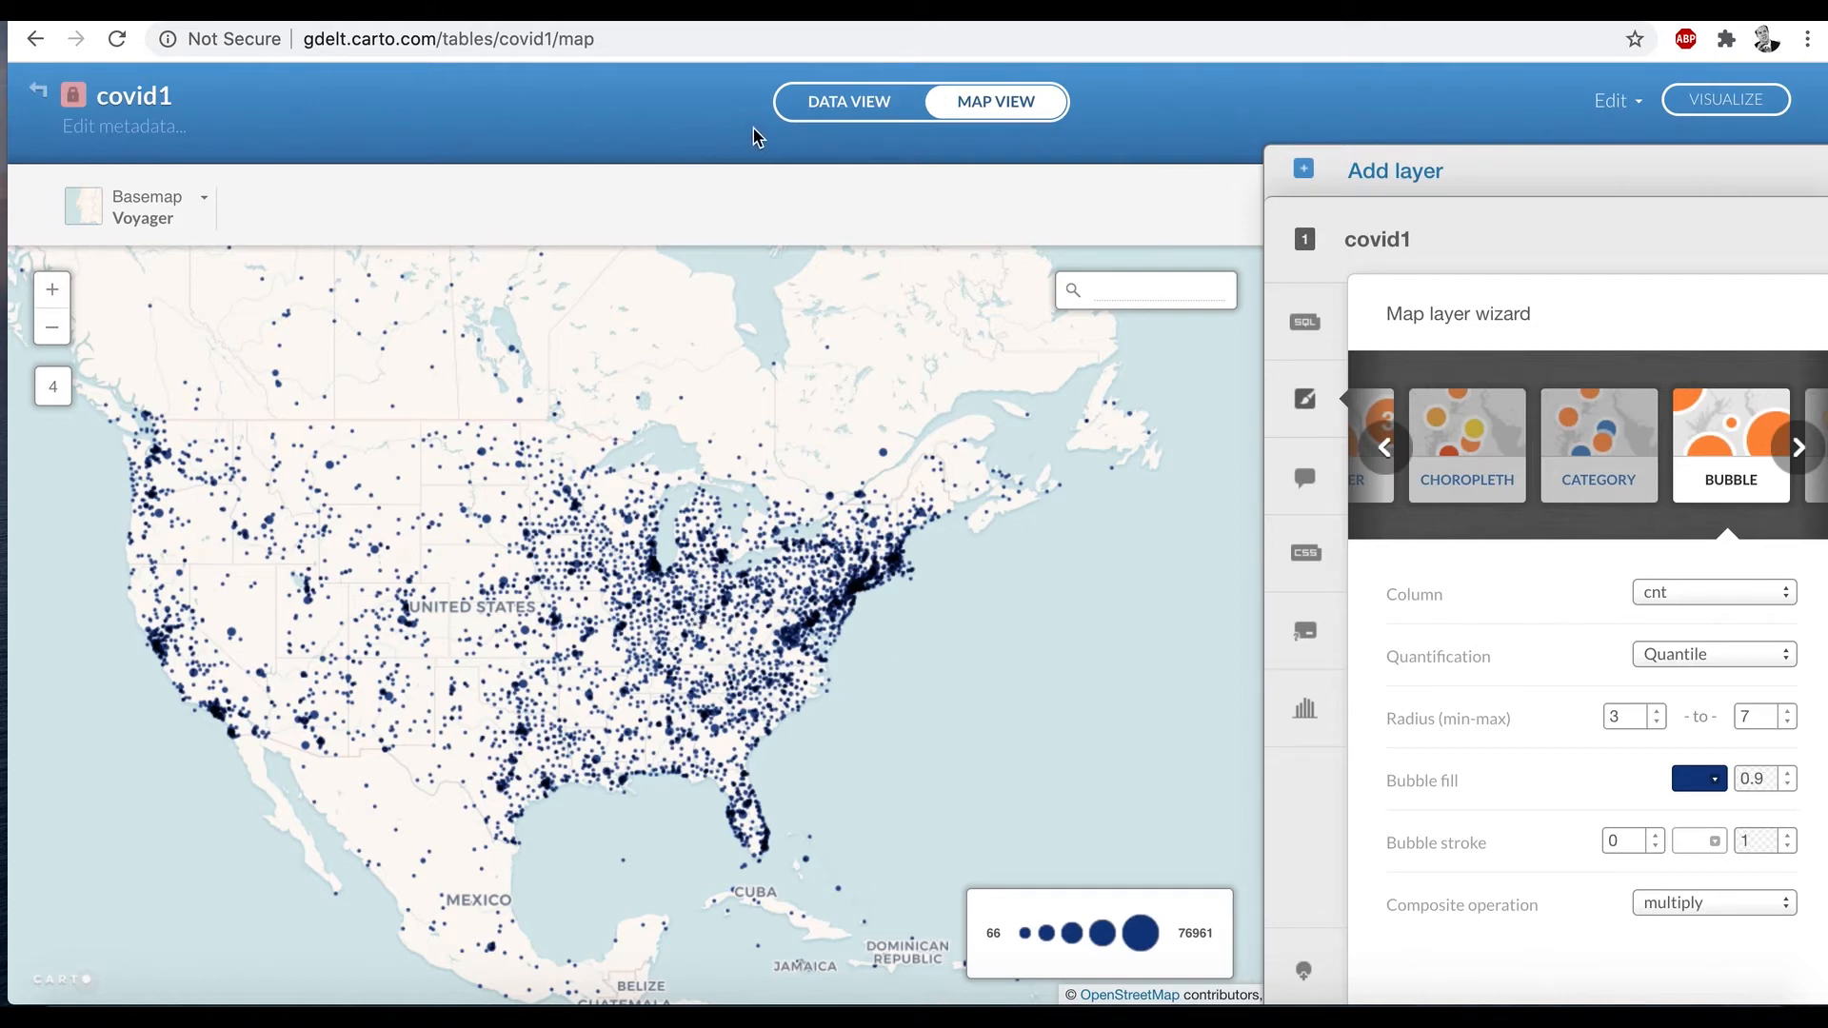
mouse_move(125, 125)
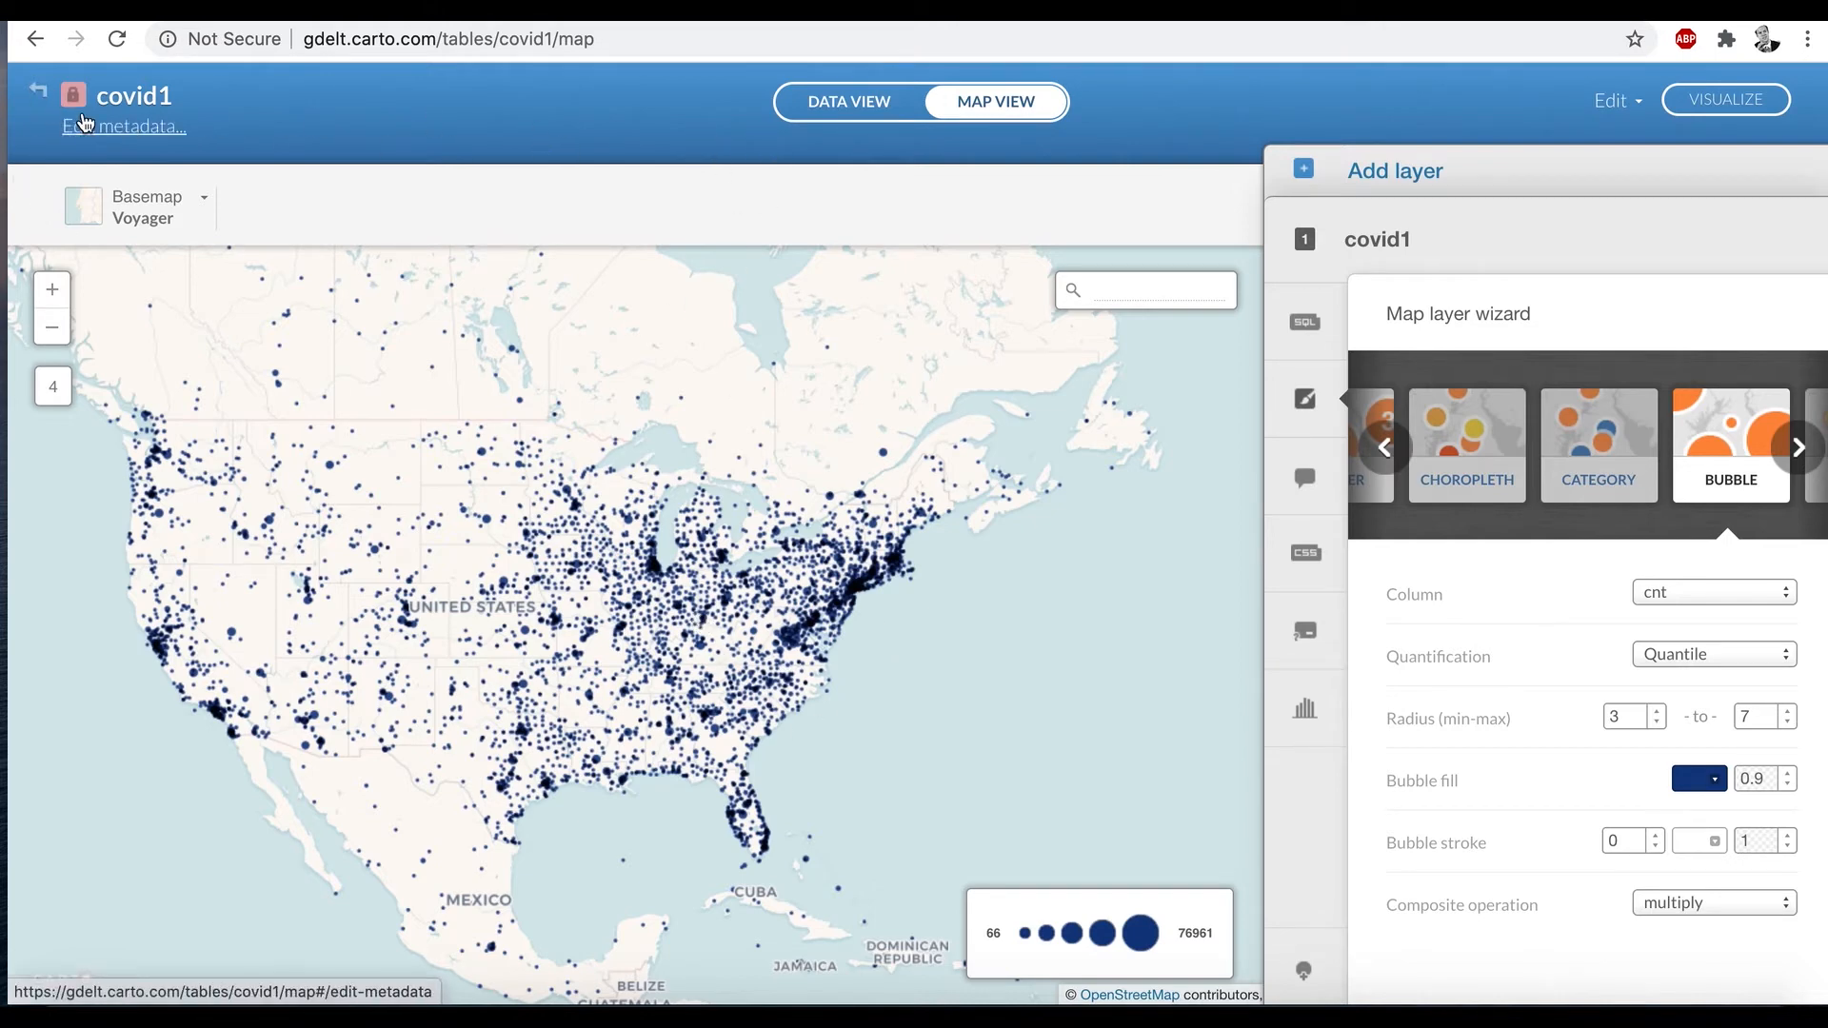
mouse_move(38, 95)
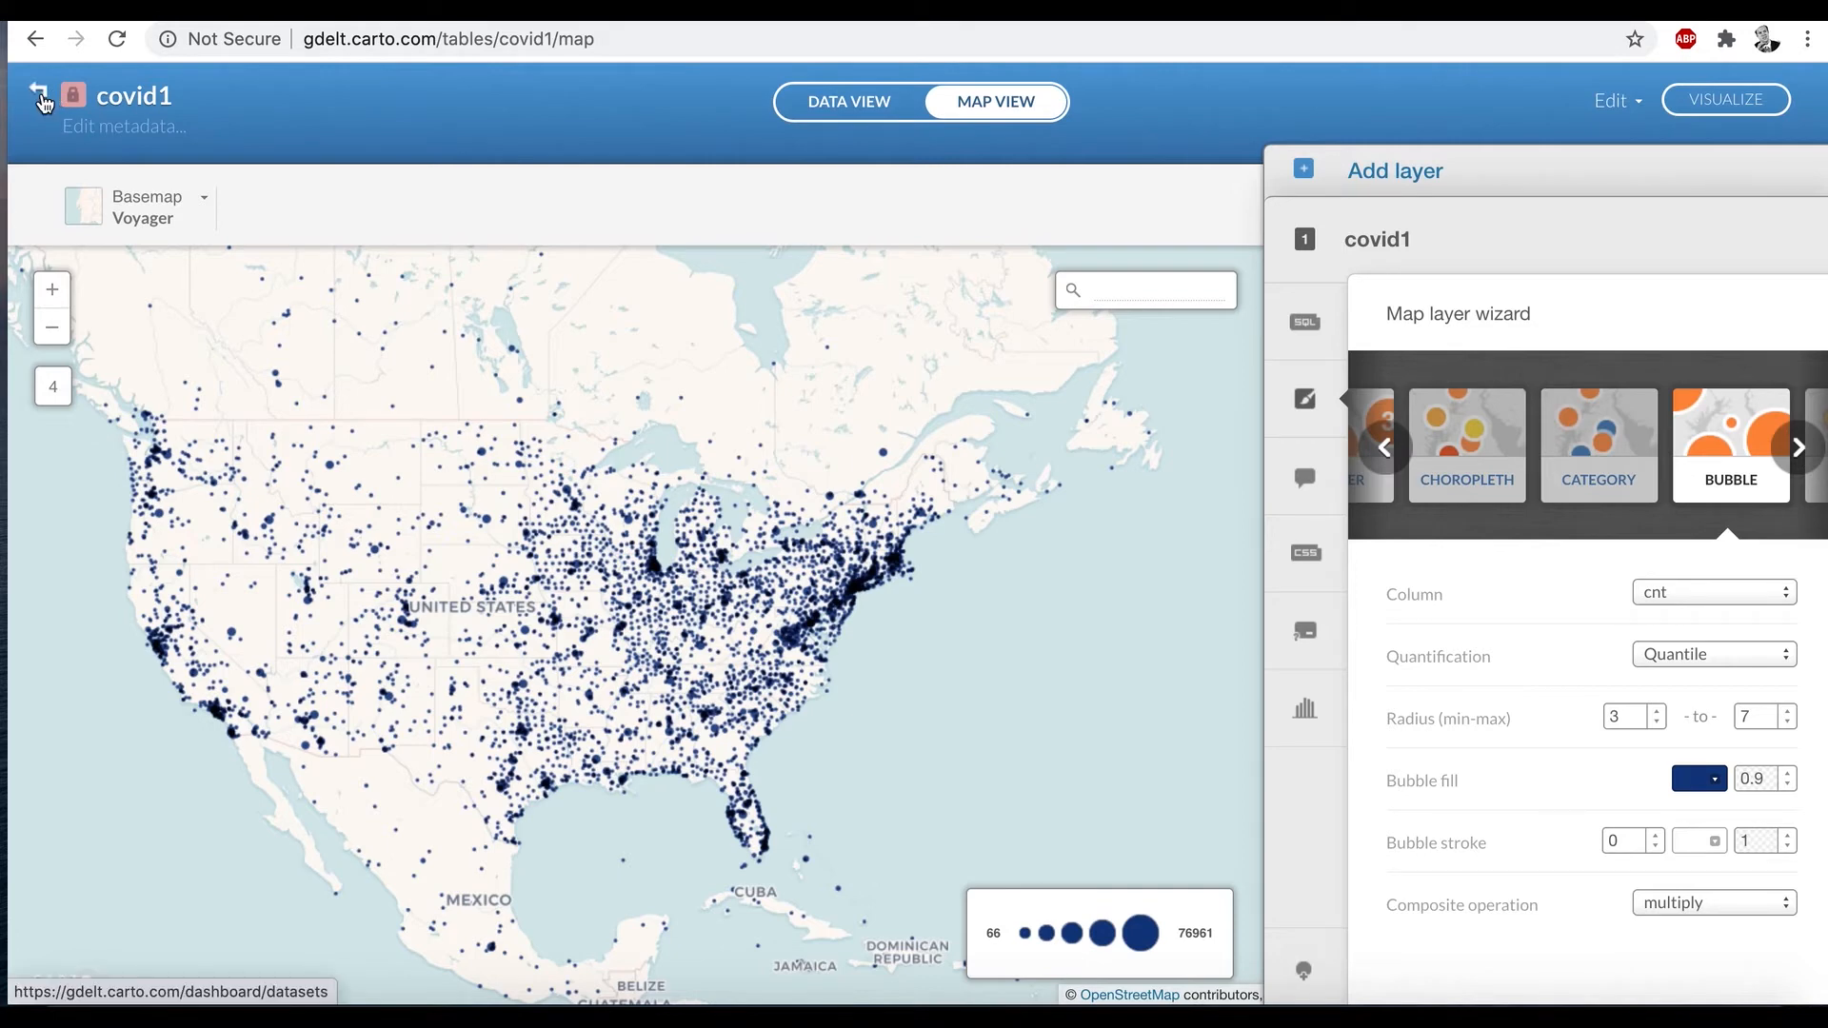
Step: Return to Your Datasets and start another BigQuery import with the COVID location query
click(40, 95)
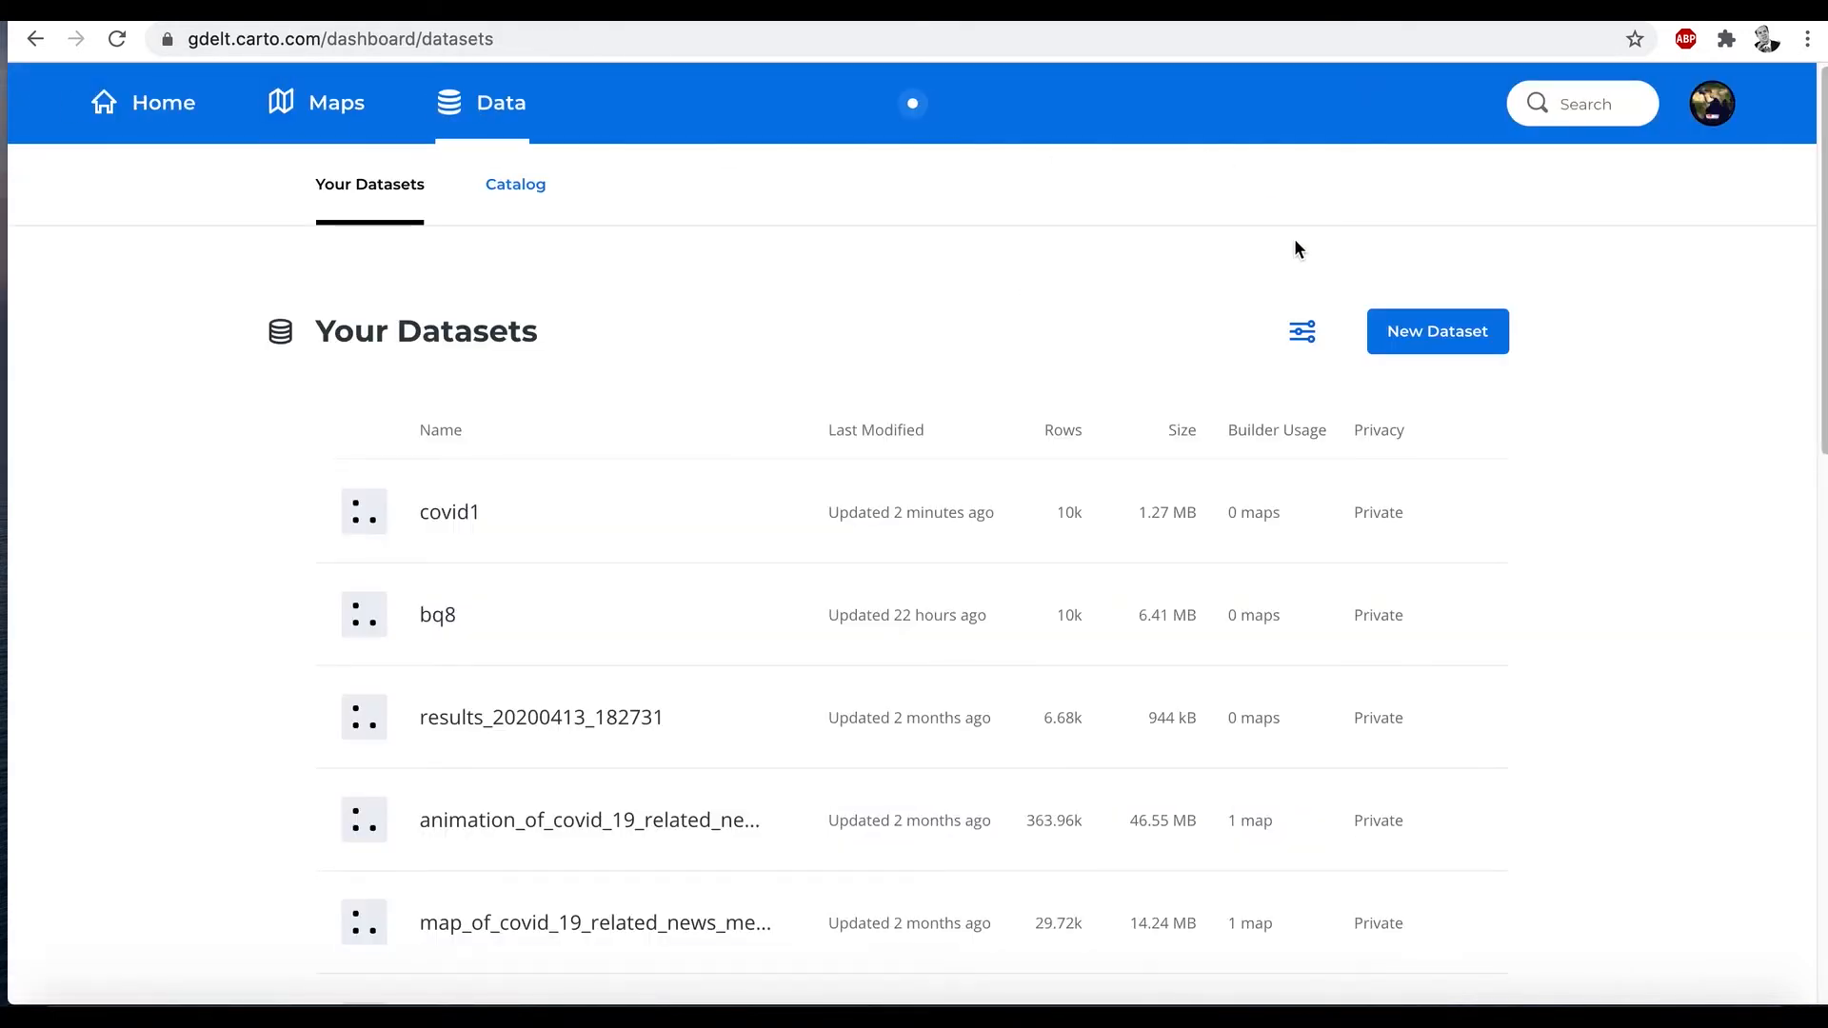
click(1436, 331)
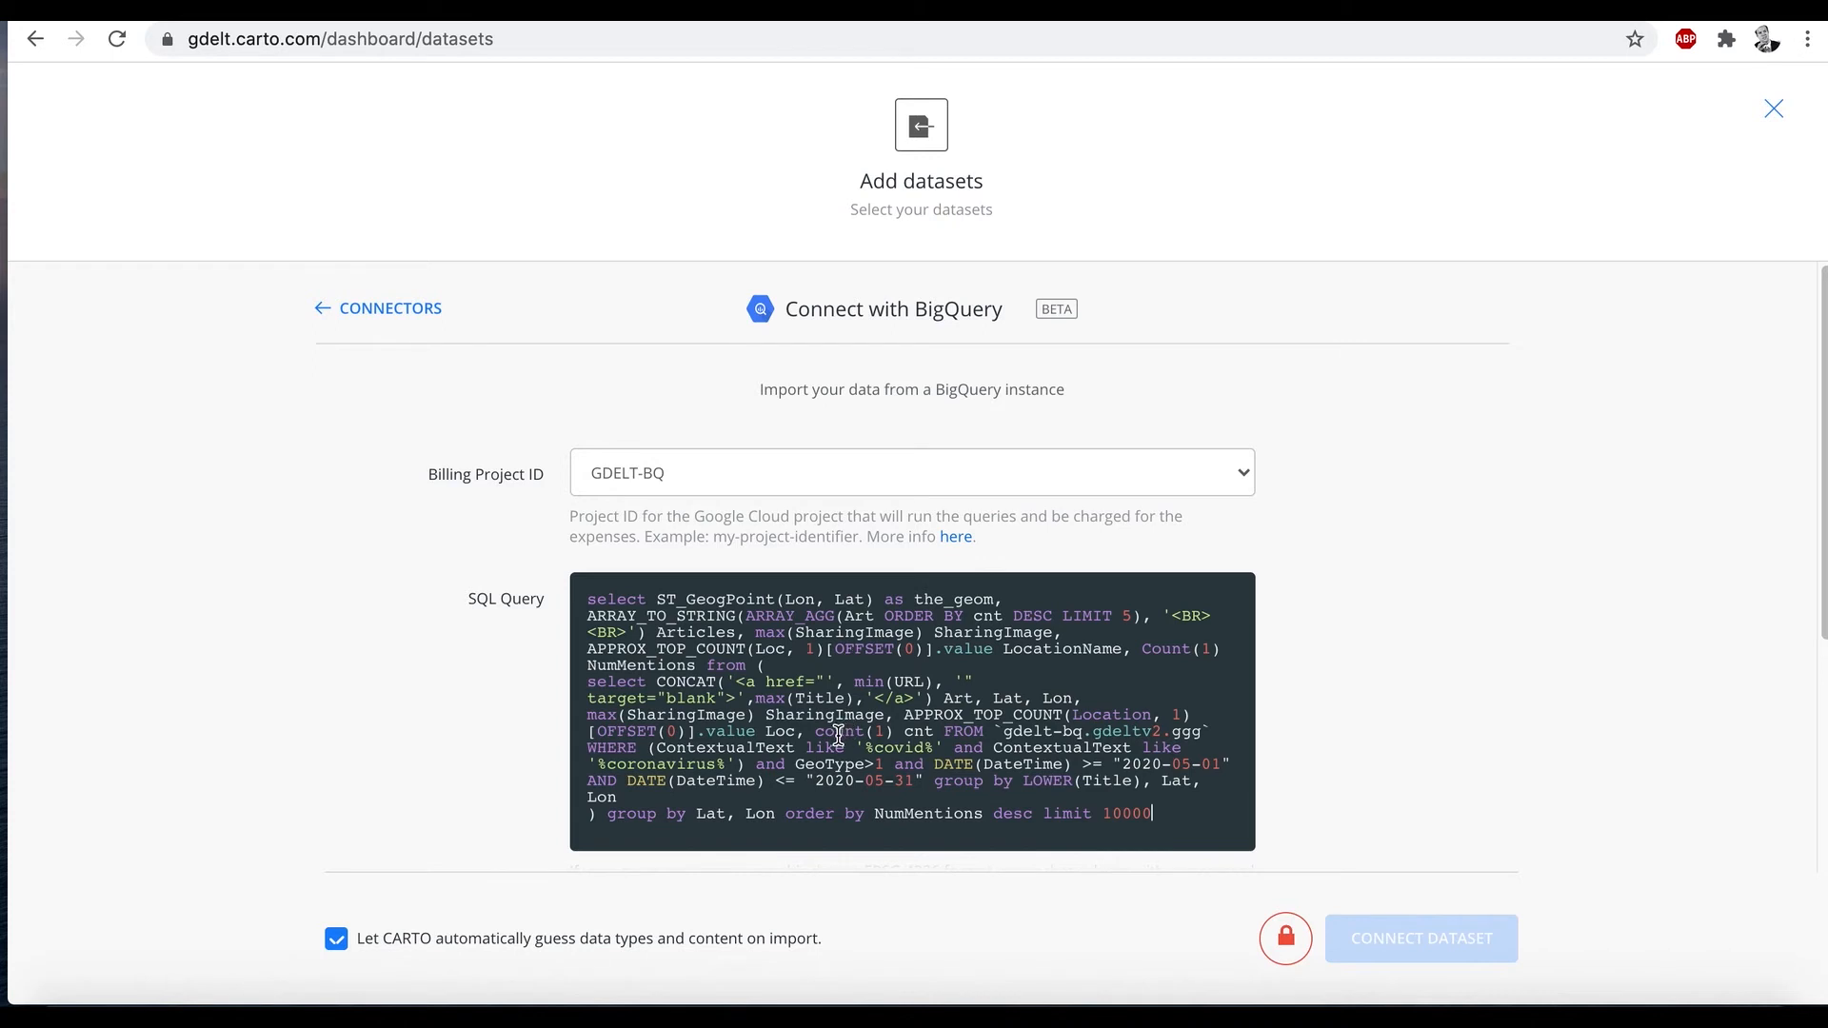
scroll(down, 3)
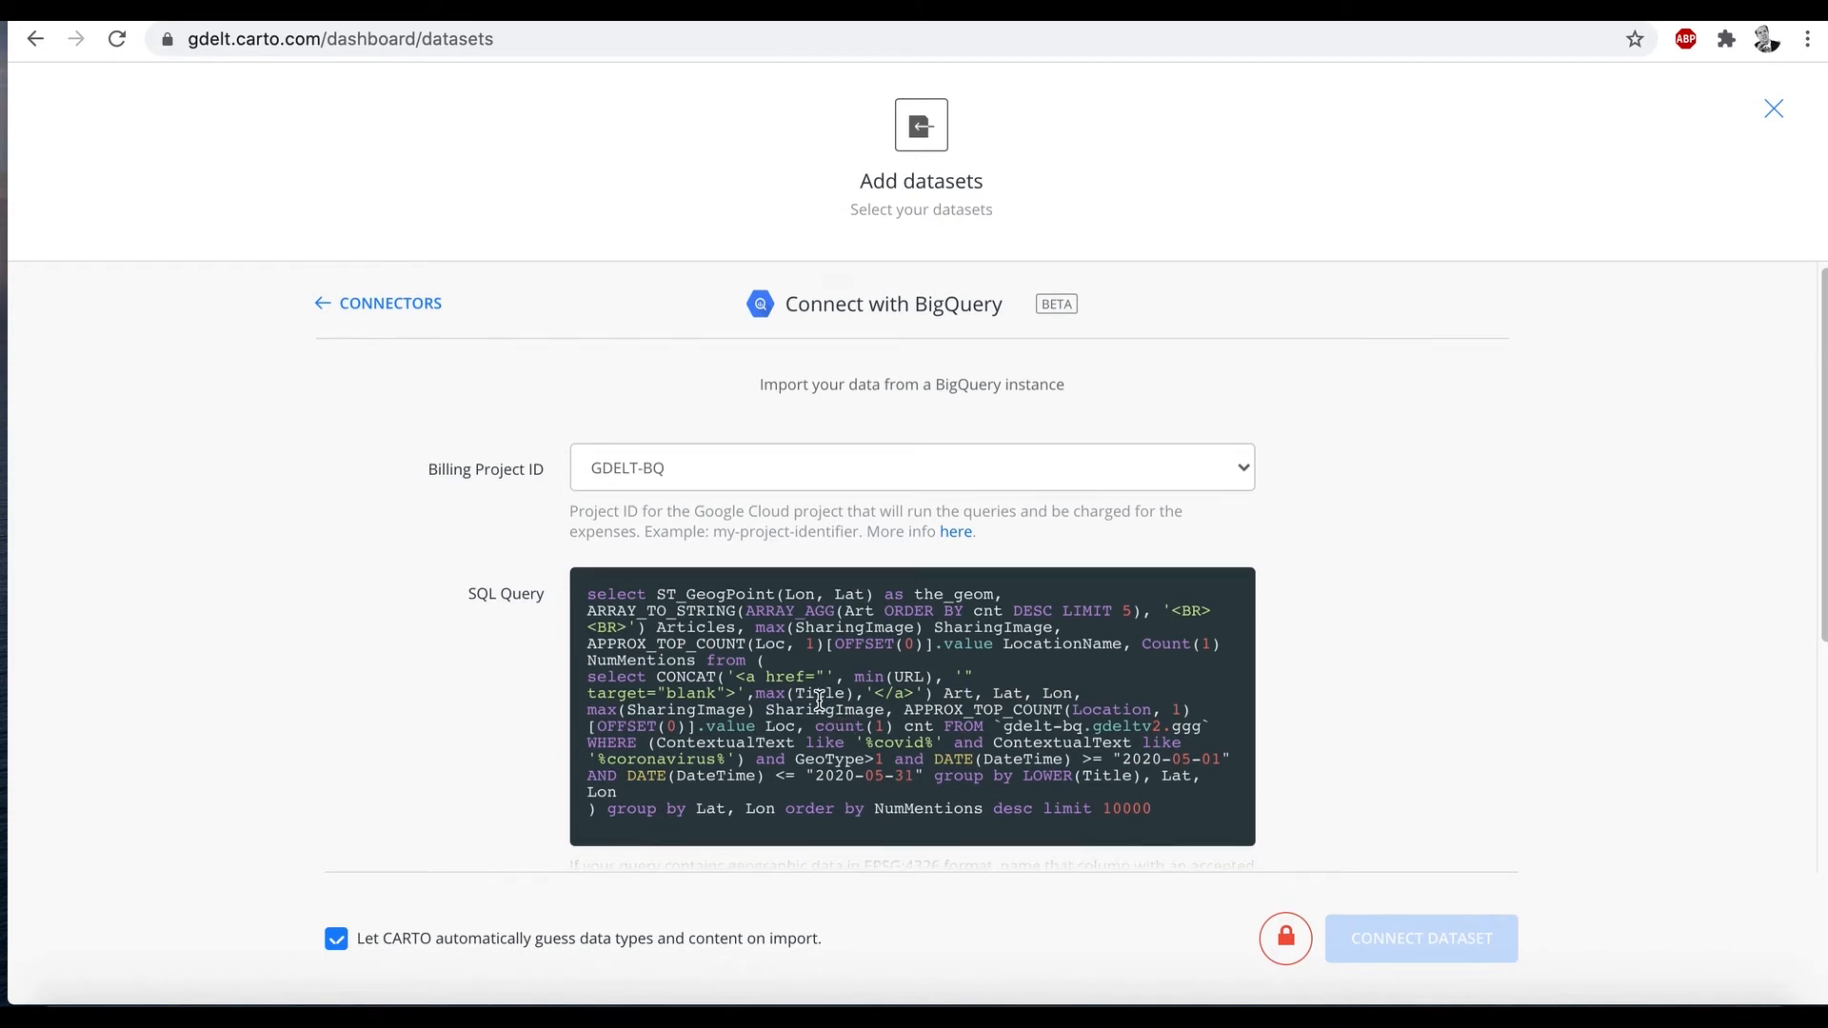
mouse_move(822, 693)
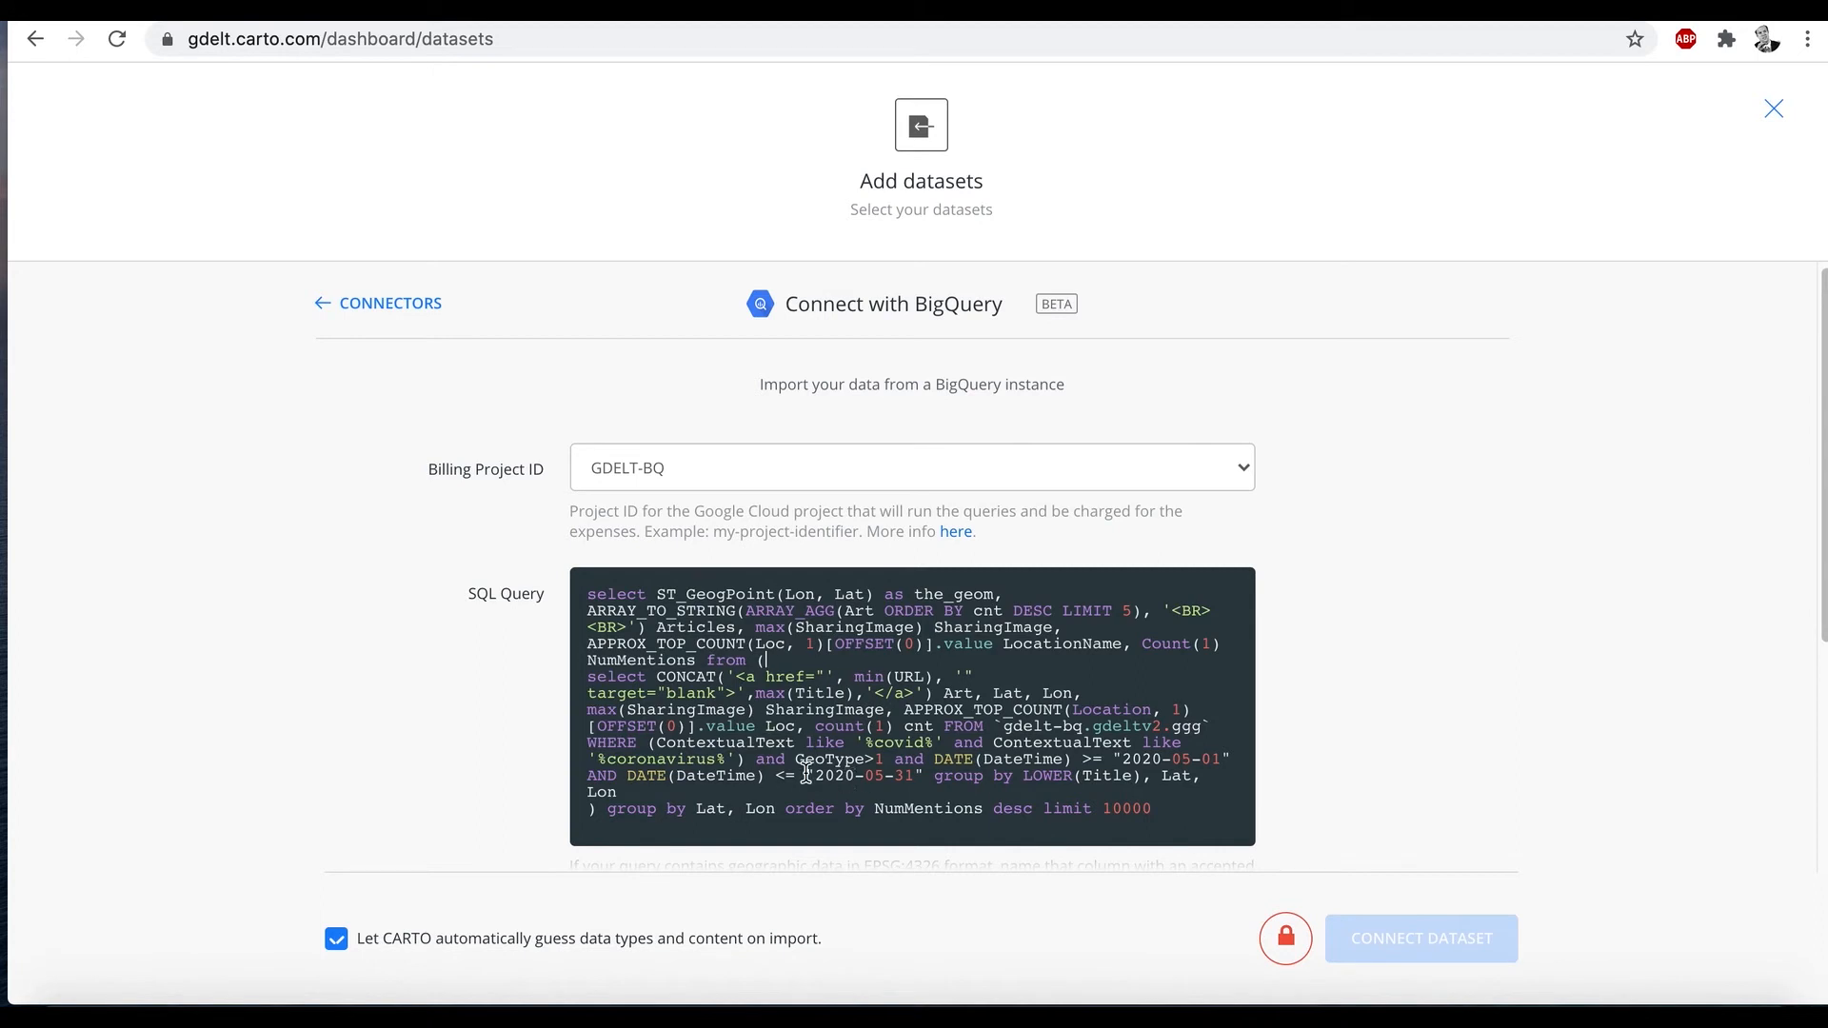
scroll(down, 3)
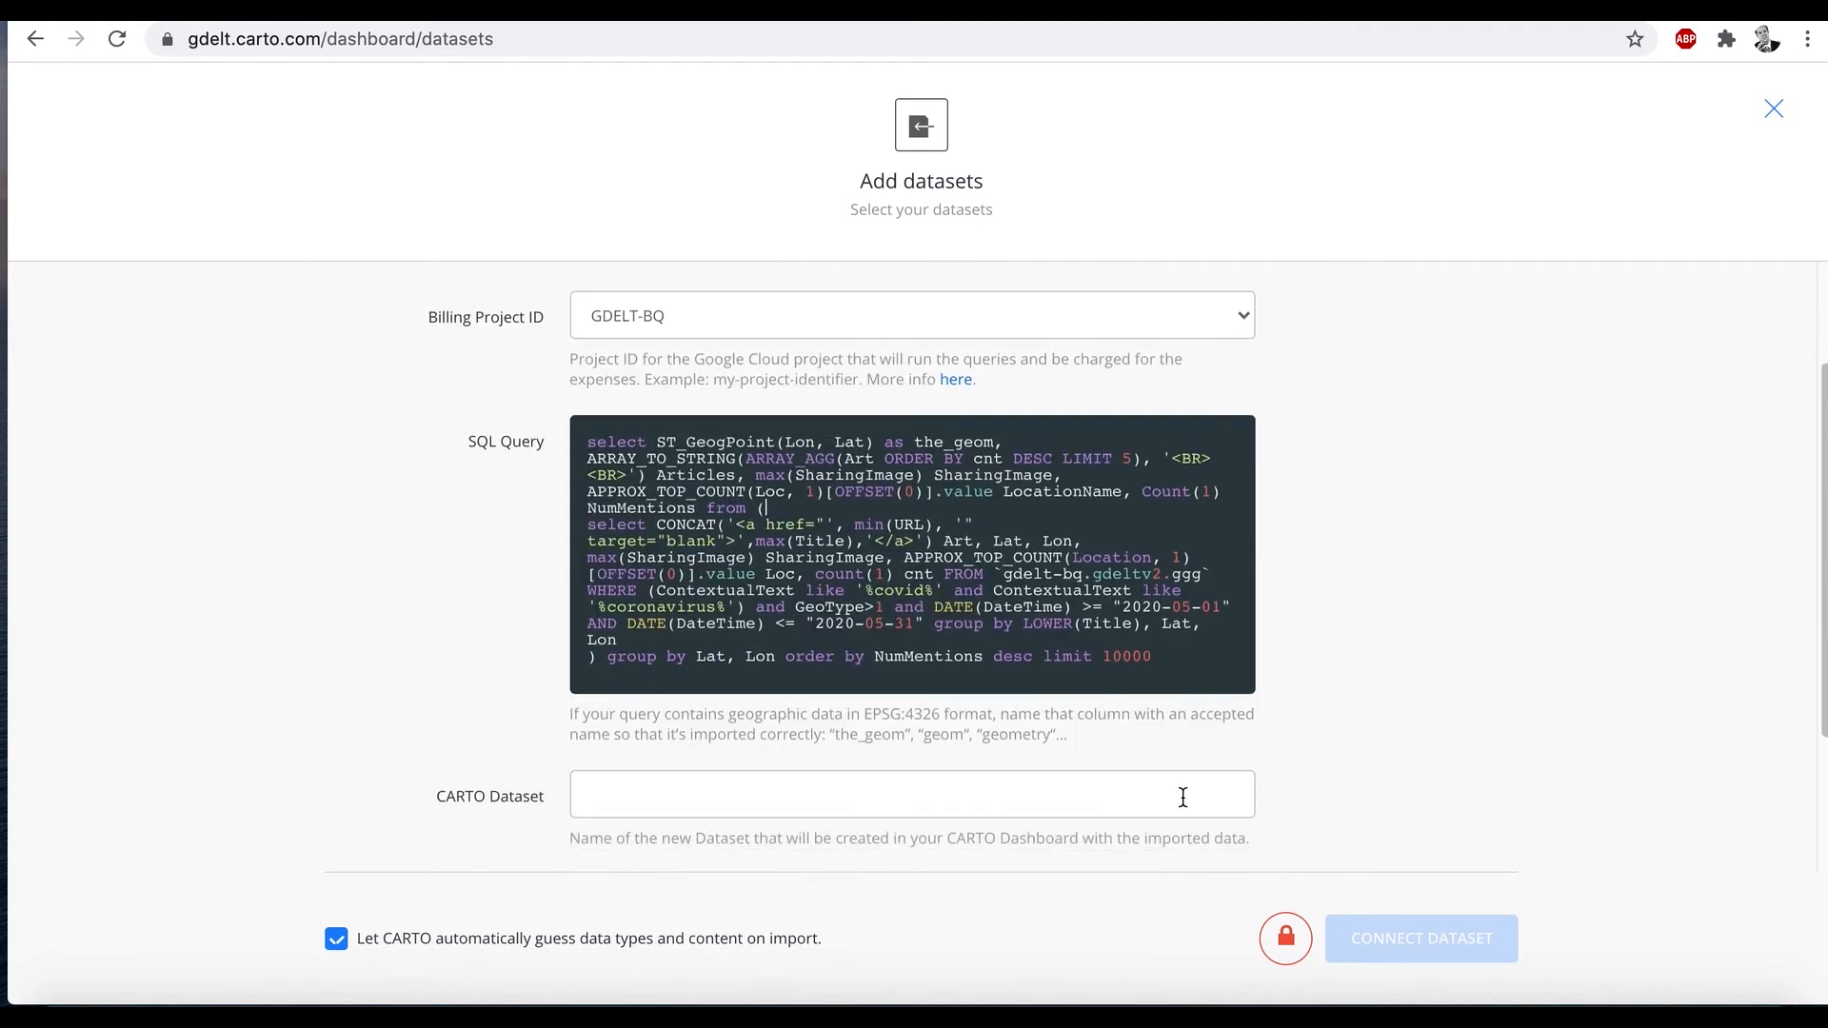
Step: Name the dataset covid2, run the query against BigQuery and create the dataset
text(covid2)
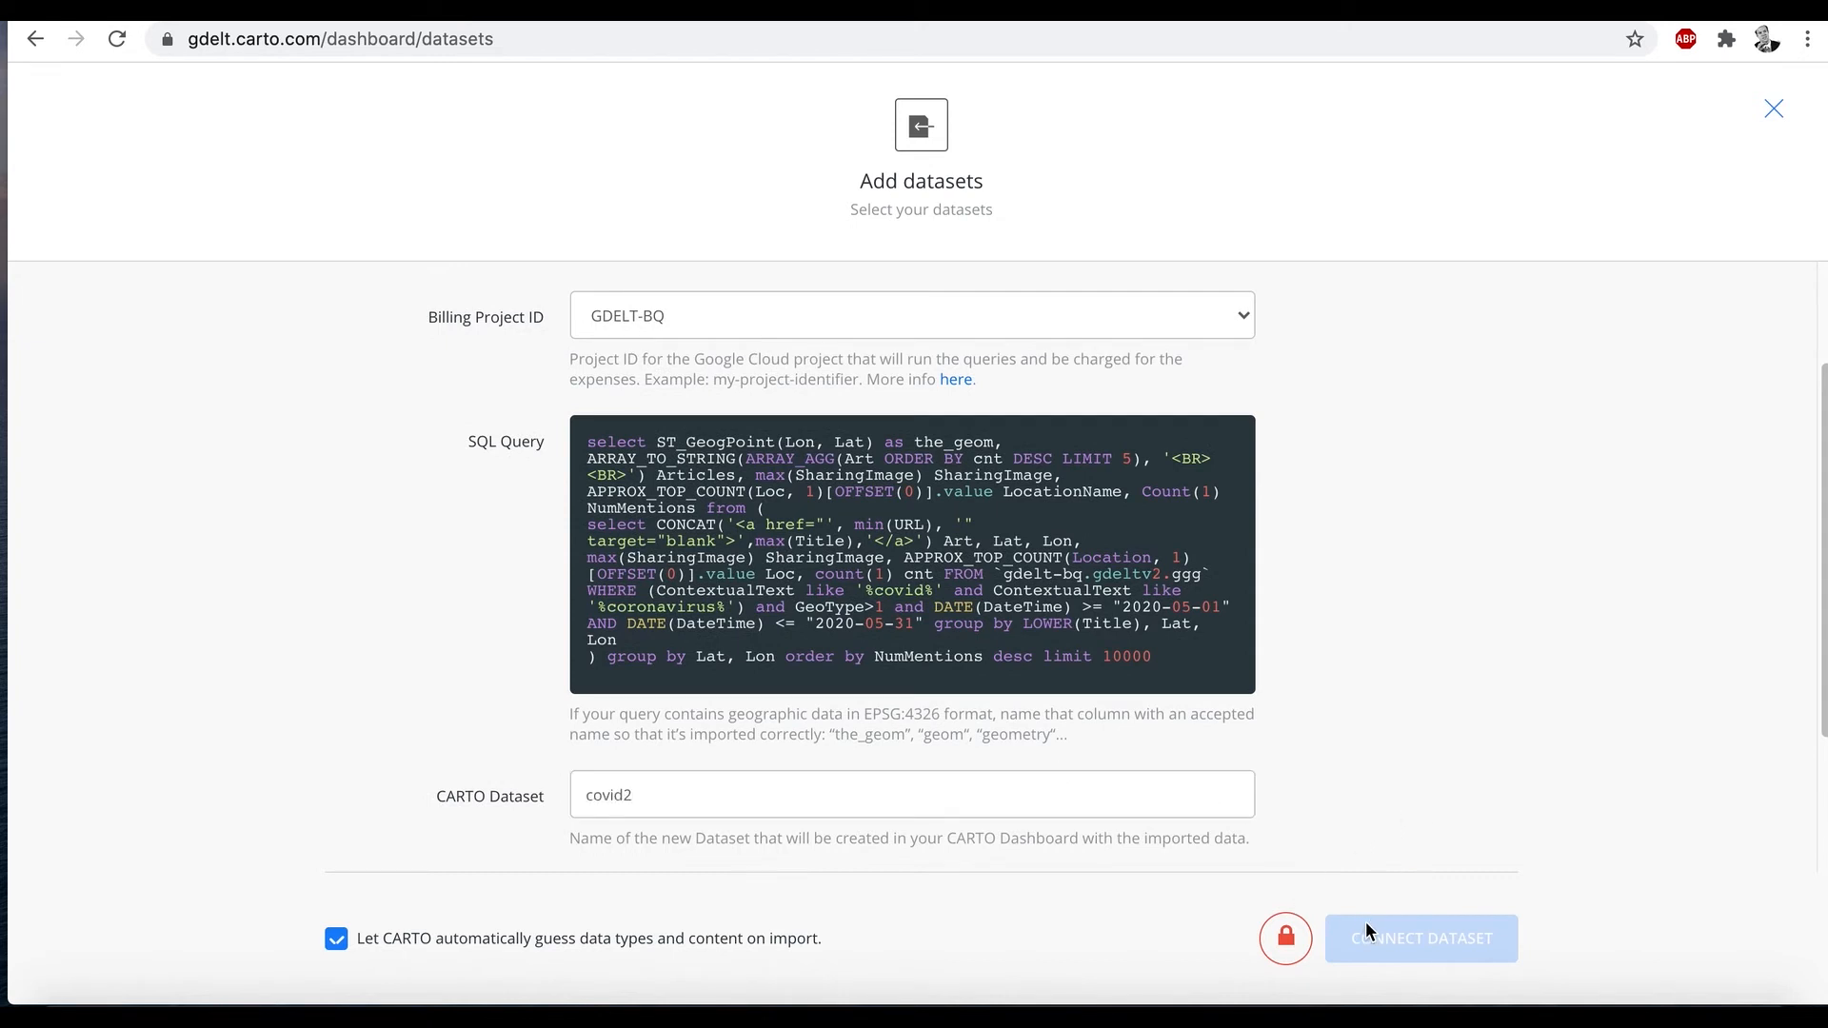
scroll(down, 3)
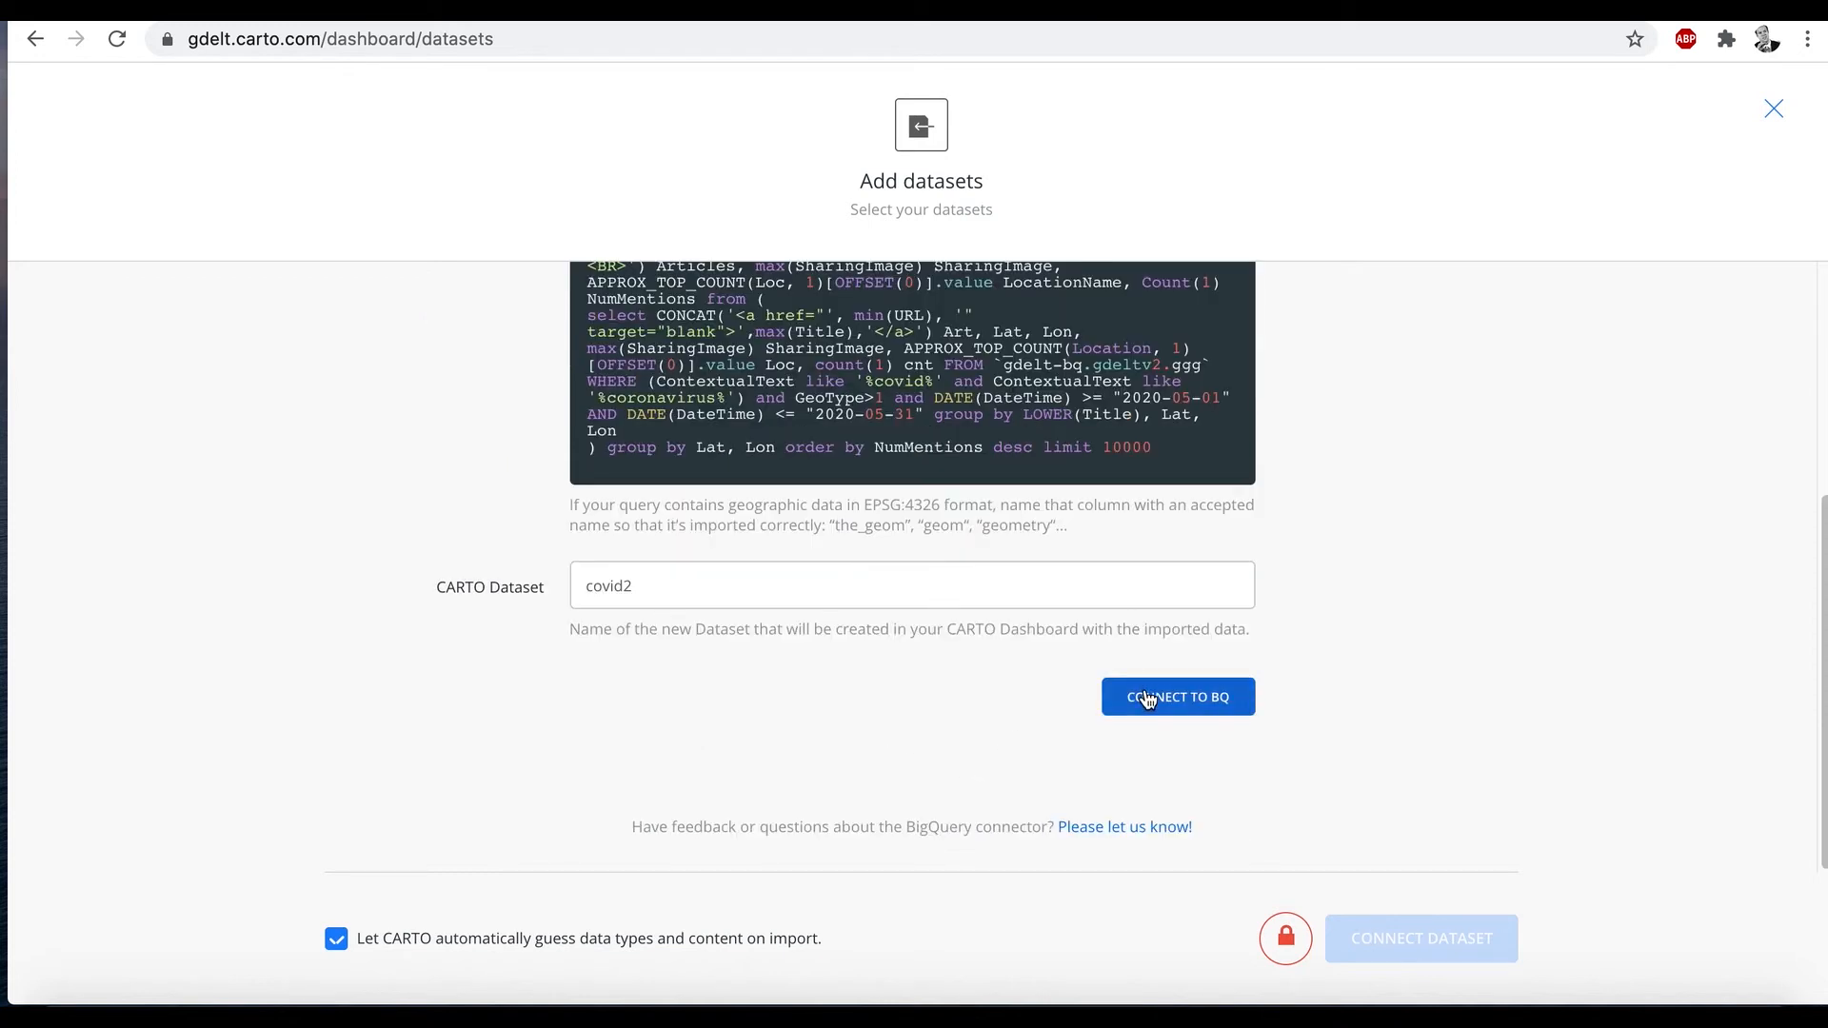
click(1177, 697)
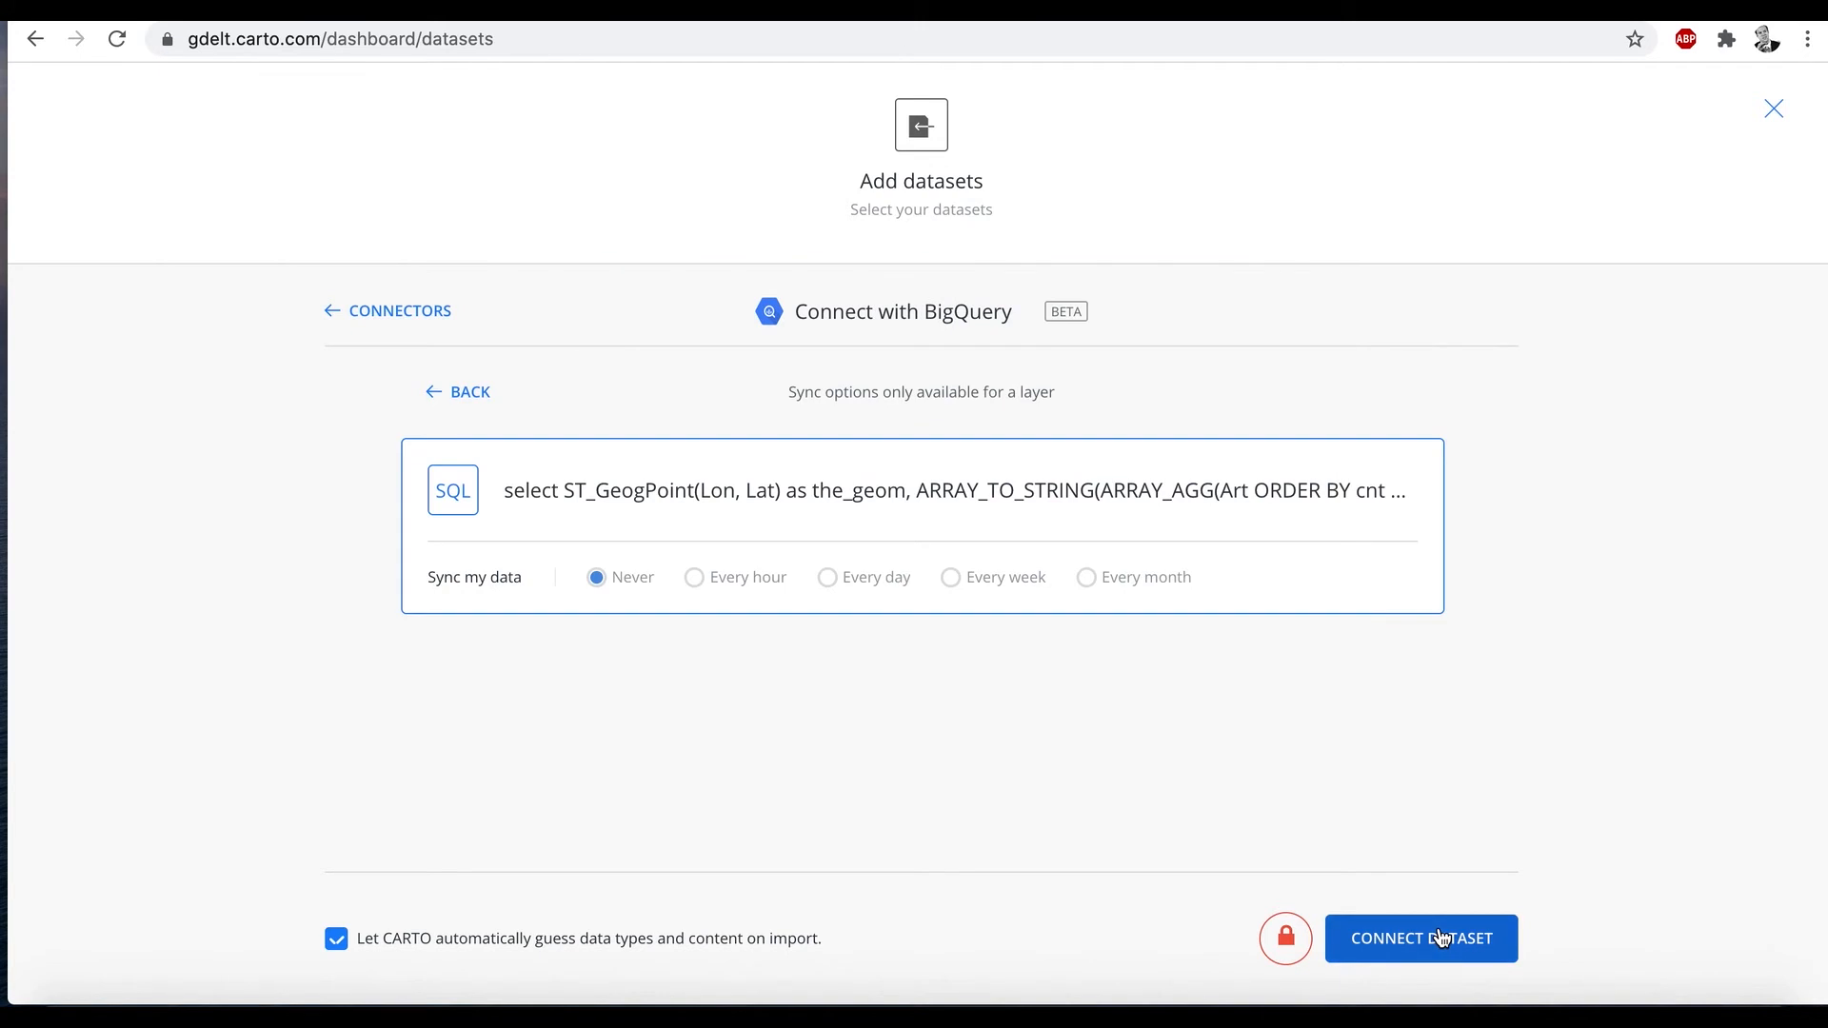
click(1420, 939)
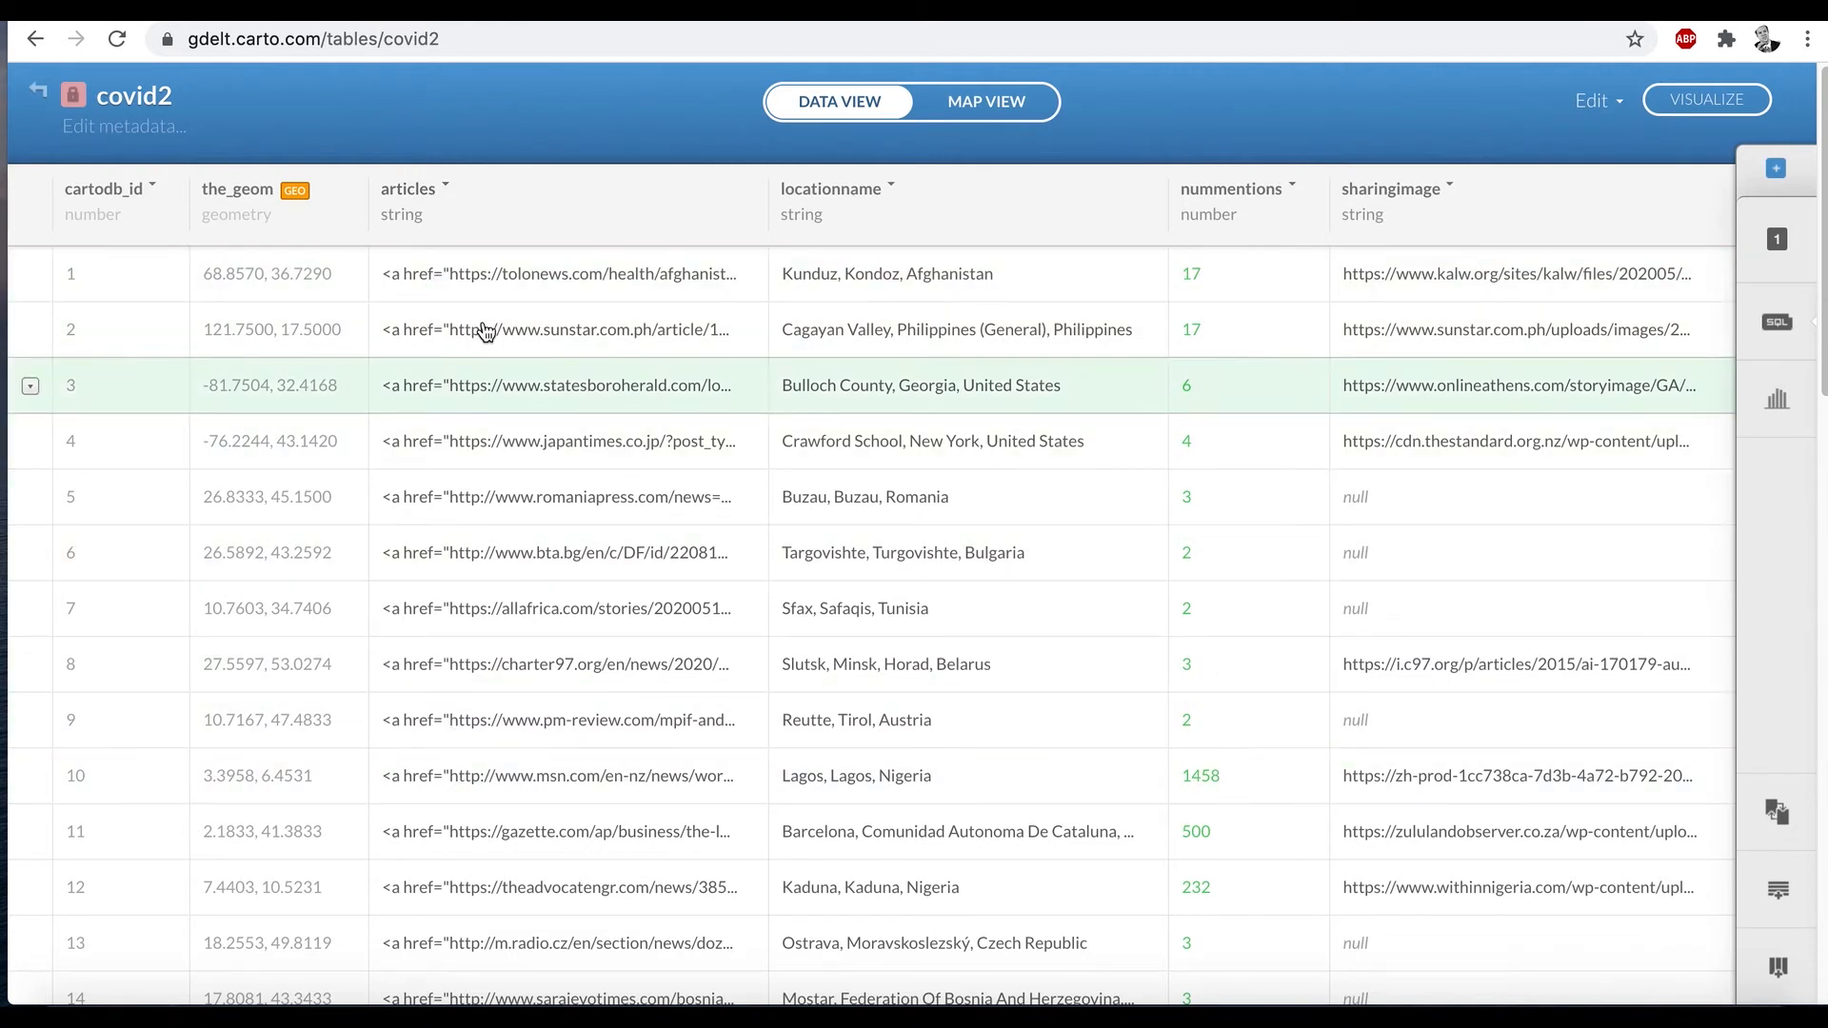
Step: Show the covid2 locations in Map View with the layer wizard open
click(985, 101)
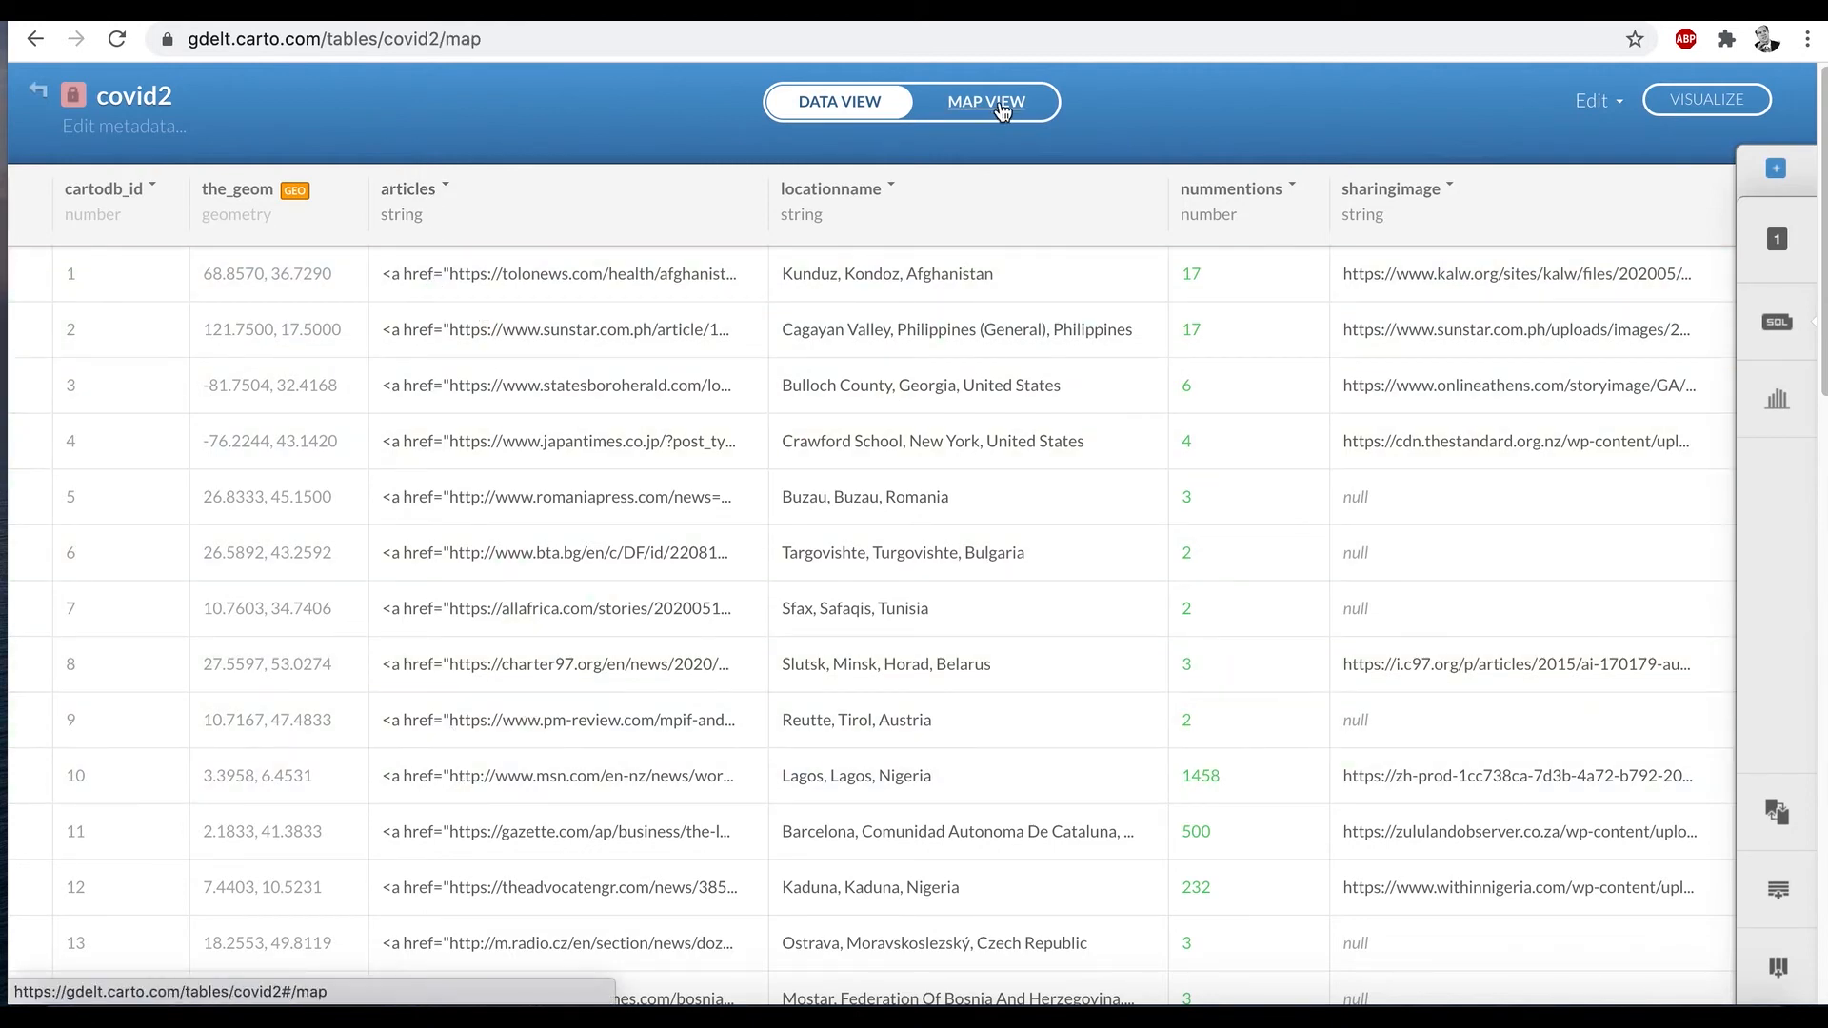
click(984, 101)
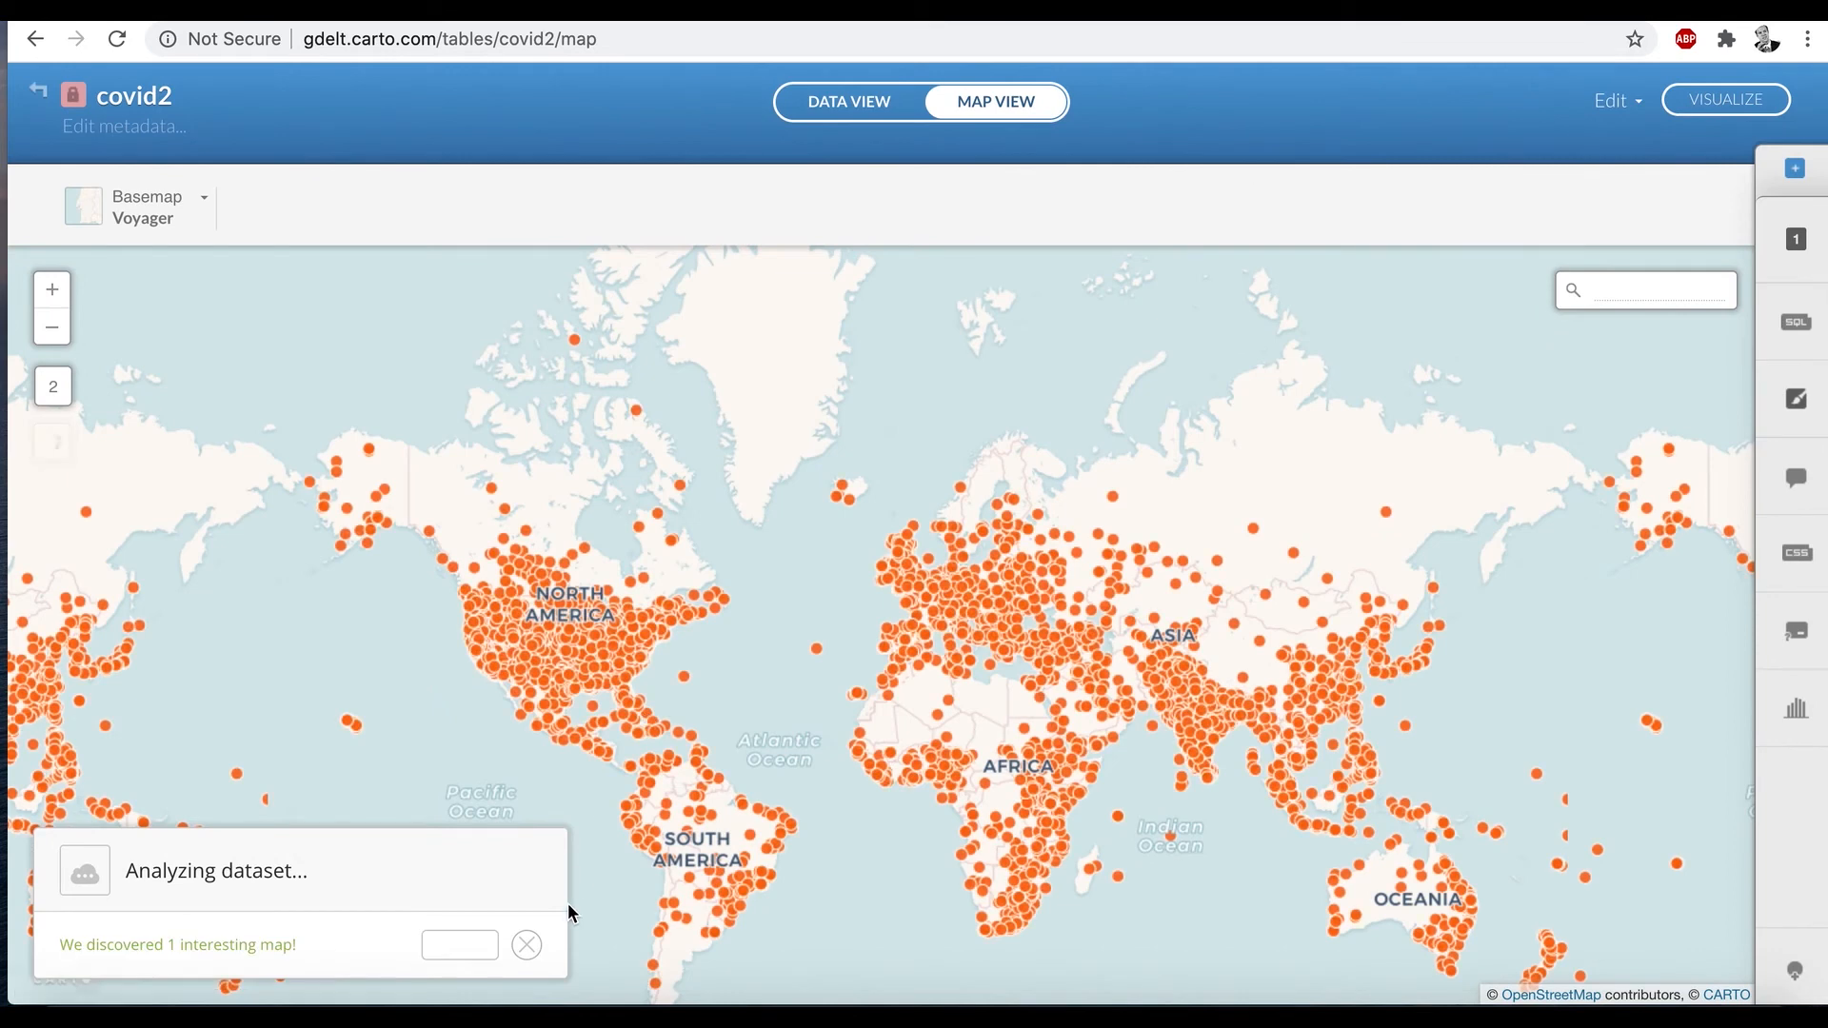
click(1794, 398)
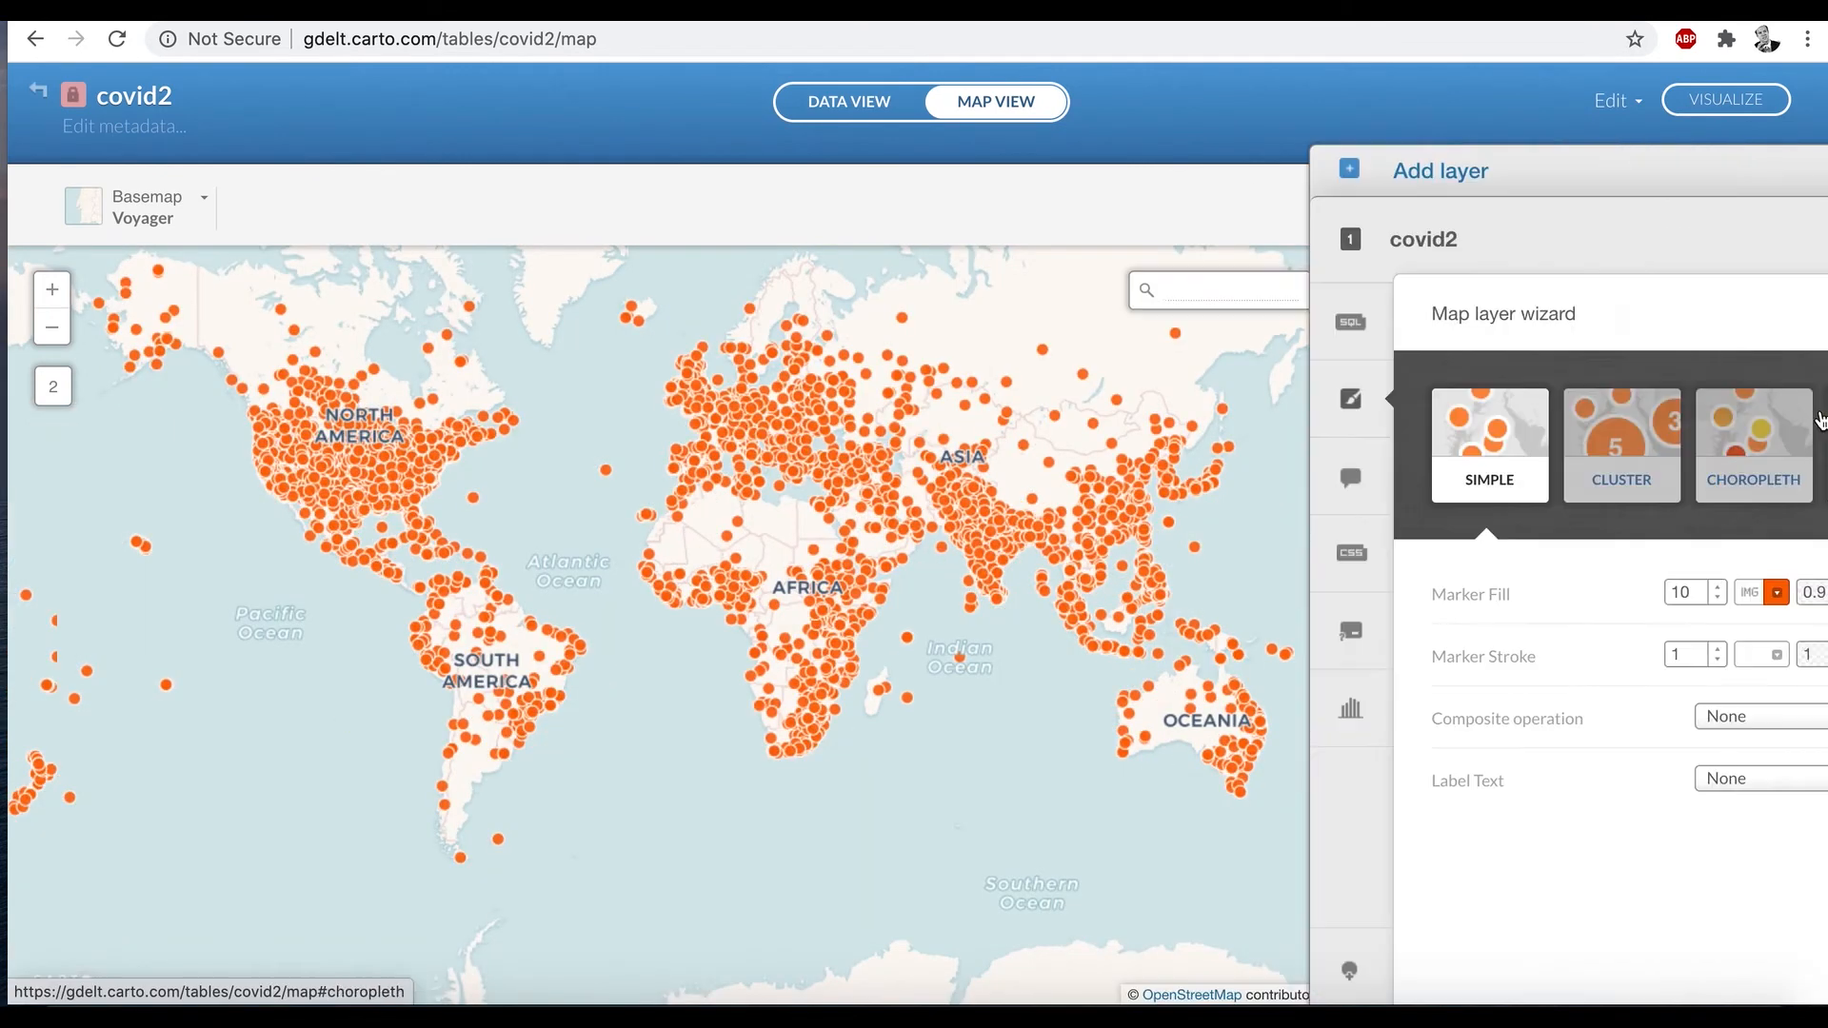
Step: Style covid2 as dark blue bubbles on nummentions, max radius 11, multiply blending
click(1799, 445)
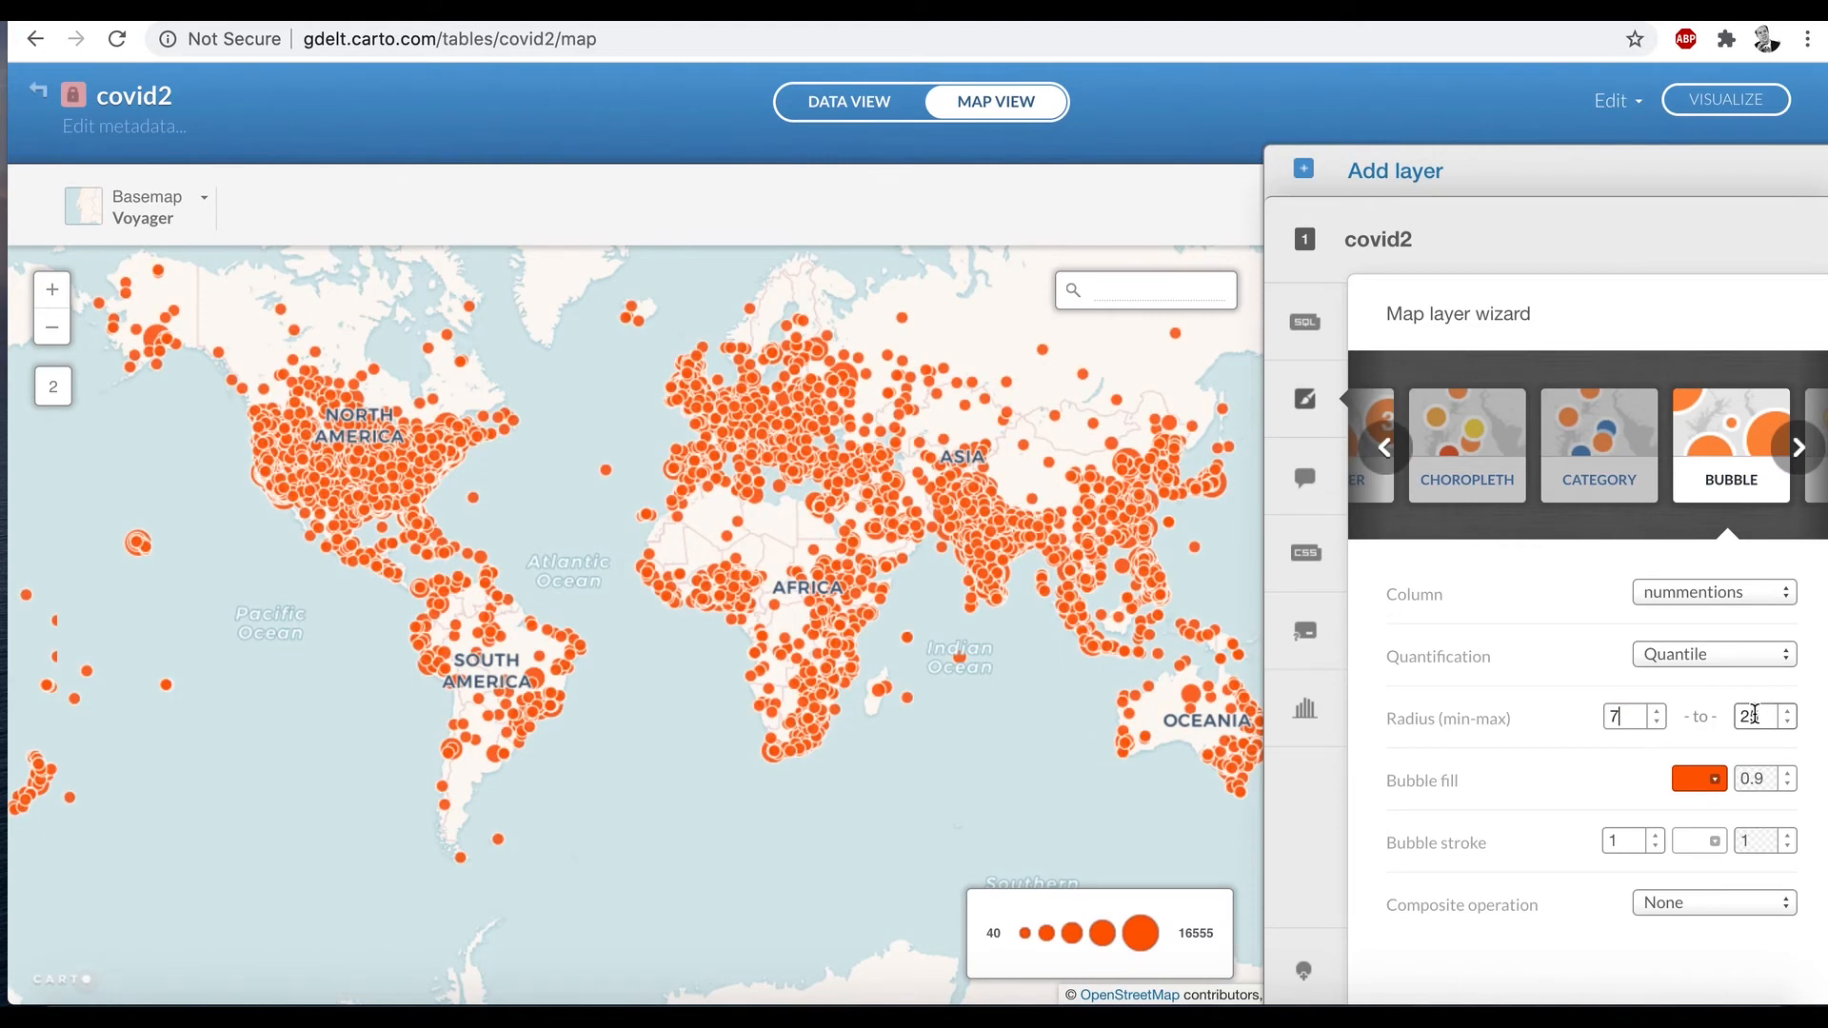
text(11)
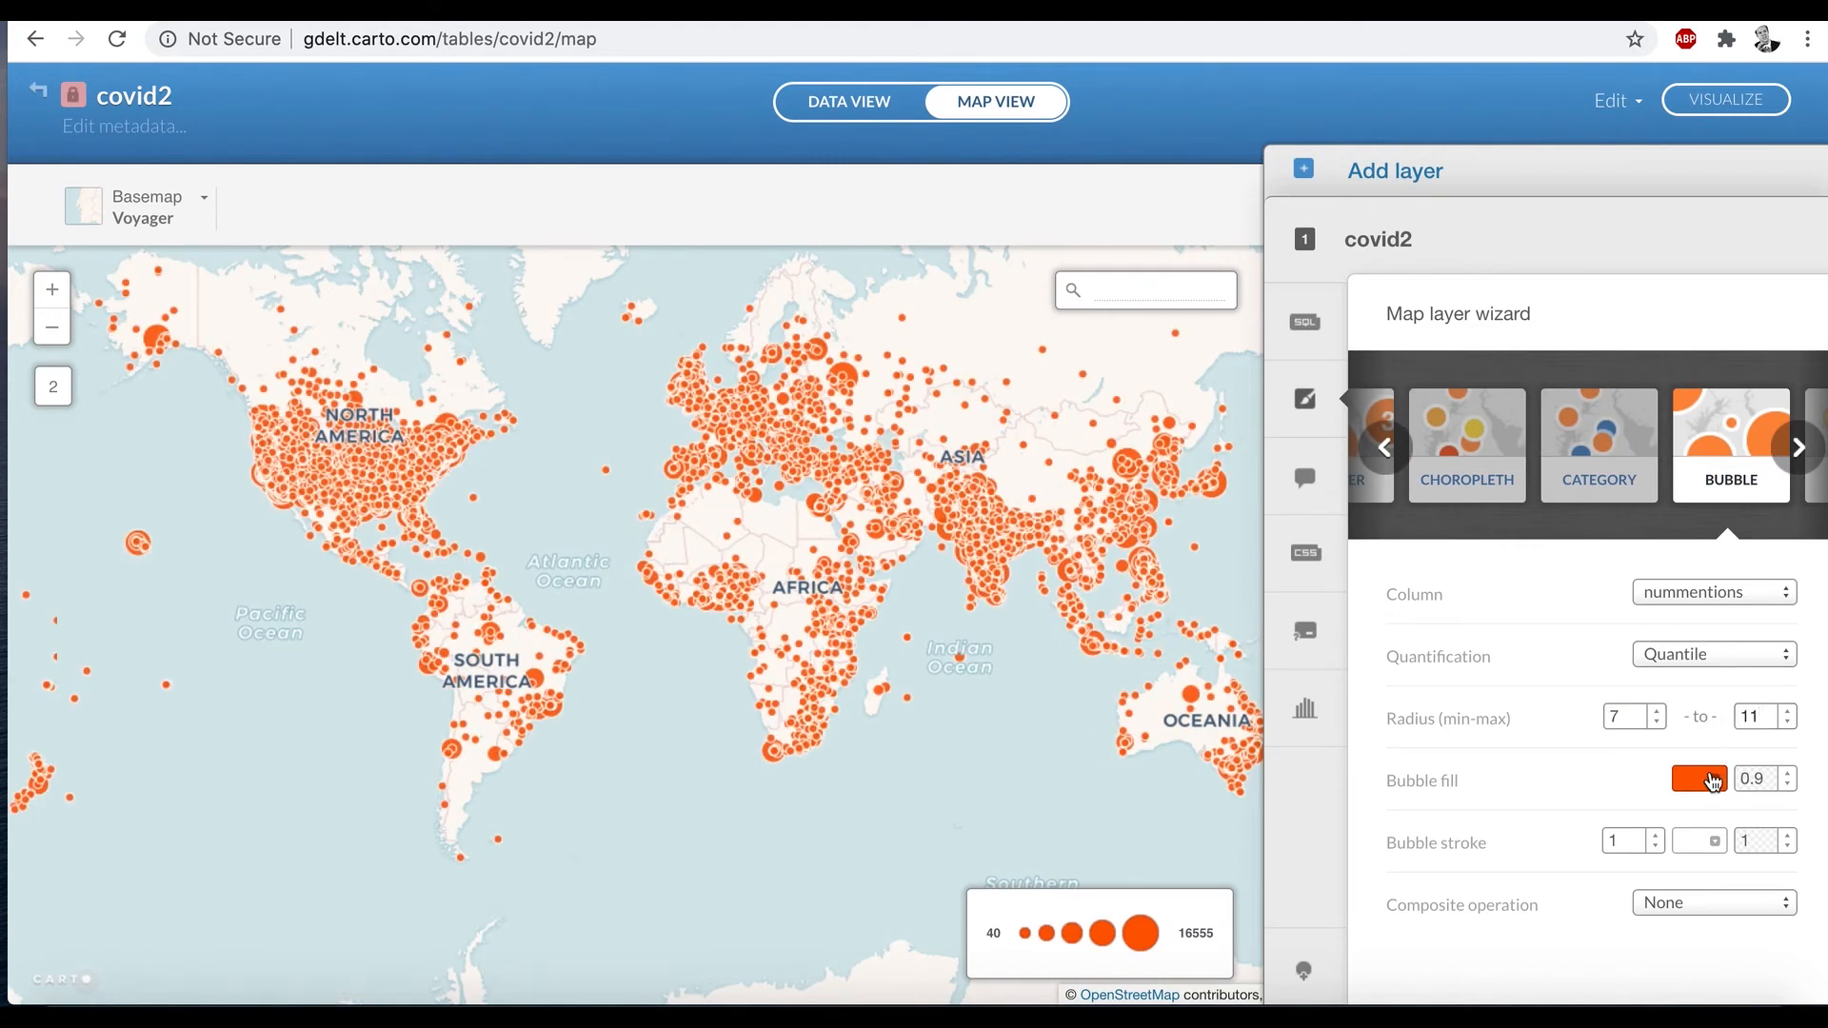
click(1696, 778)
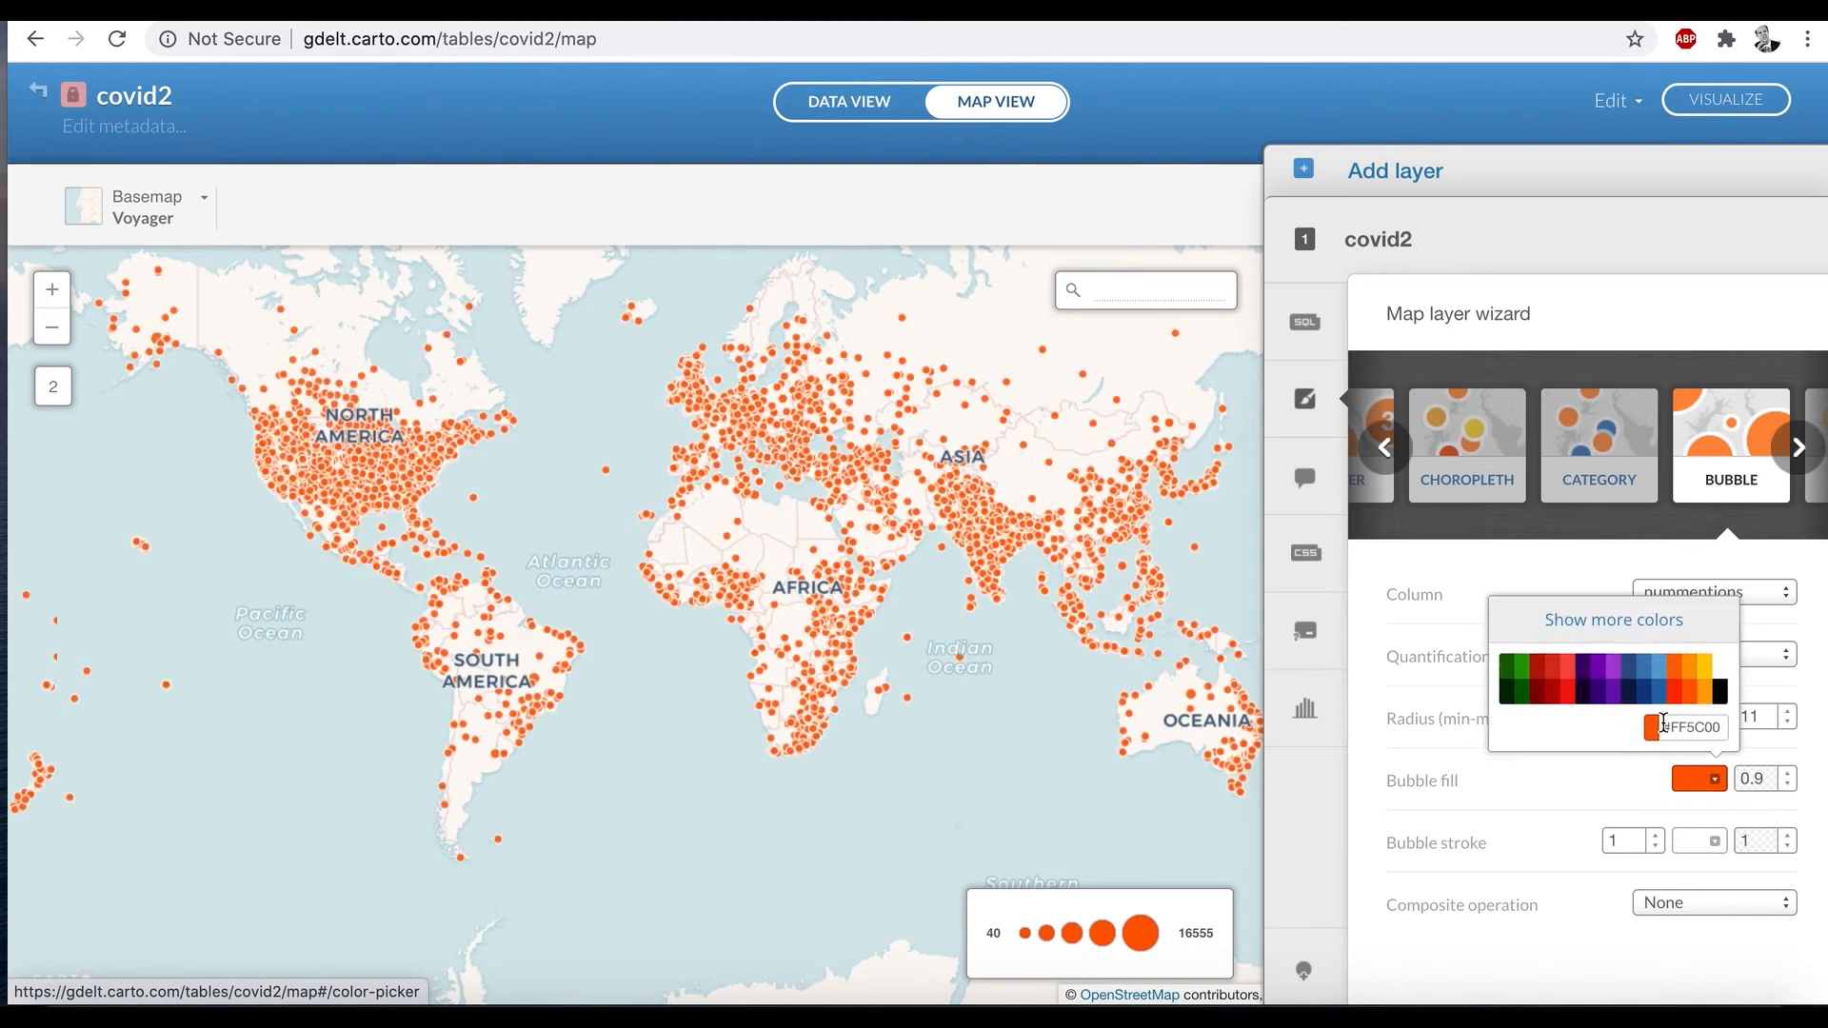
click(1632, 689)
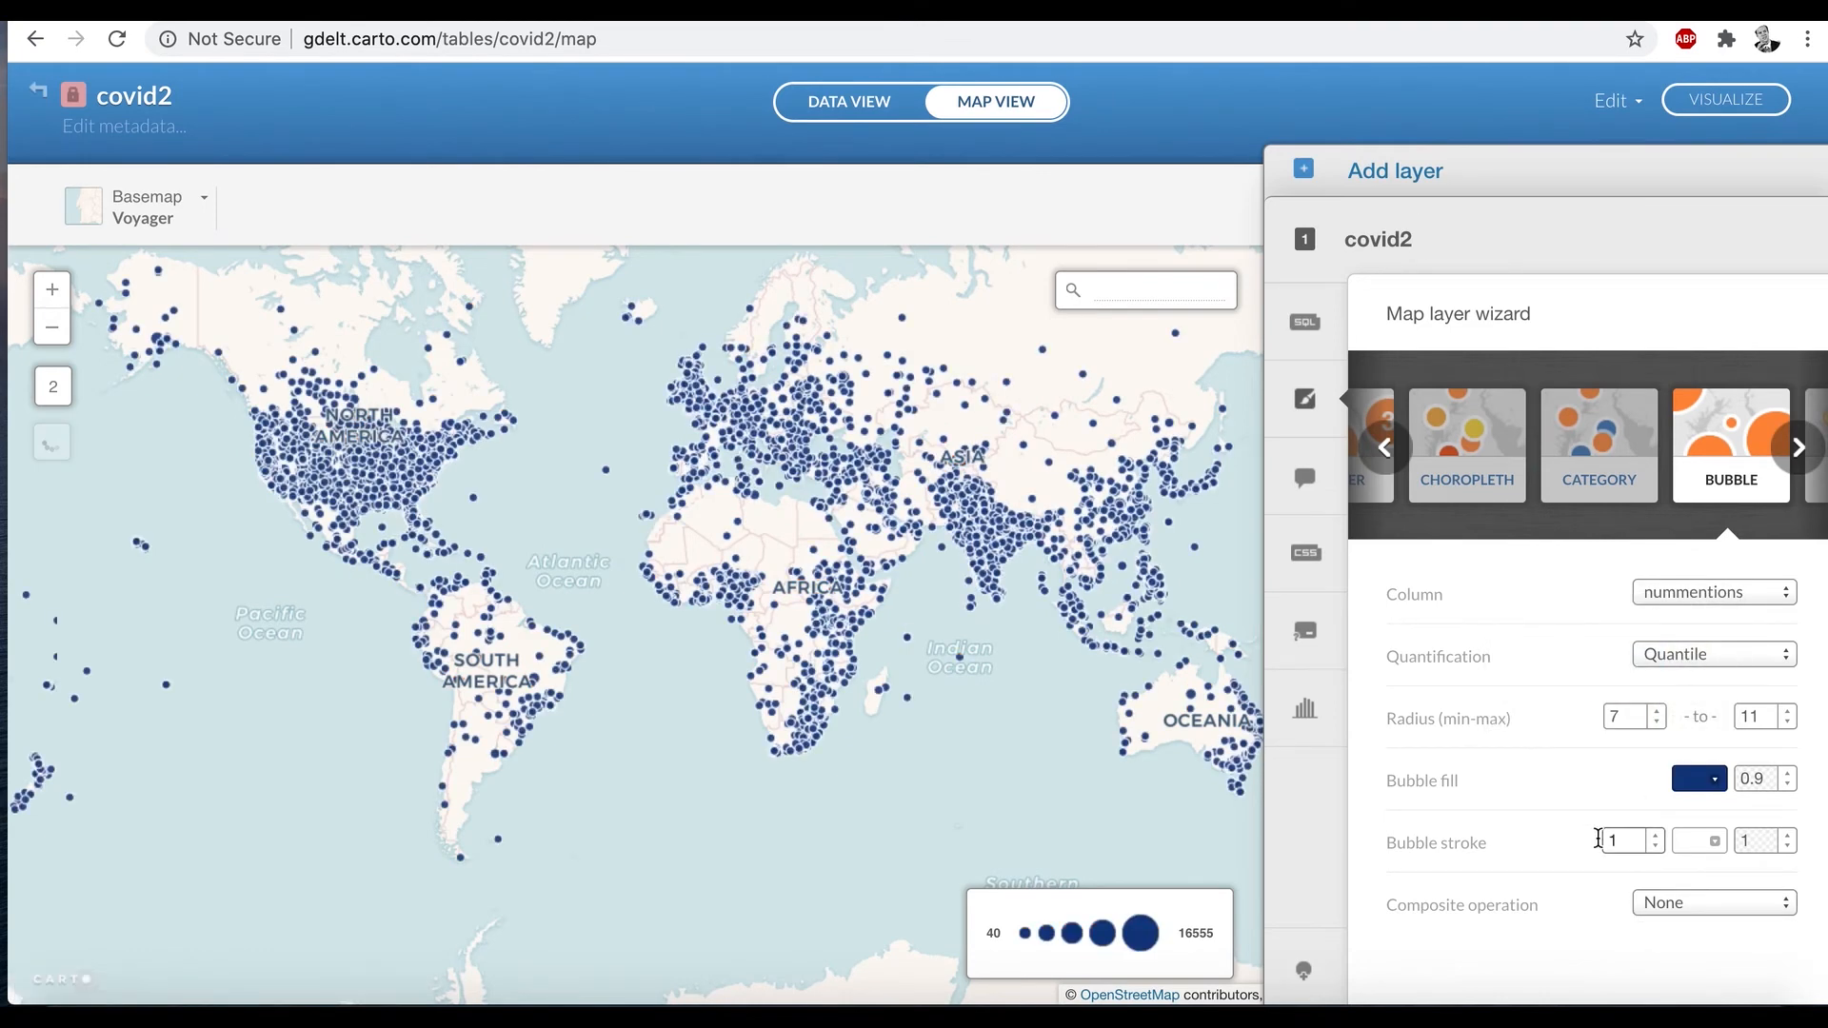
click(1711, 903)
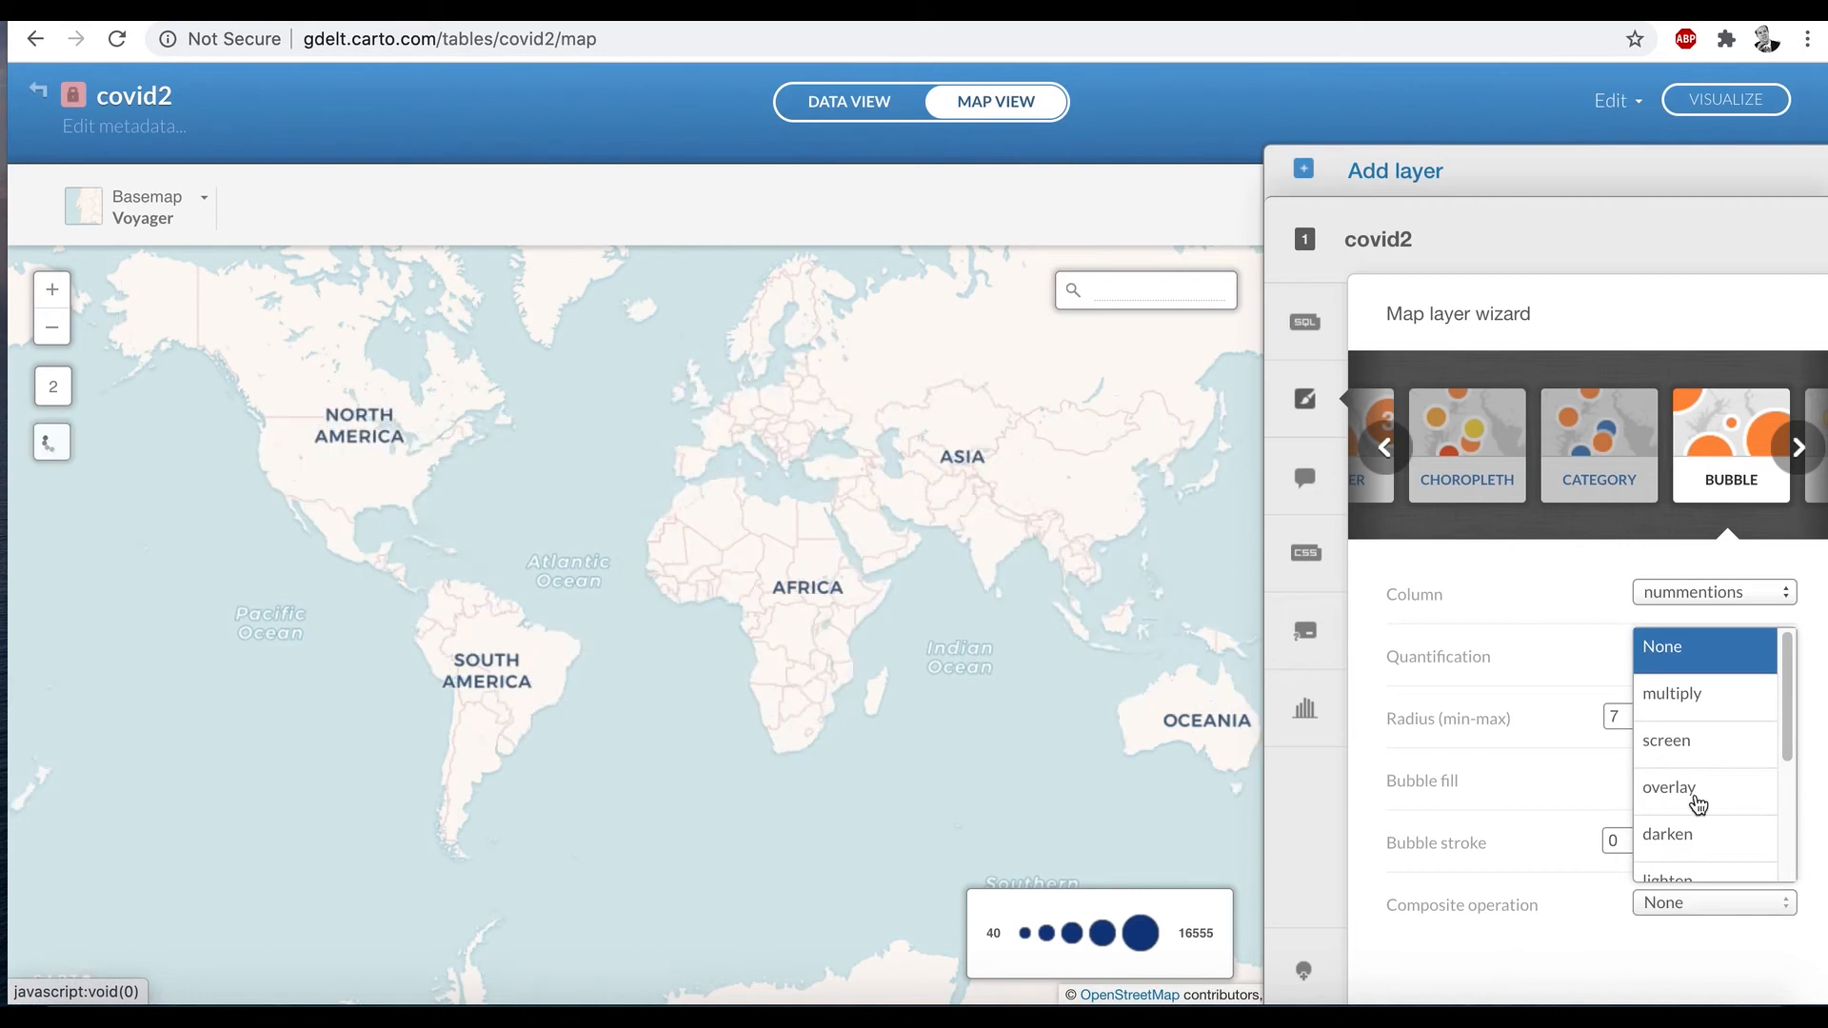
click(1672, 693)
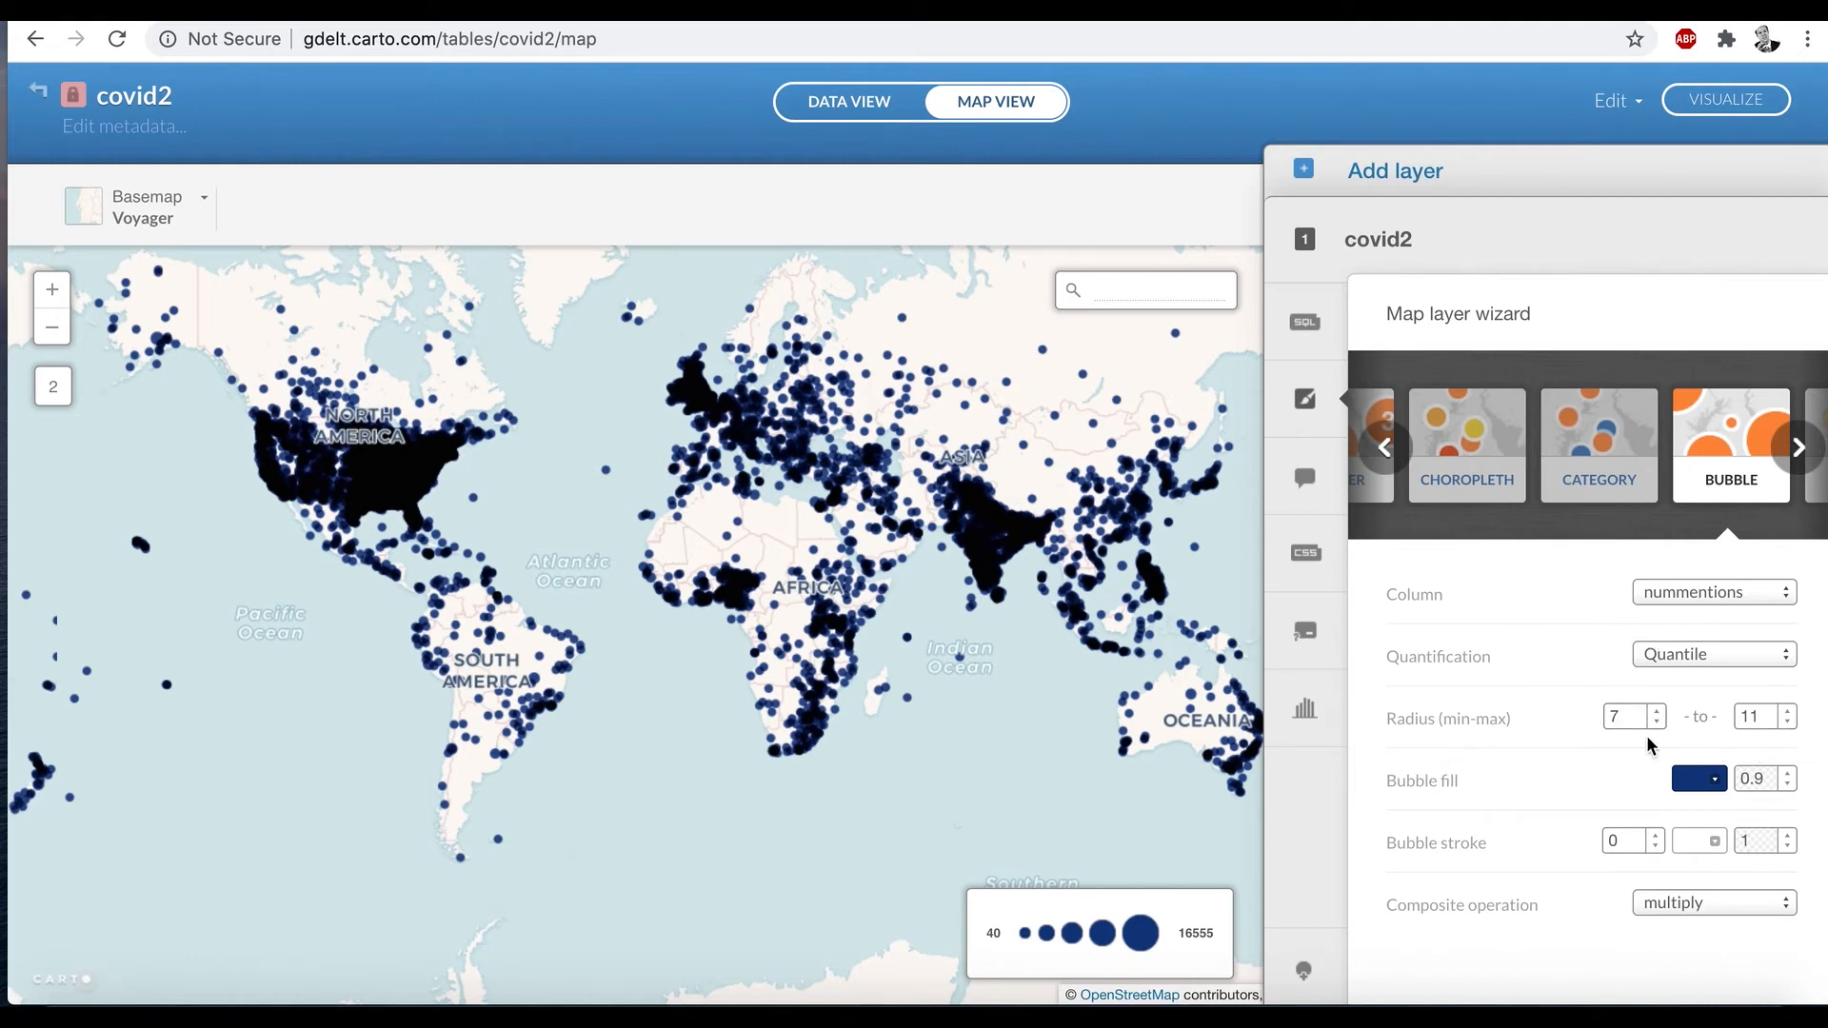
mouse_move(968, 536)
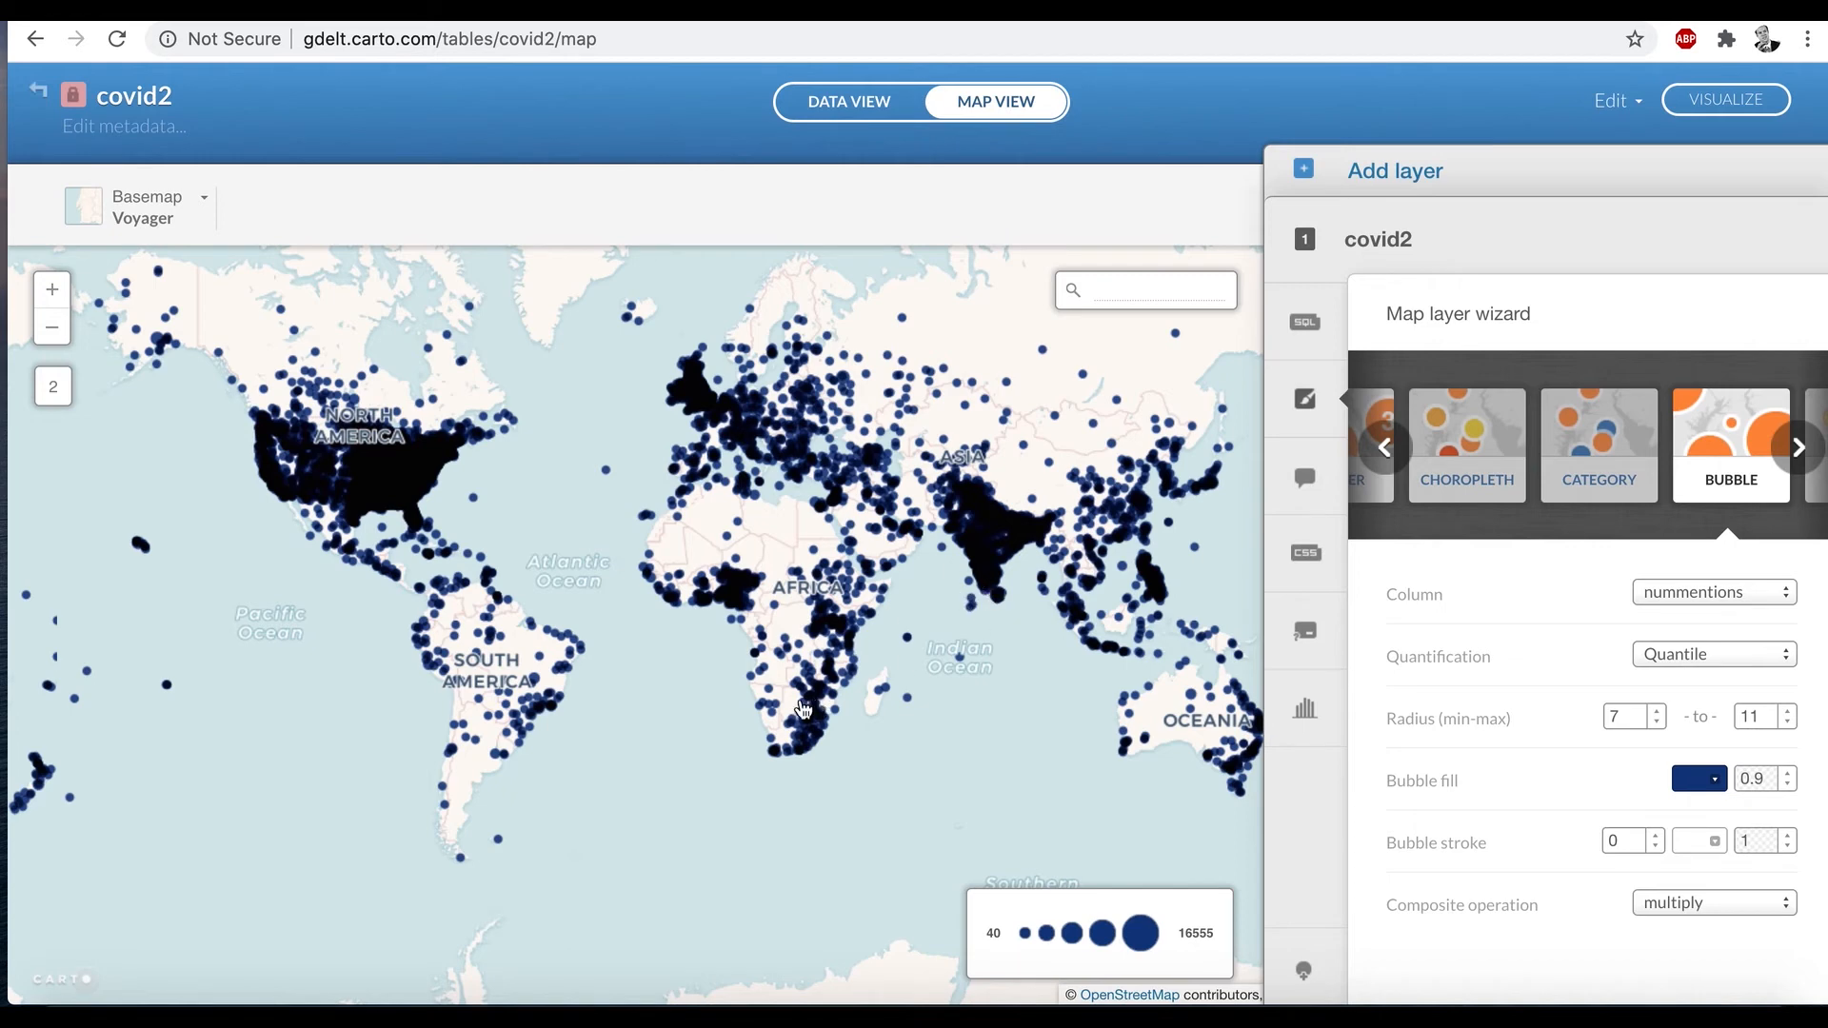
mouse_move(879, 600)
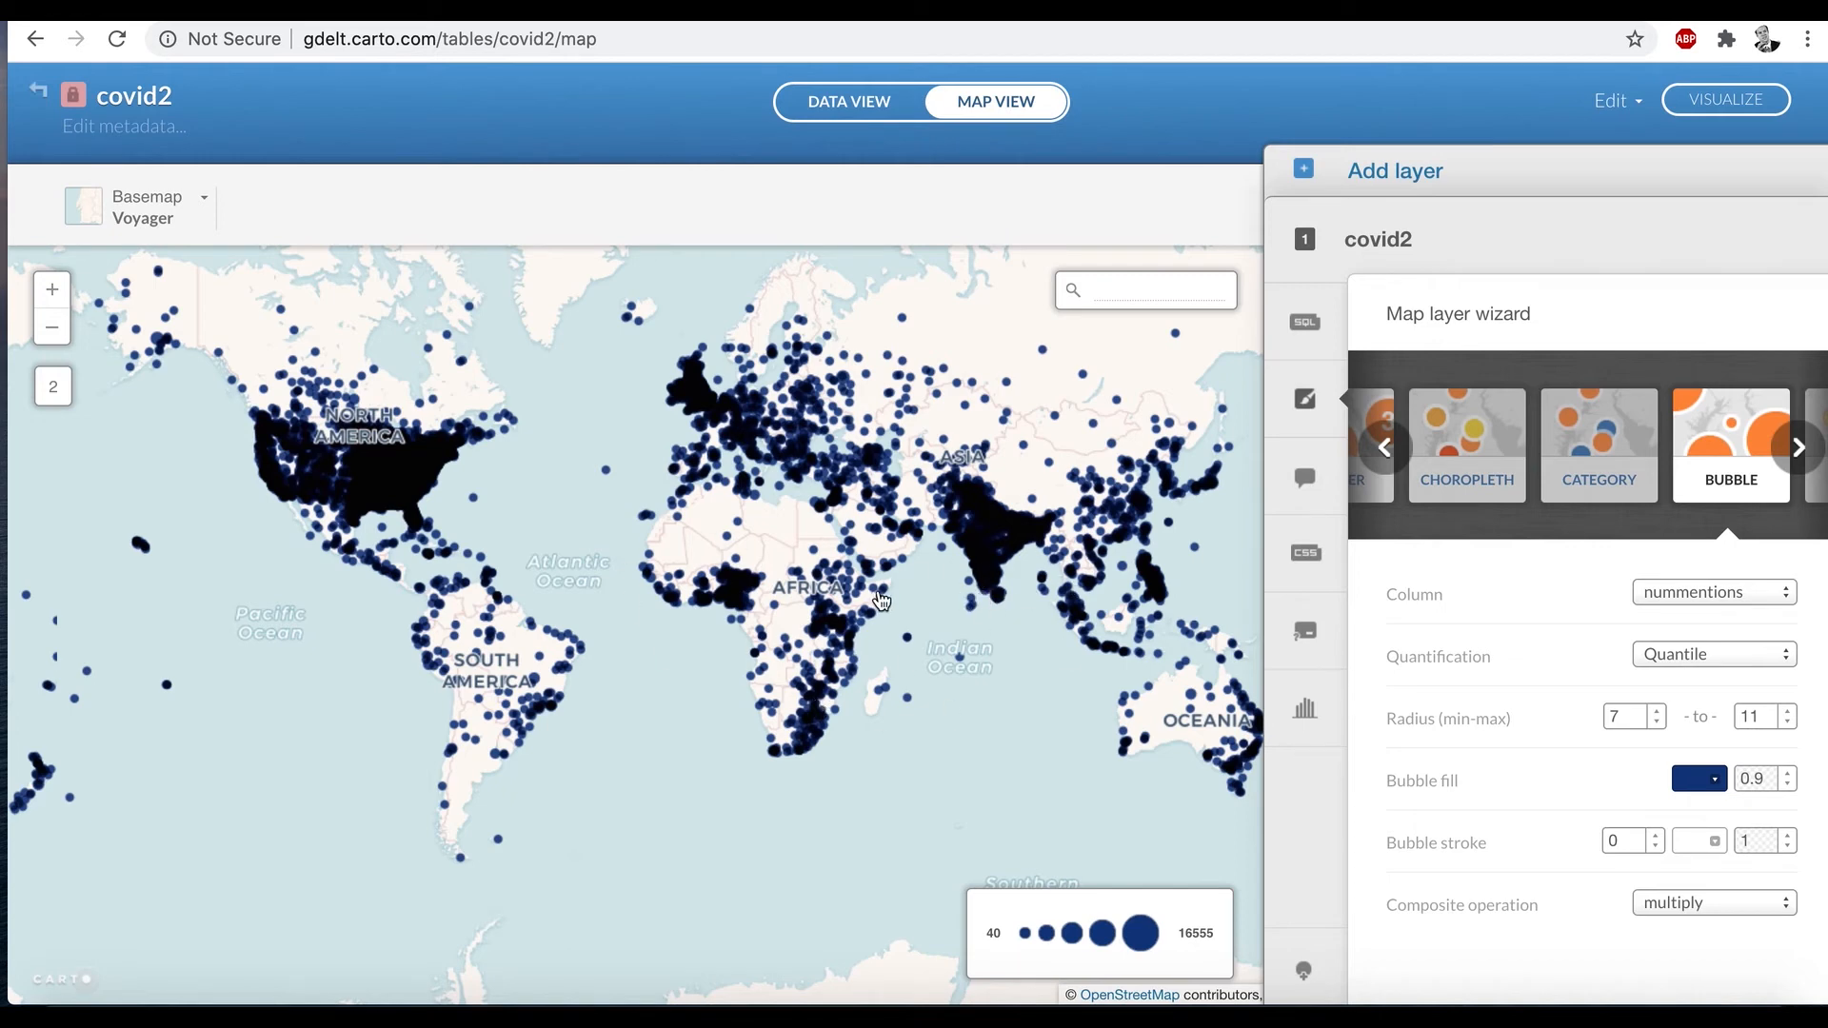
mouse_move(1688, 798)
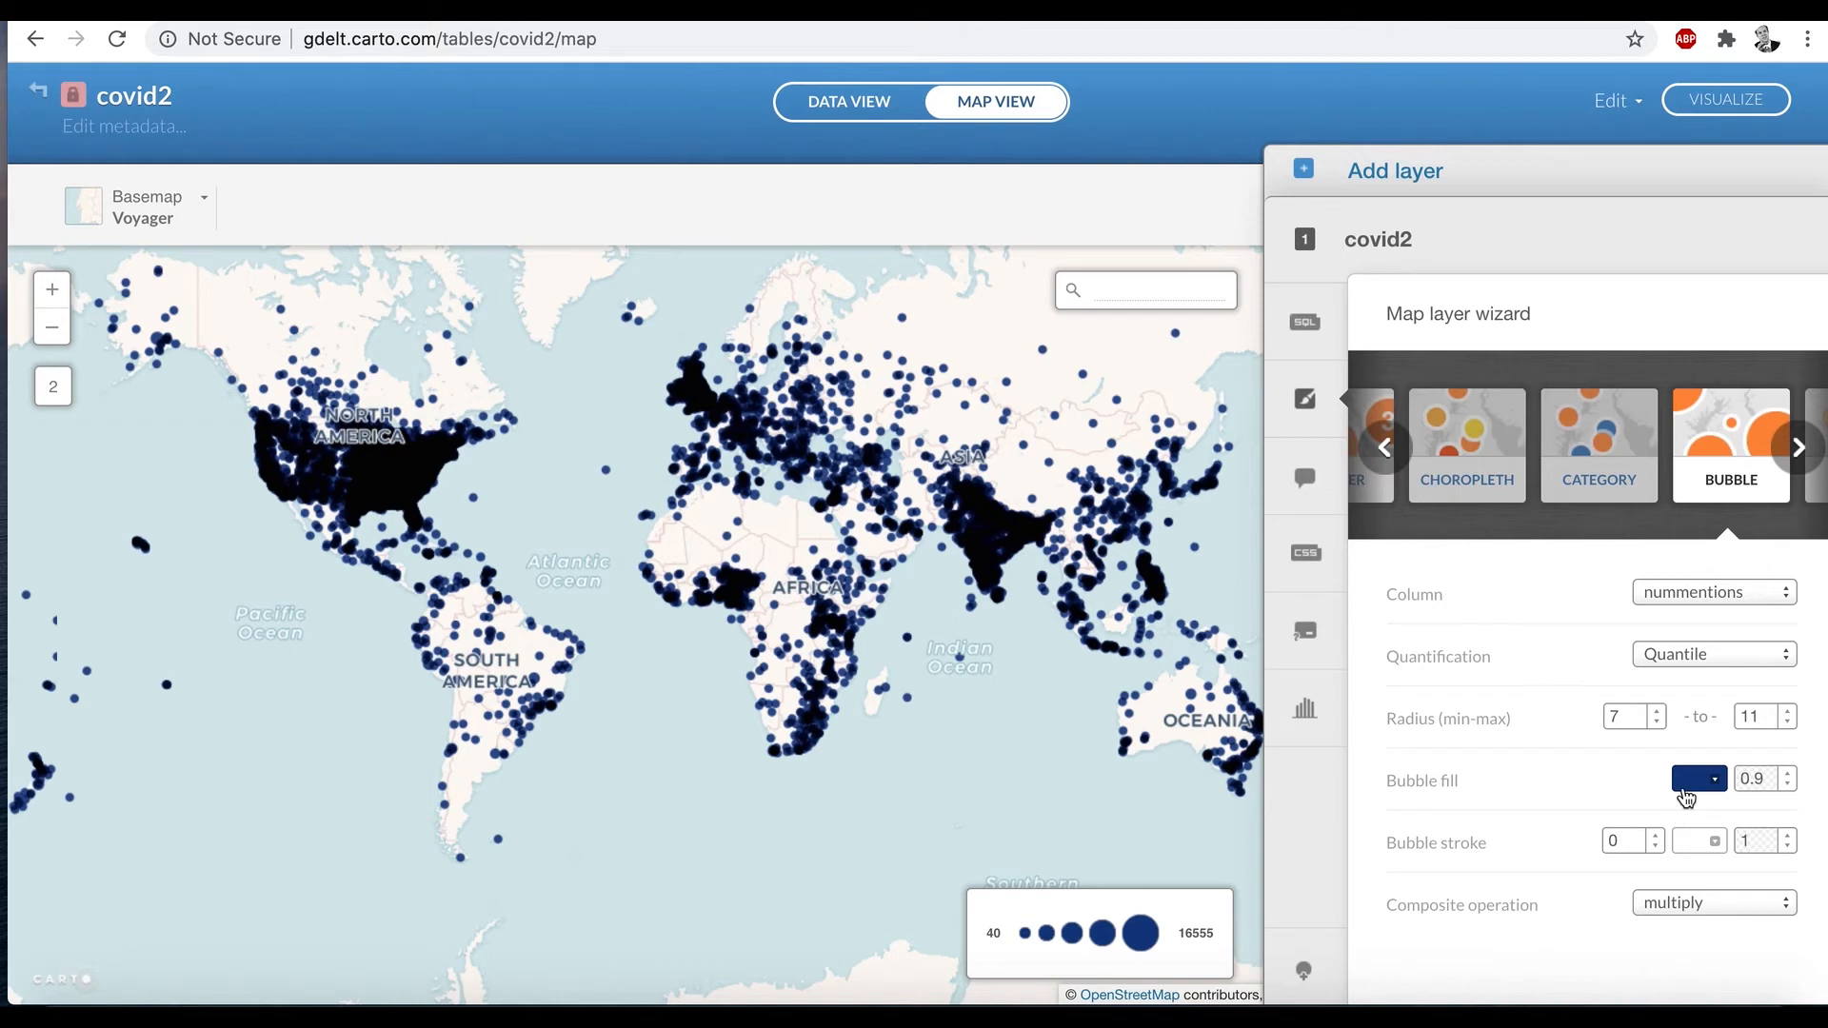
mouse_move(801, 722)
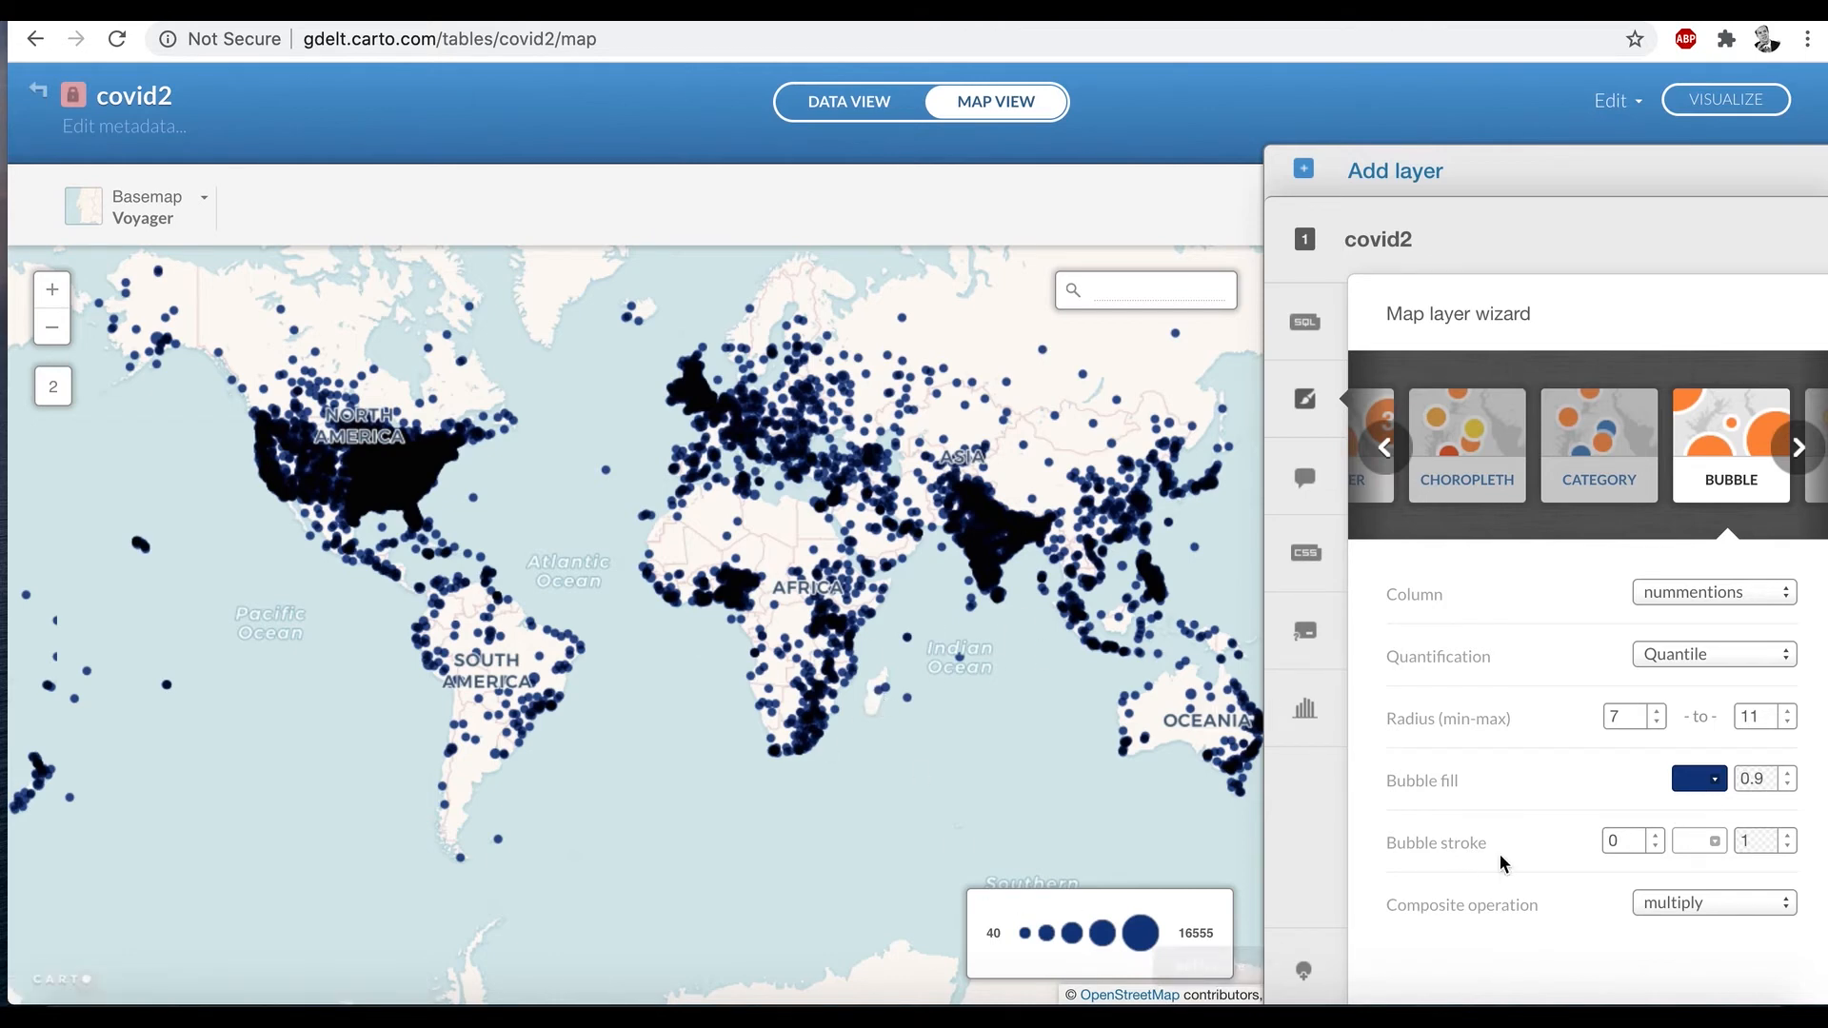
mouse_move(876, 668)
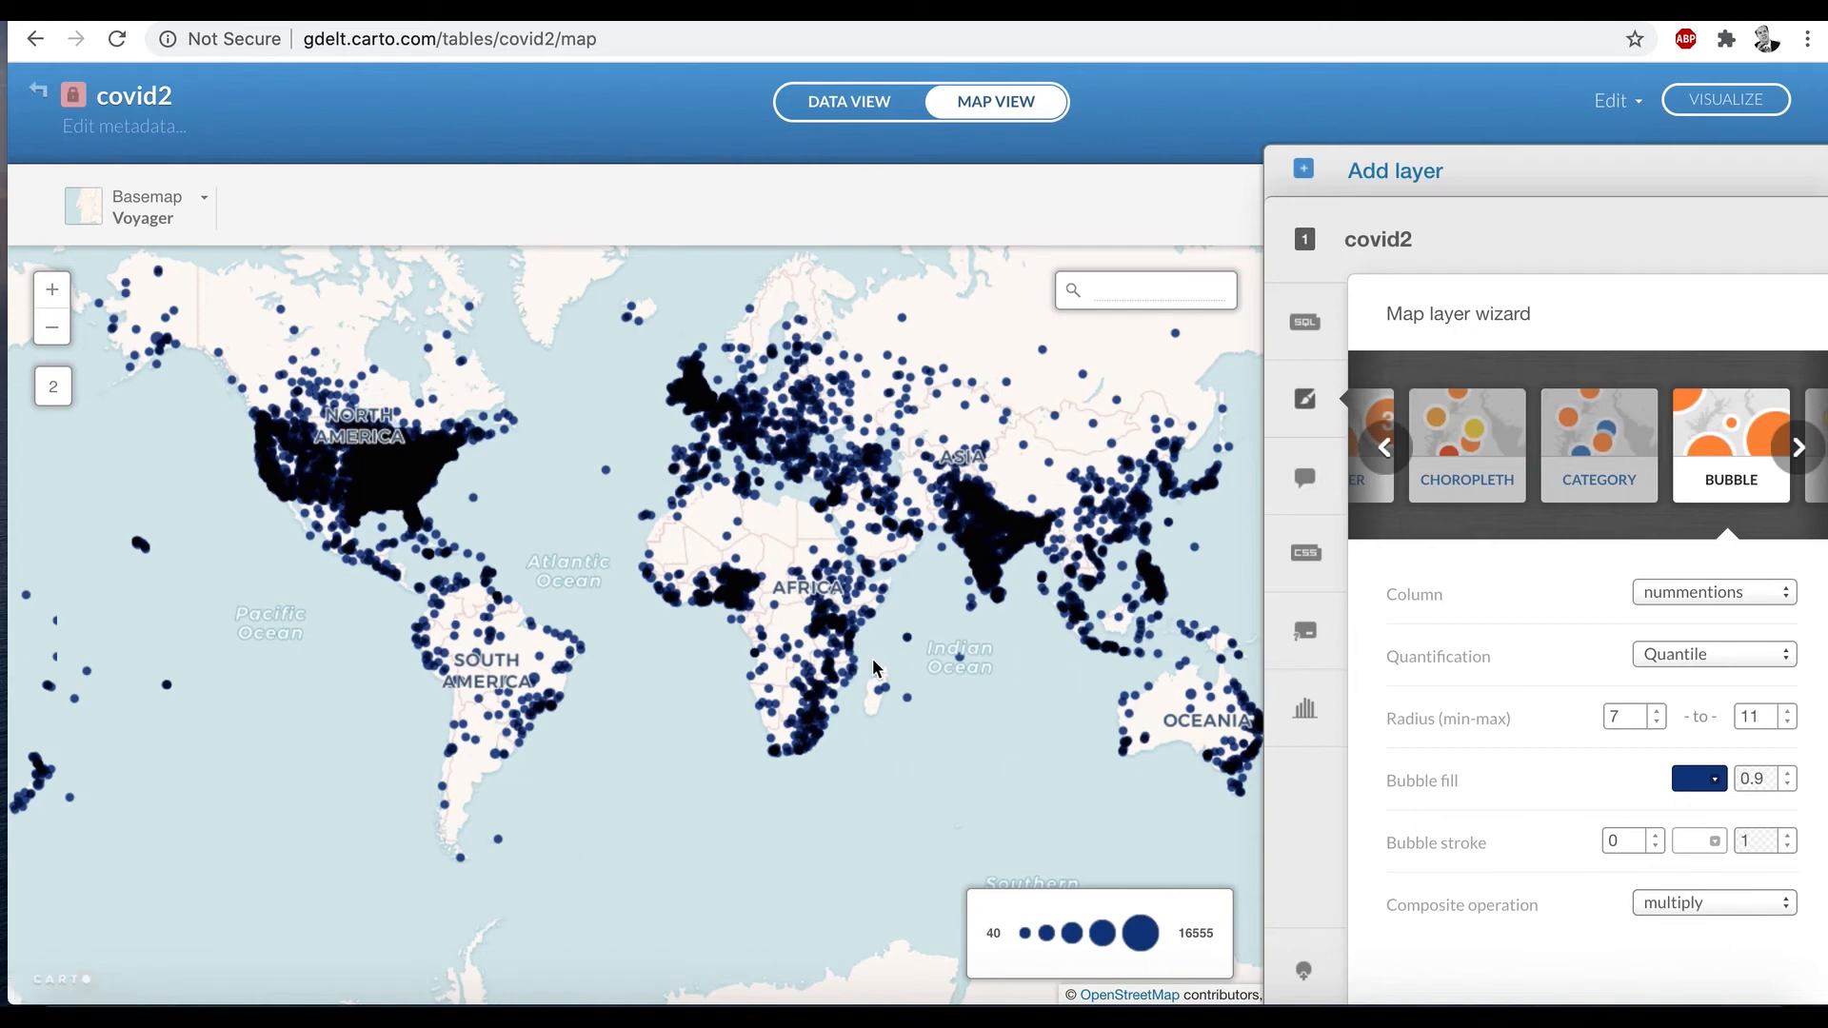
mouse_move(956, 658)
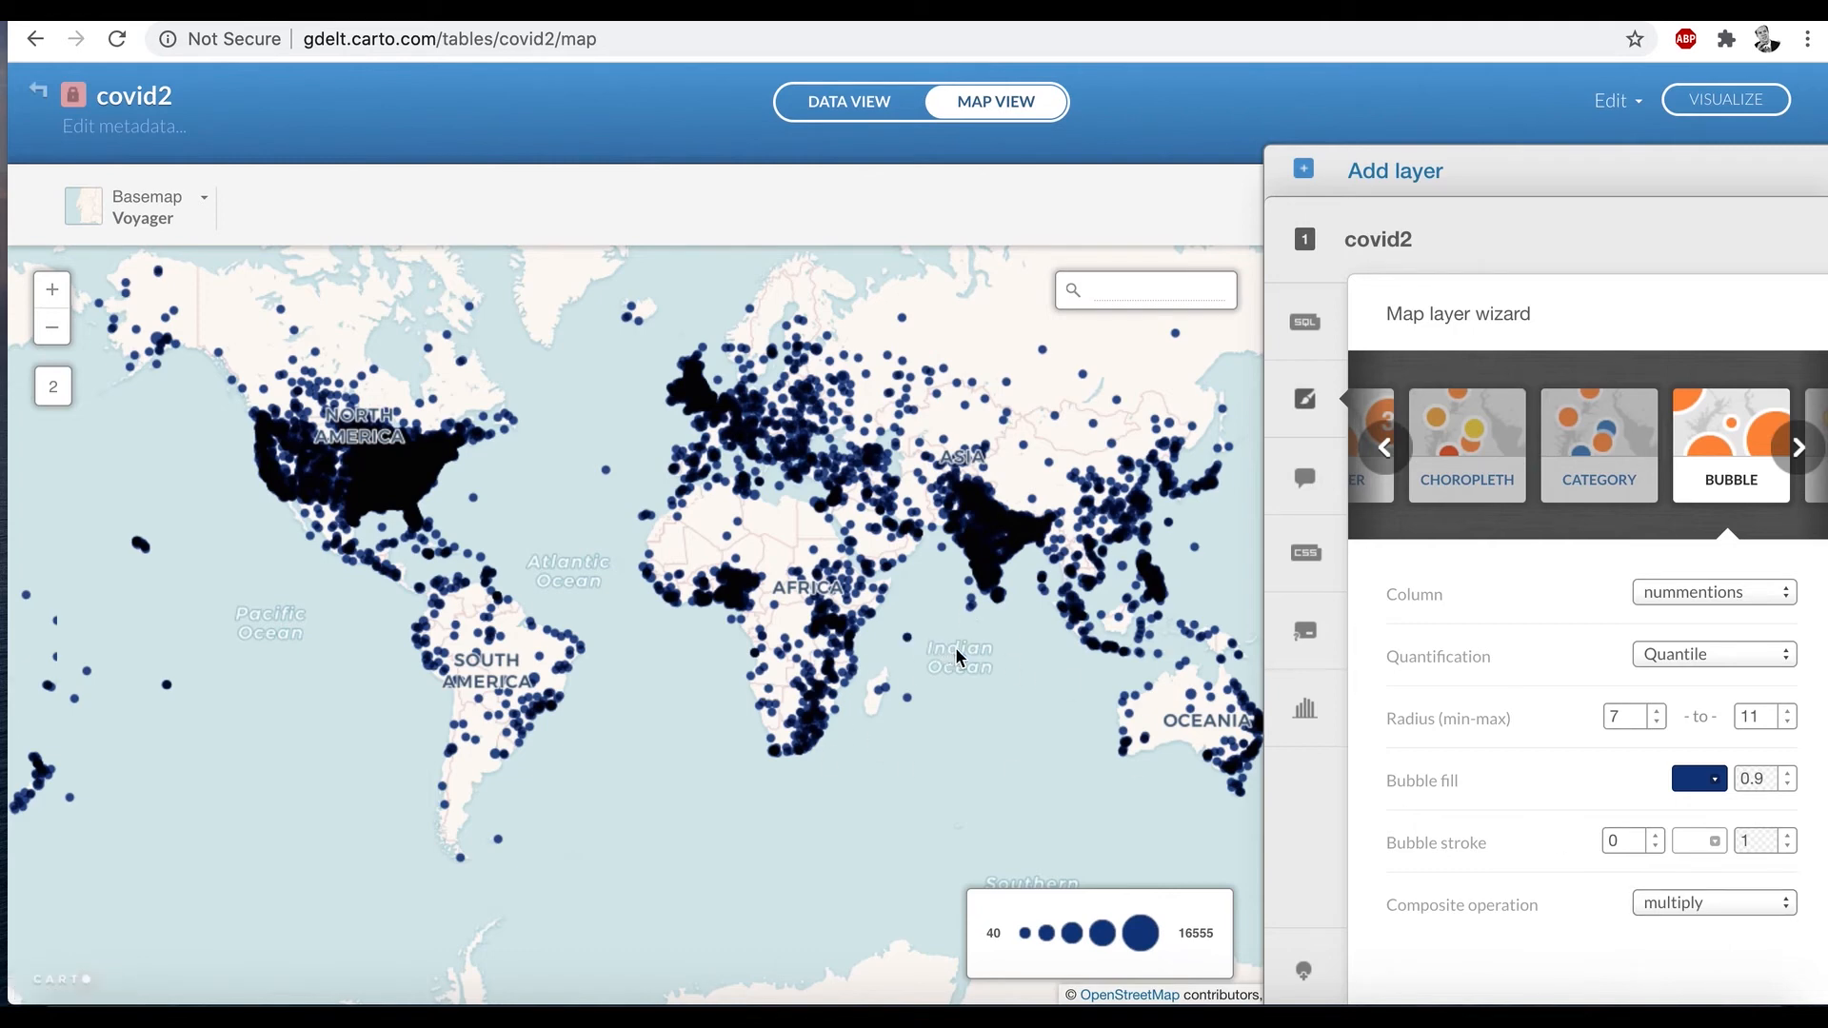
mouse_move(1003, 662)
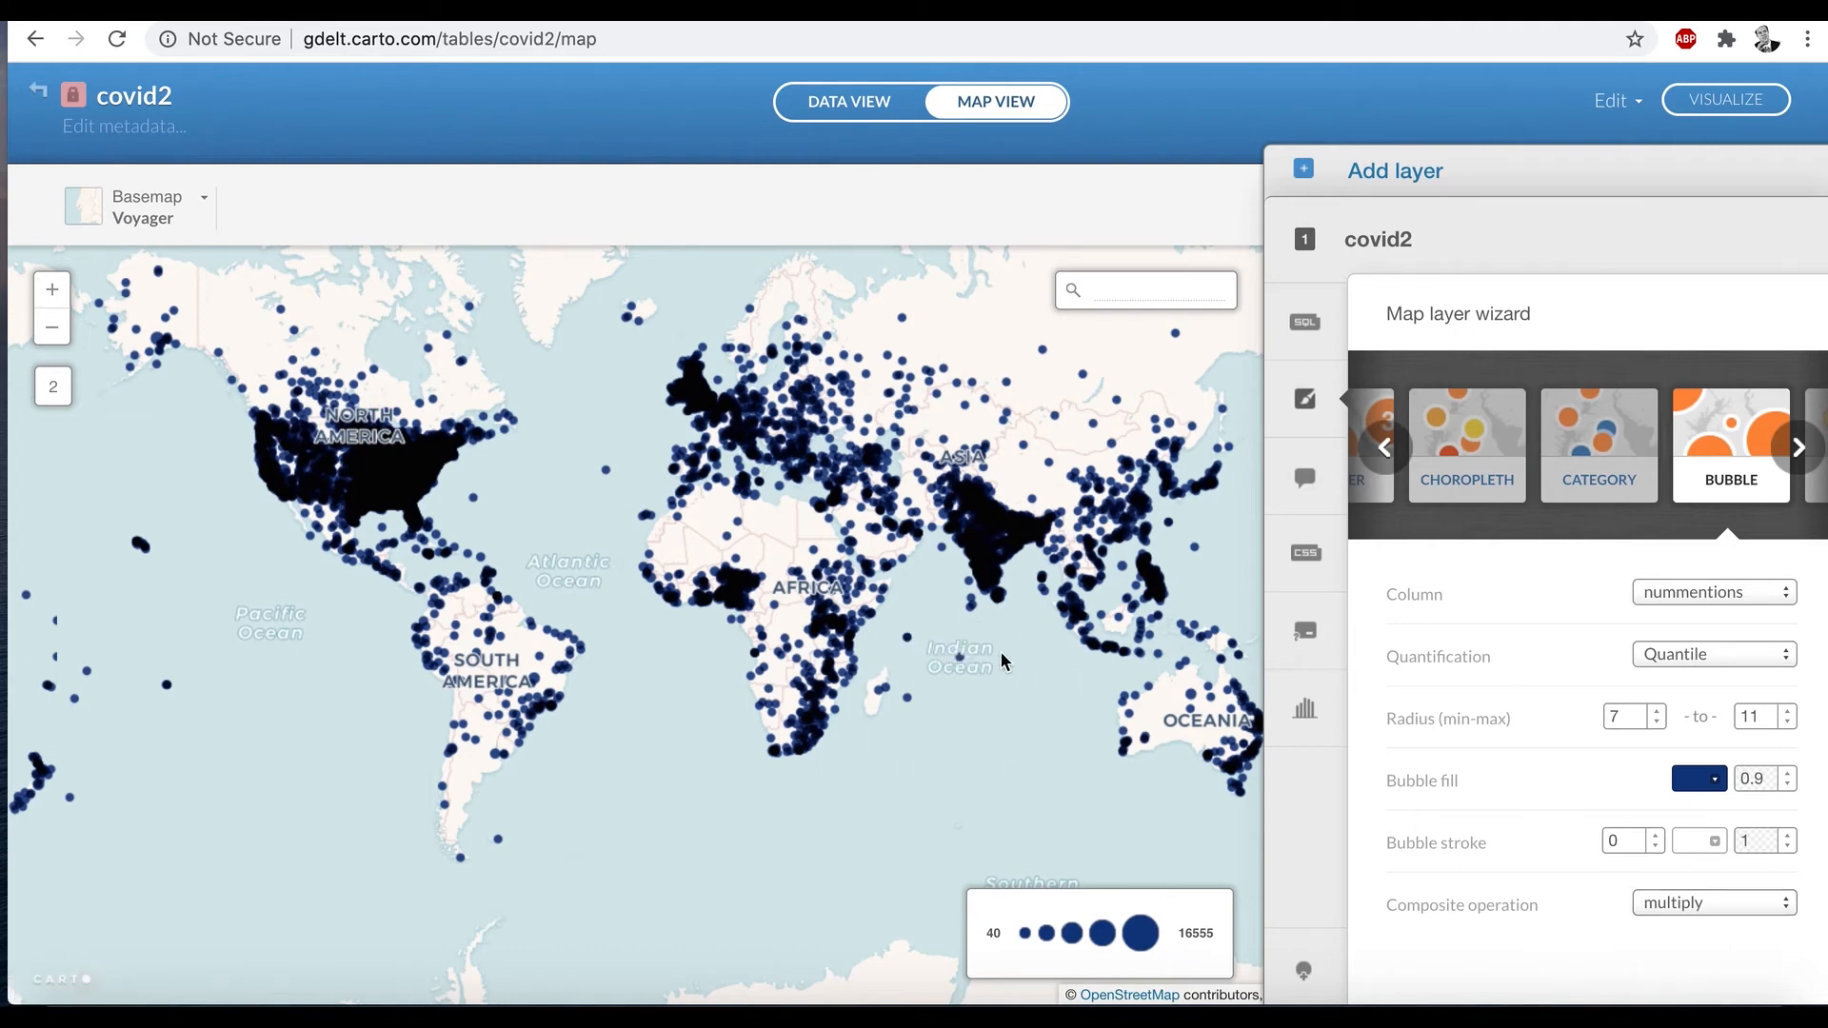
mouse_move(809, 480)
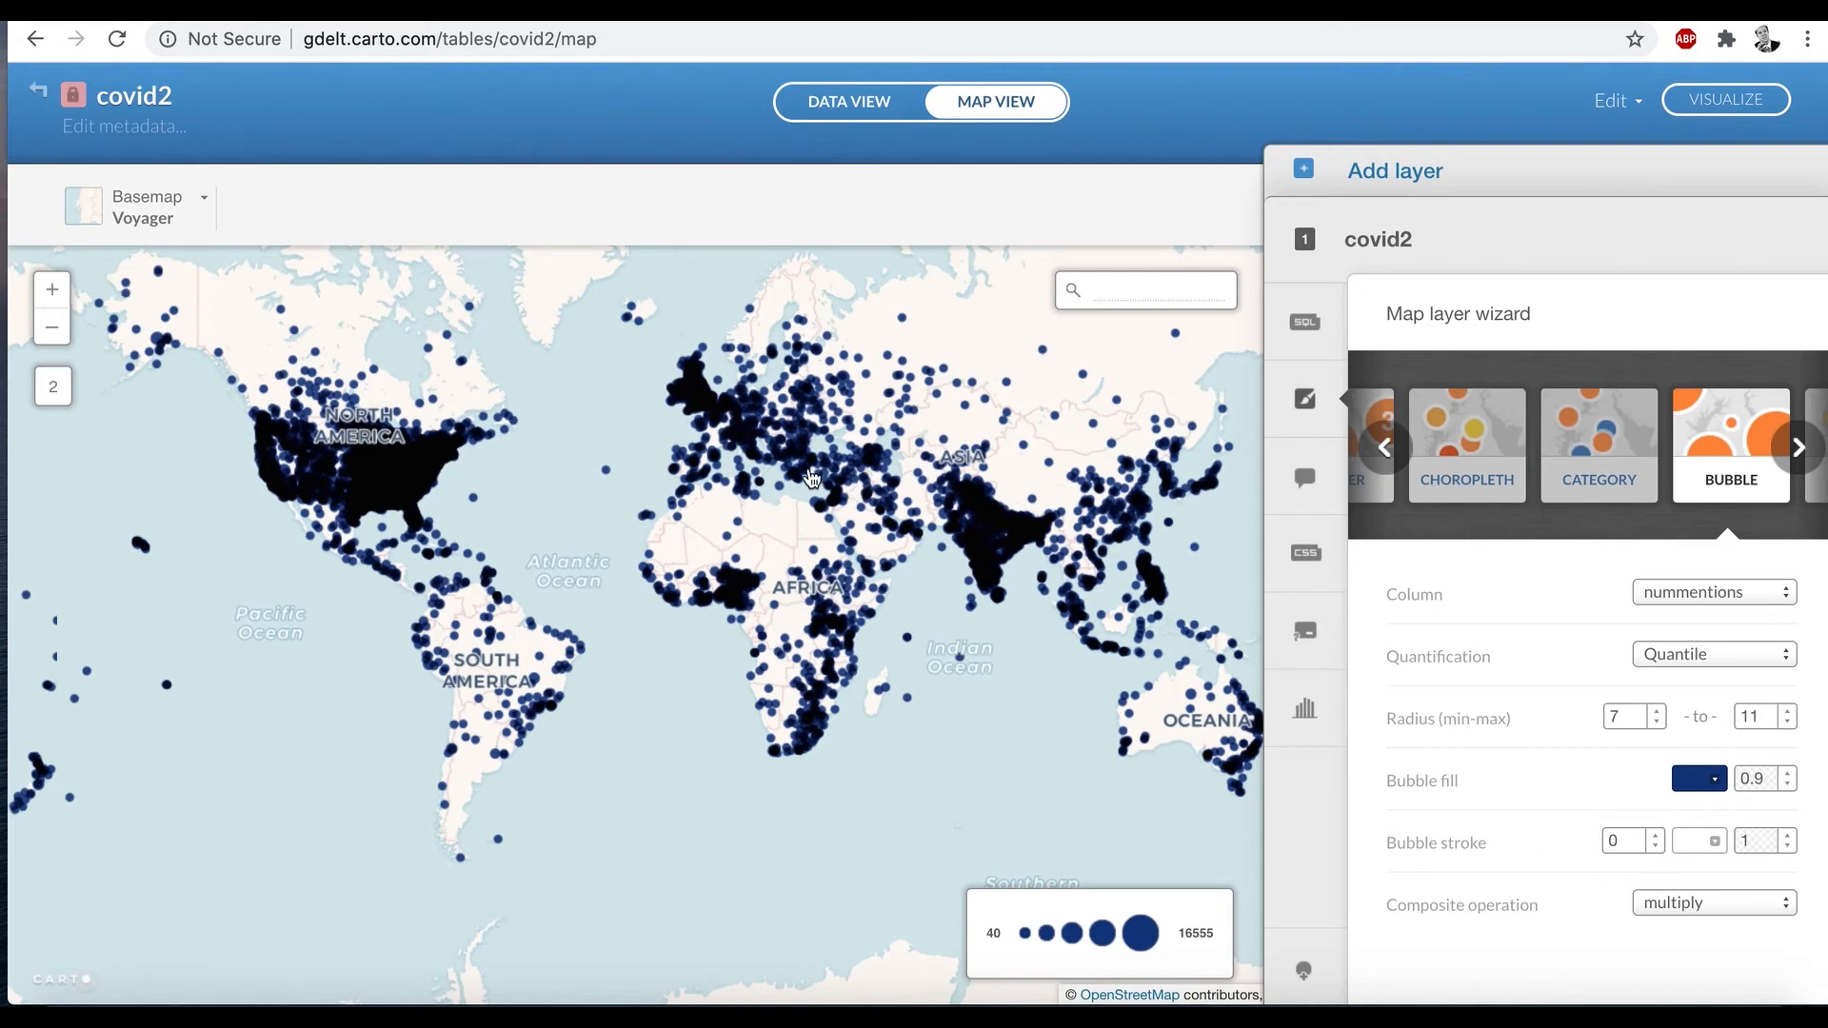
mouse_move(1093, 469)
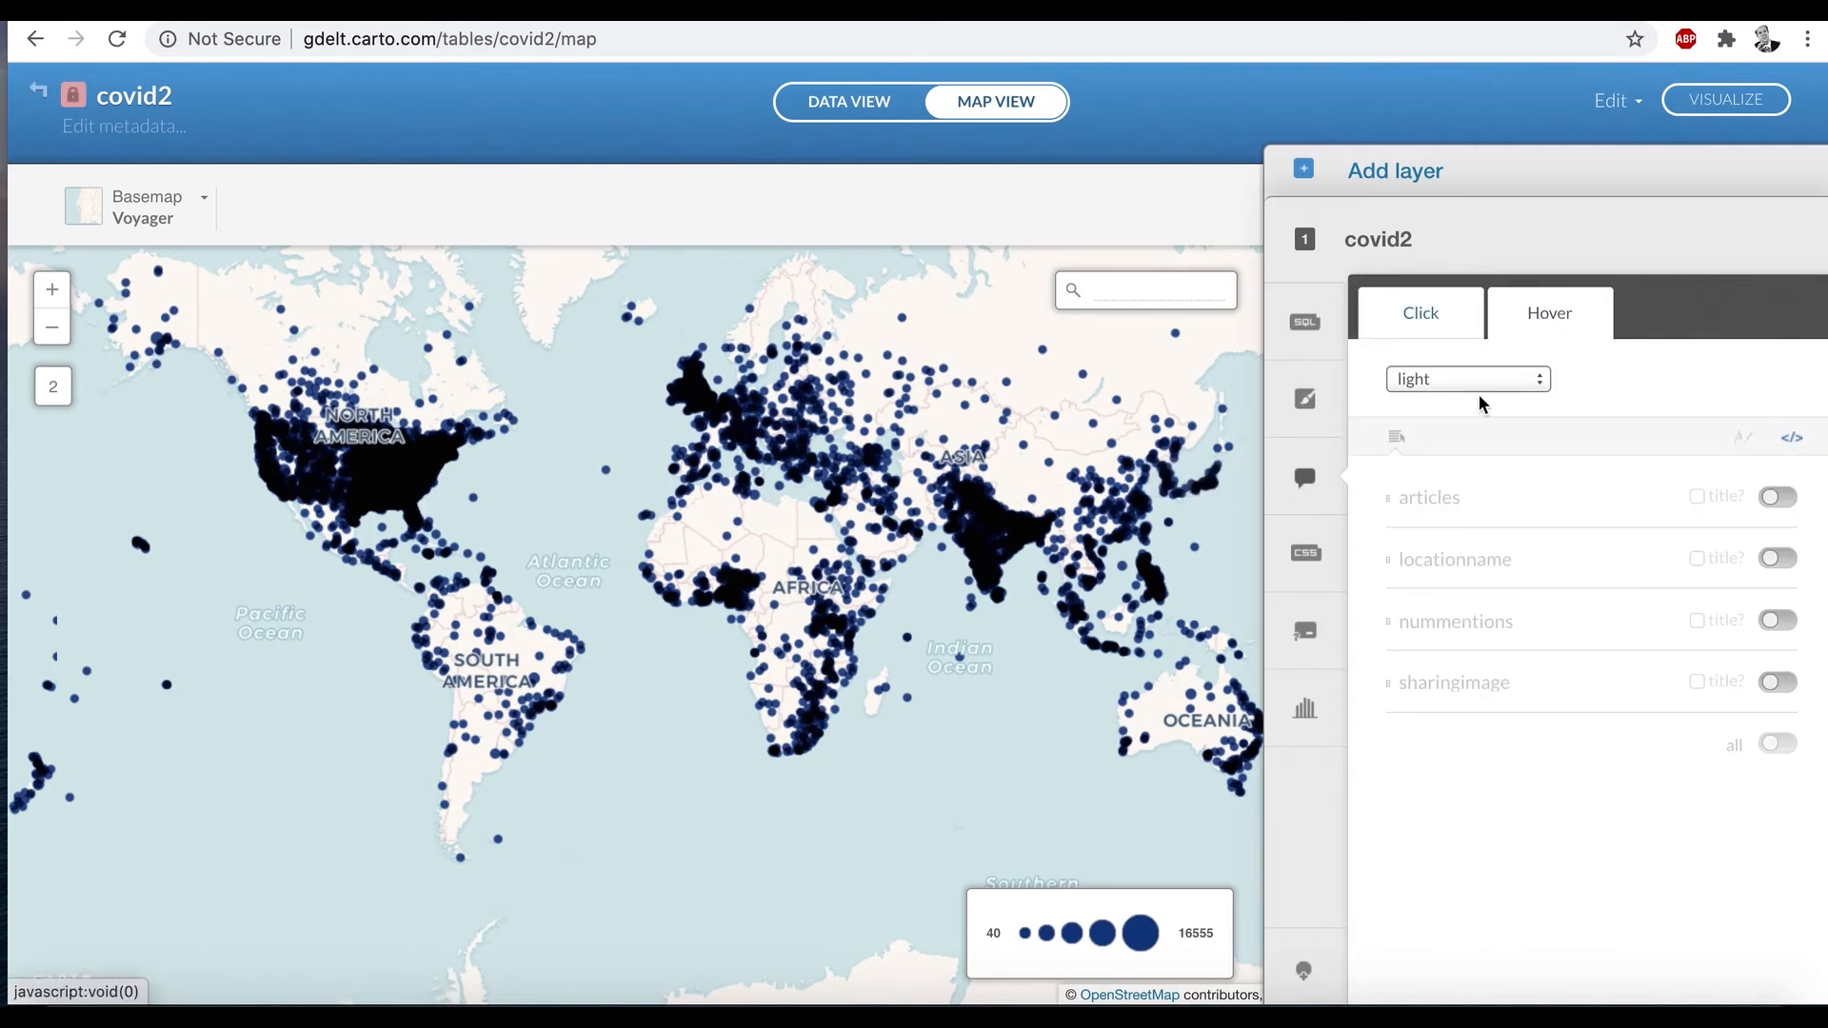
mouse_move(1802, 583)
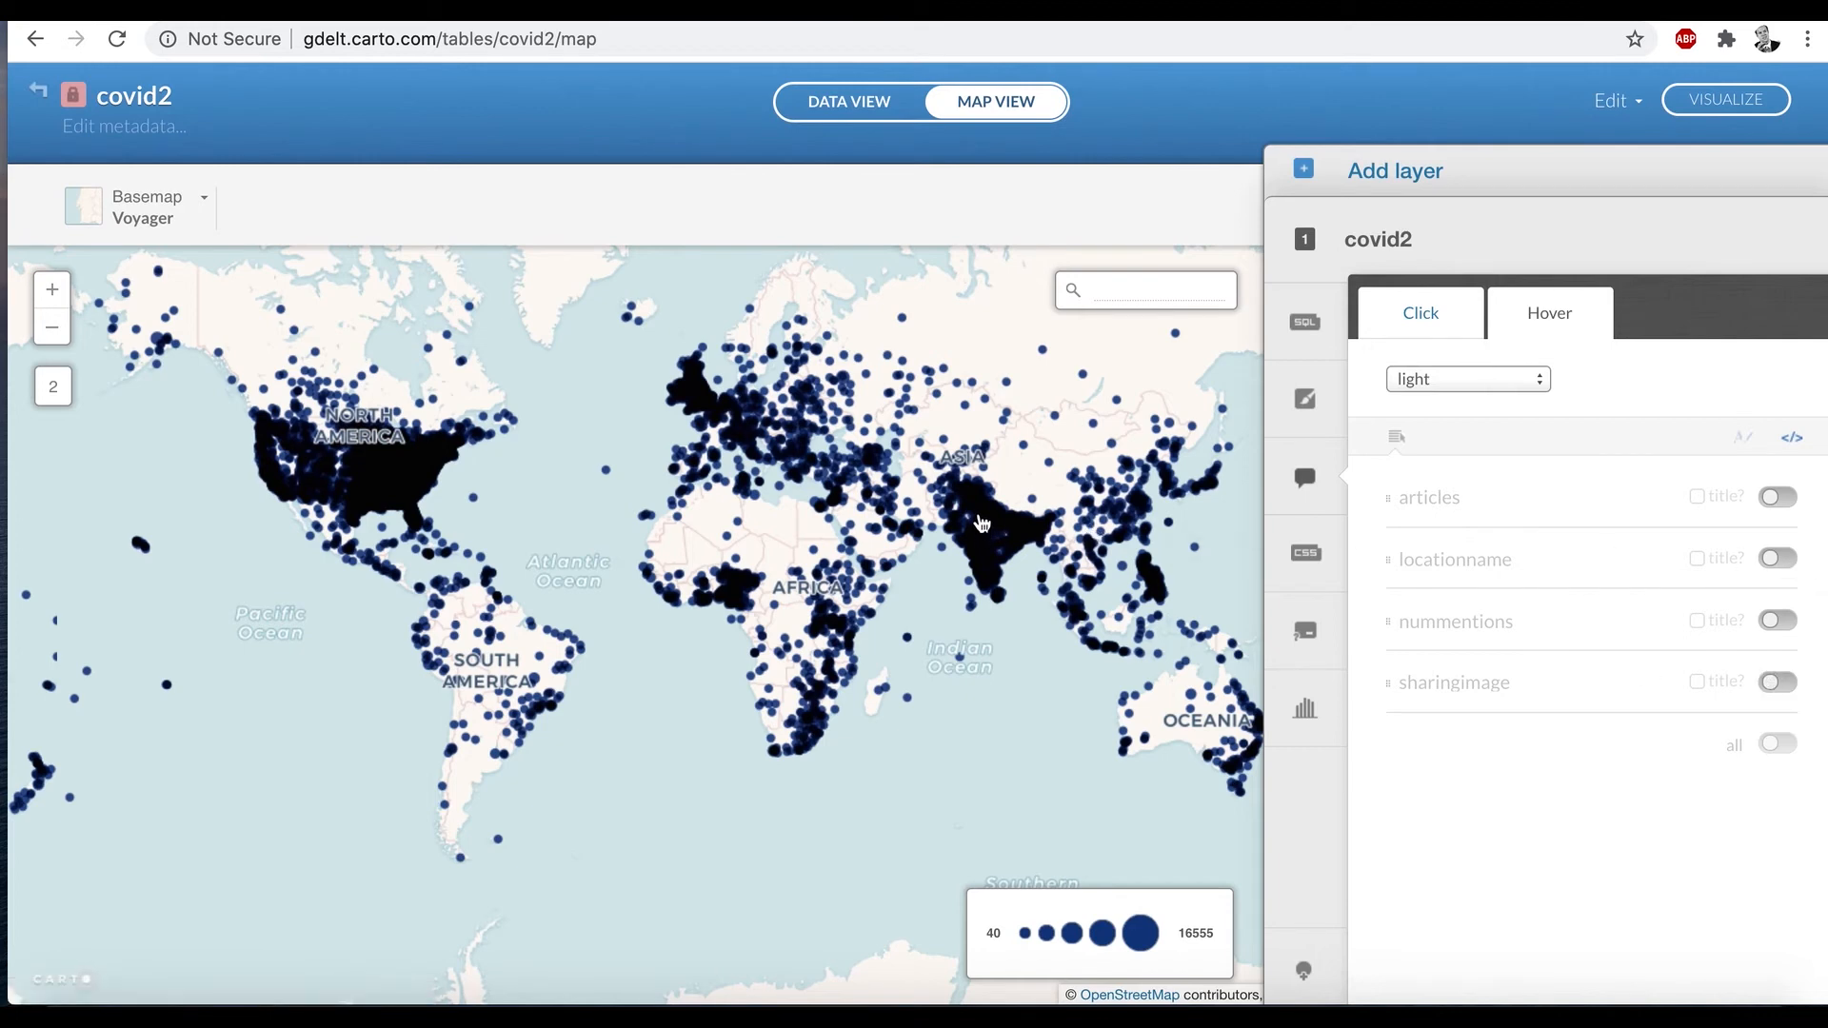
mouse_move(1787, 573)
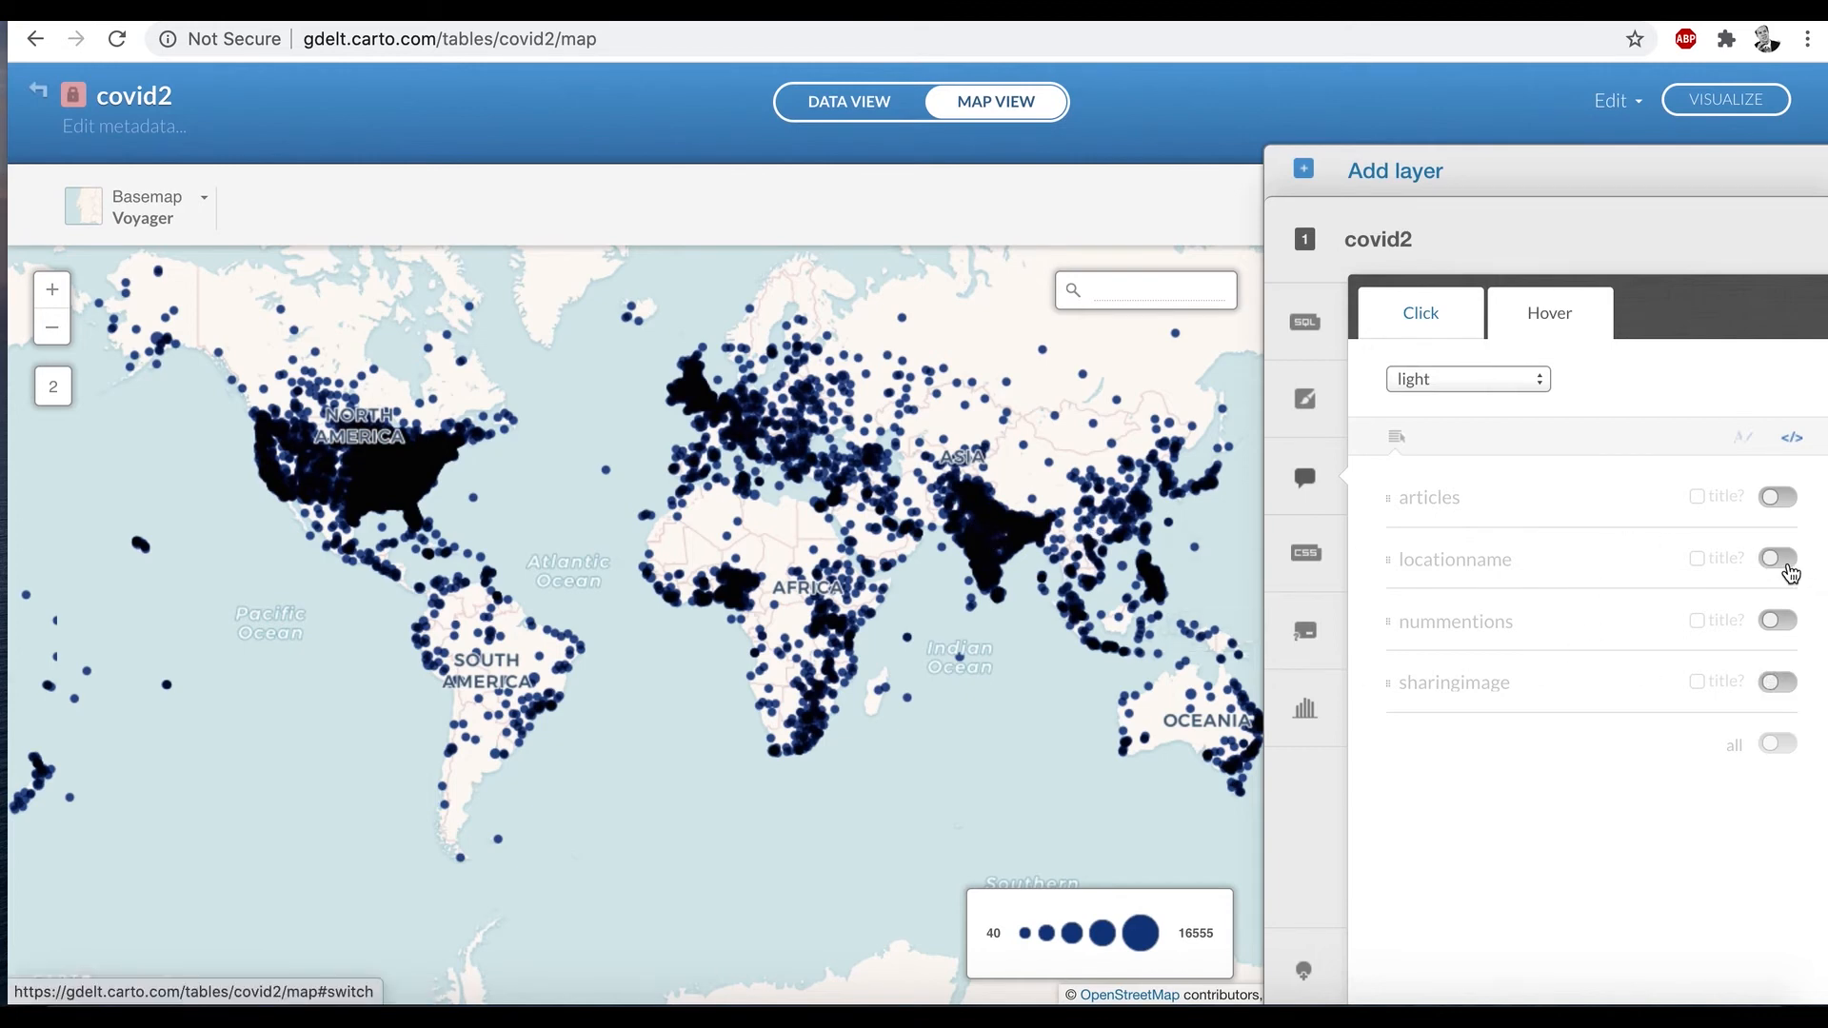
Step: Toggle on the locationname field so hovering a covid2 bubble shows e.g. Chhipa, Rajasthan, India
click(1776, 557)
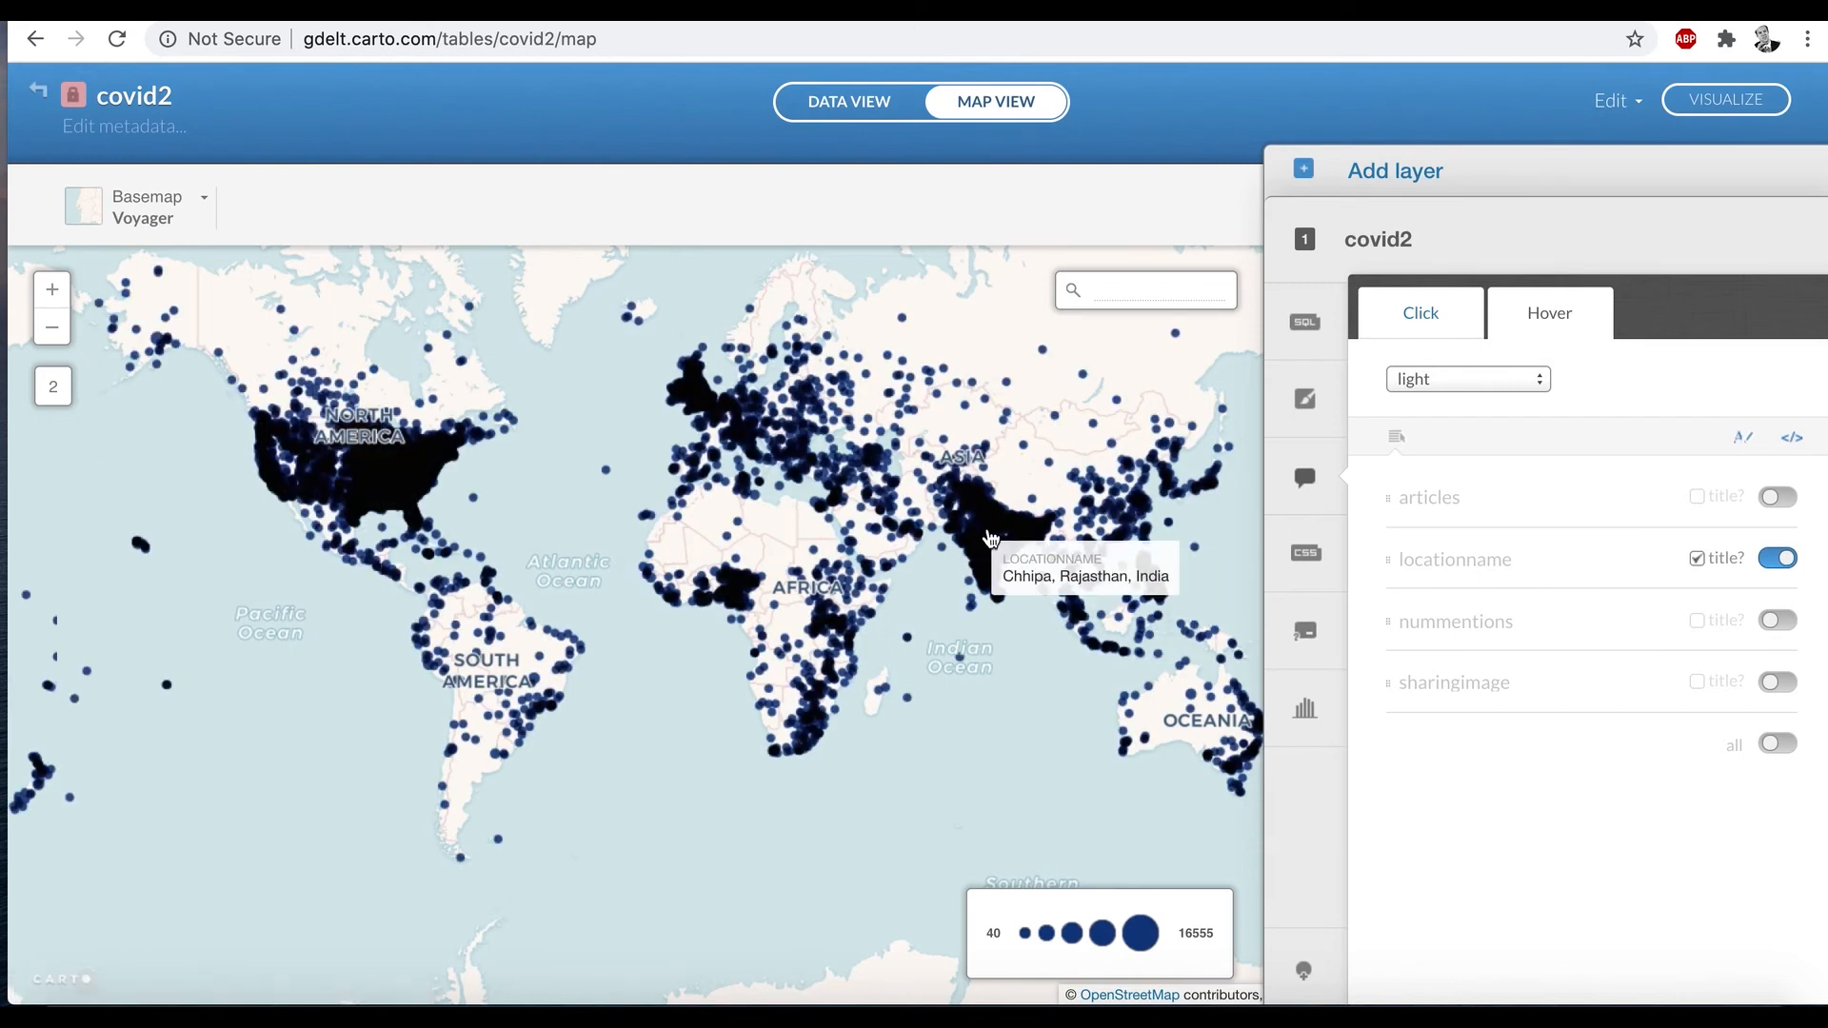
mouse_move(811, 474)
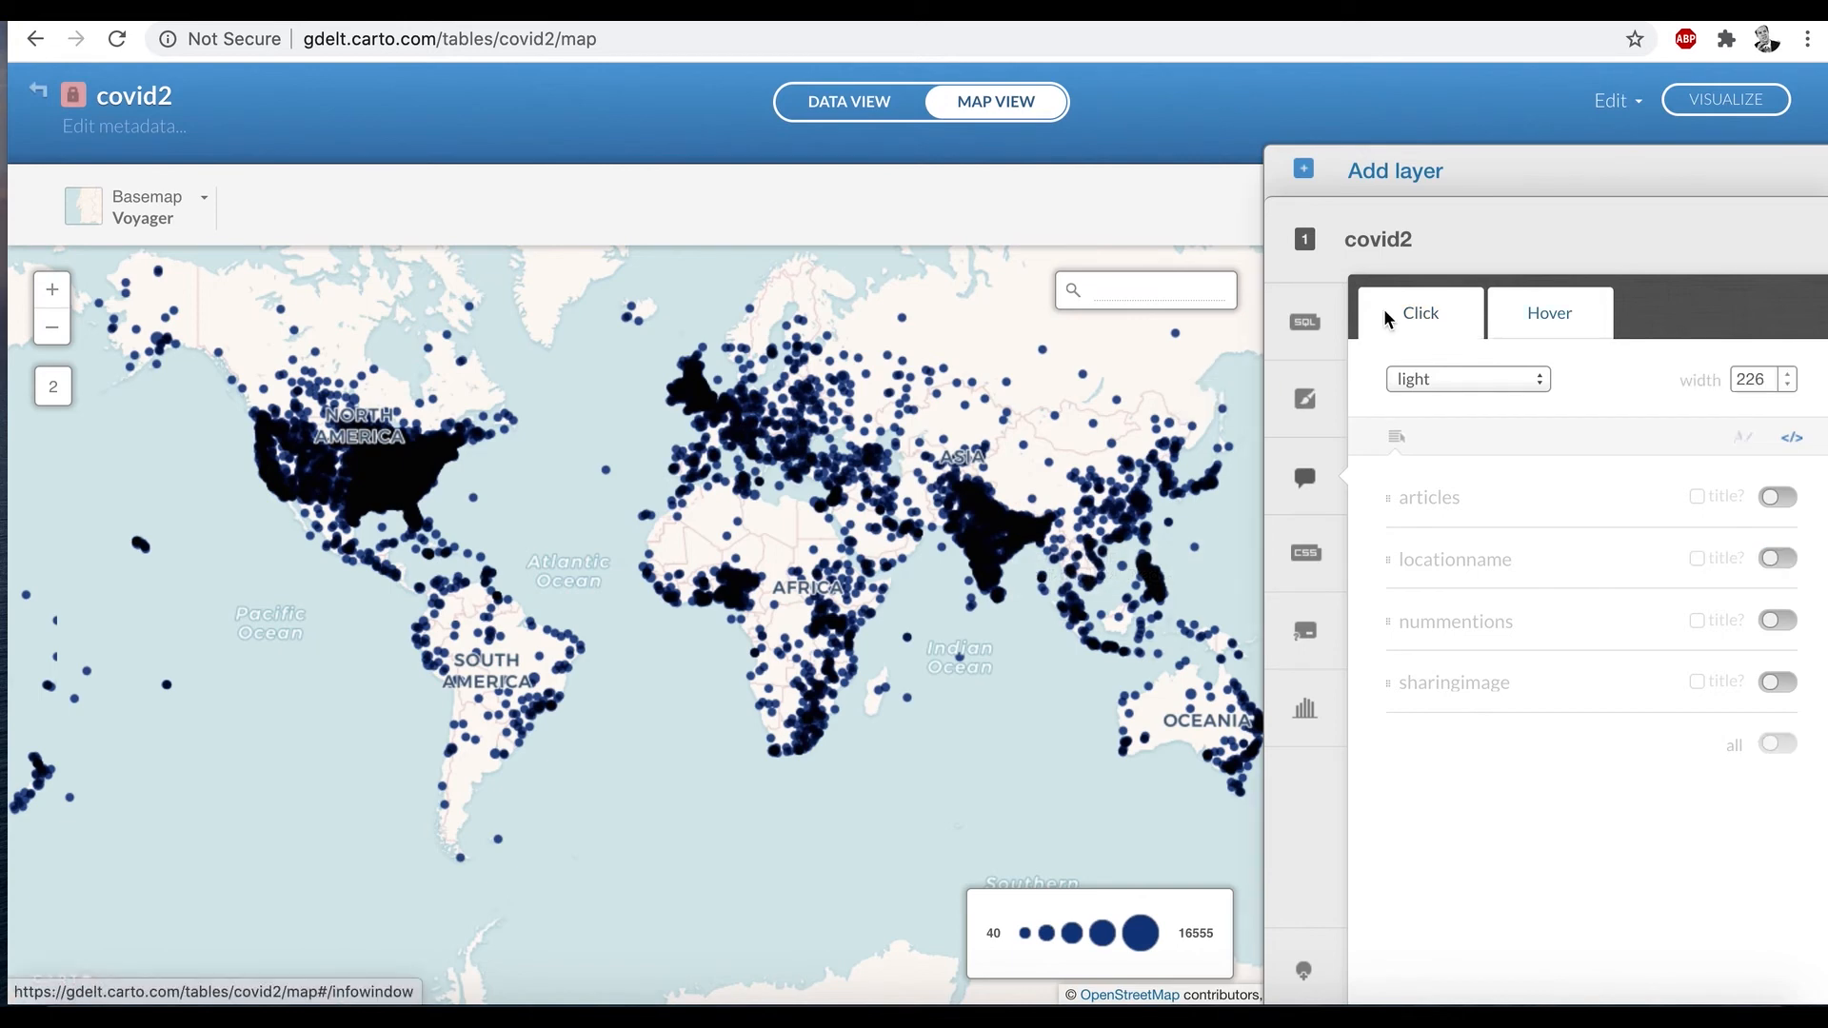
Step: Choose the image header popup style and enable the sharingimage and locationname fields
click(1464, 379)
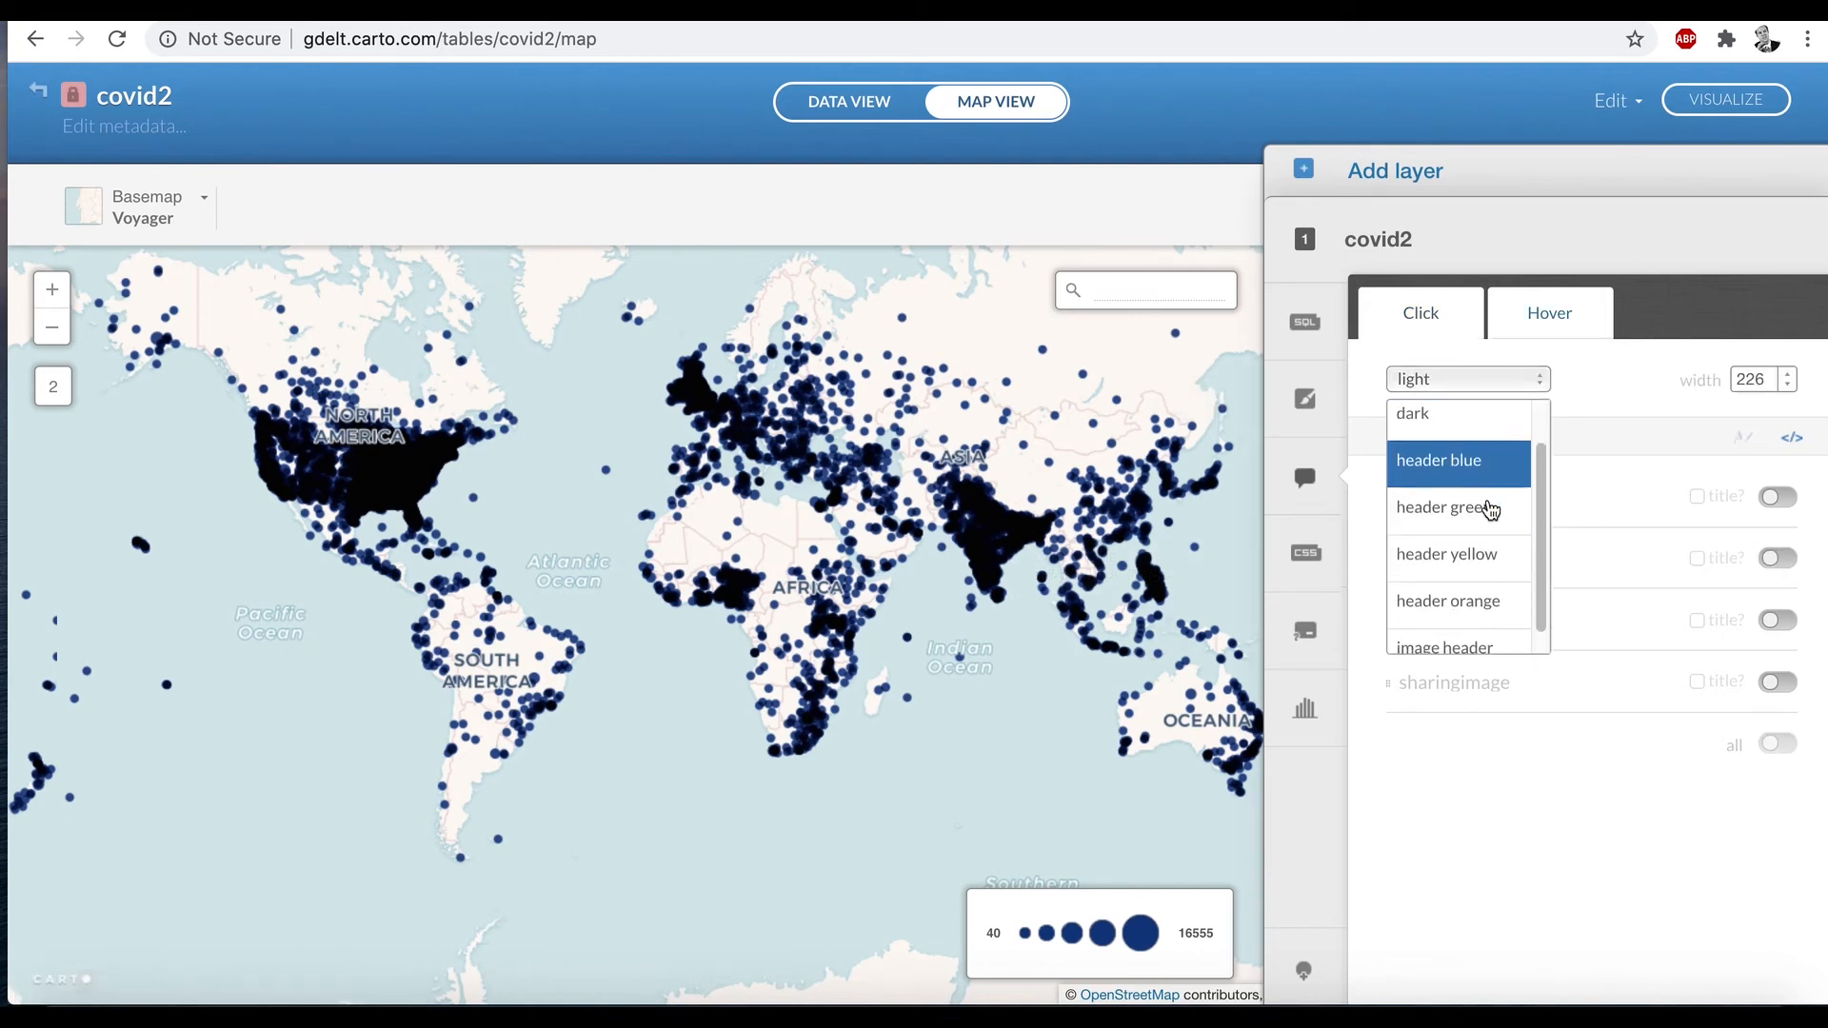
click(1444, 647)
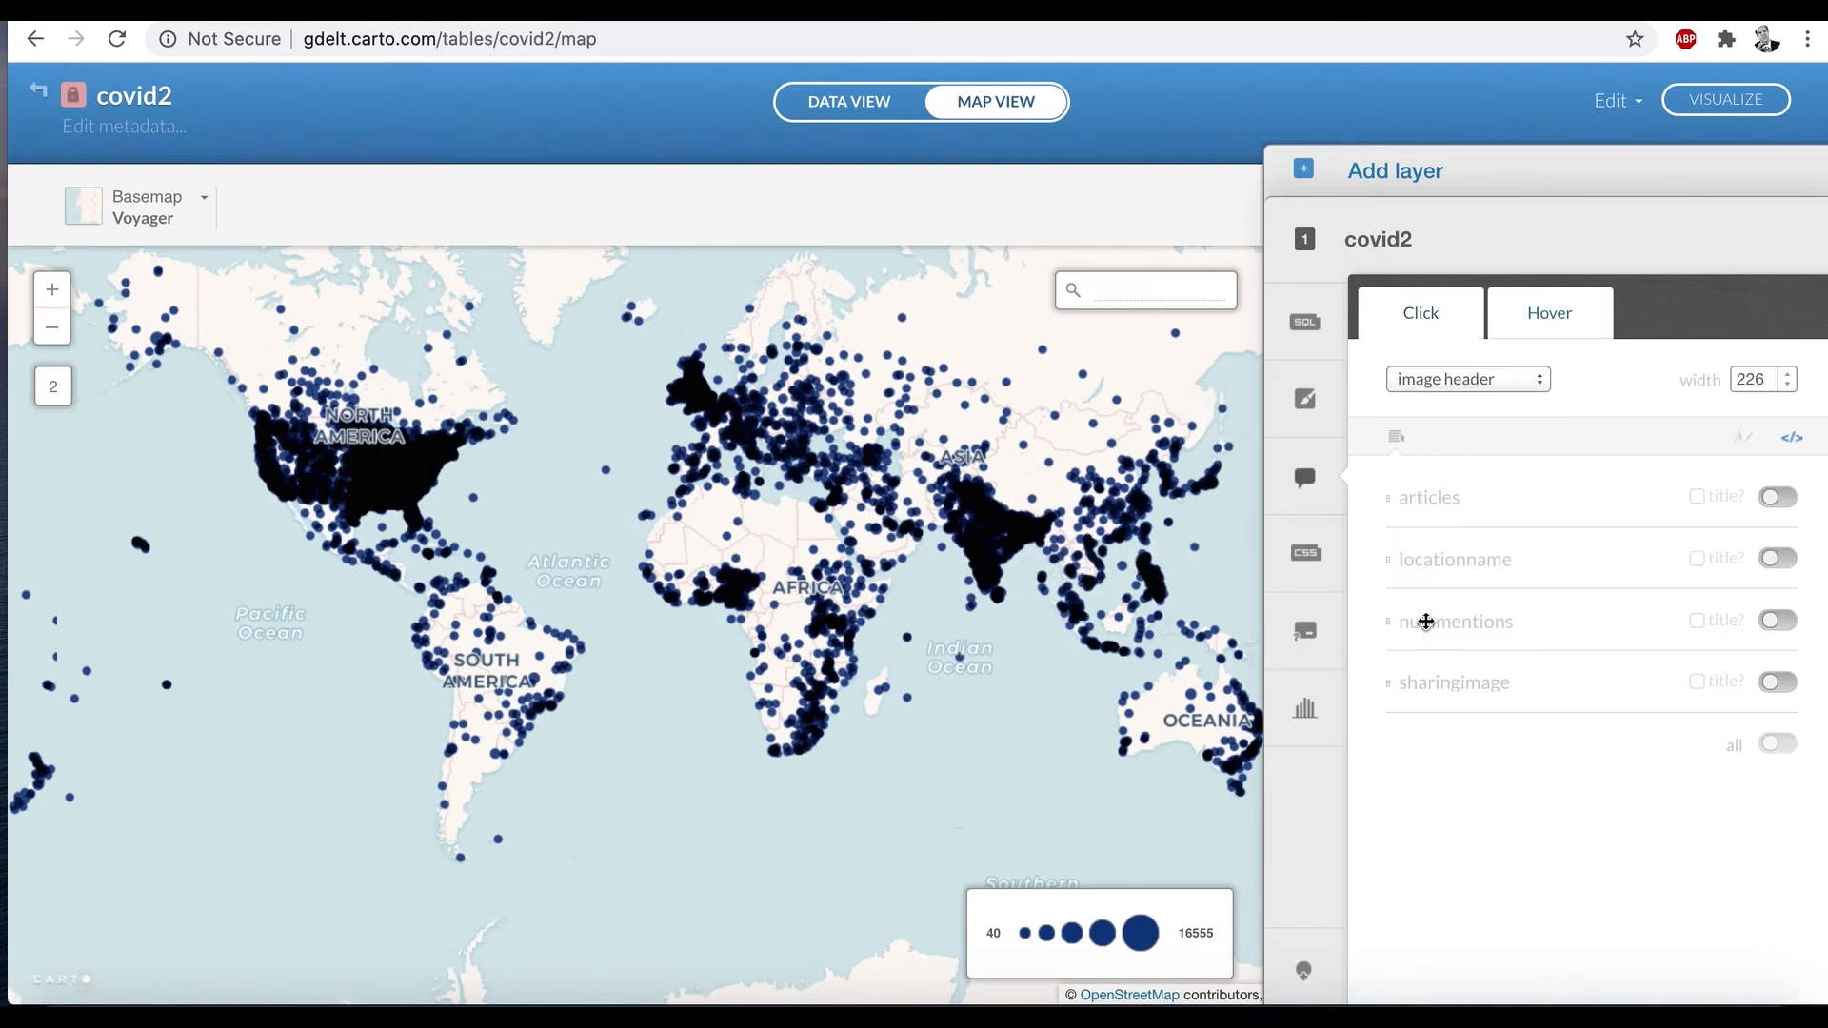
mouse_move(1142, 553)
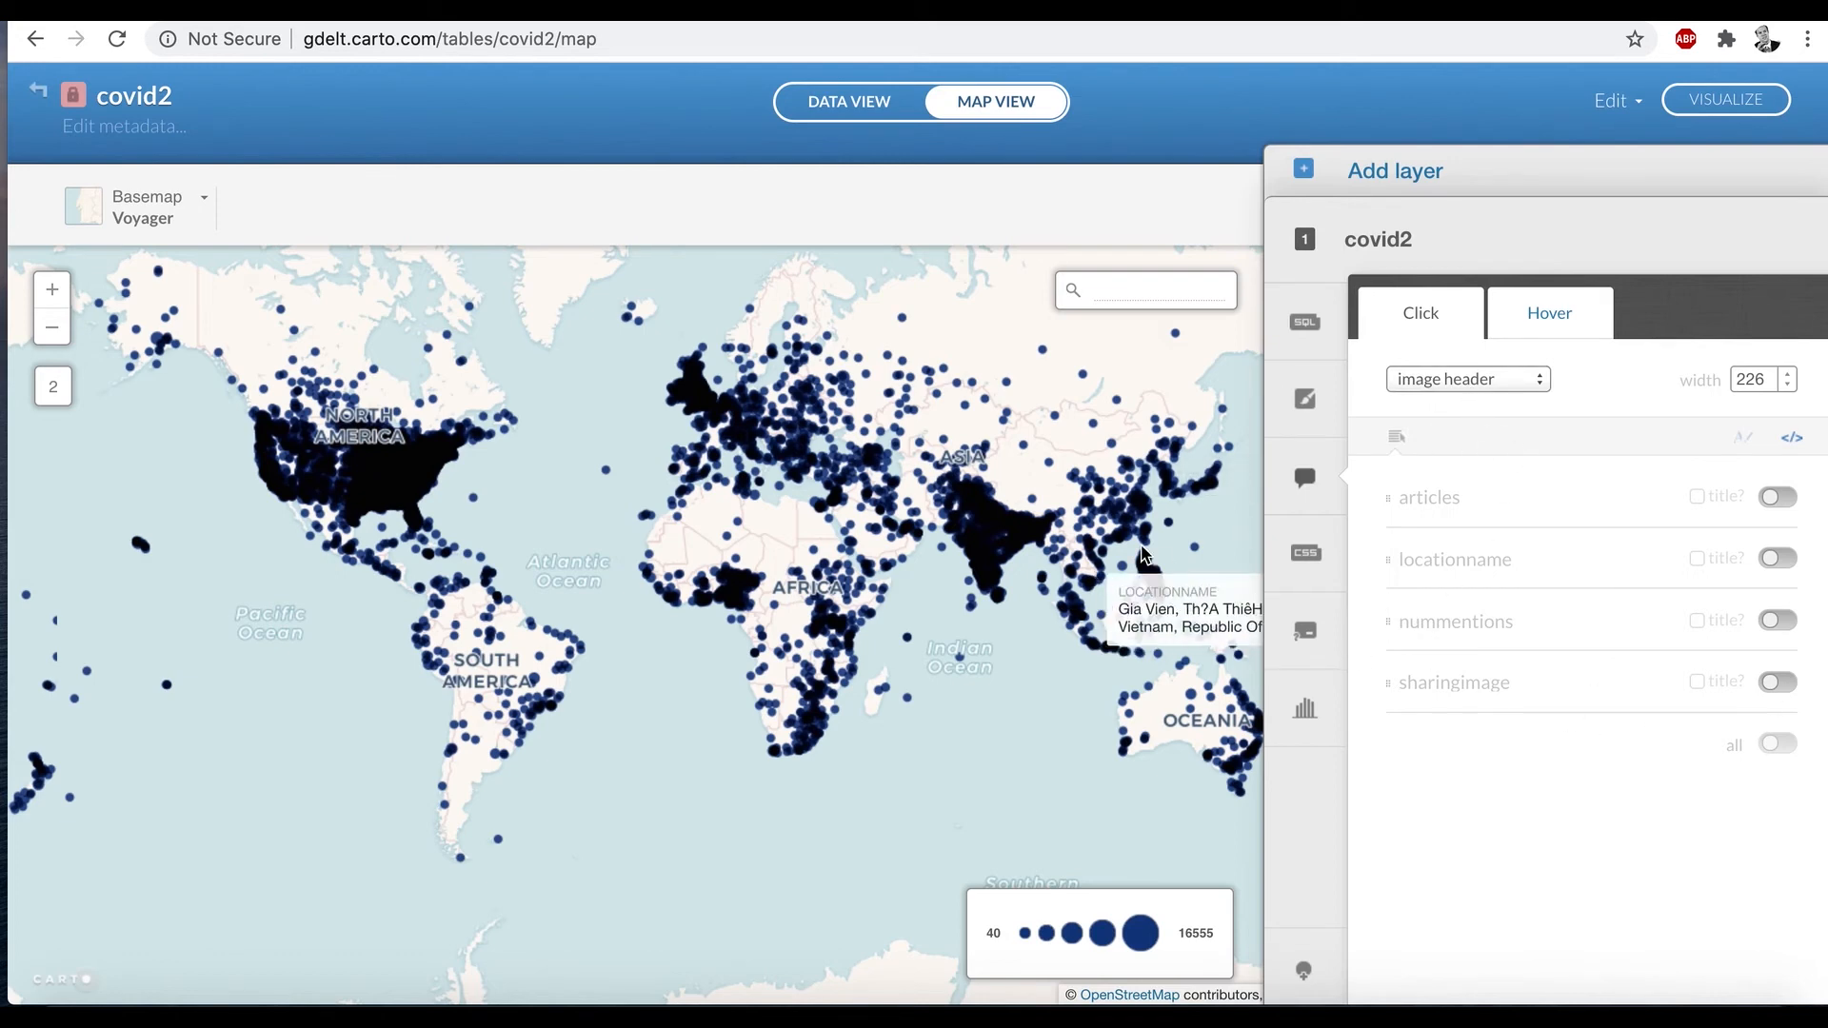
mouse_move(1006, 539)
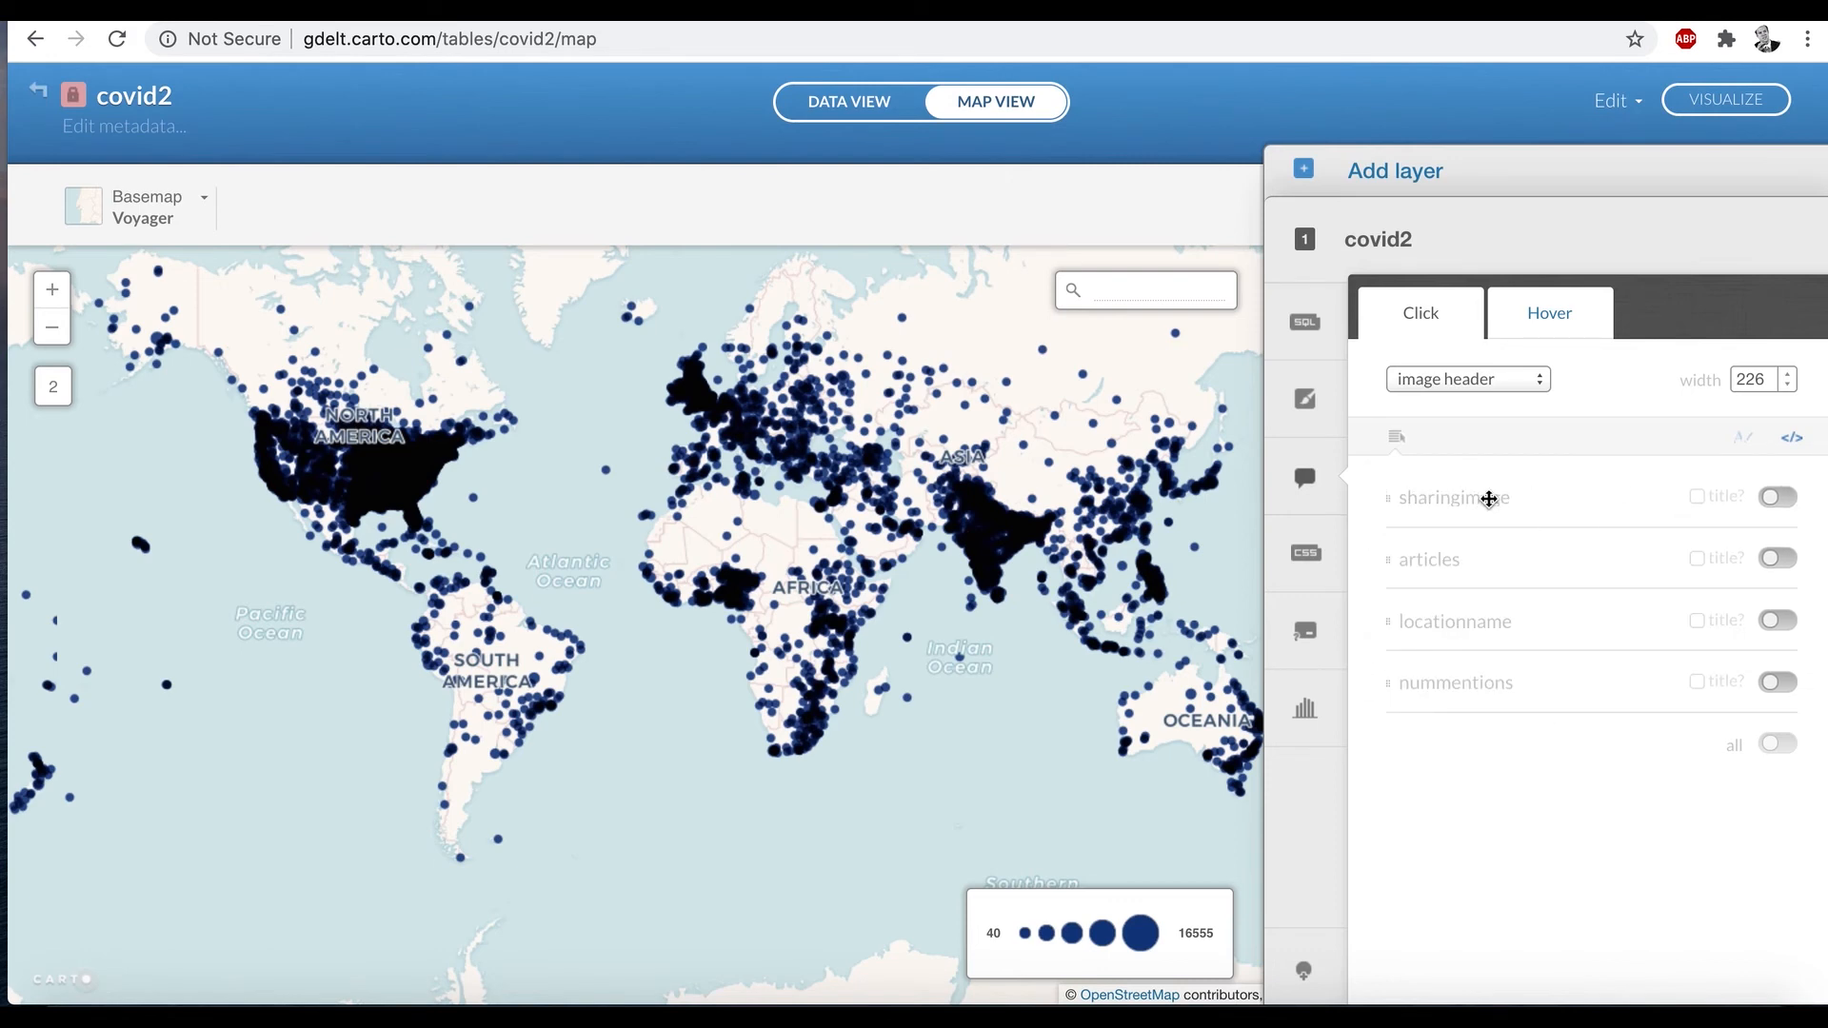
mouse_move(1540, 514)
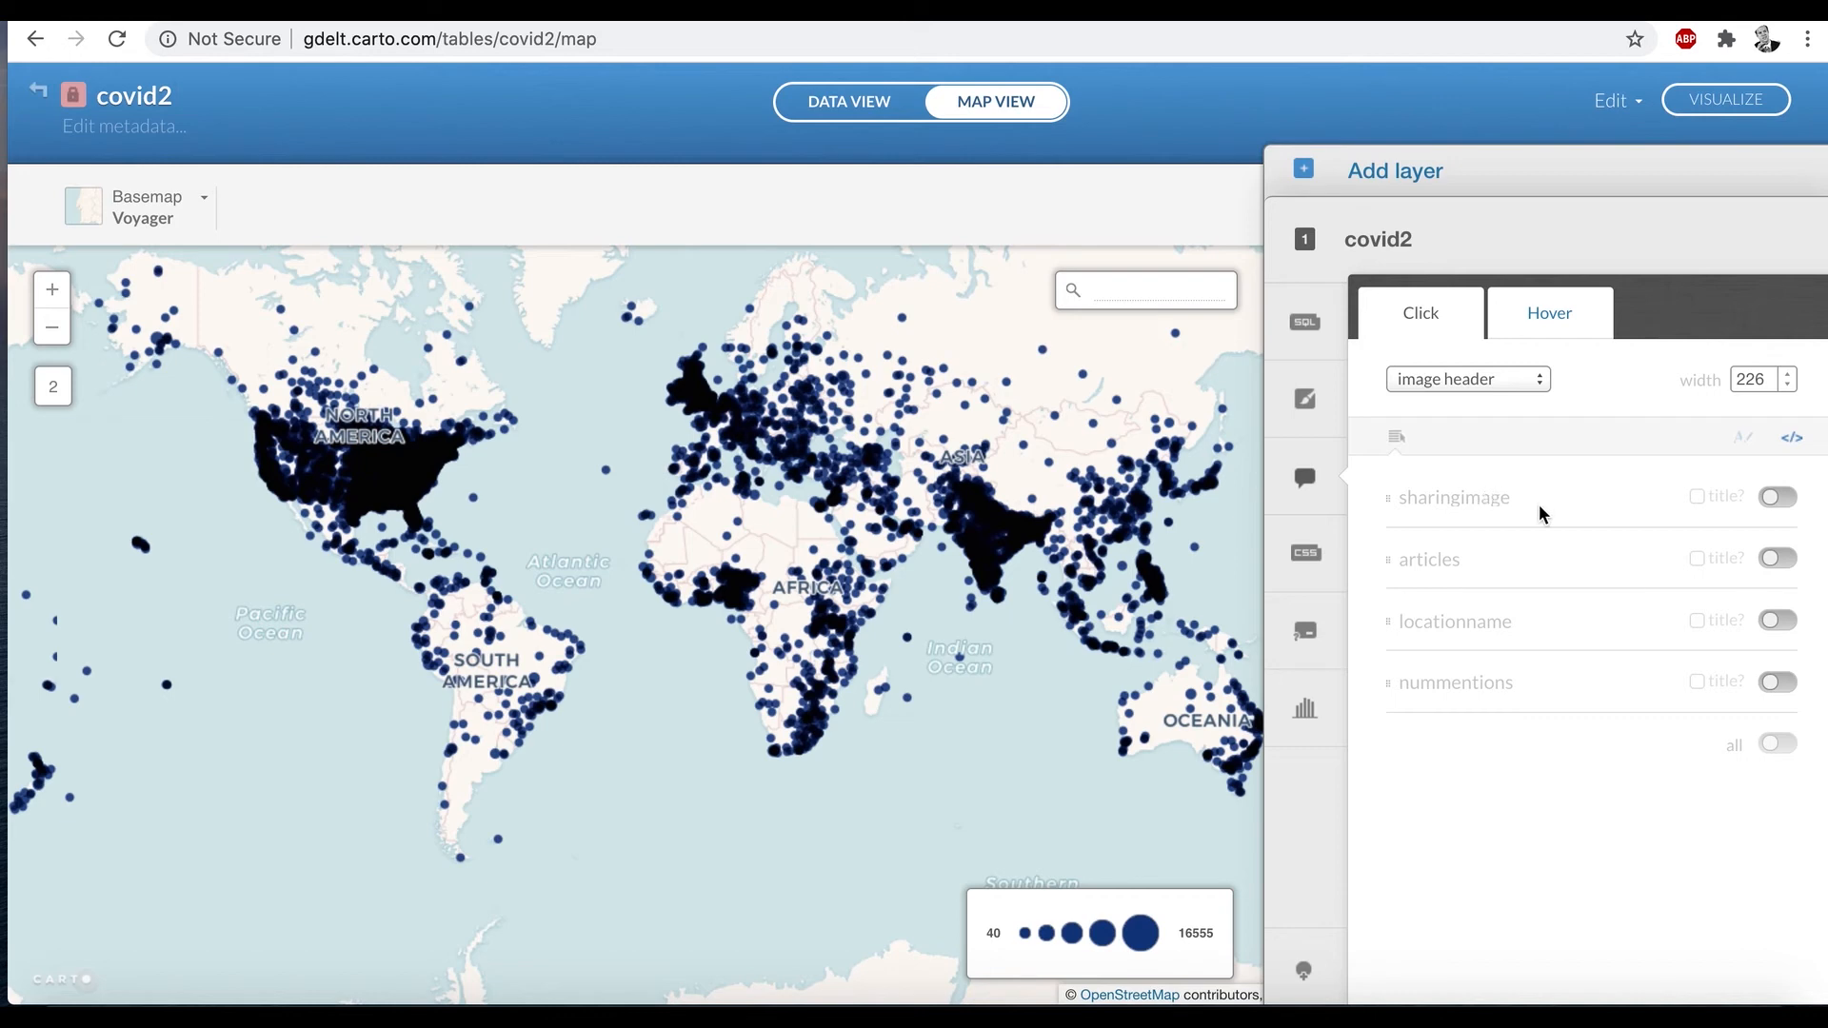
click(1776, 497)
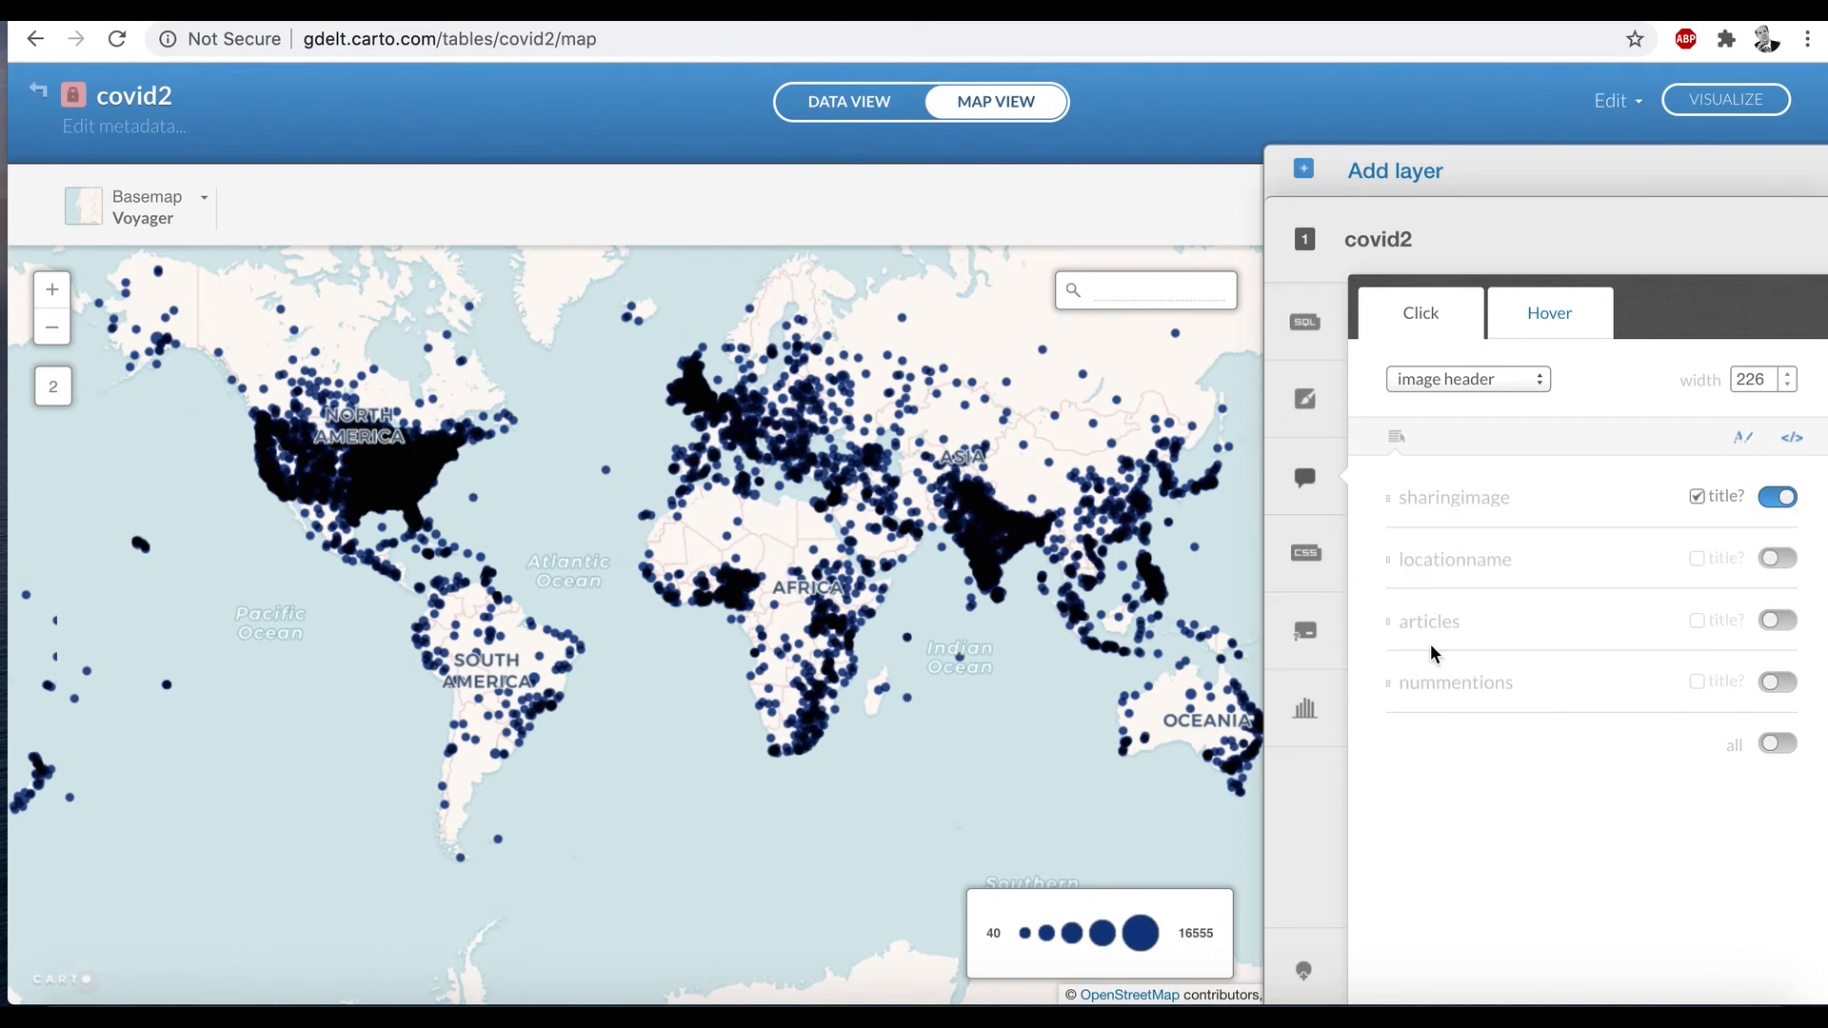
mouse_move(1805, 575)
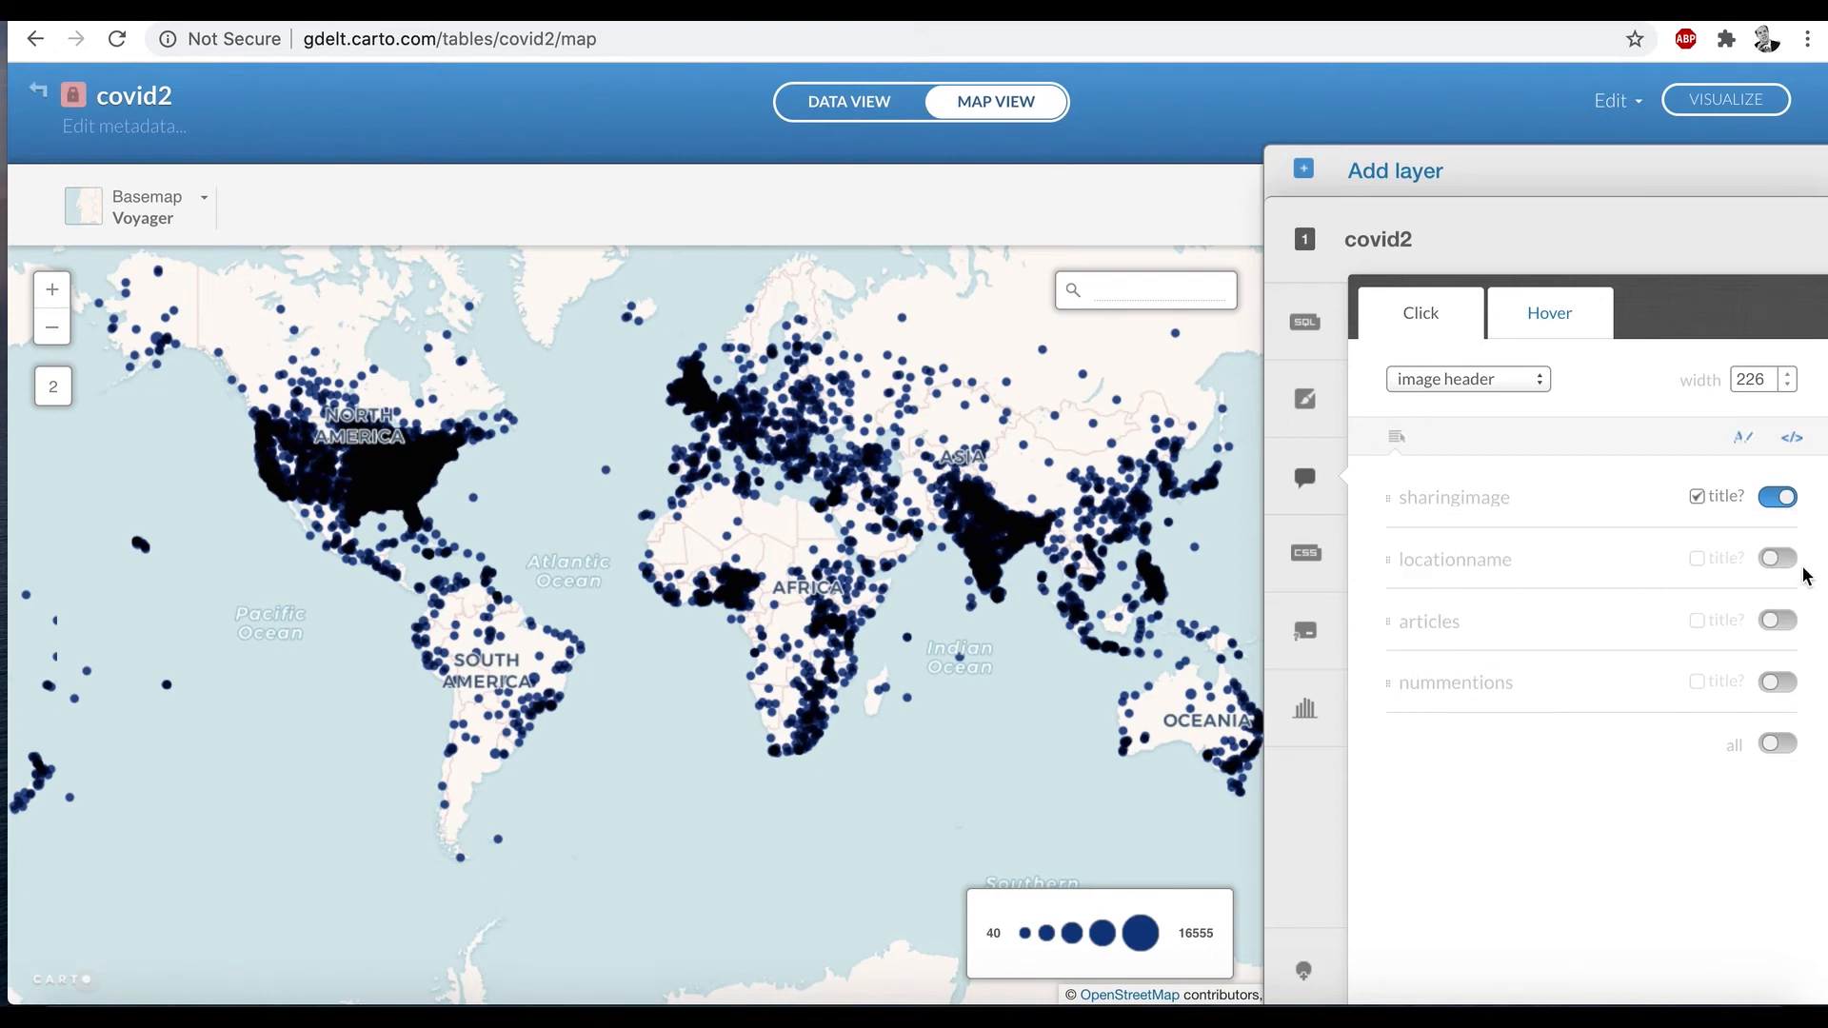
click(1776, 558)
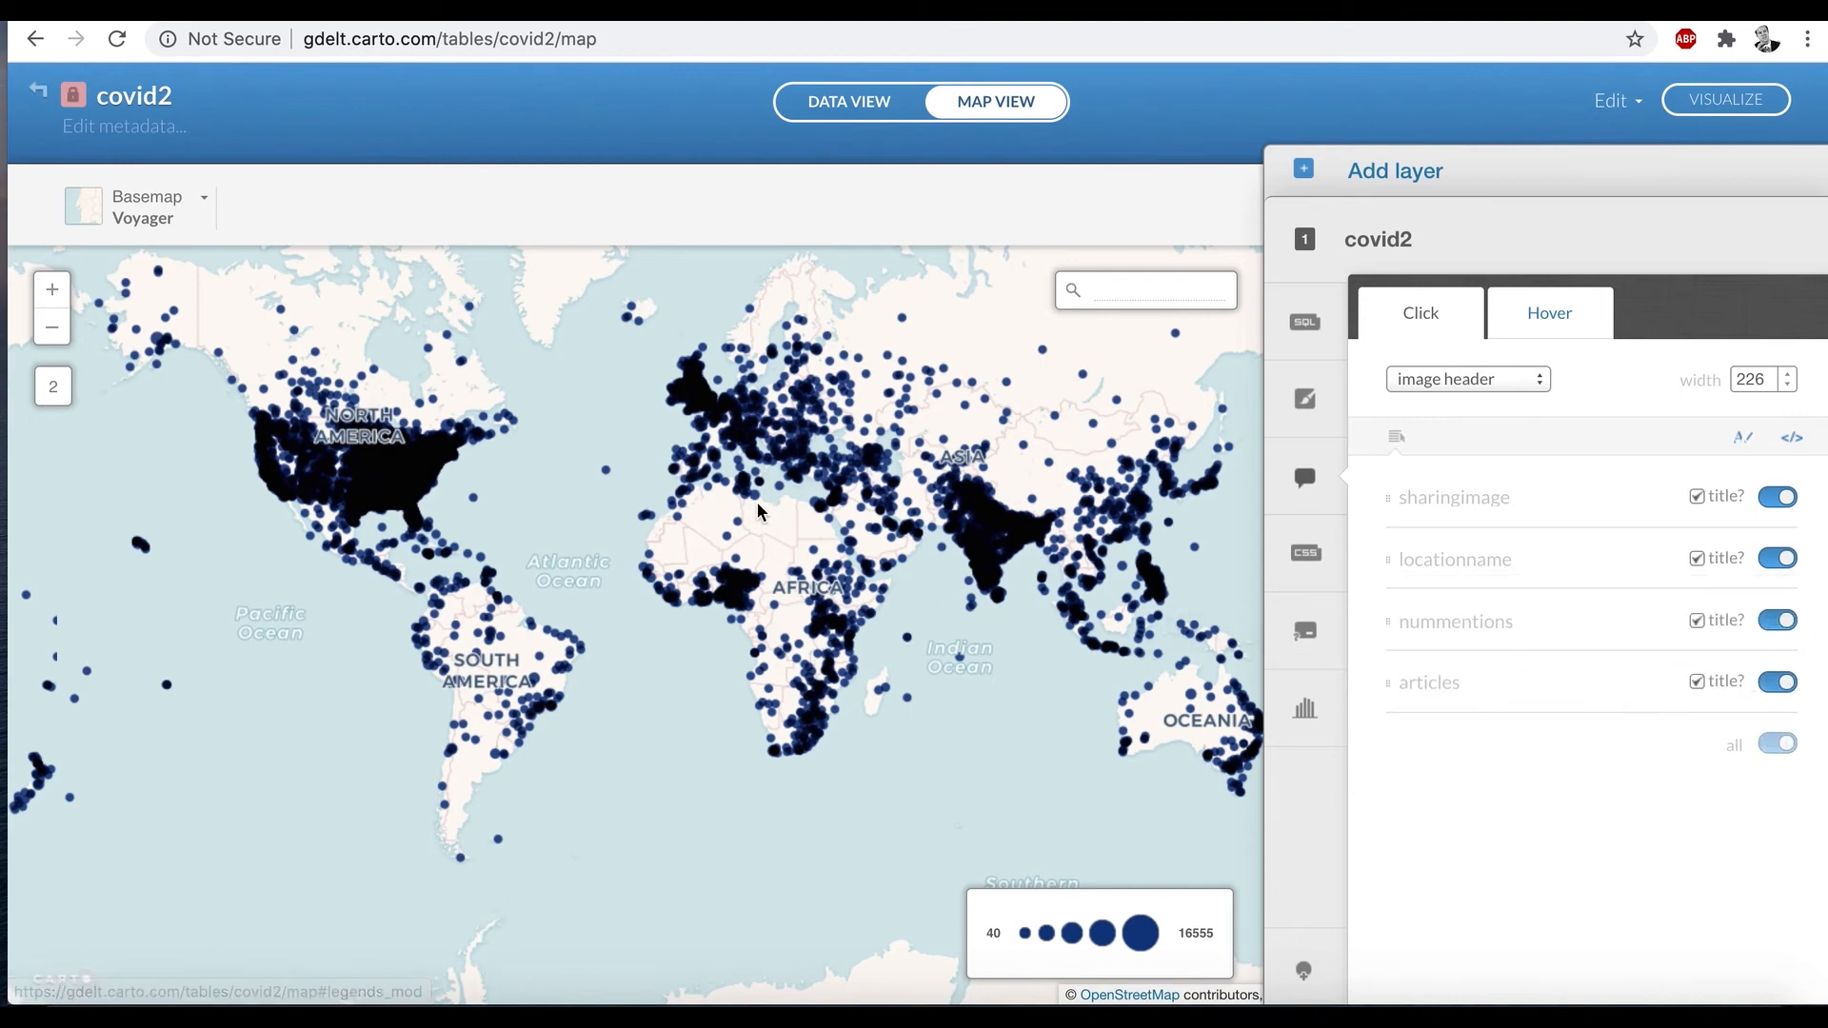
mouse_move(740, 438)
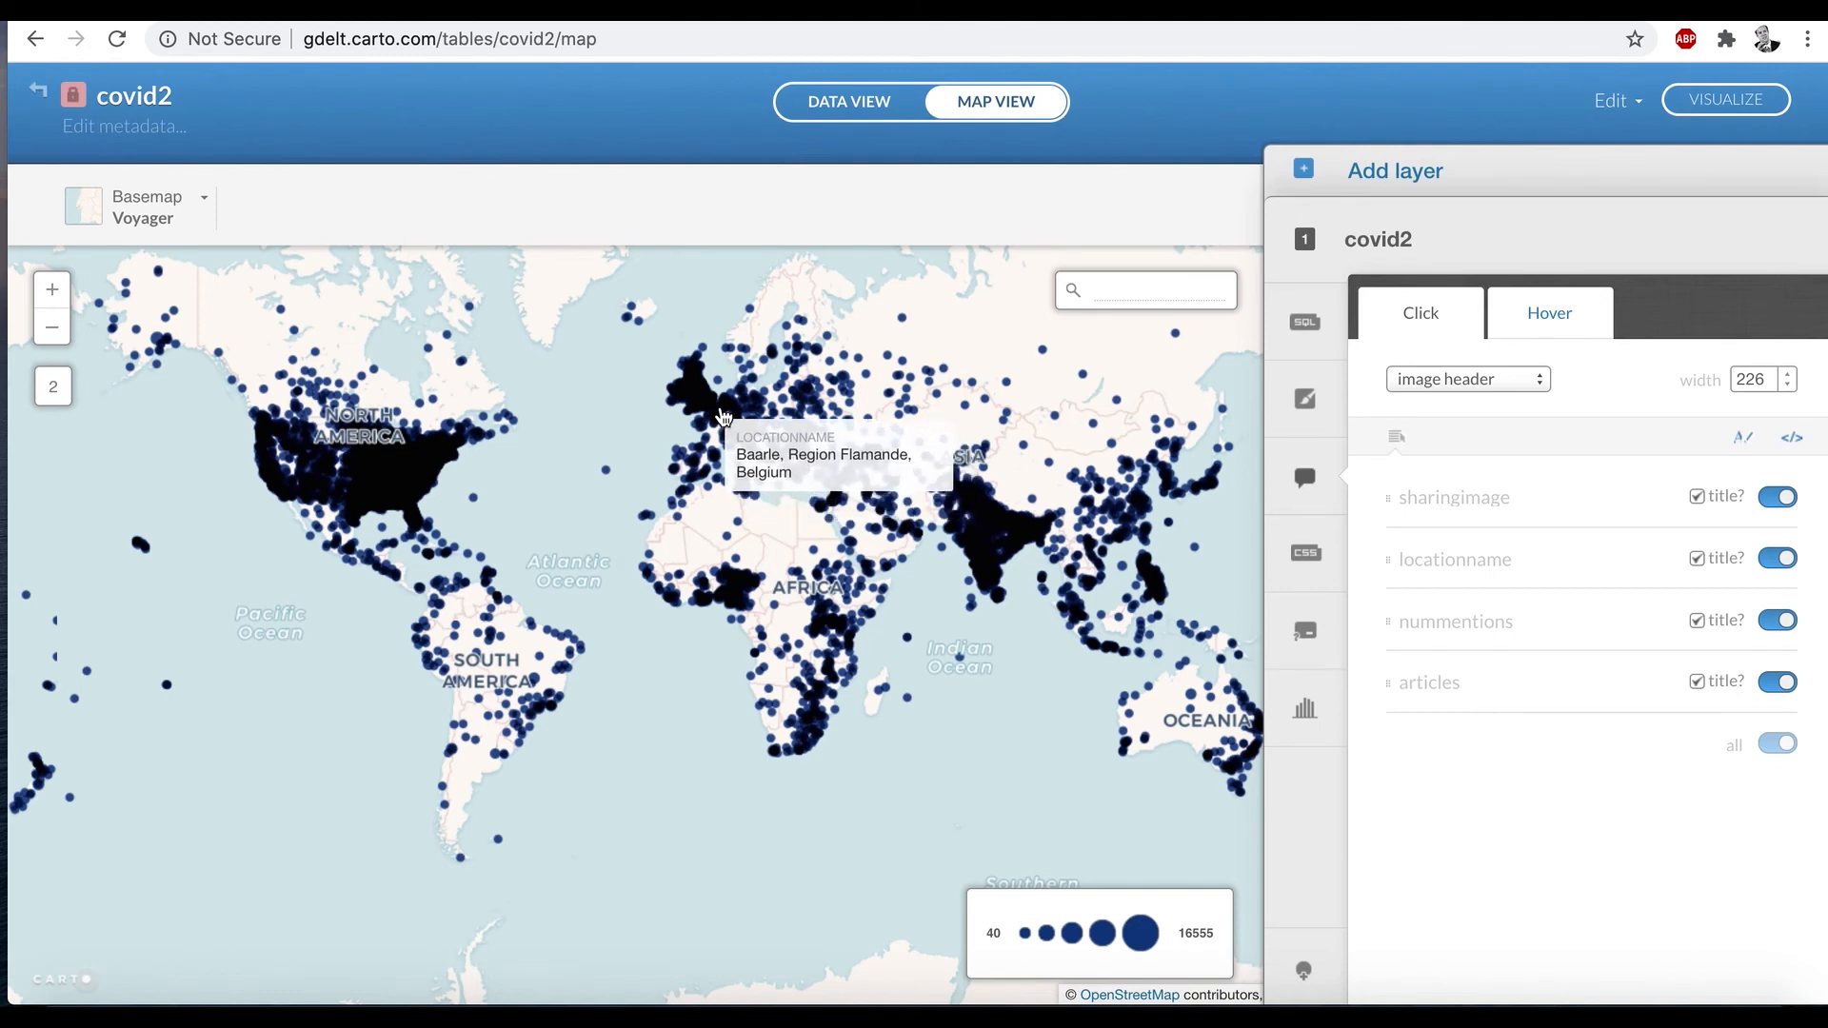
mouse_move(713, 417)
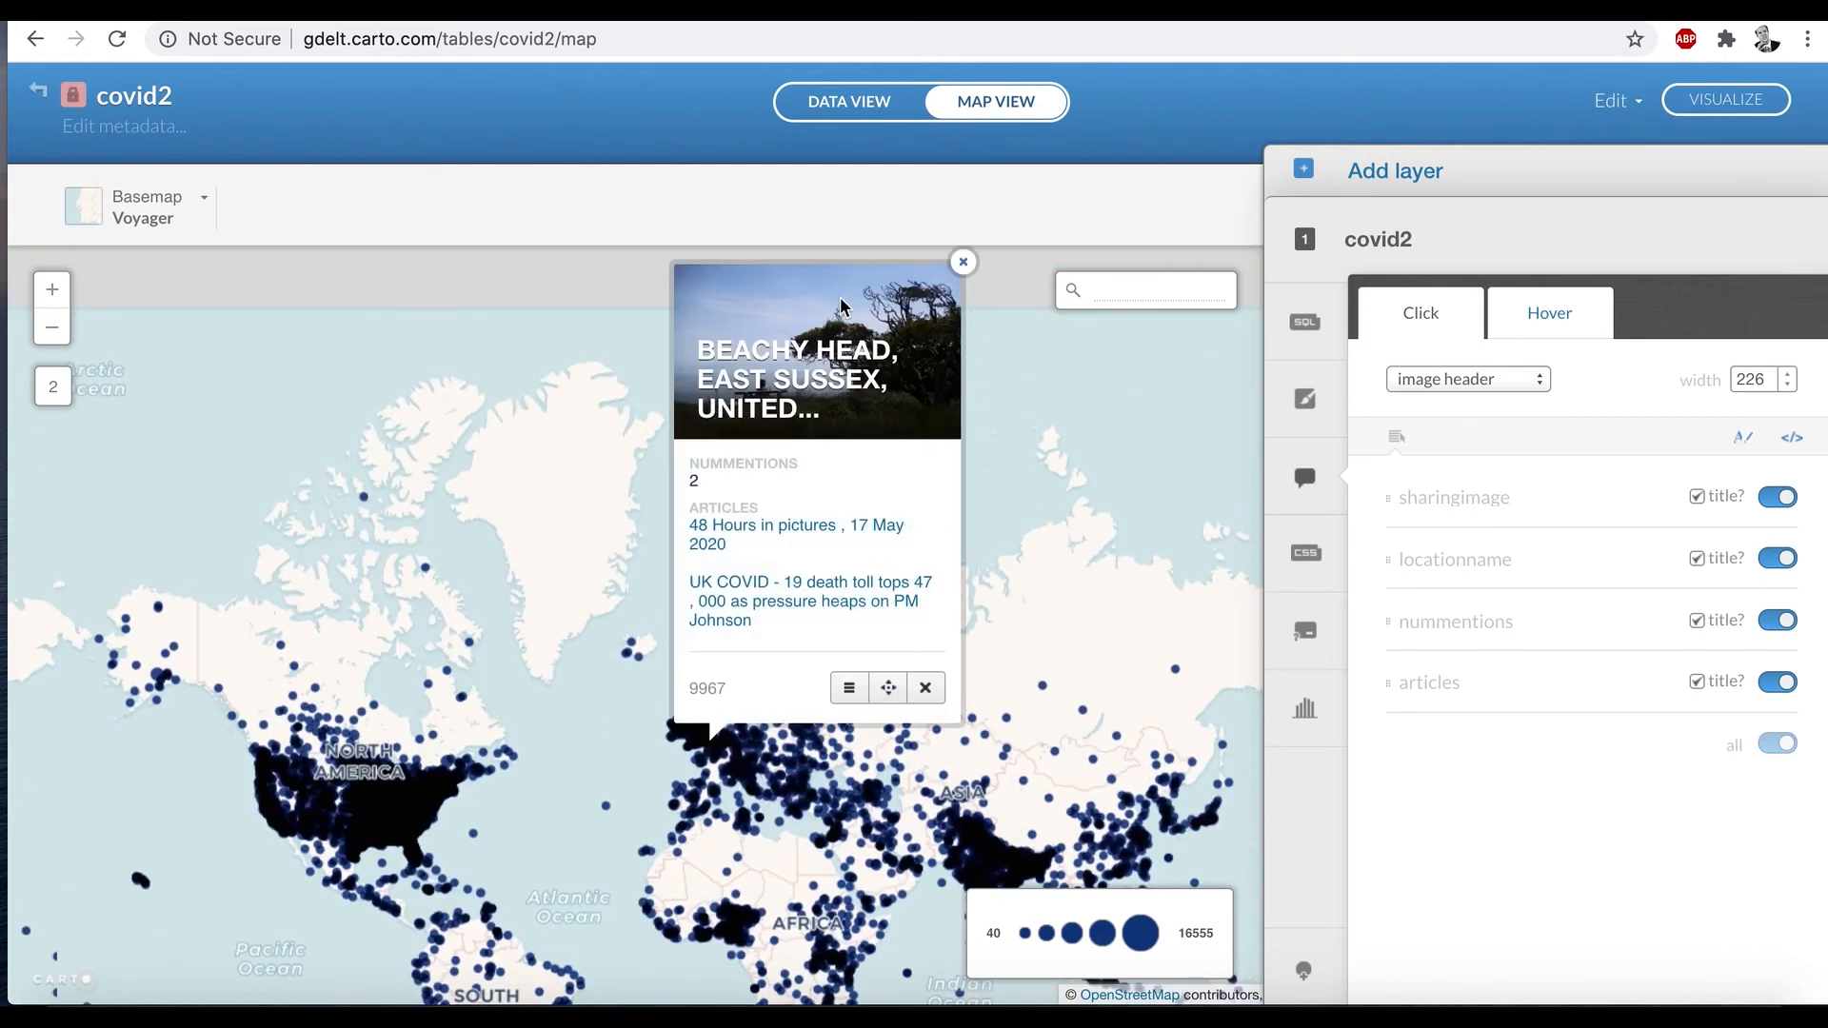
mouse_move(880, 422)
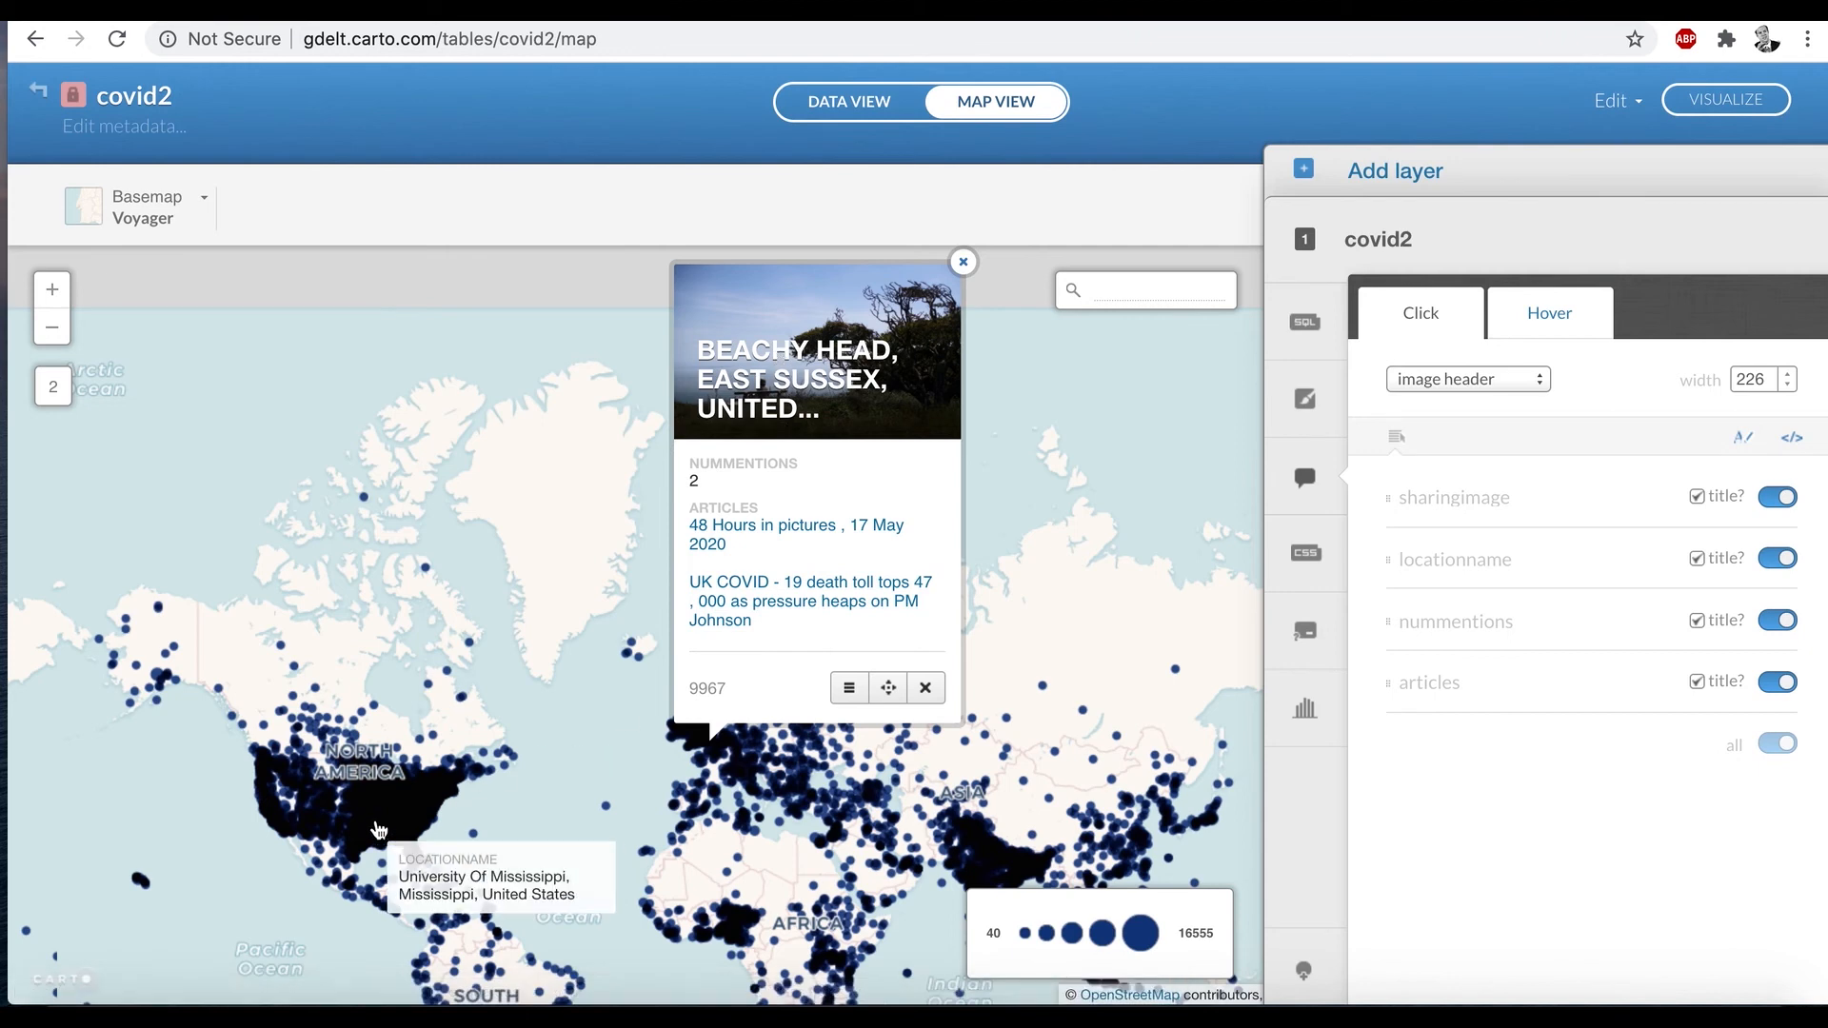
mouse_move(417, 819)
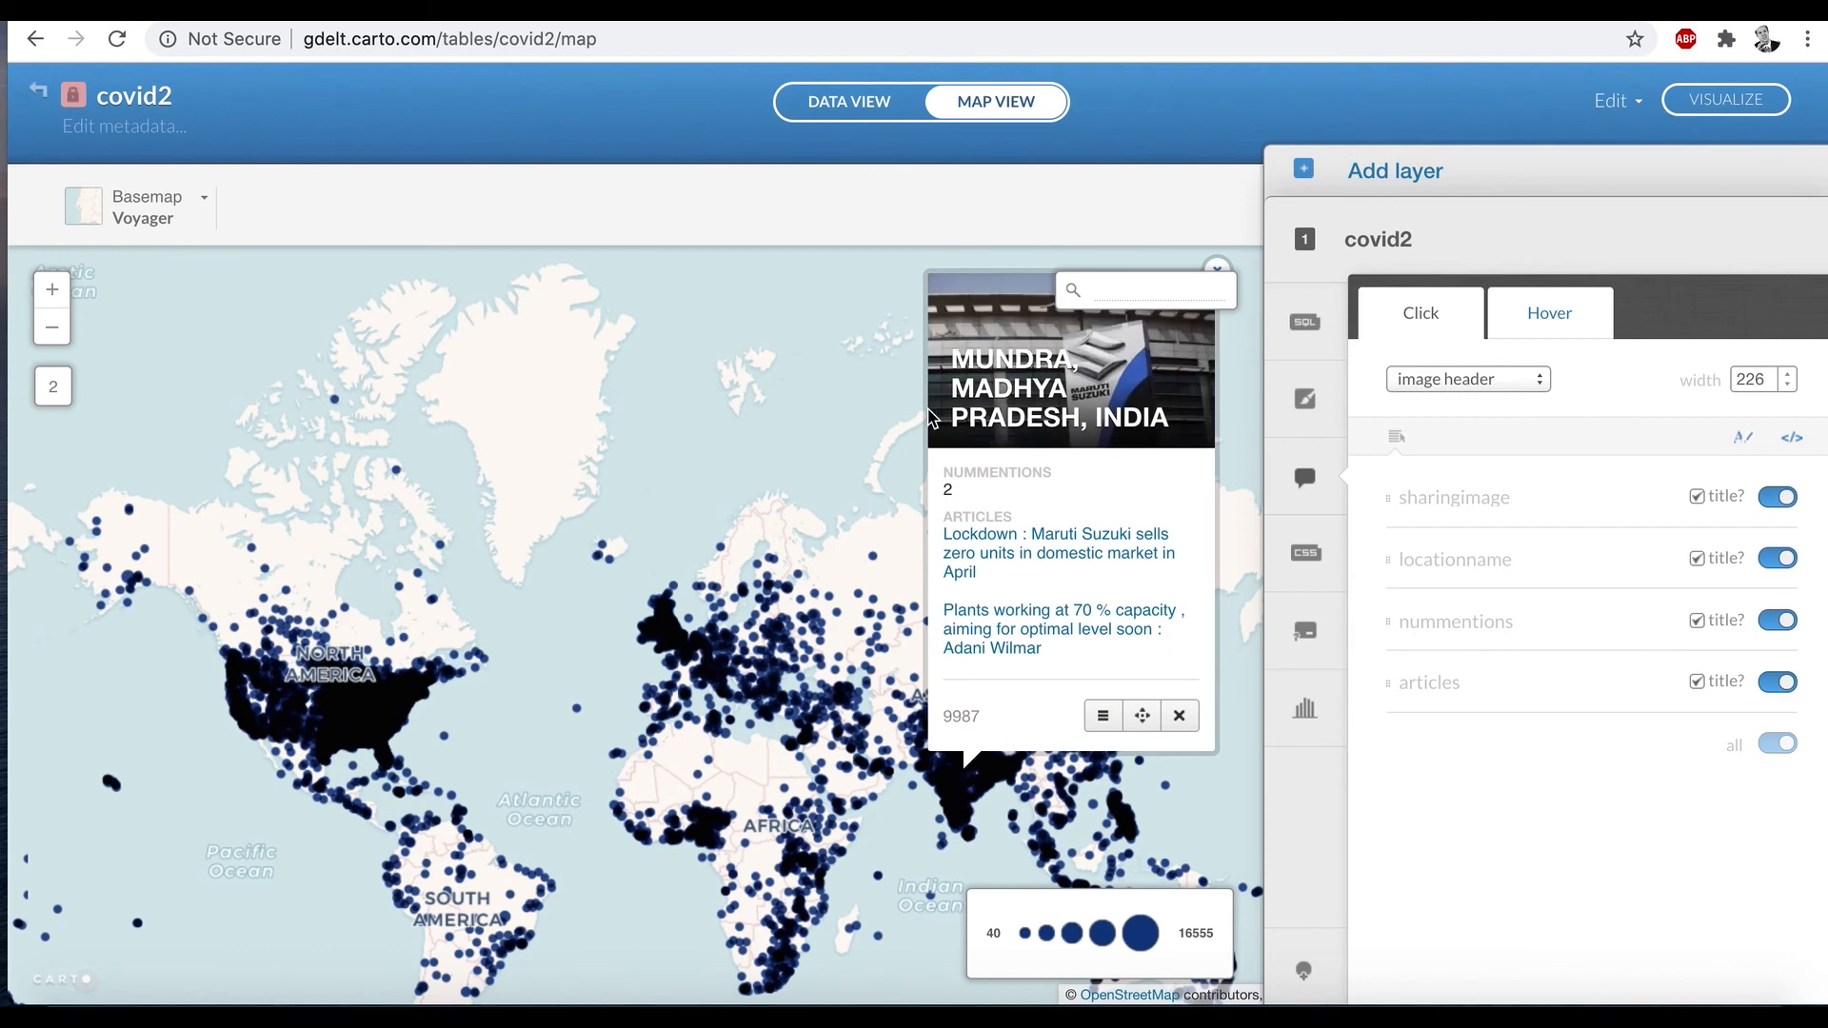
mouse_move(967, 858)
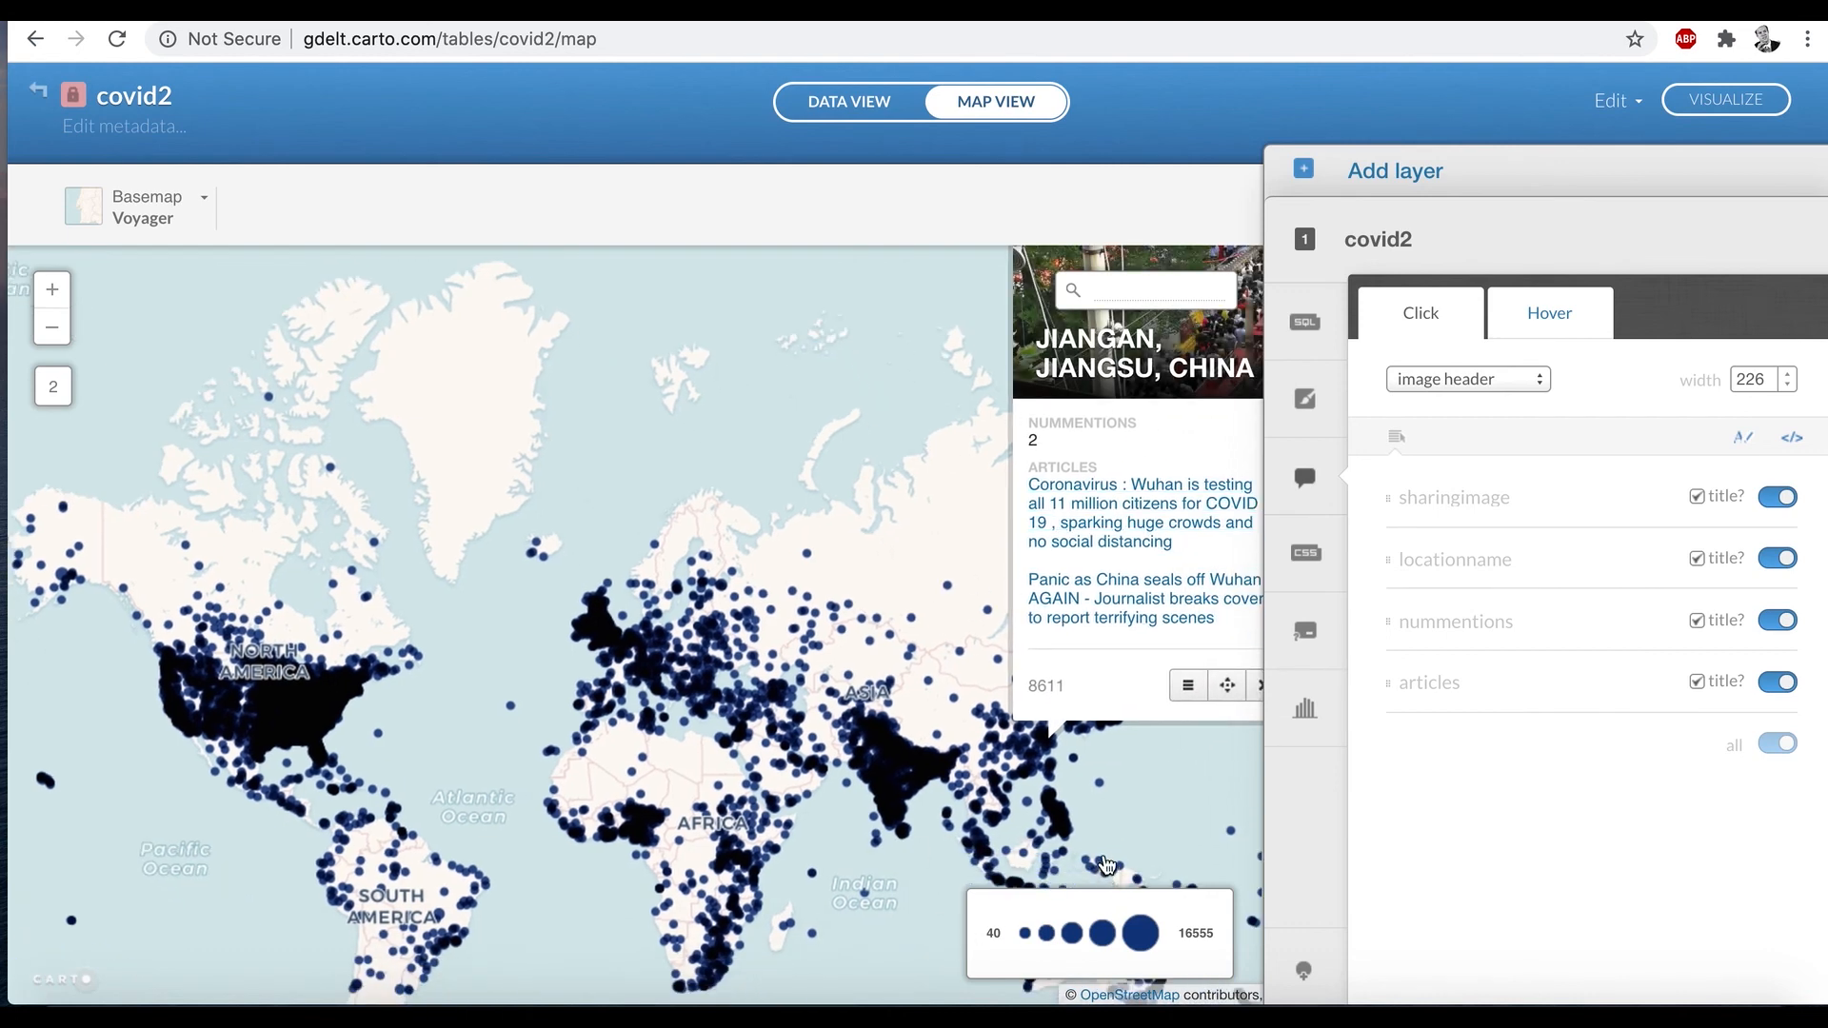
Step: Preview another location's image-header popup to check its photo, mention count and article titles
click(1055, 823)
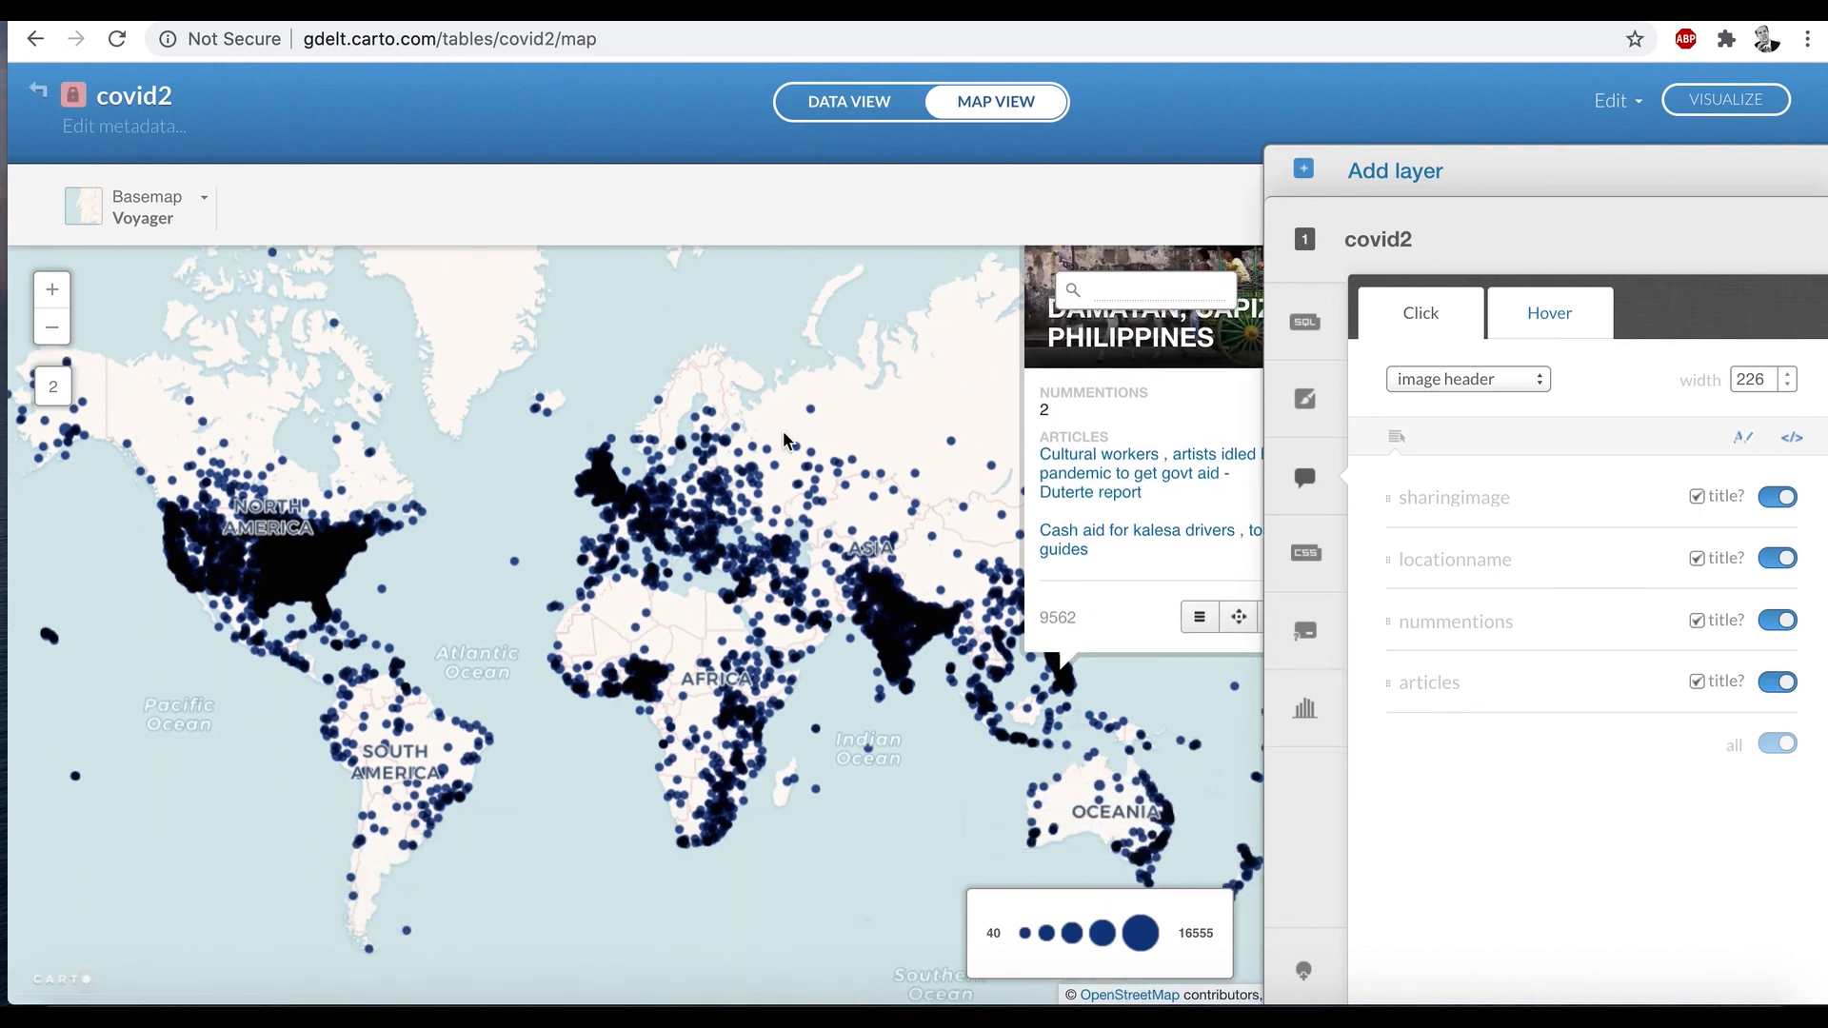
mouse_move(819, 499)
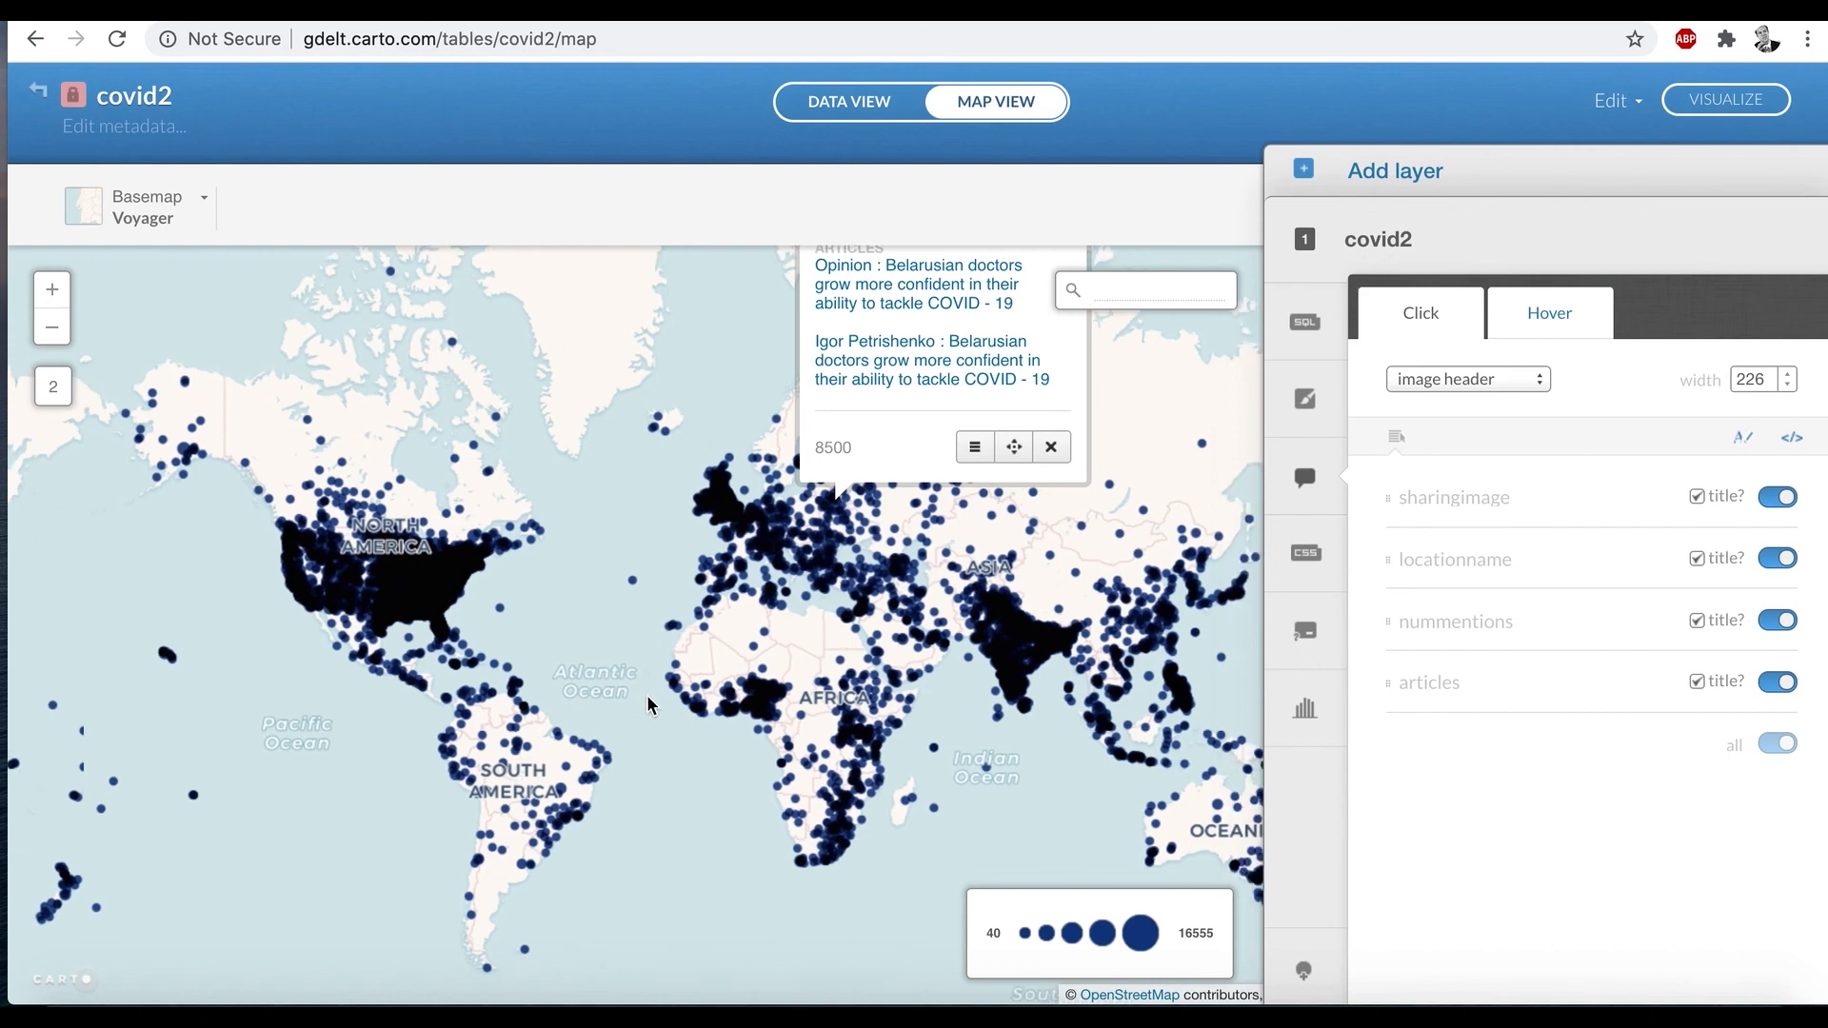
mouse_move(647, 693)
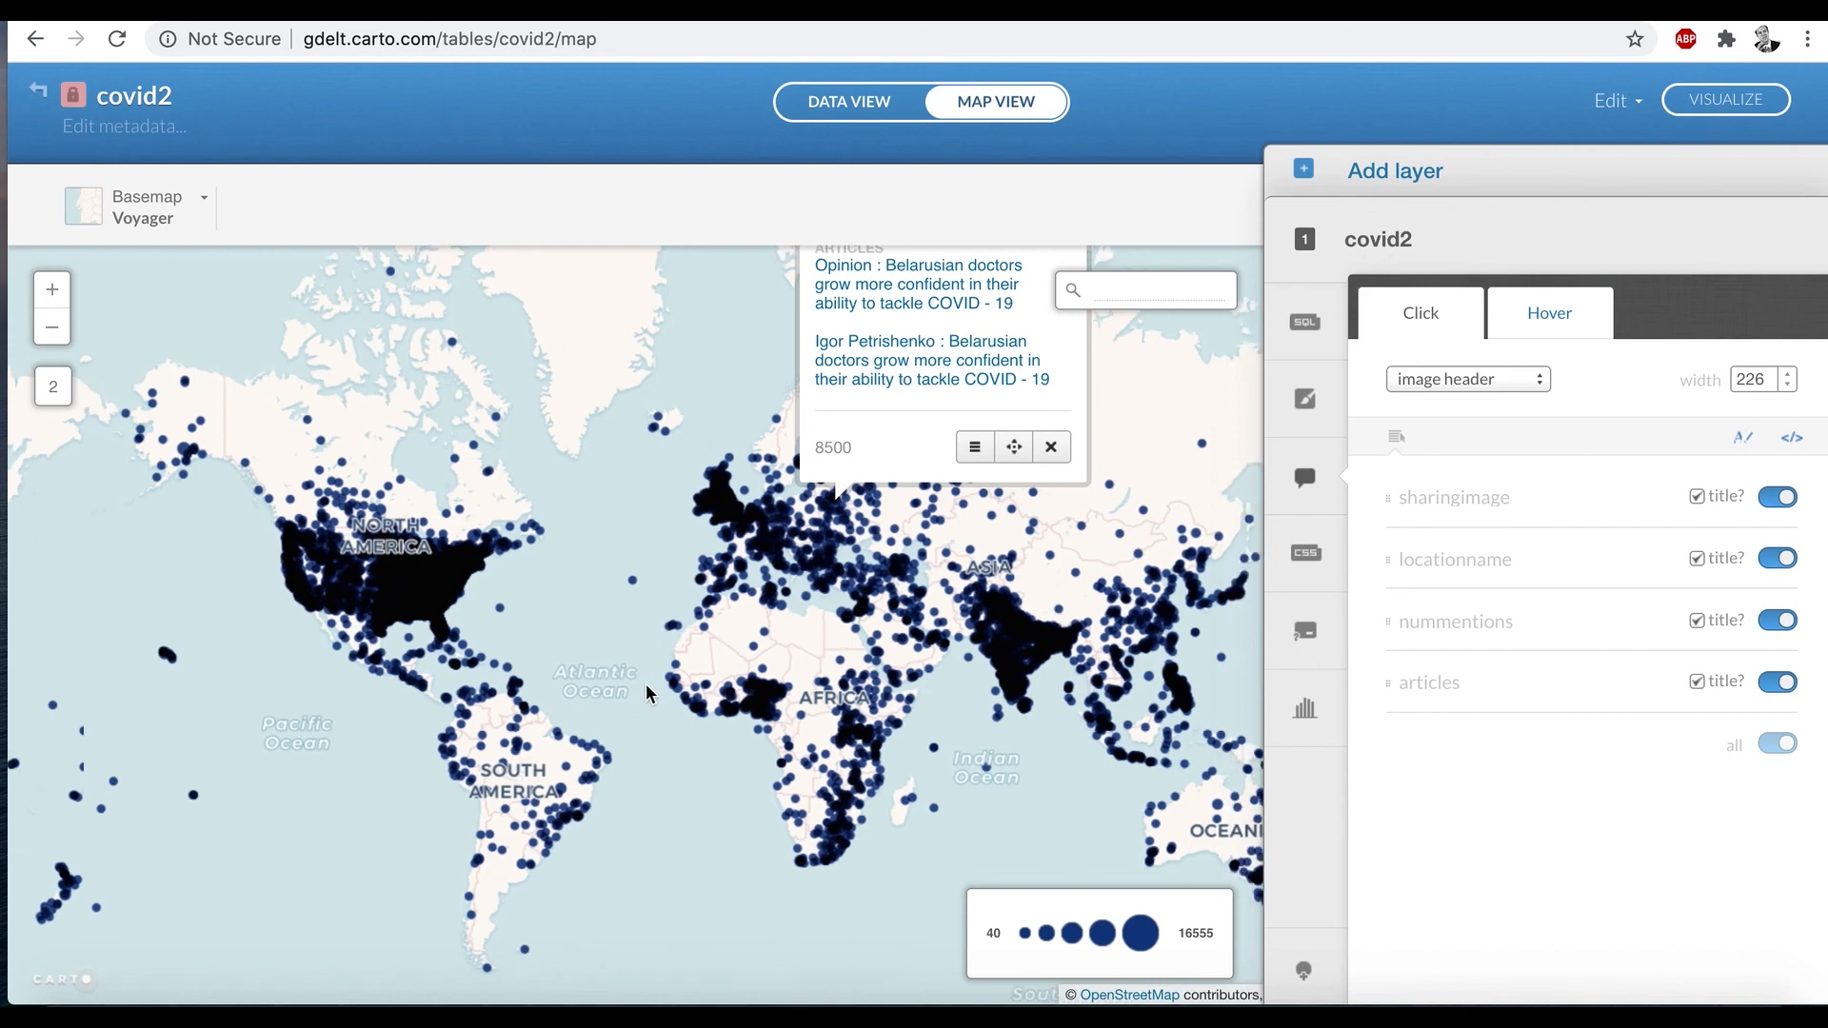
mouse_move(356, 579)
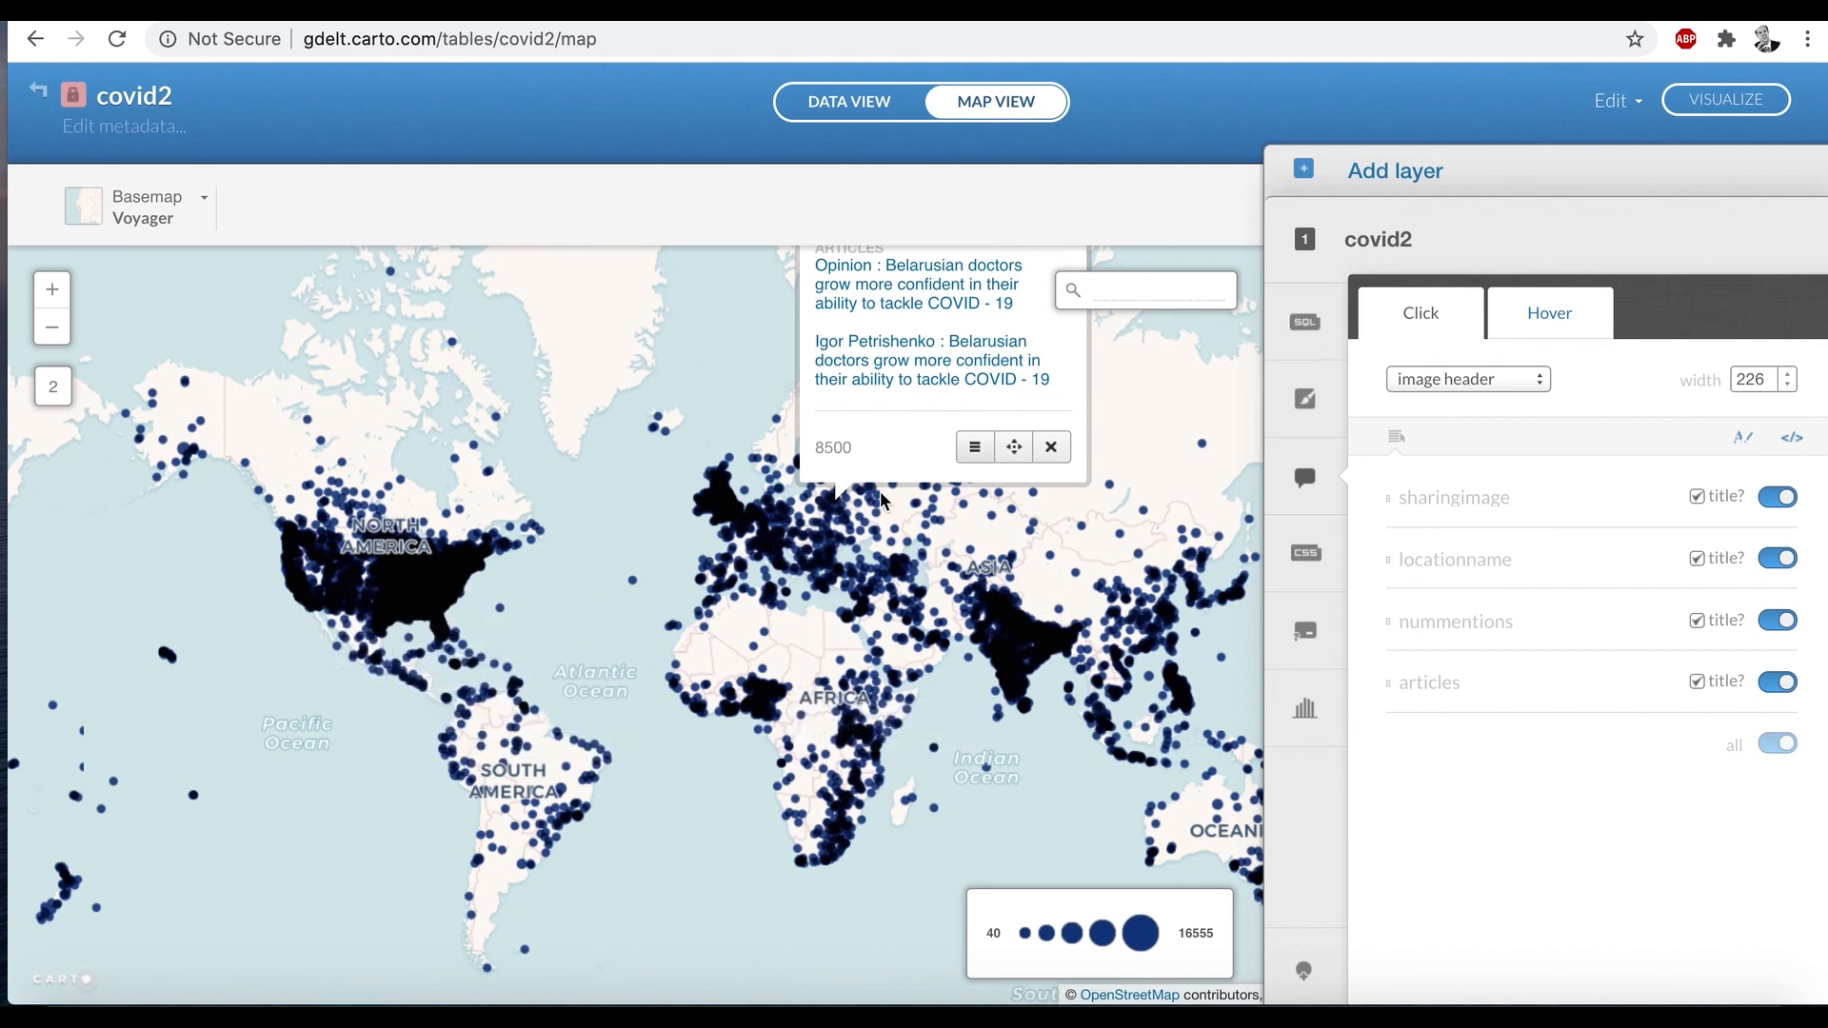
mouse_move(994, 802)
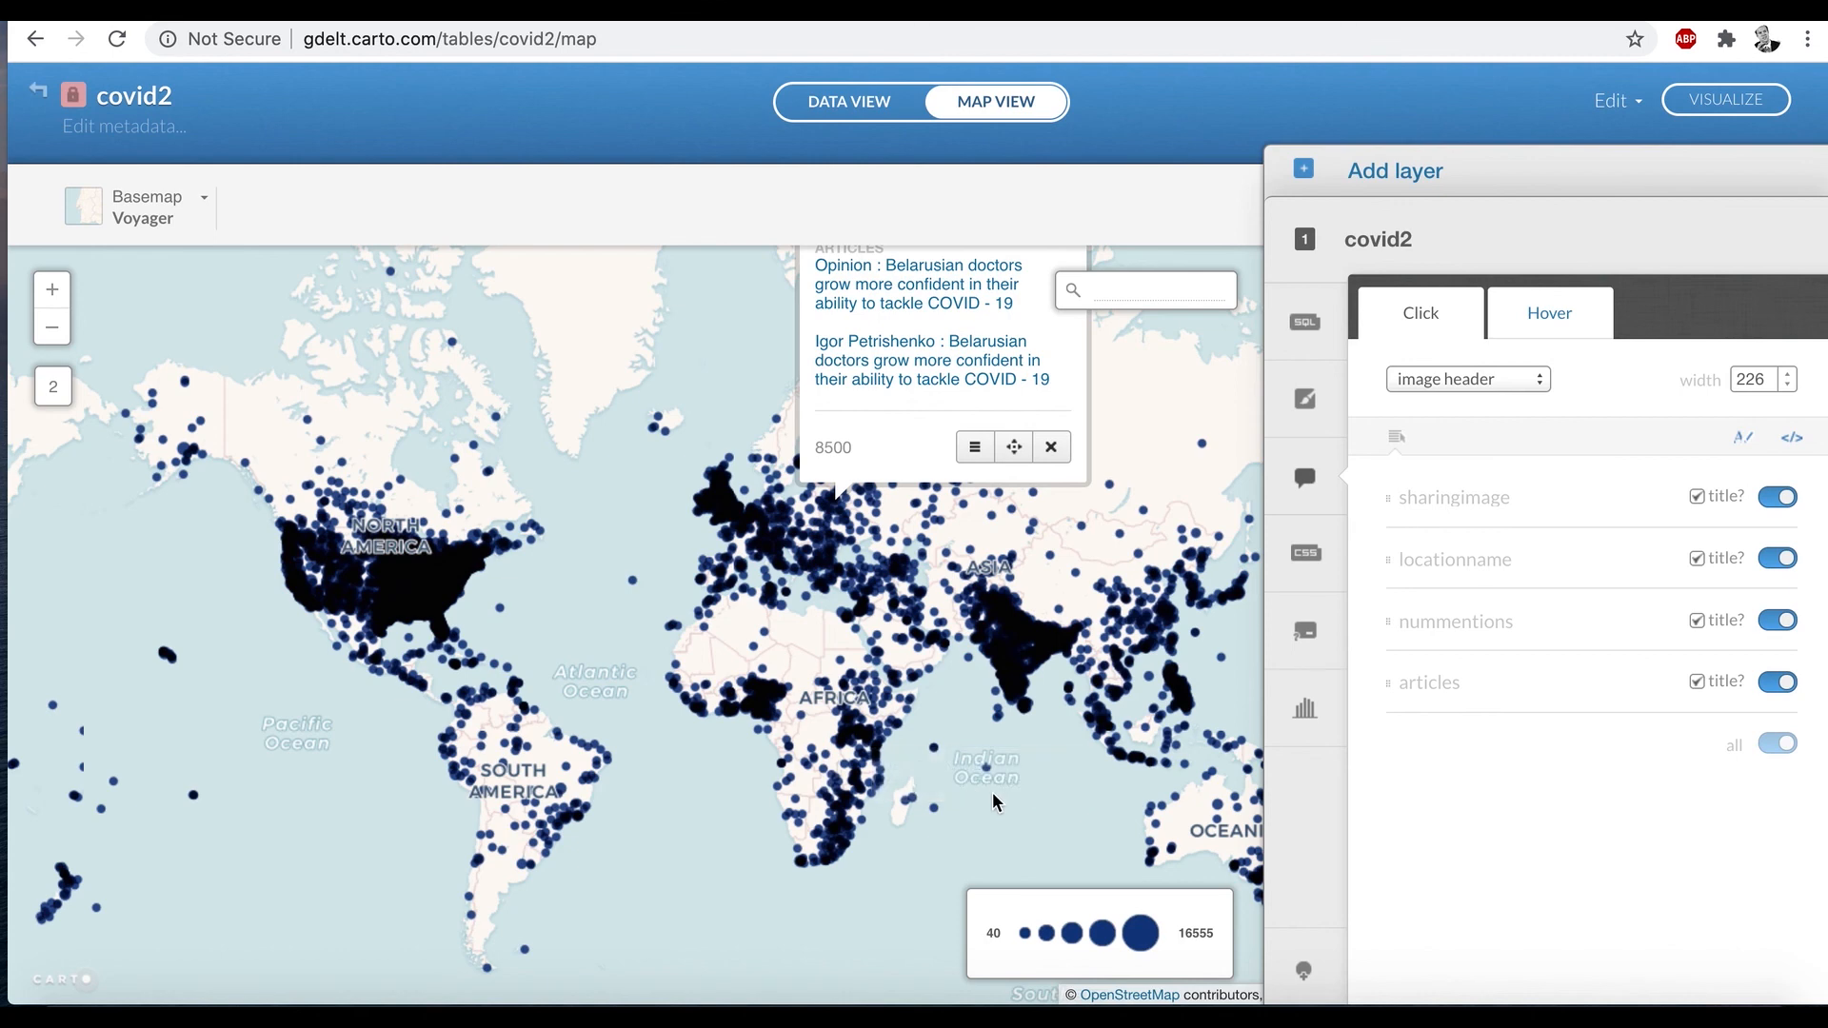
mouse_move(1077, 813)
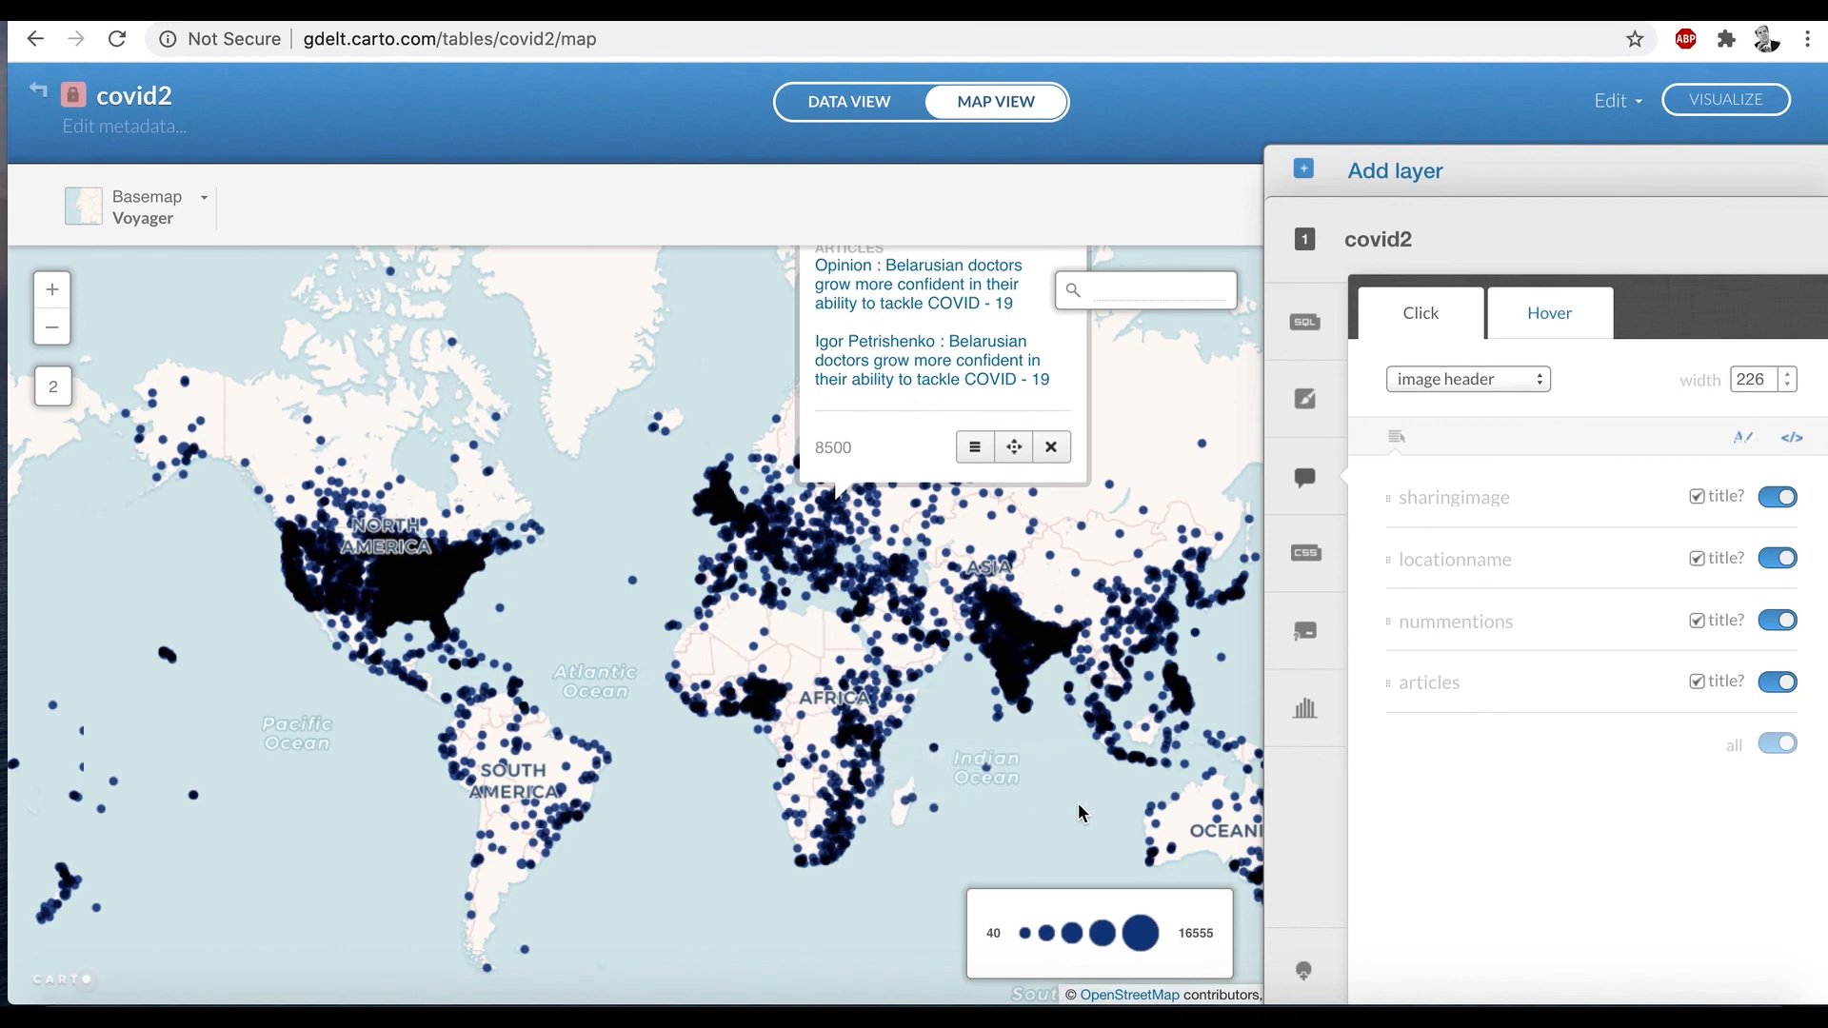
mouse_move(1078, 670)
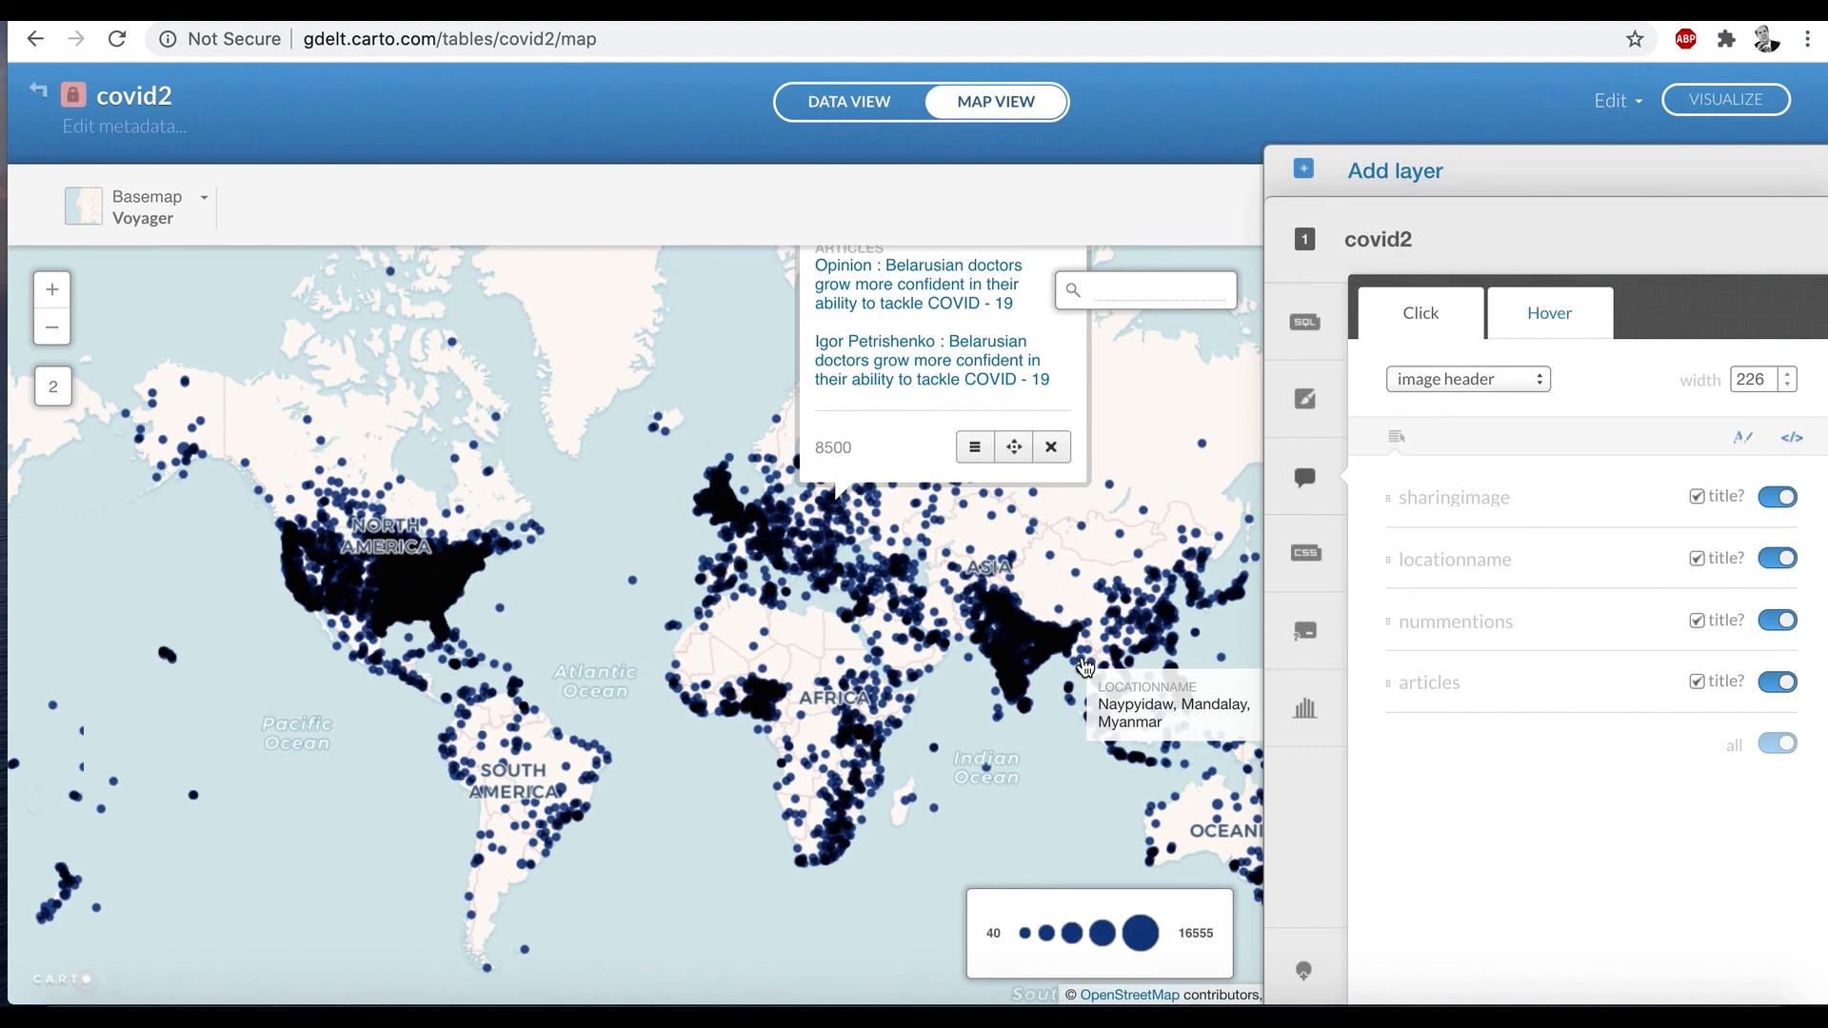
mouse_move(802, 757)
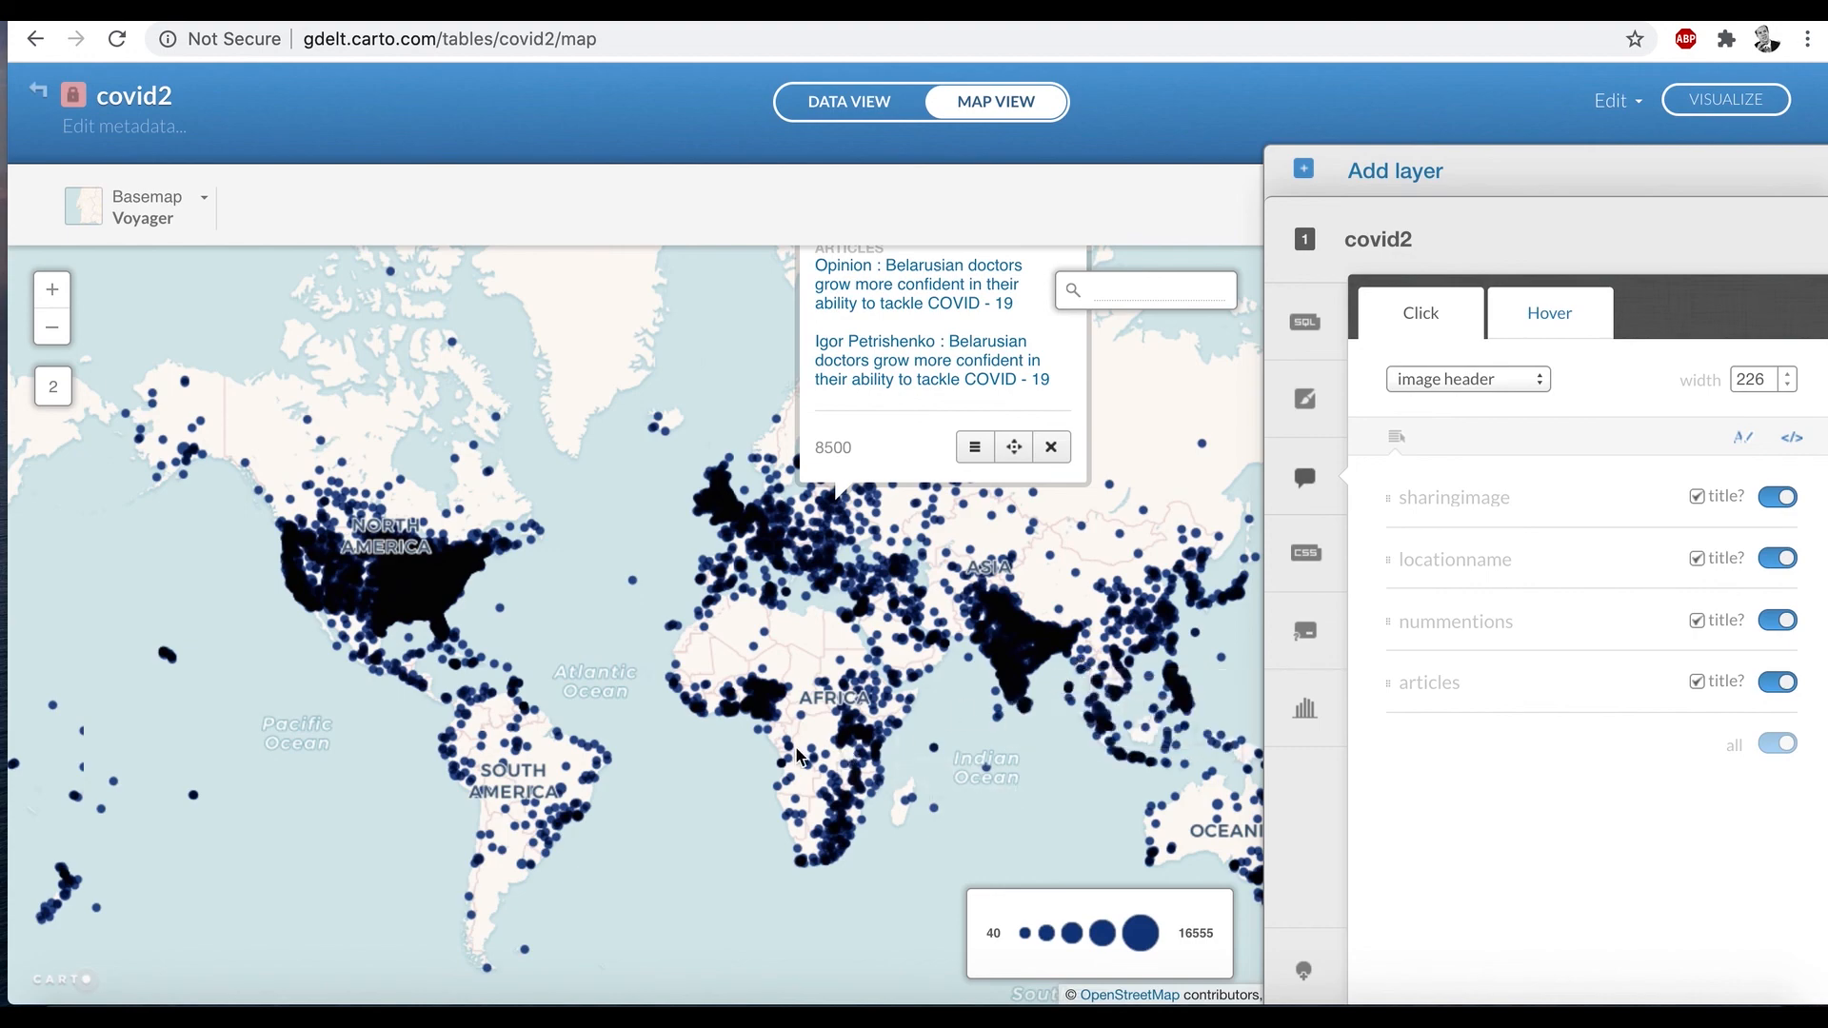